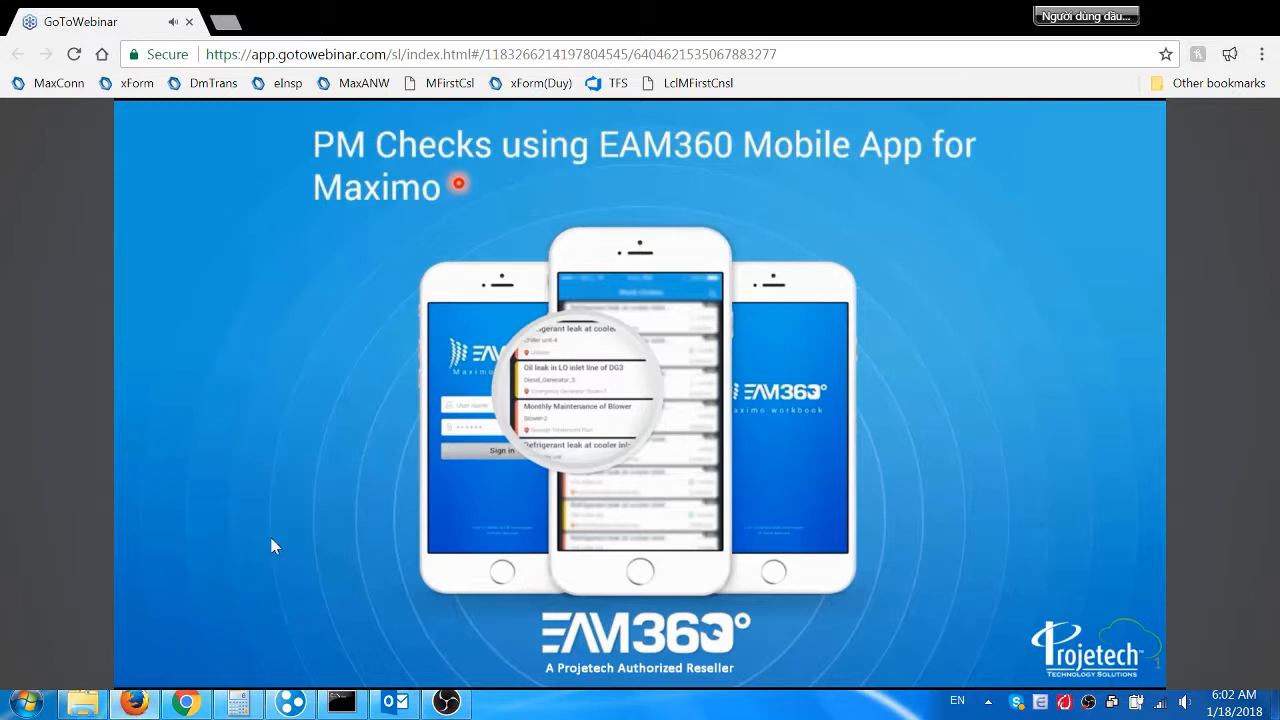
{"action": "mouse_move", "coordinate": [222, 564]}
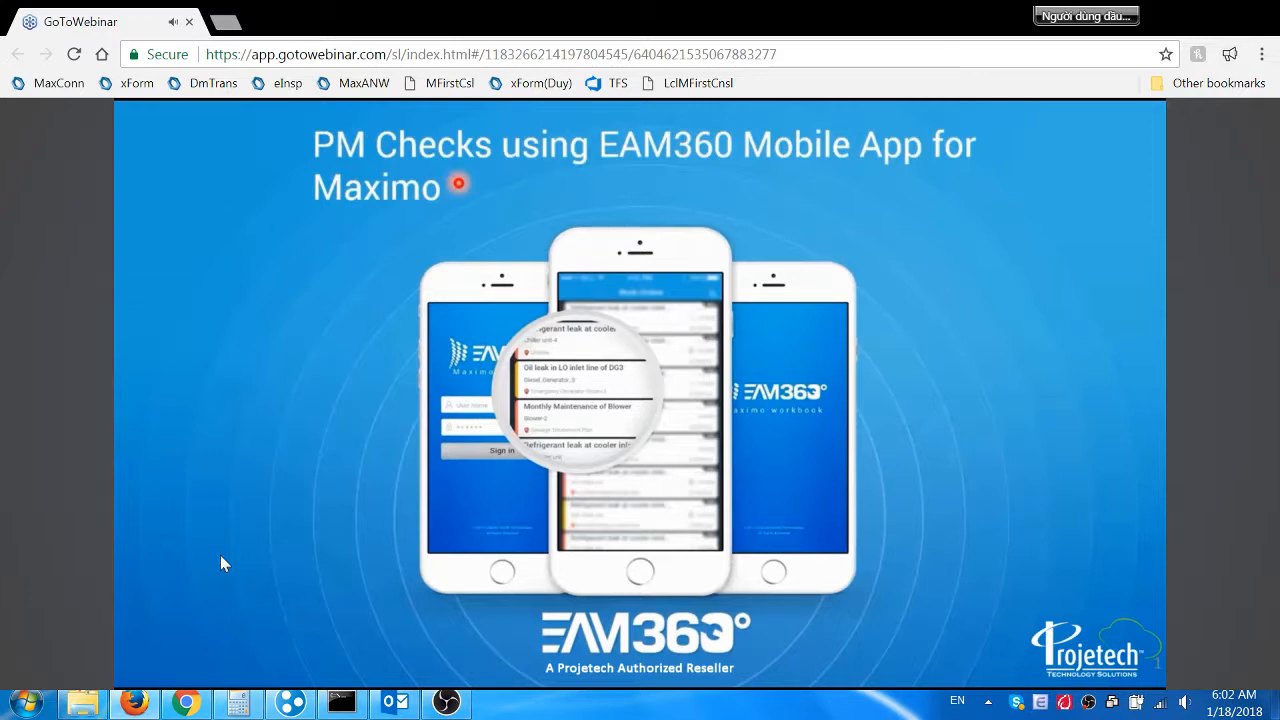
{"action": "mouse_move", "coordinate": [228, 560]}
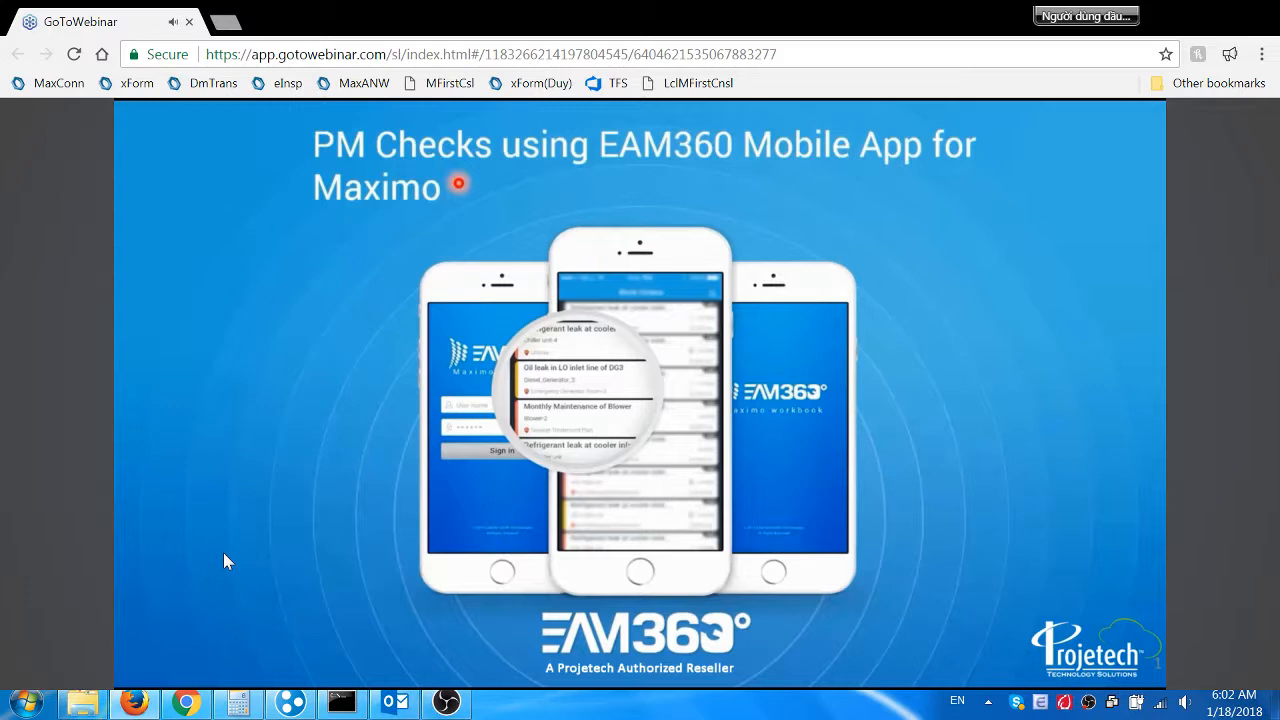
{"action": "mouse_move", "coordinate": [1168, 650]}
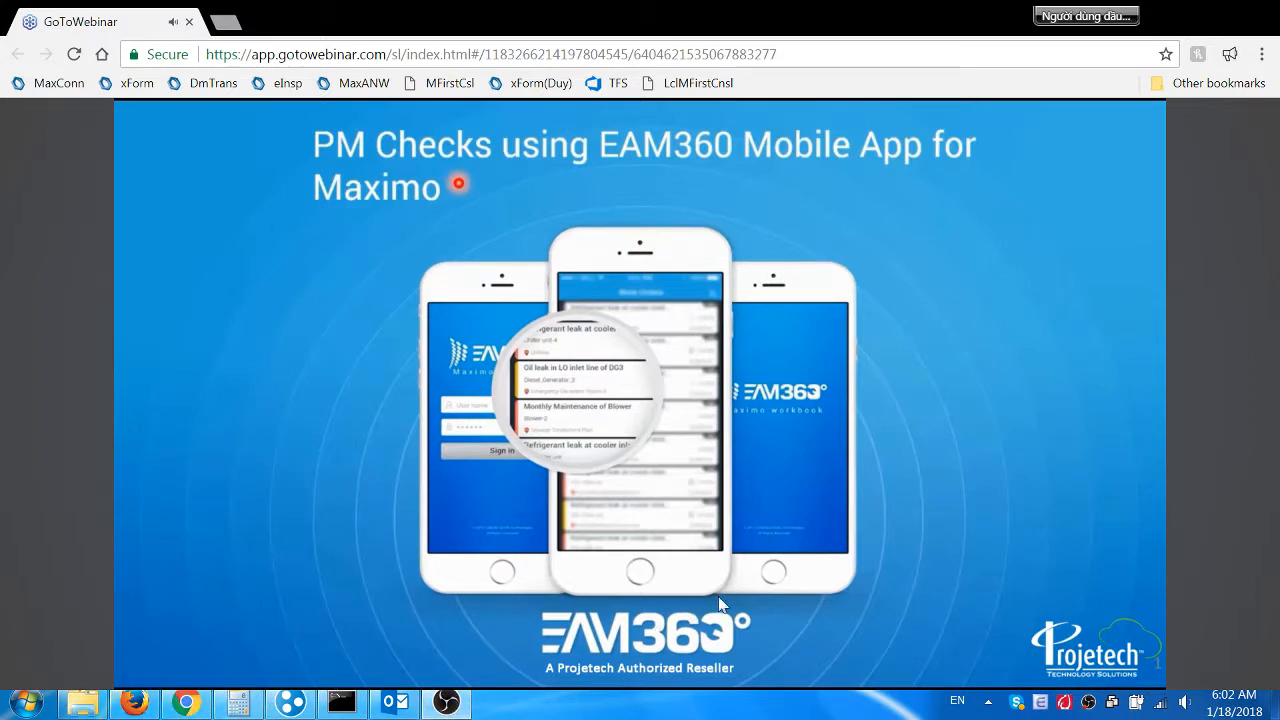
{"action": "mouse_move", "coordinate": [790, 568]}
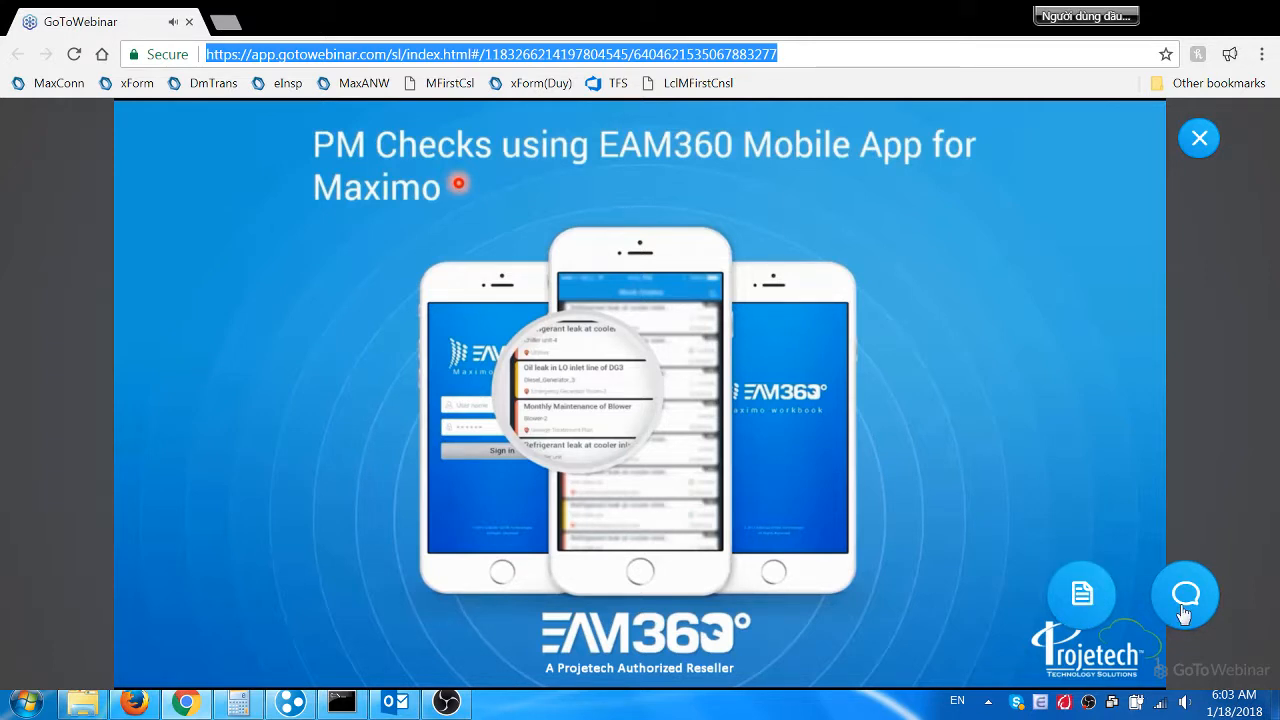
- Follow the presenter through the Demo Scenario slide in the webinar viewer
{"action": "left_click", "coordinate": [1184, 596]}
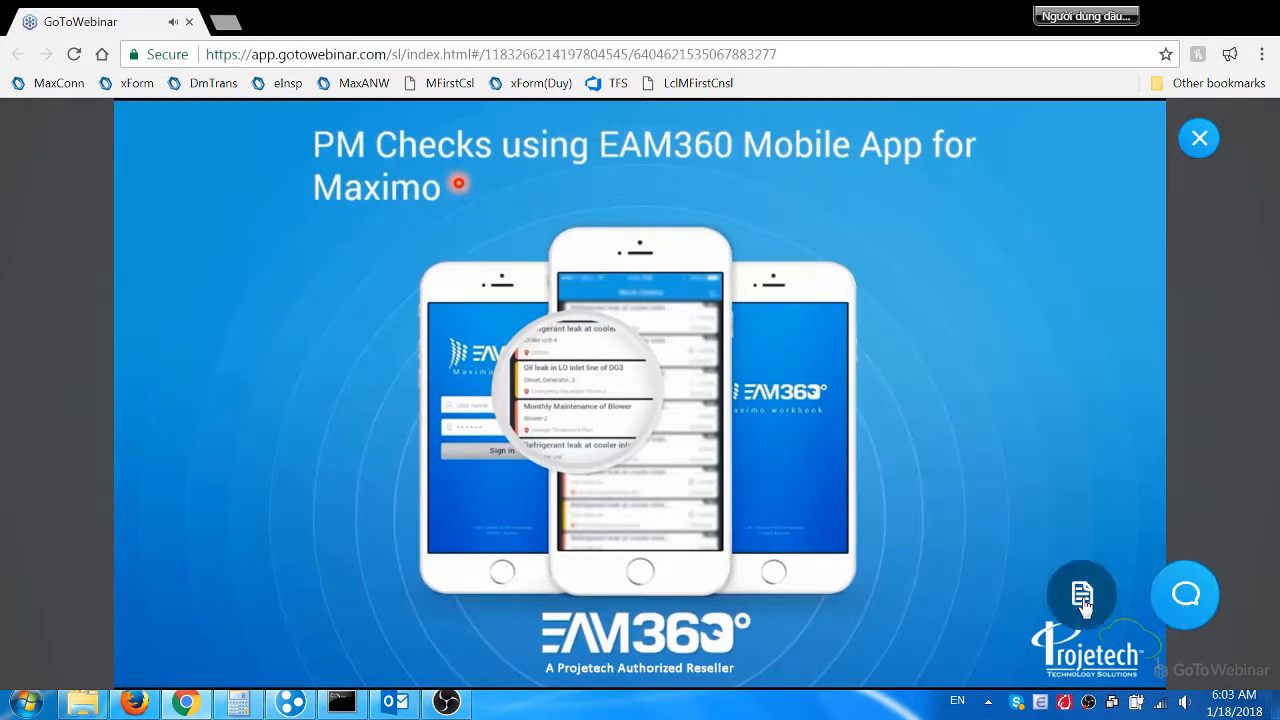
{"action": "left_click", "coordinate": [1080, 594]}
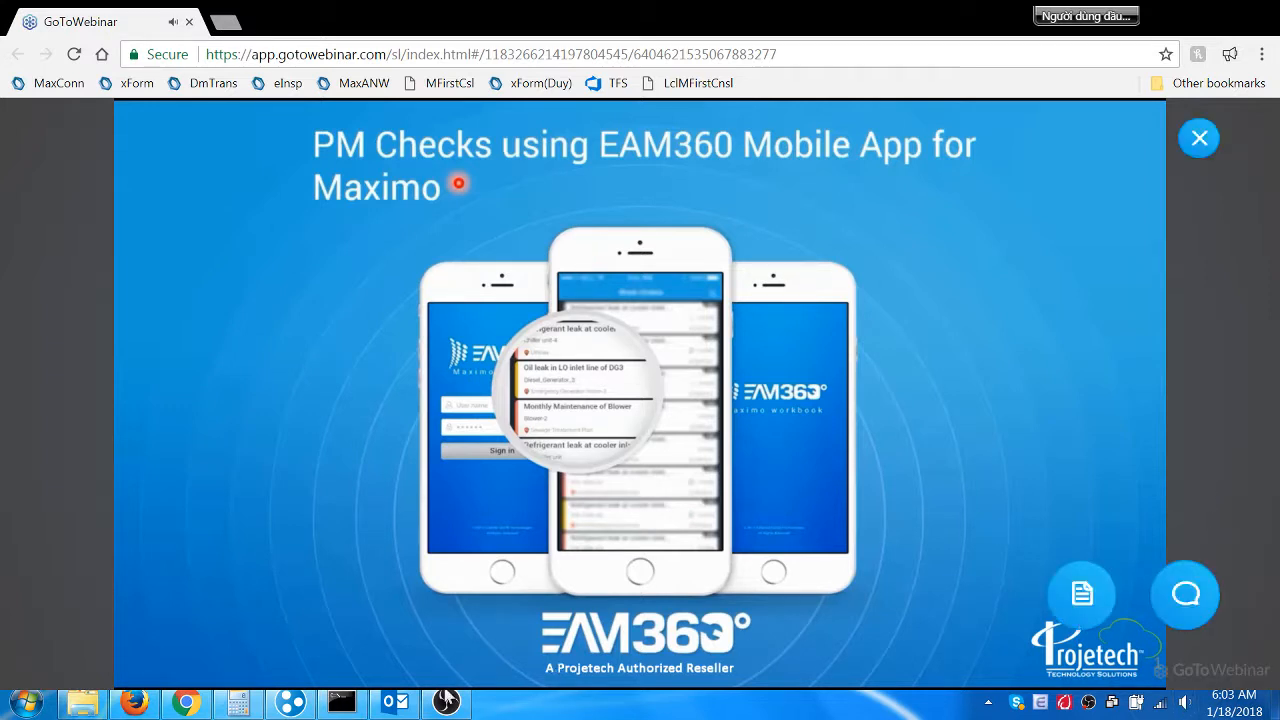
{"action": "mouse_move", "coordinate": [394, 332]}
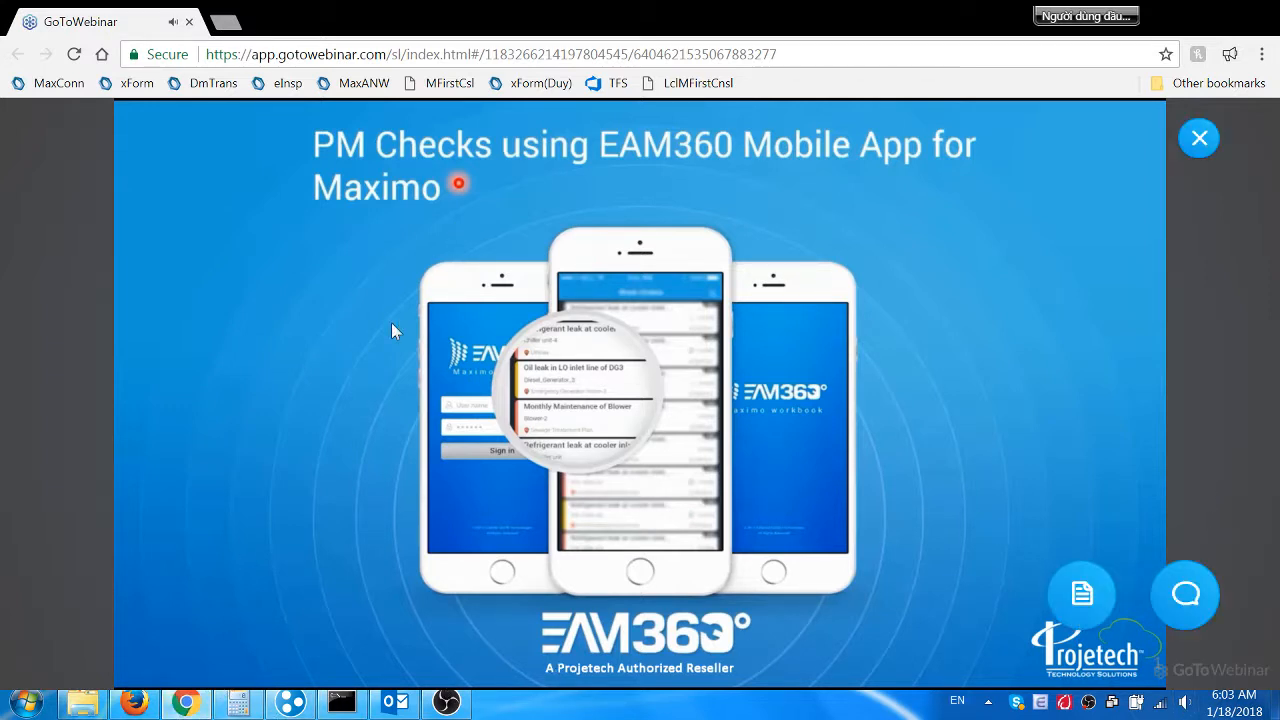
{"action": "mouse_move", "coordinate": [976, 508]}
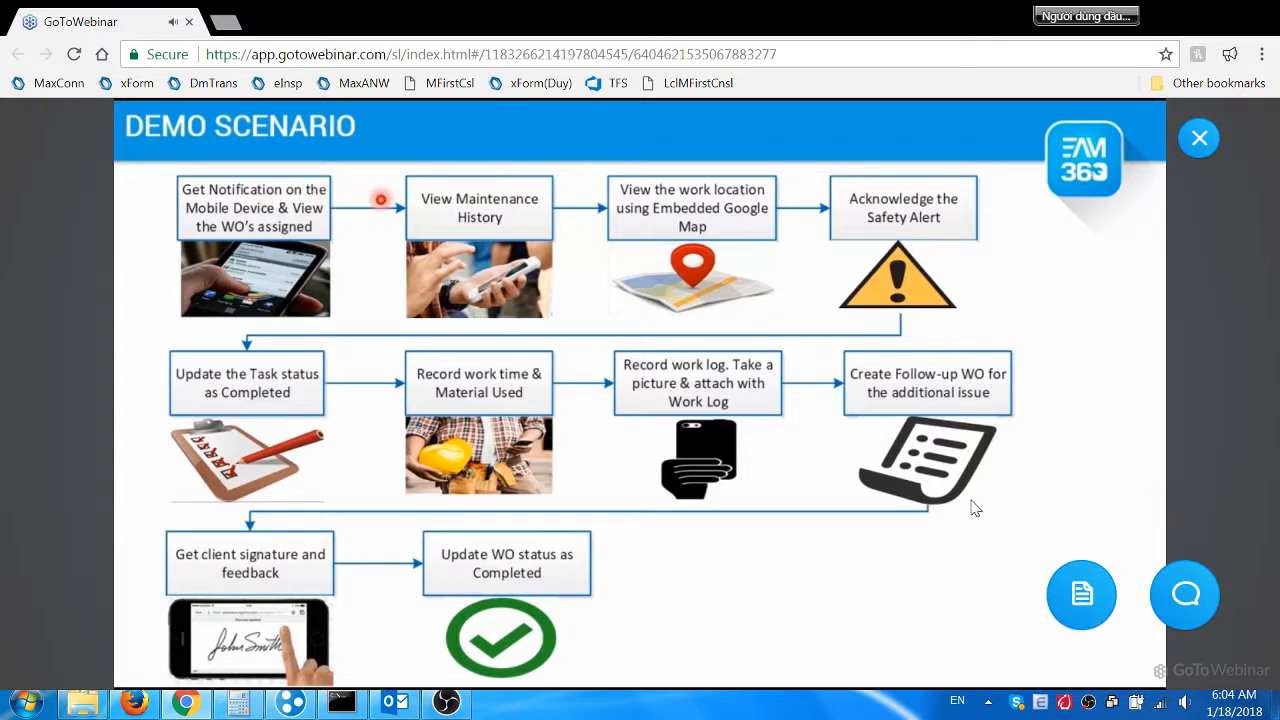
{"action": "mouse_move", "coordinate": [418, 194]}
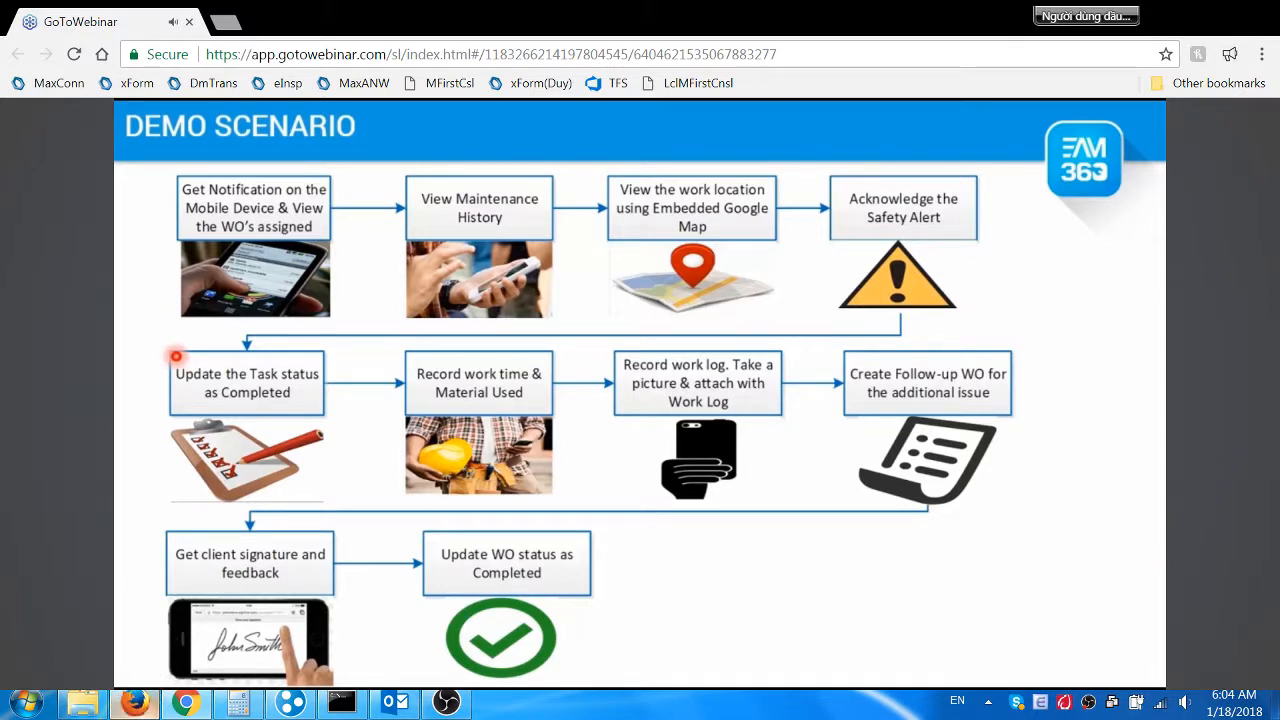
{"action": "mouse_move", "coordinate": [488, 510]}
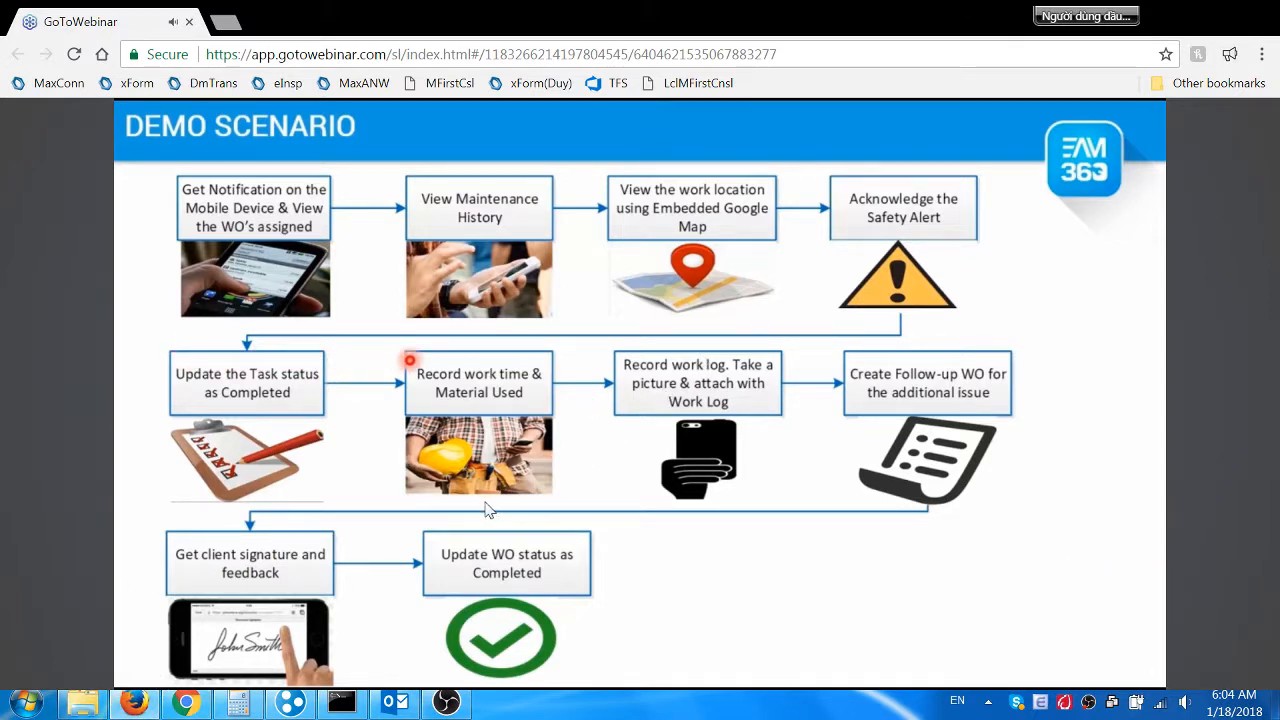
{"action": "mouse_move", "coordinate": [536, 584]}
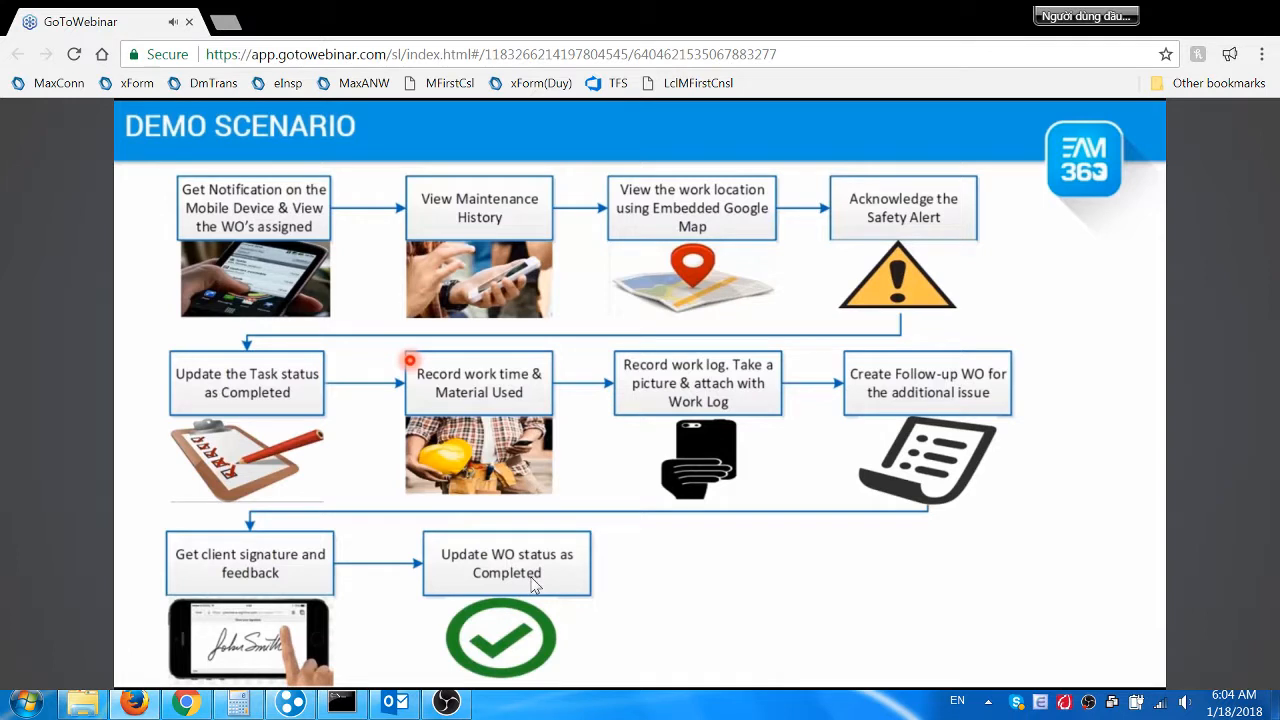
{"action": "mouse_move", "coordinate": [564, 450]}
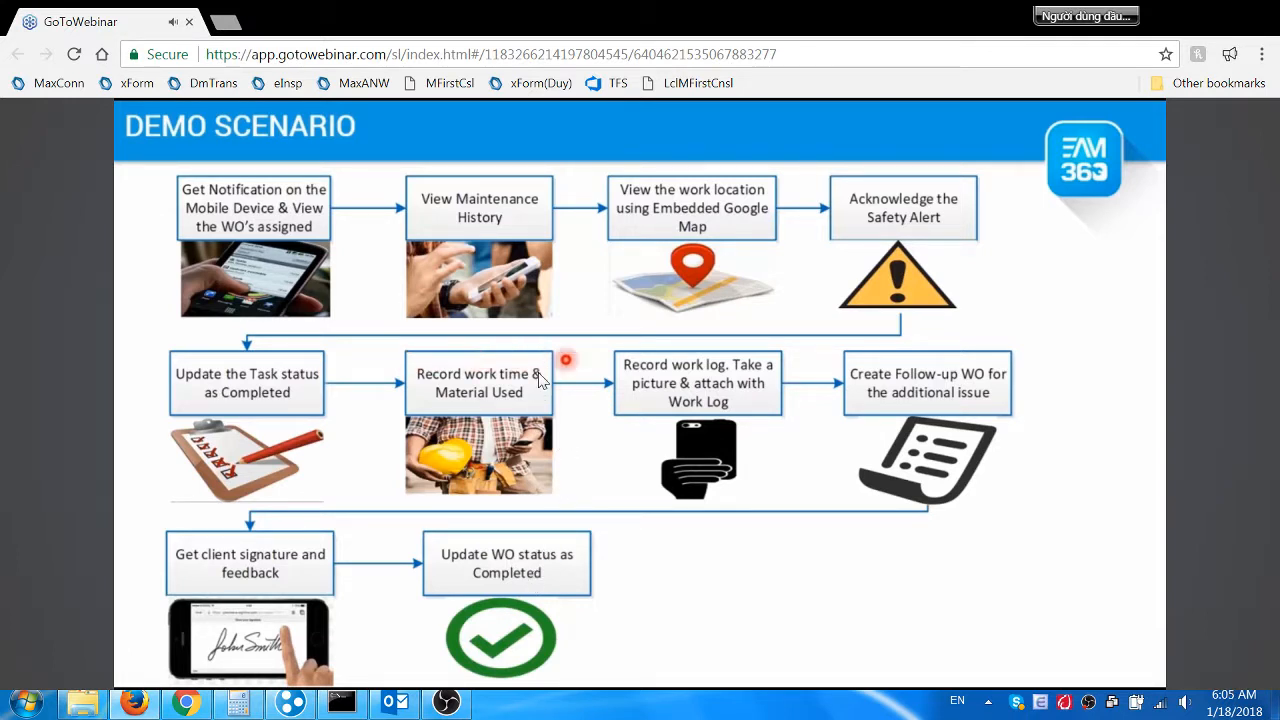
{"action": "mouse_move", "coordinate": [612, 360]}
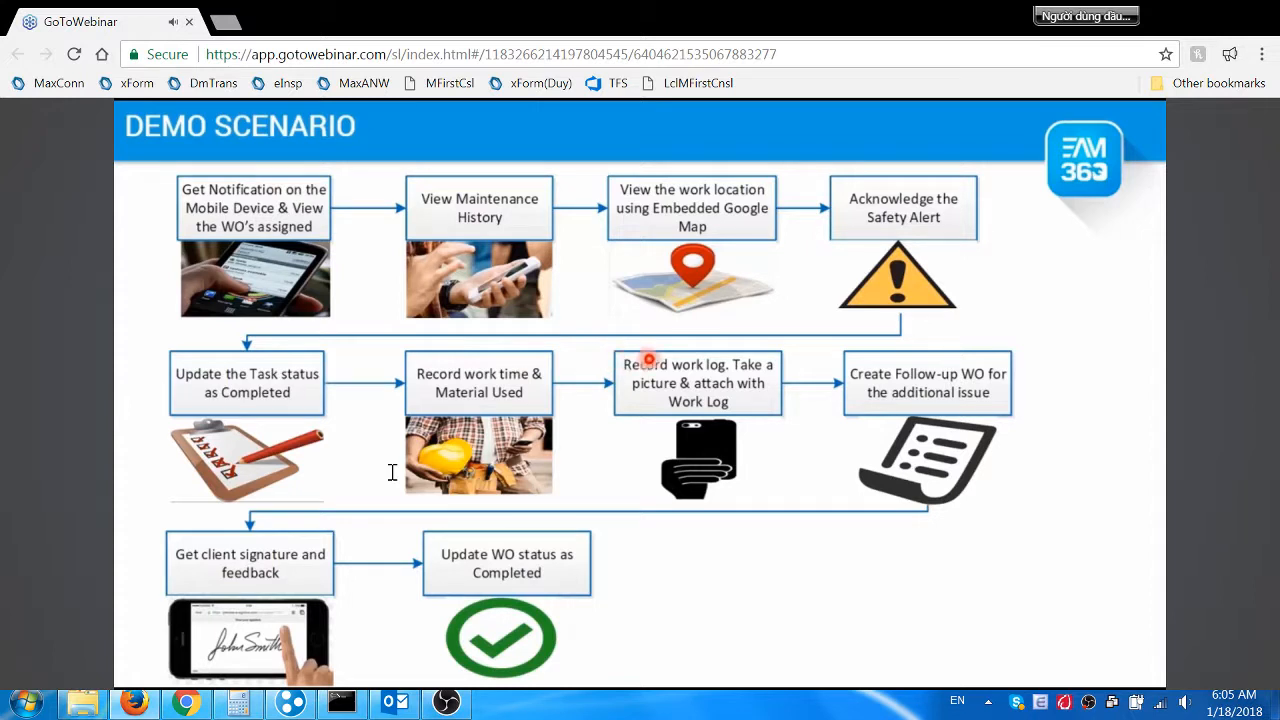
{"action": "mouse_move", "coordinate": [840, 356]}
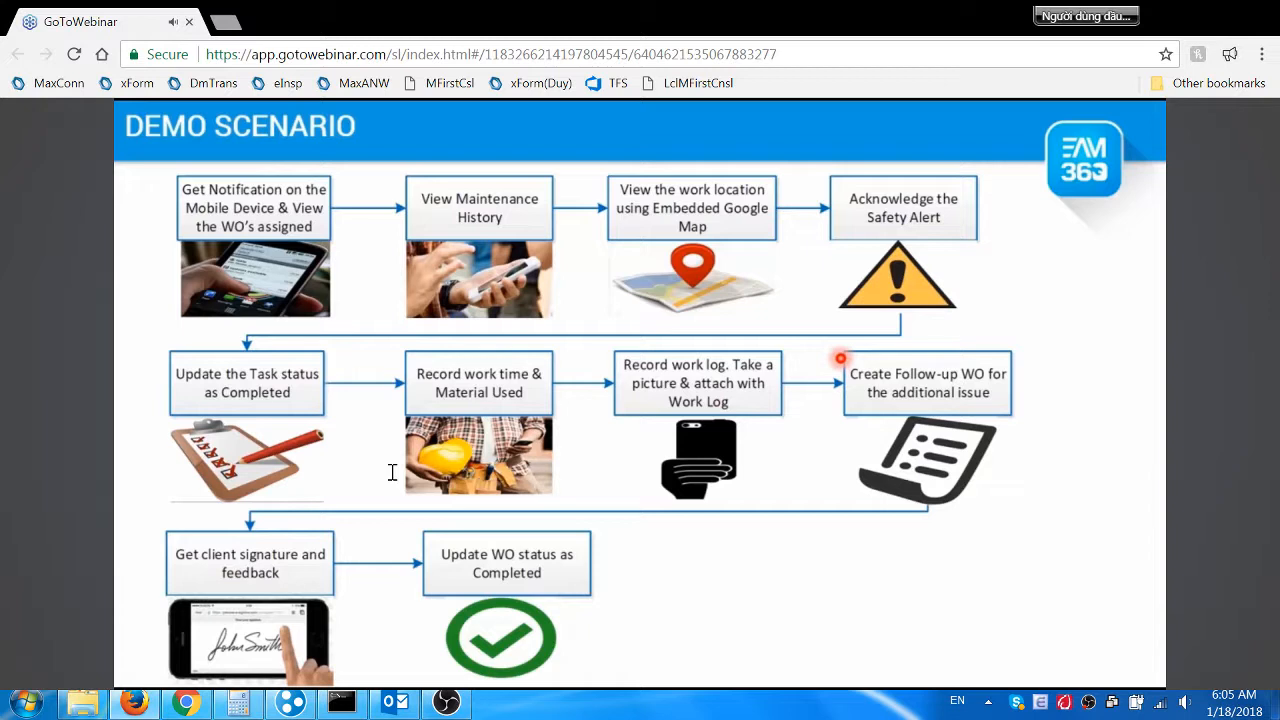
{"action": "mouse_move", "coordinate": [390, 488]}
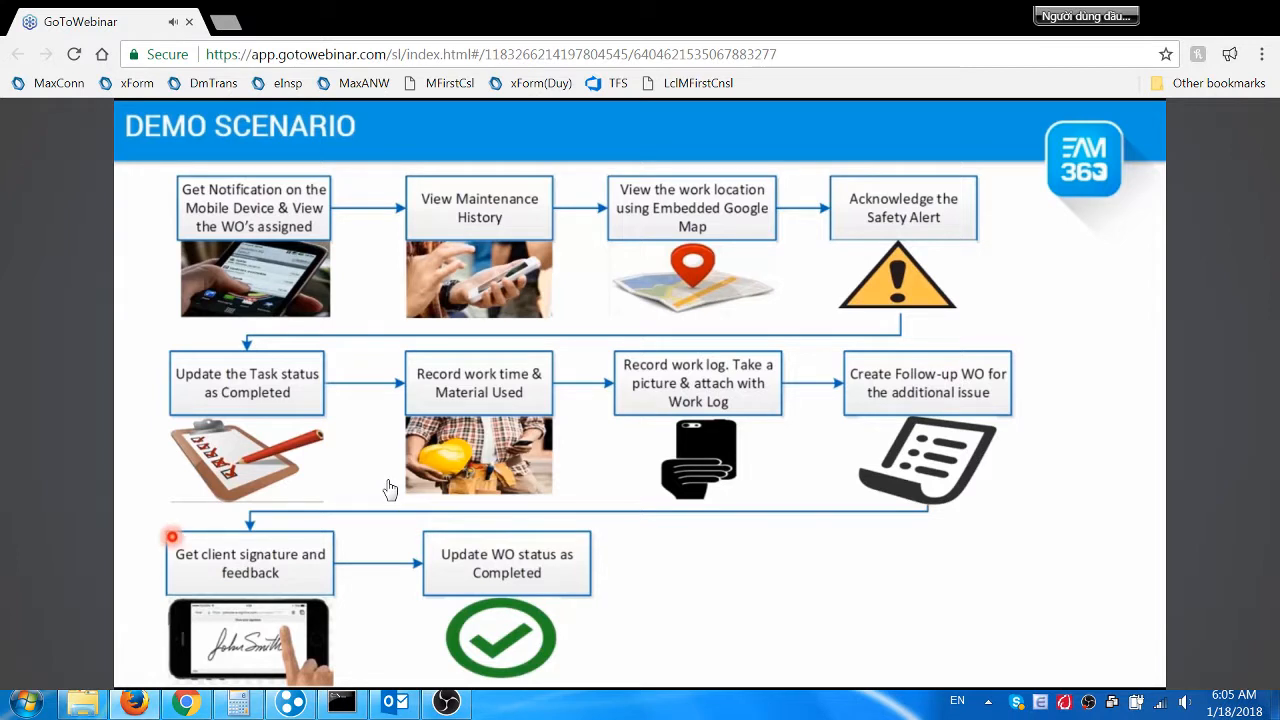
{"action": "mouse_move", "coordinate": [390, 480]}
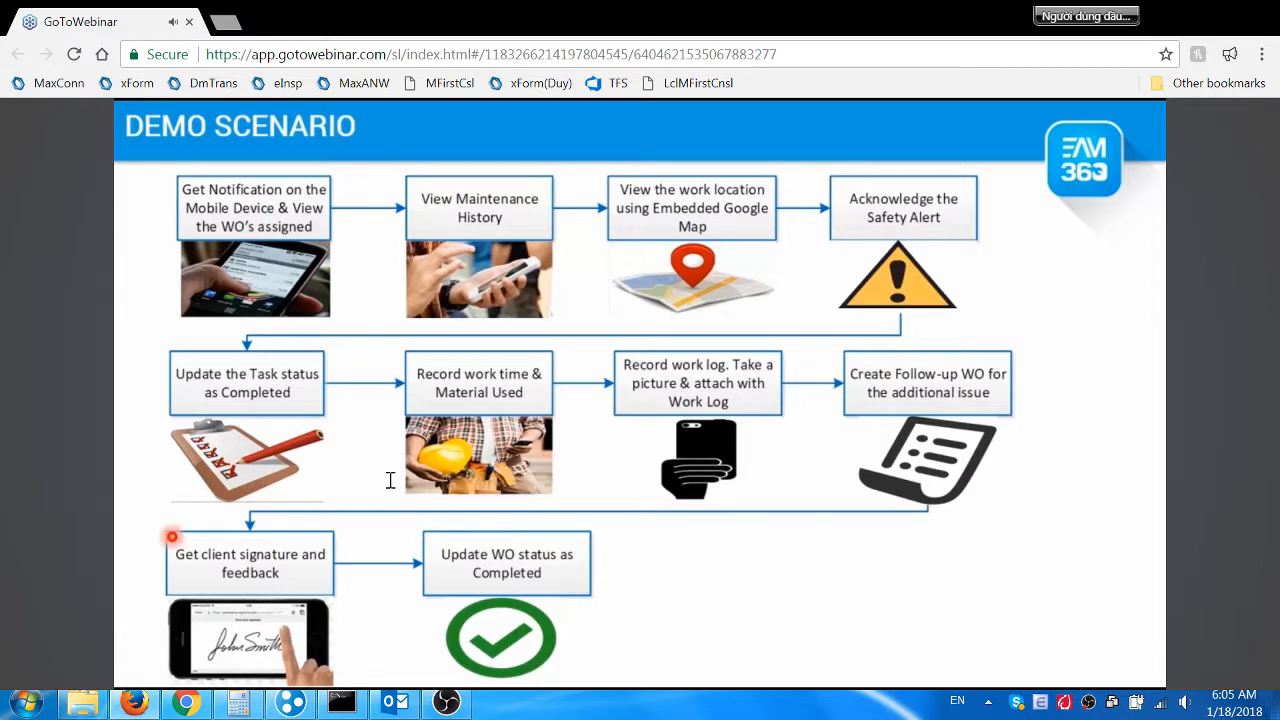
{"action": "mouse_move", "coordinate": [392, 488]}
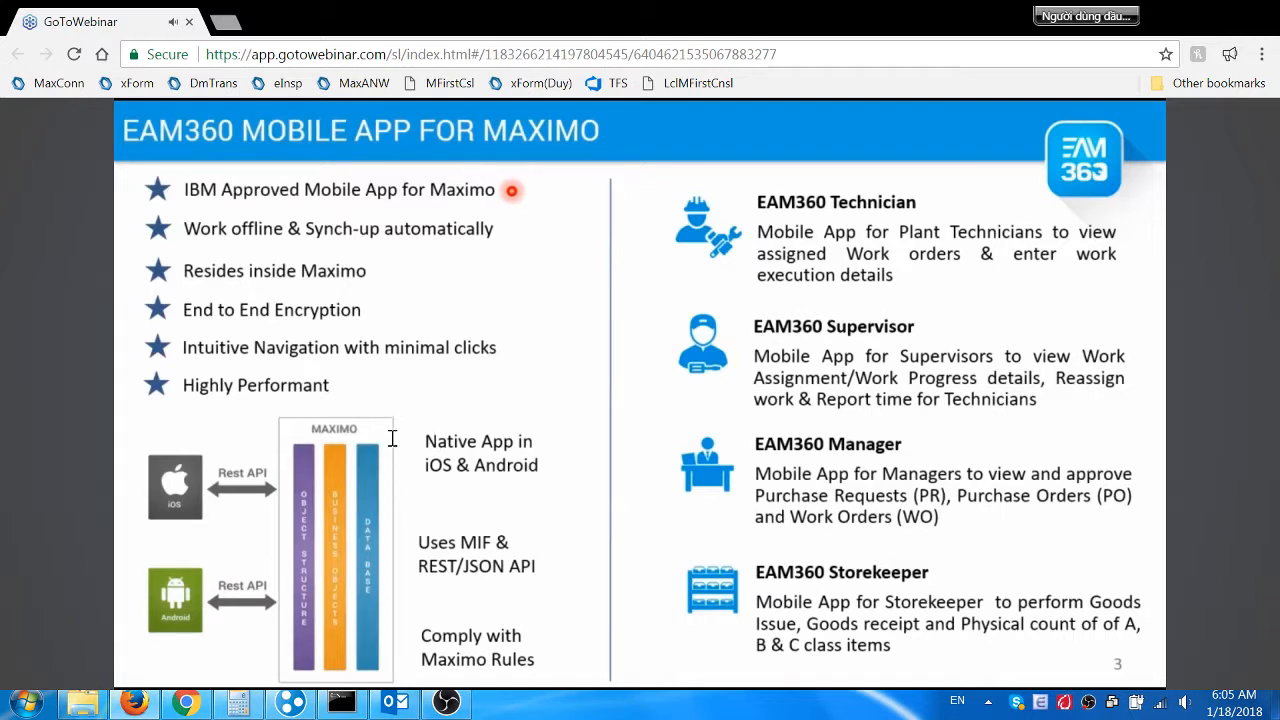
{"action": "mouse_move", "coordinate": [438, 48]}
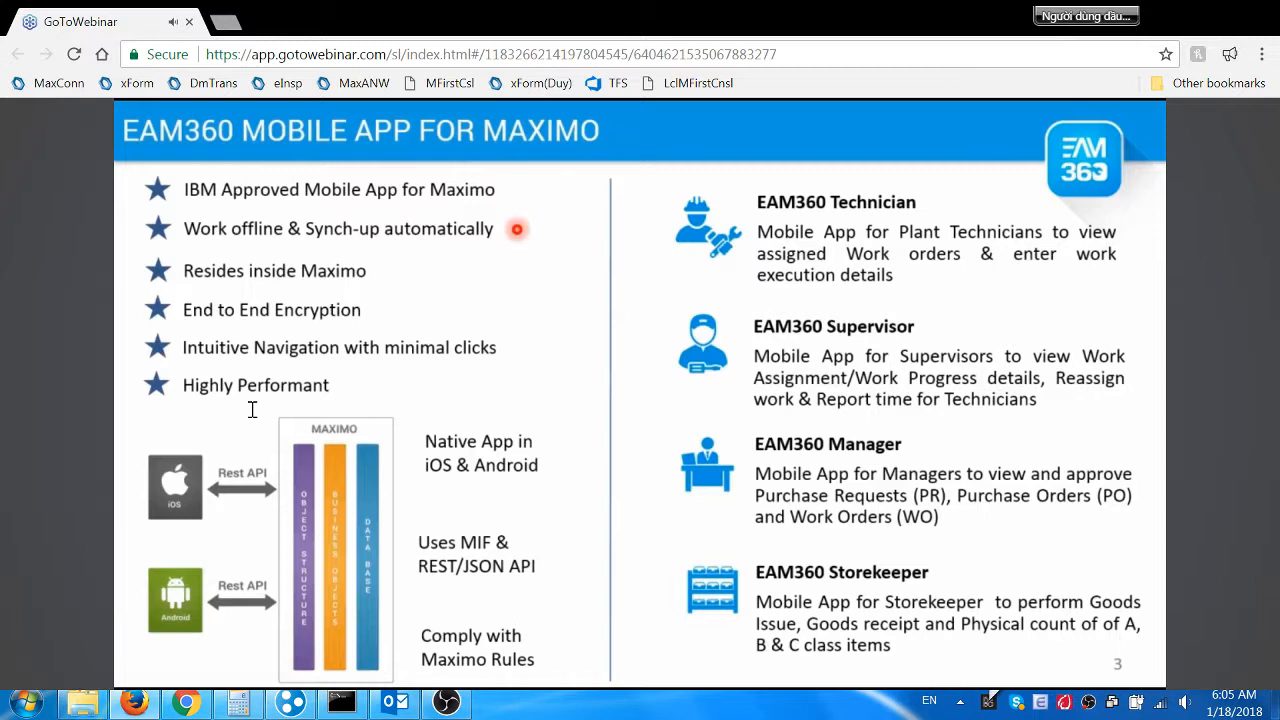
{"action": "mouse_move", "coordinate": [384, 270]}
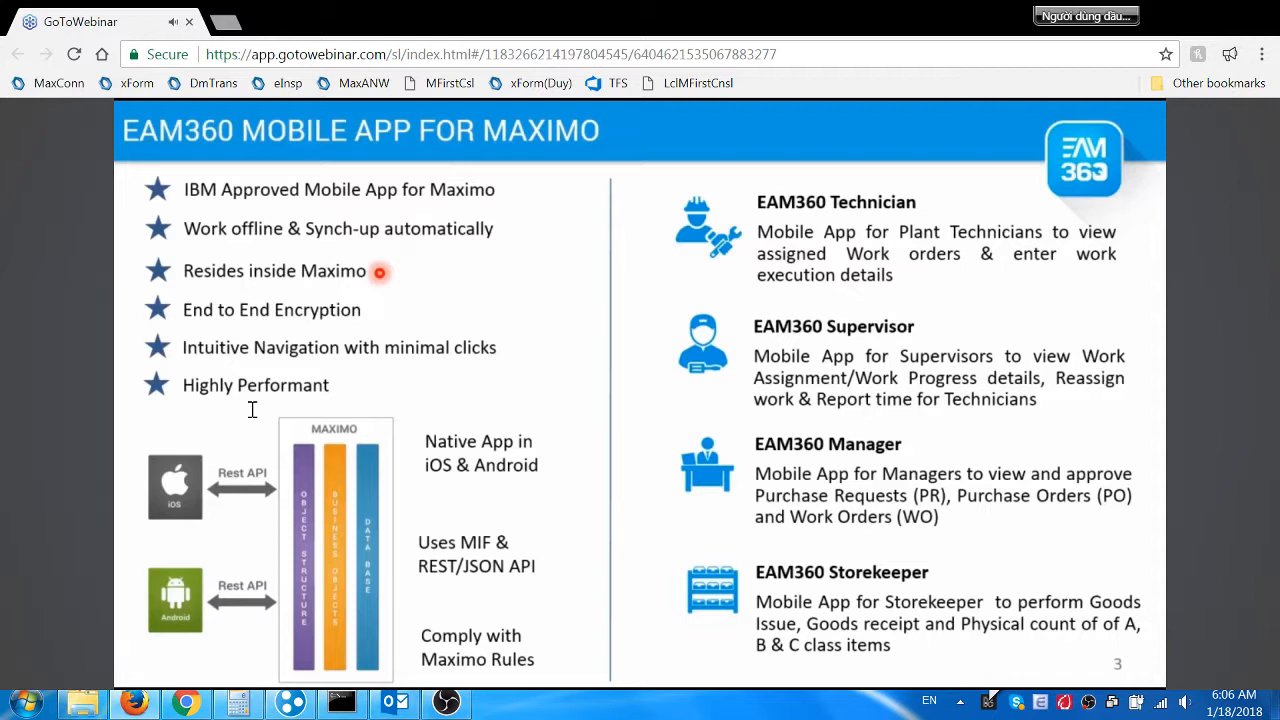
{"action": "mouse_move", "coordinate": [382, 308]}
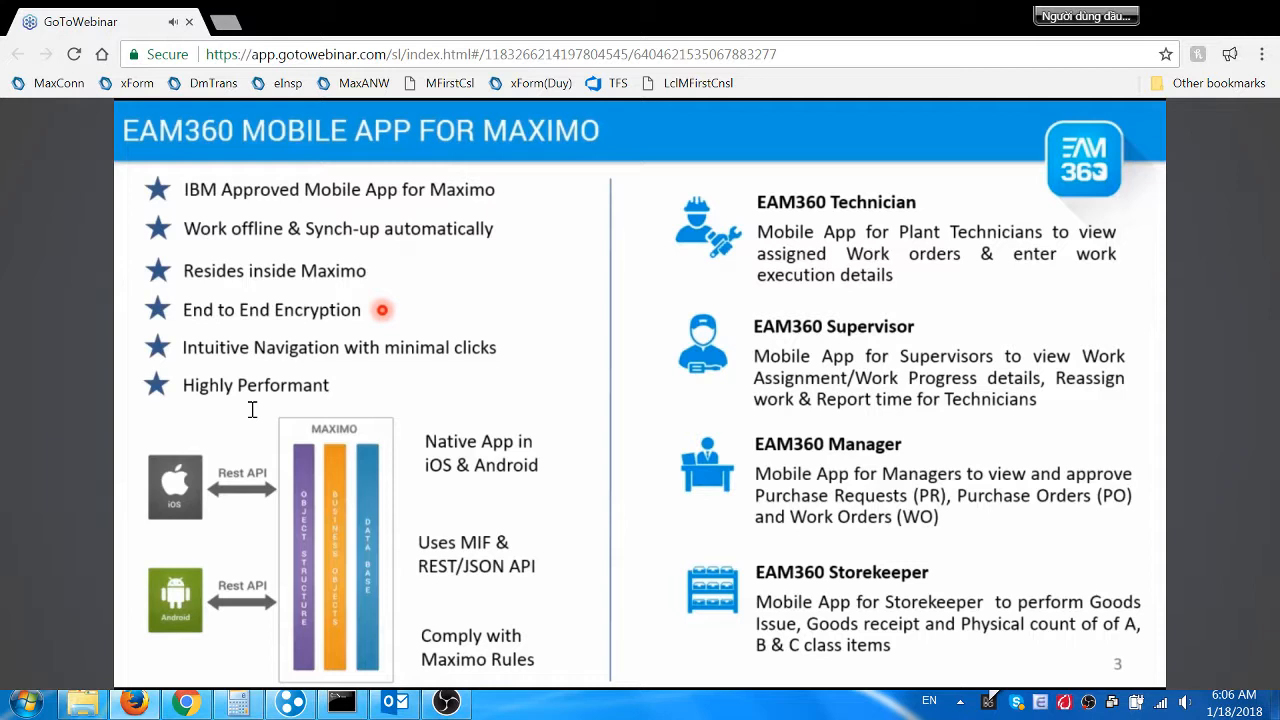
{"action": "mouse_move", "coordinate": [460, 320]}
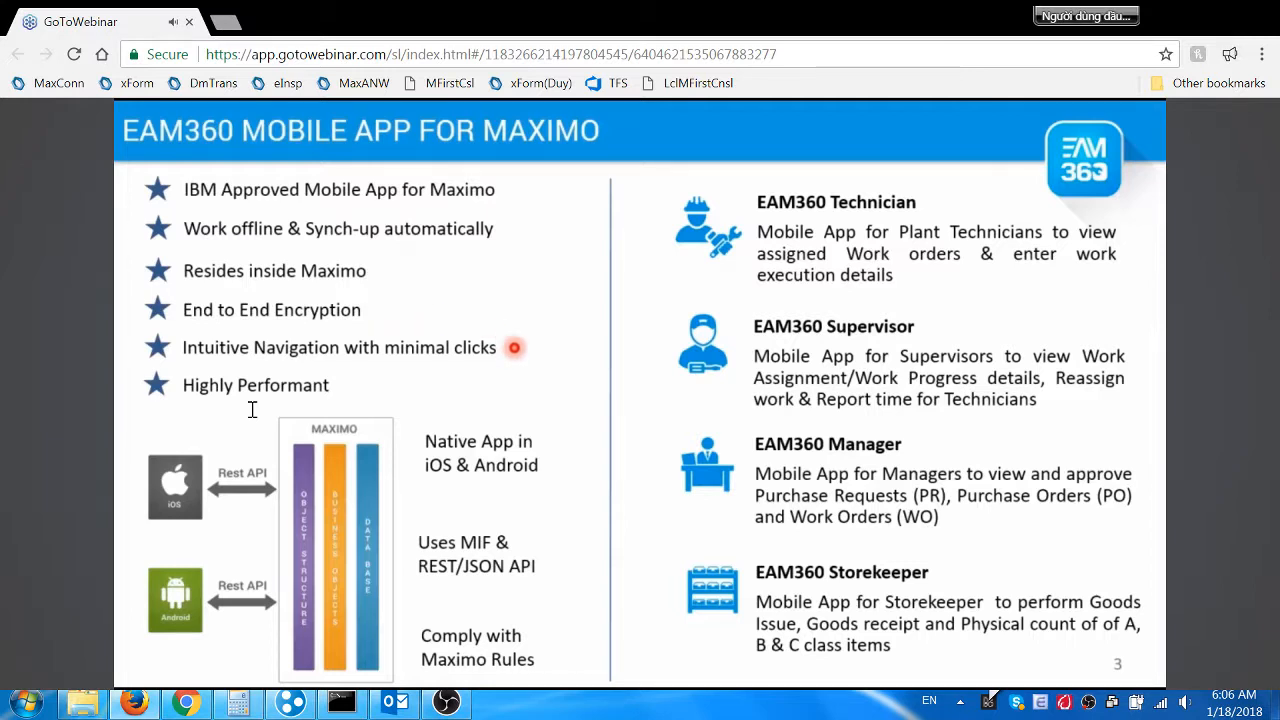
{"action": "mouse_move", "coordinate": [310, 348]}
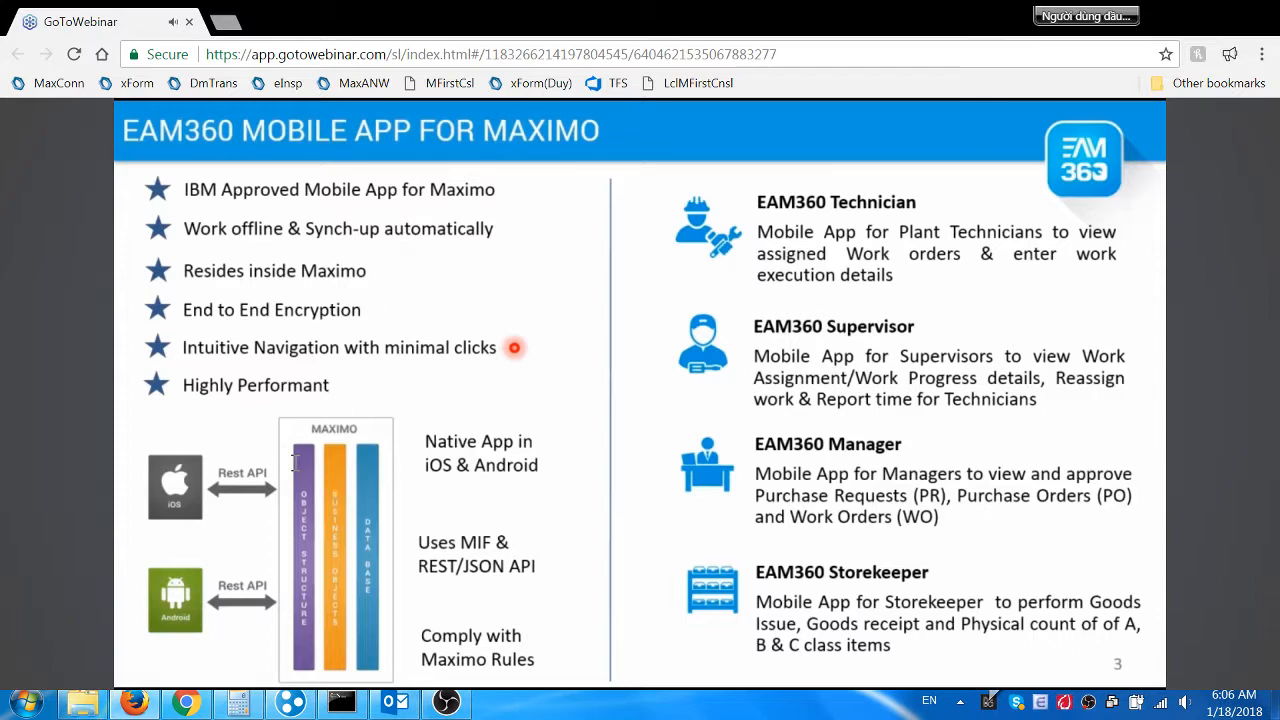
{"action": "mouse_move", "coordinate": [312, 492]}
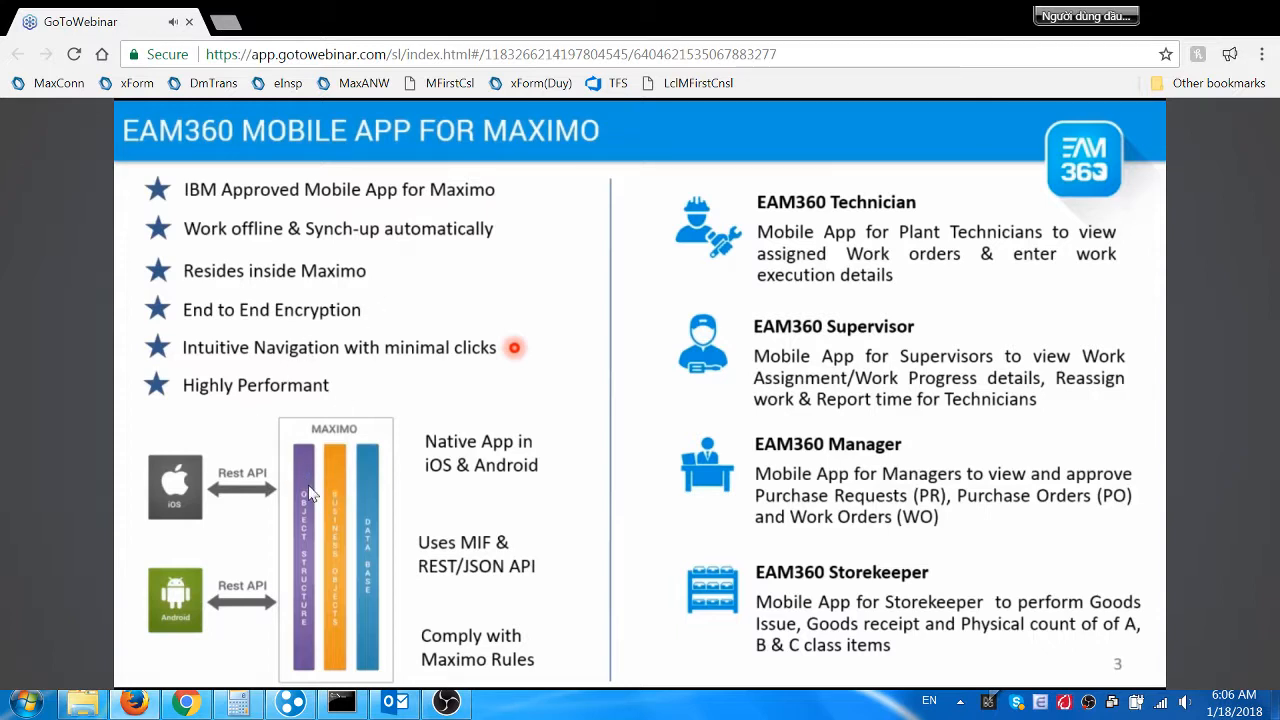
{"action": "mouse_move", "coordinate": [310, 512]}
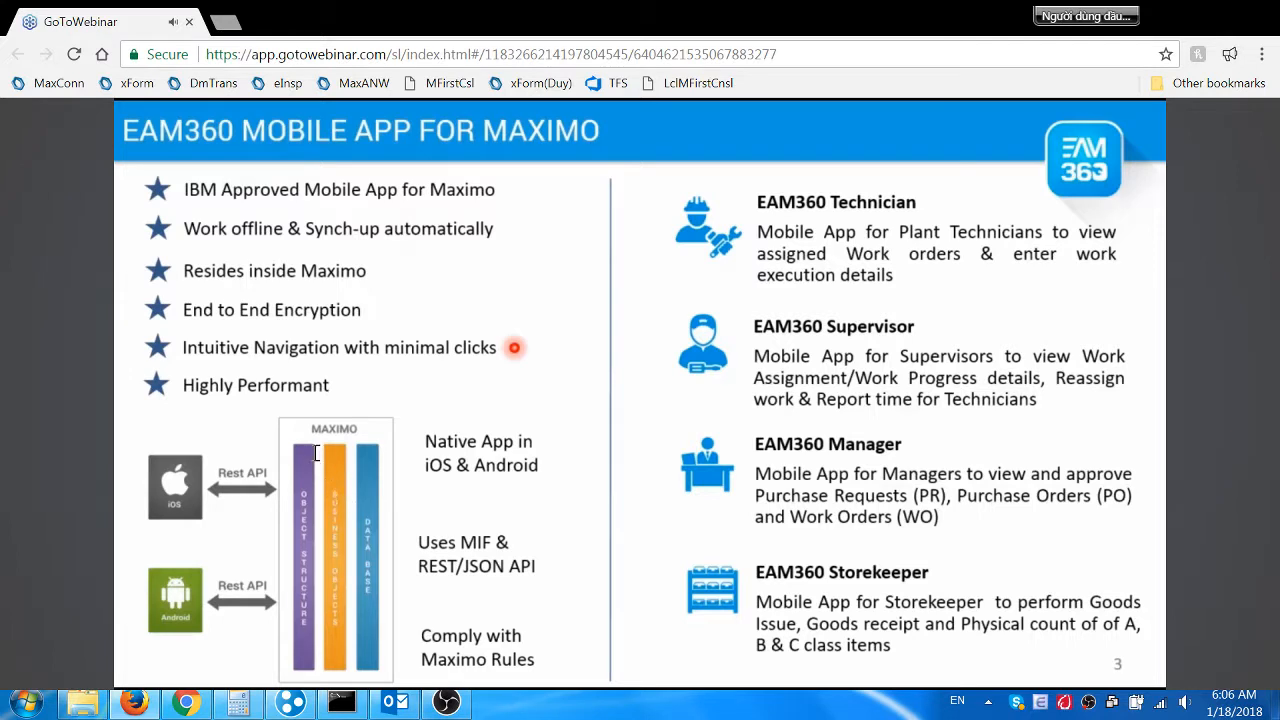
{"action": "mouse_move", "coordinate": [316, 460]}
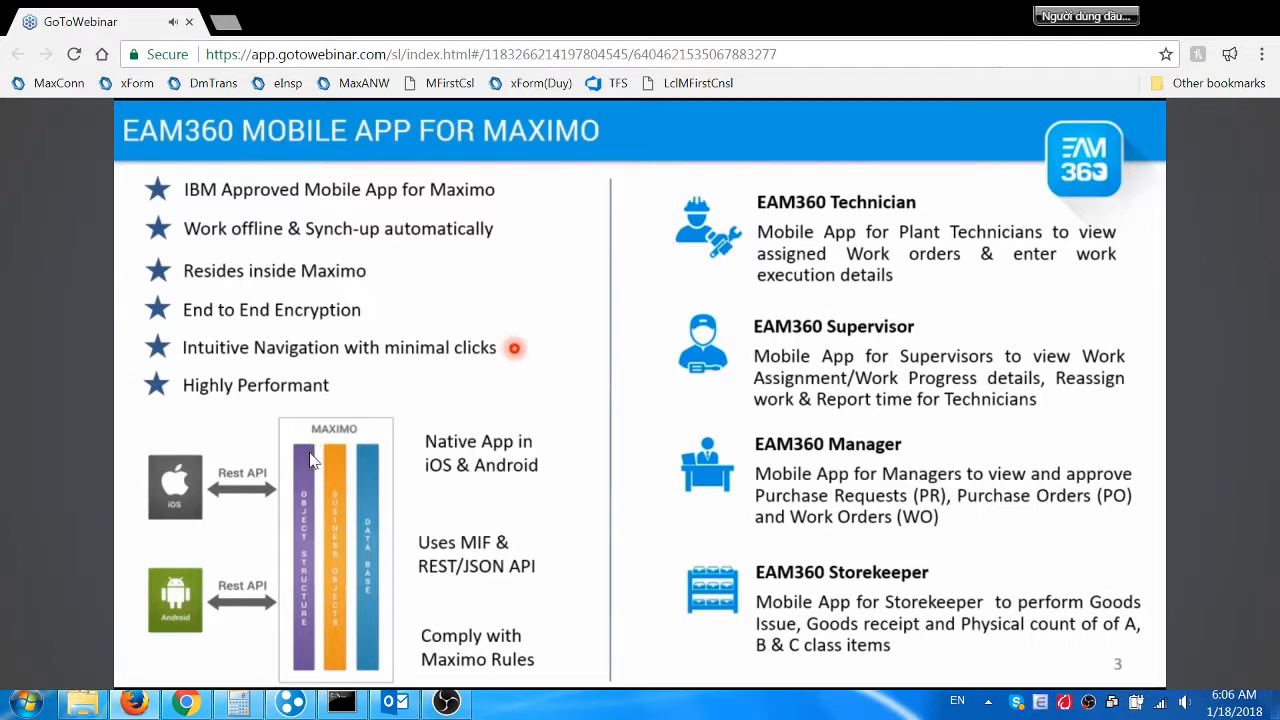
{"action": "mouse_move", "coordinate": [348, 384]}
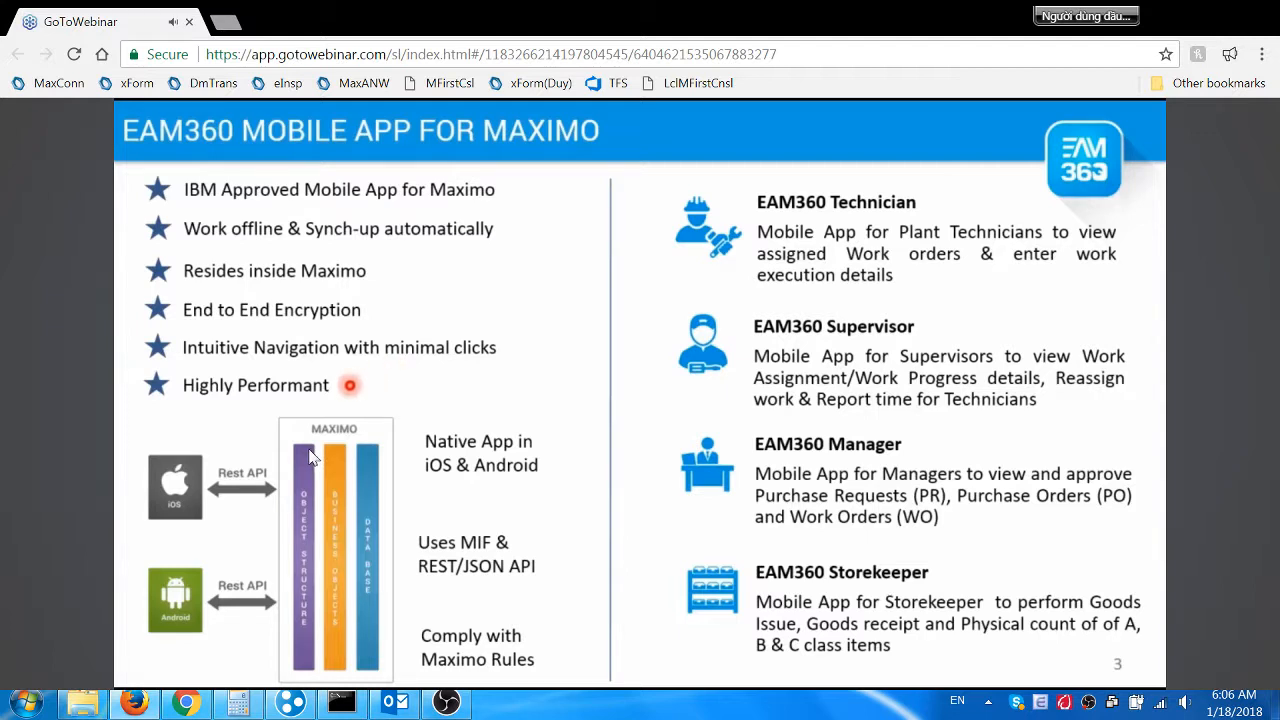
{"action": "mouse_move", "coordinate": [160, 40]}
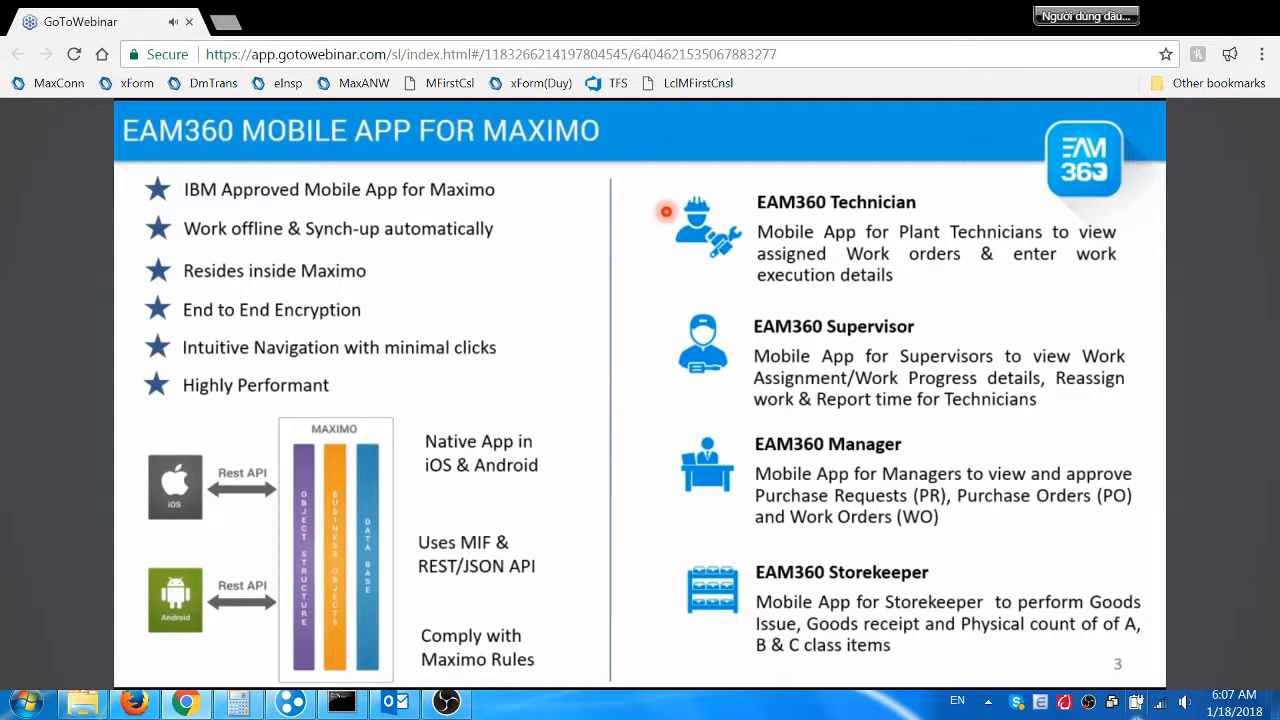
{"action": "mouse_move", "coordinate": [668, 338]}
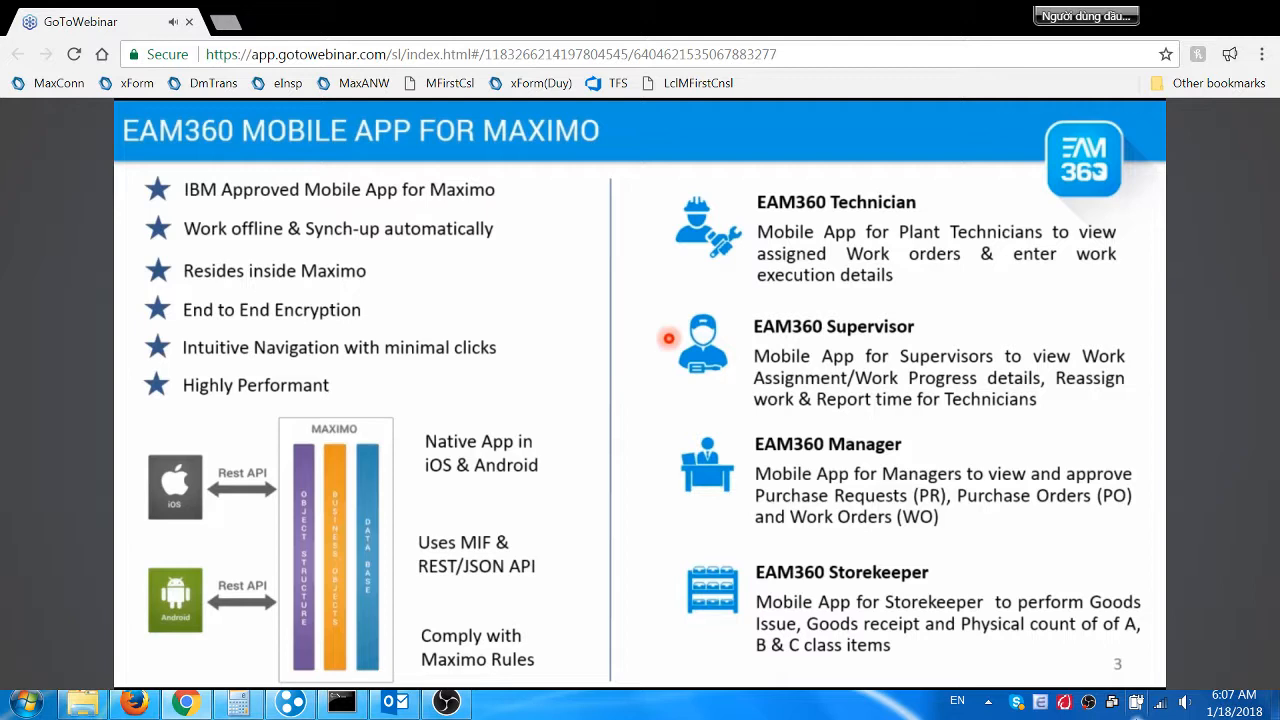
{"action": "mouse_move", "coordinate": [666, 464]}
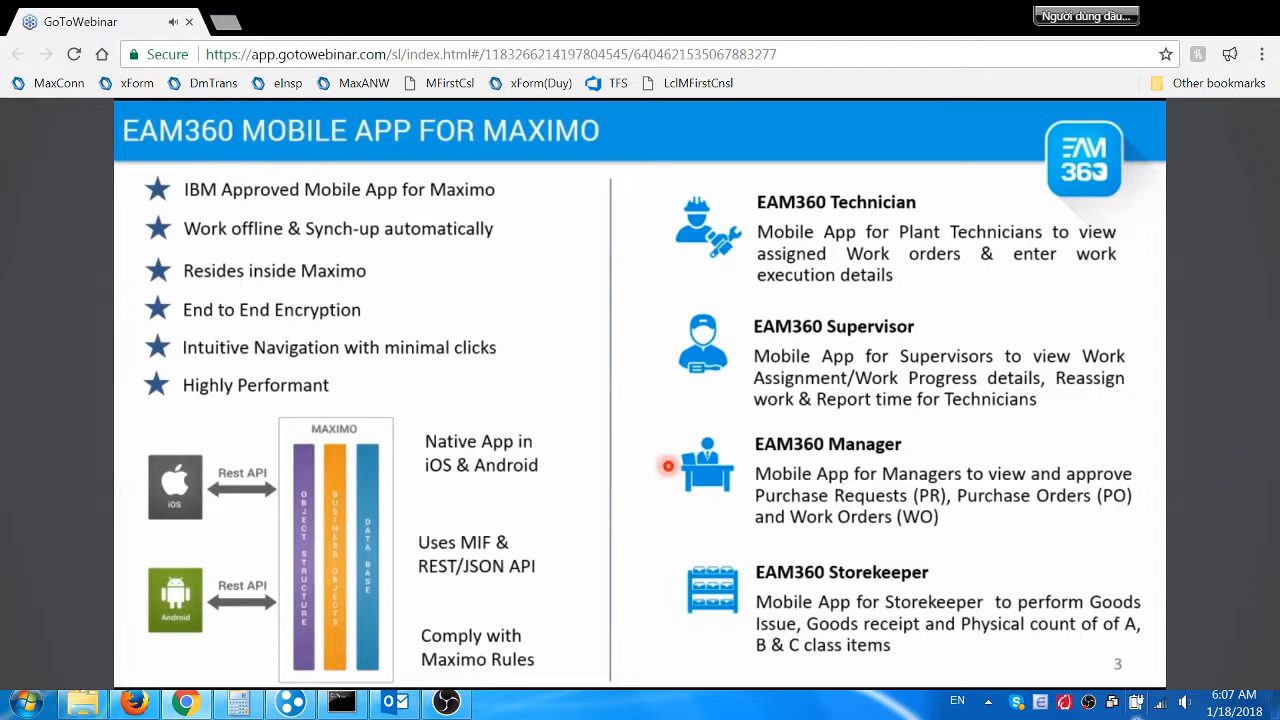
{"action": "mouse_move", "coordinate": [672, 582]}
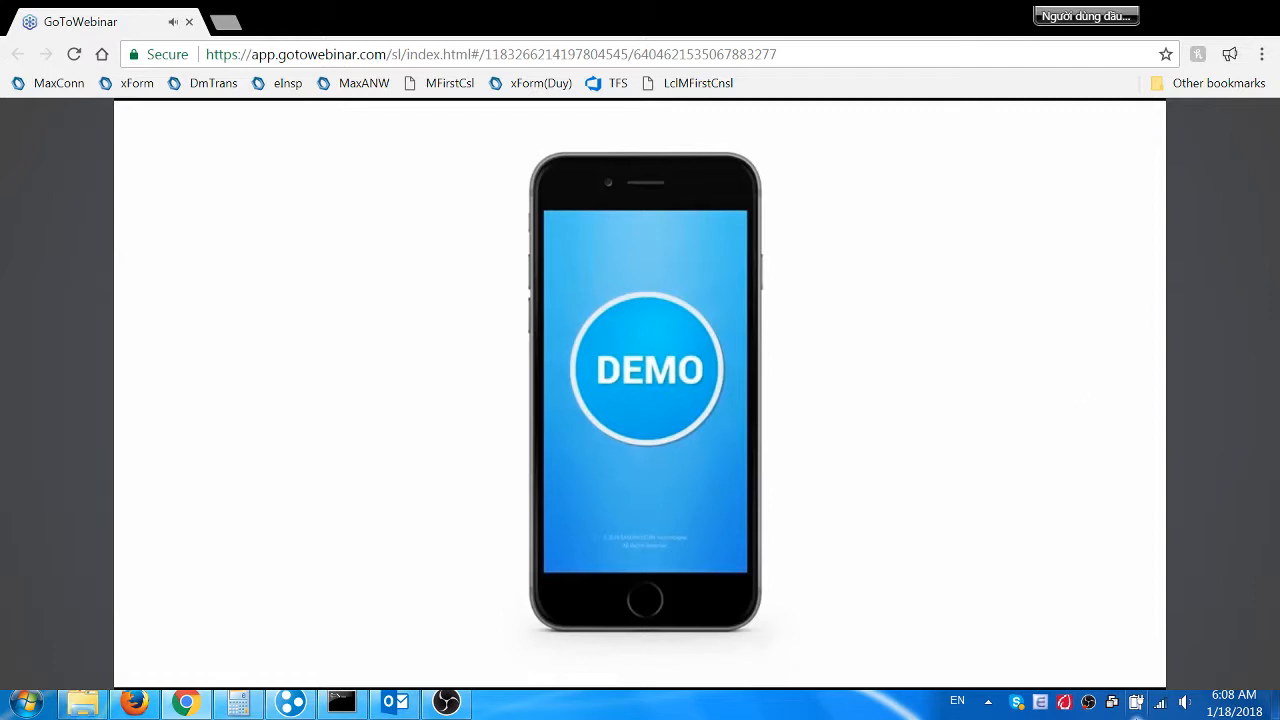
{"action": "mouse_move", "coordinate": [1076, 390]}
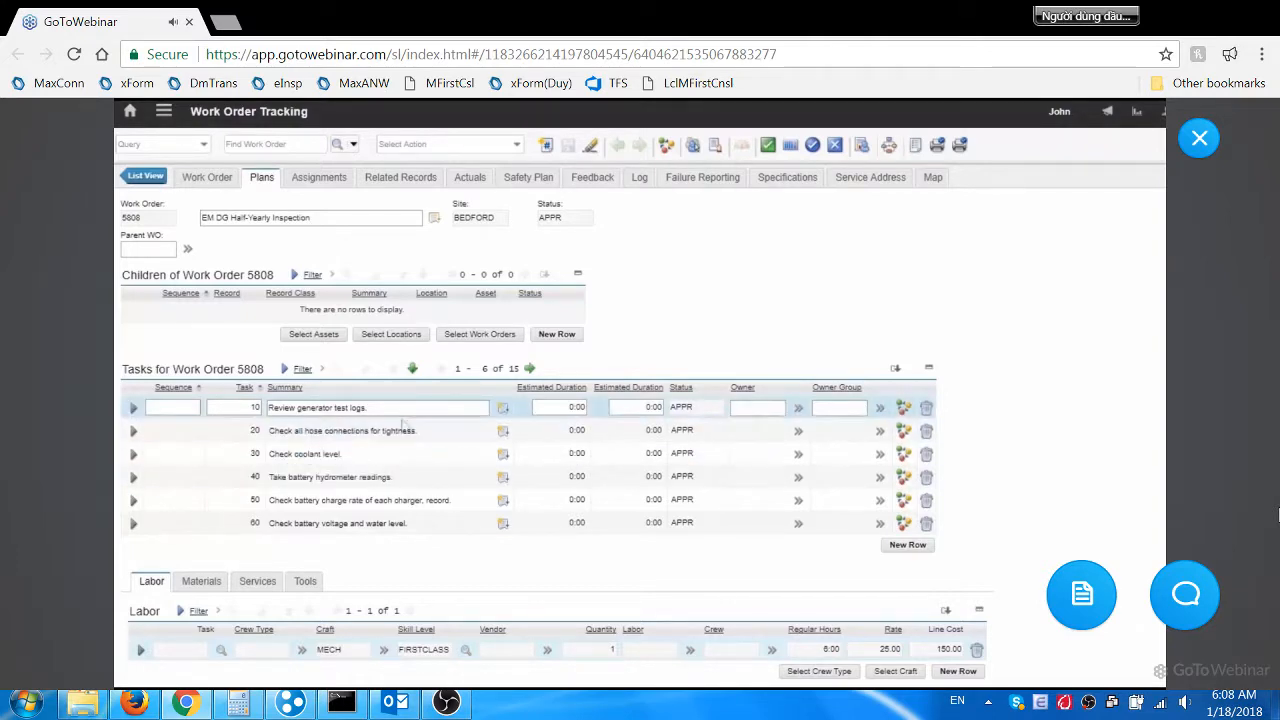
{"action": "left_click", "coordinate": [340, 524]}
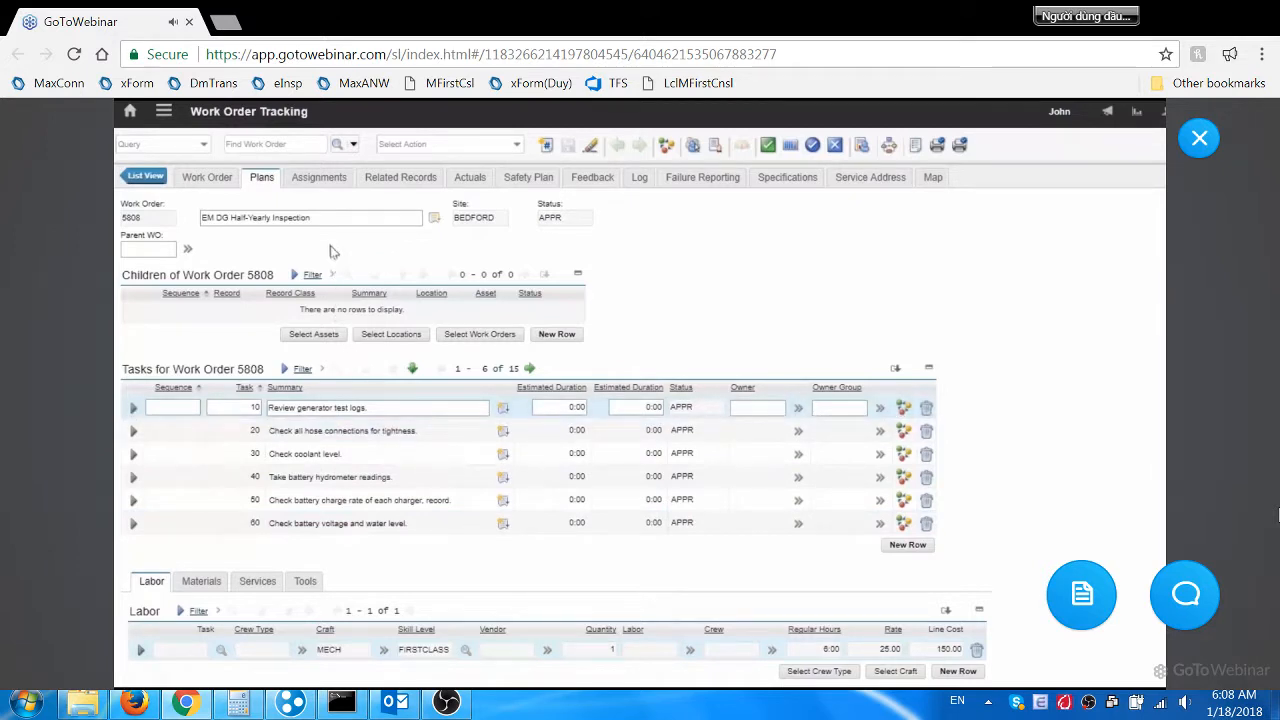
{"action": "left_click", "coordinate": [318, 176]}
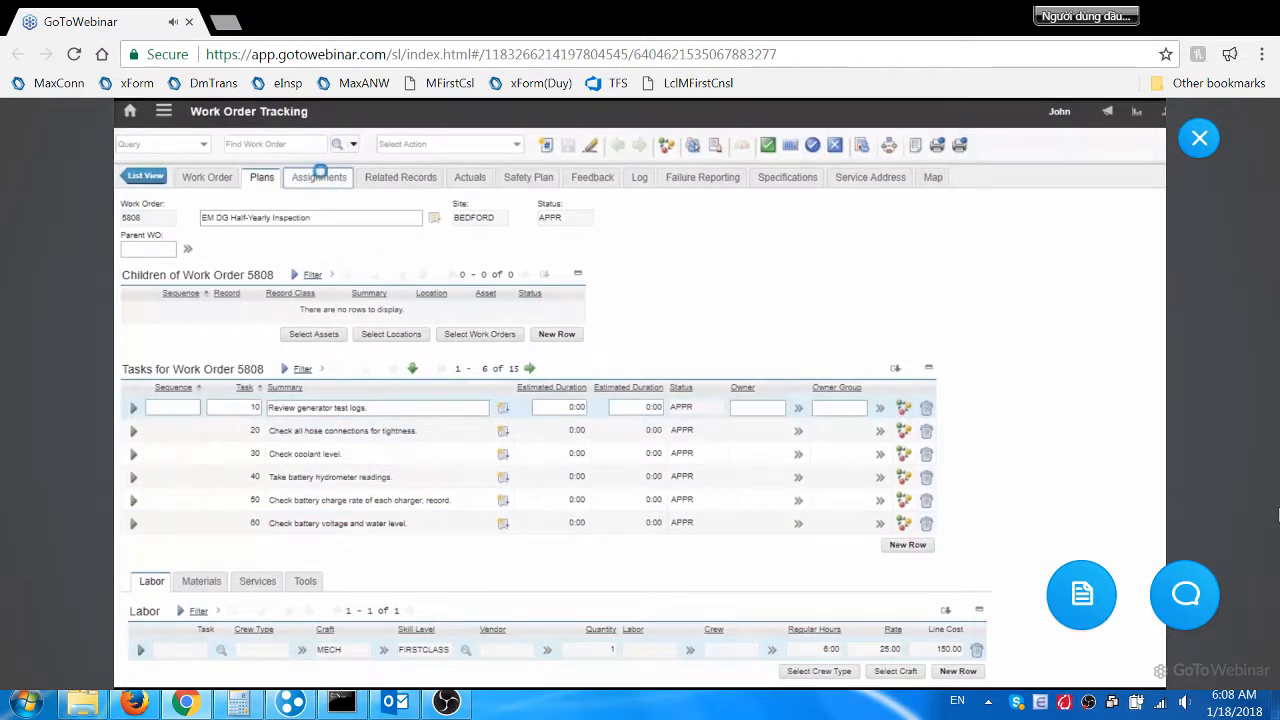
- Show work order 5808's assignments and enter 'Jacob' as the assignment labor
{"action": "left_click", "coordinate": [318, 176]}
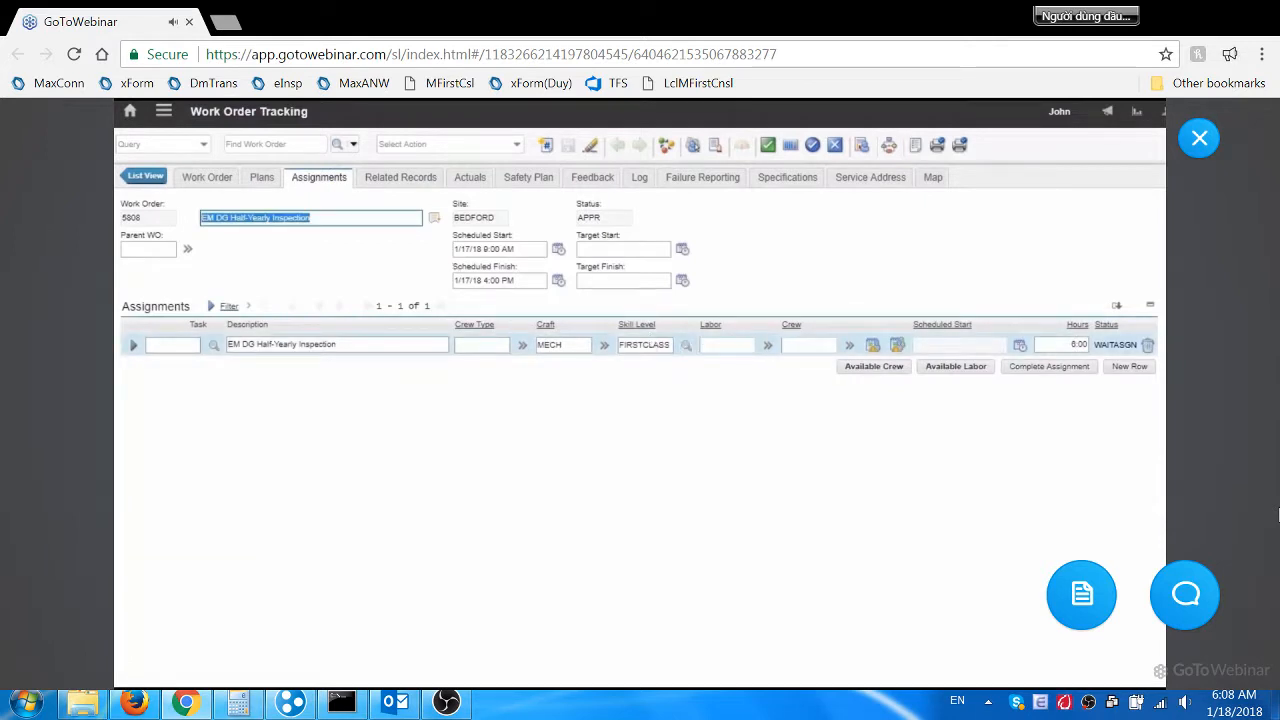
{"action": "left_click", "coordinate": [726, 344]}
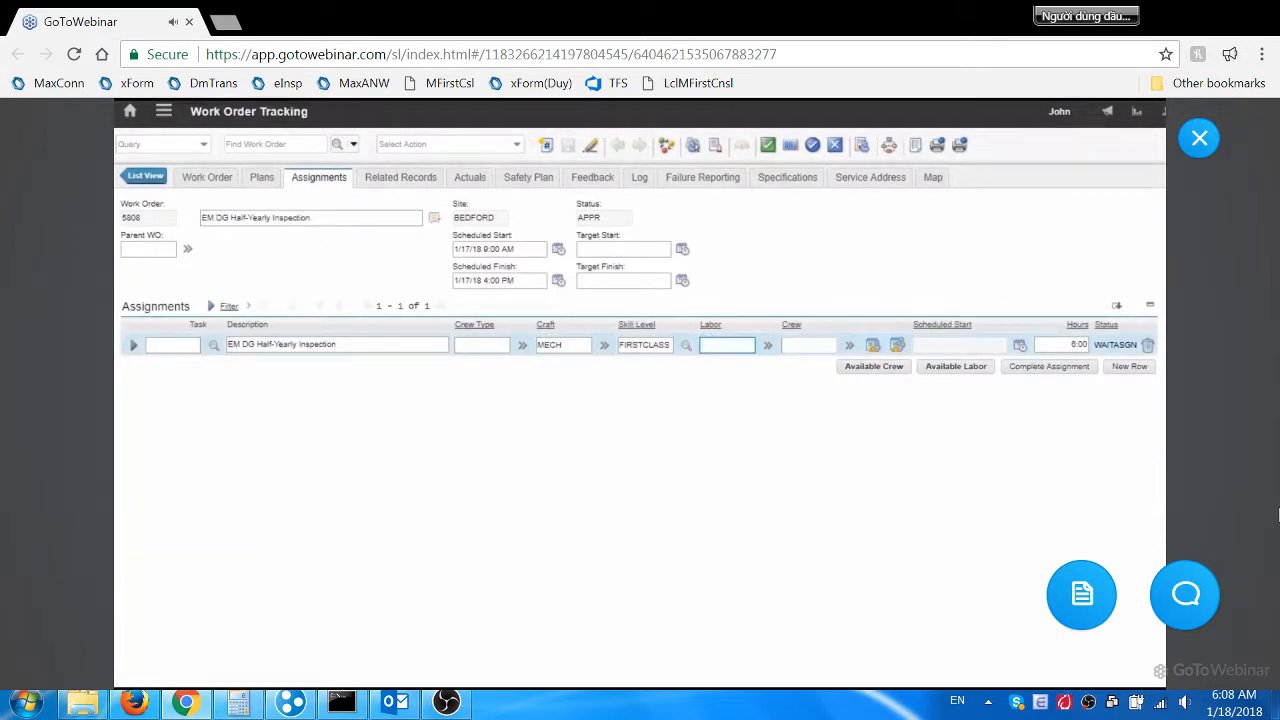
{"action": "type", "text": "Jacob"}
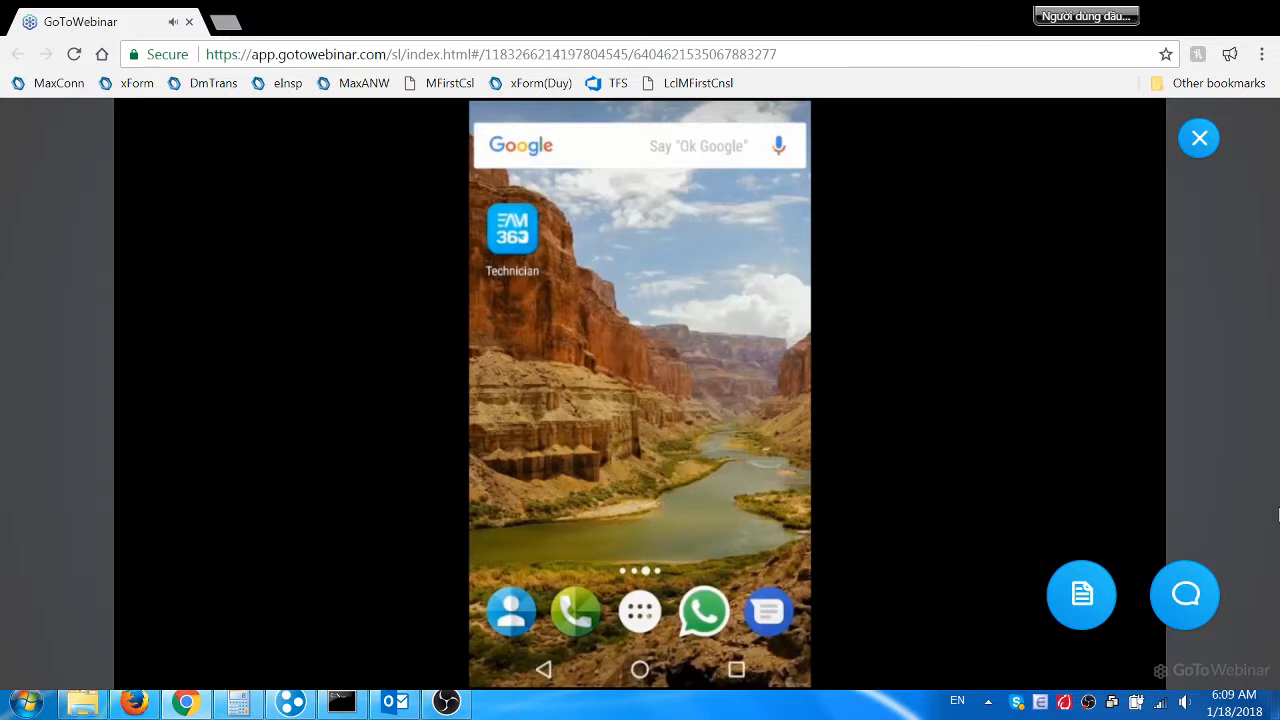
{"action": "mouse_move", "coordinate": [718, 472]}
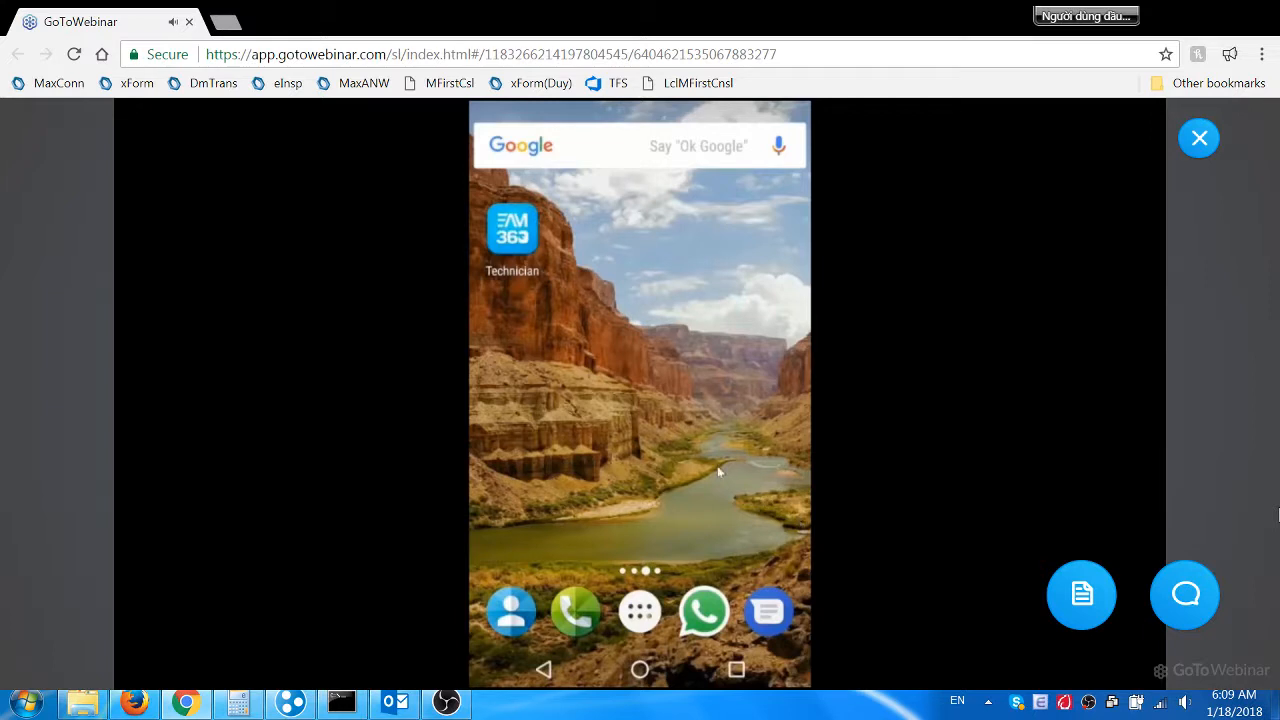
{"action": "mouse_move", "coordinate": [528, 258]}
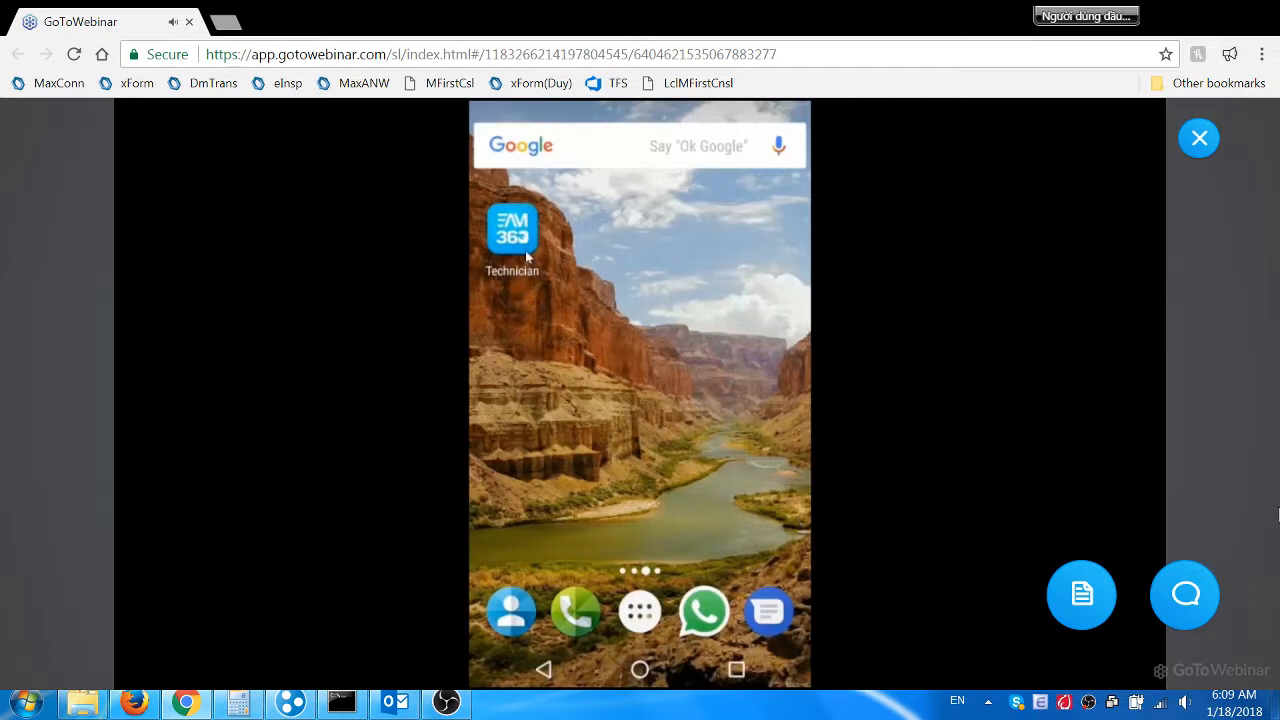
- Launch the EAM360 Technician app from the Android home screen
{"action": "left_click", "coordinate": [512, 228]}
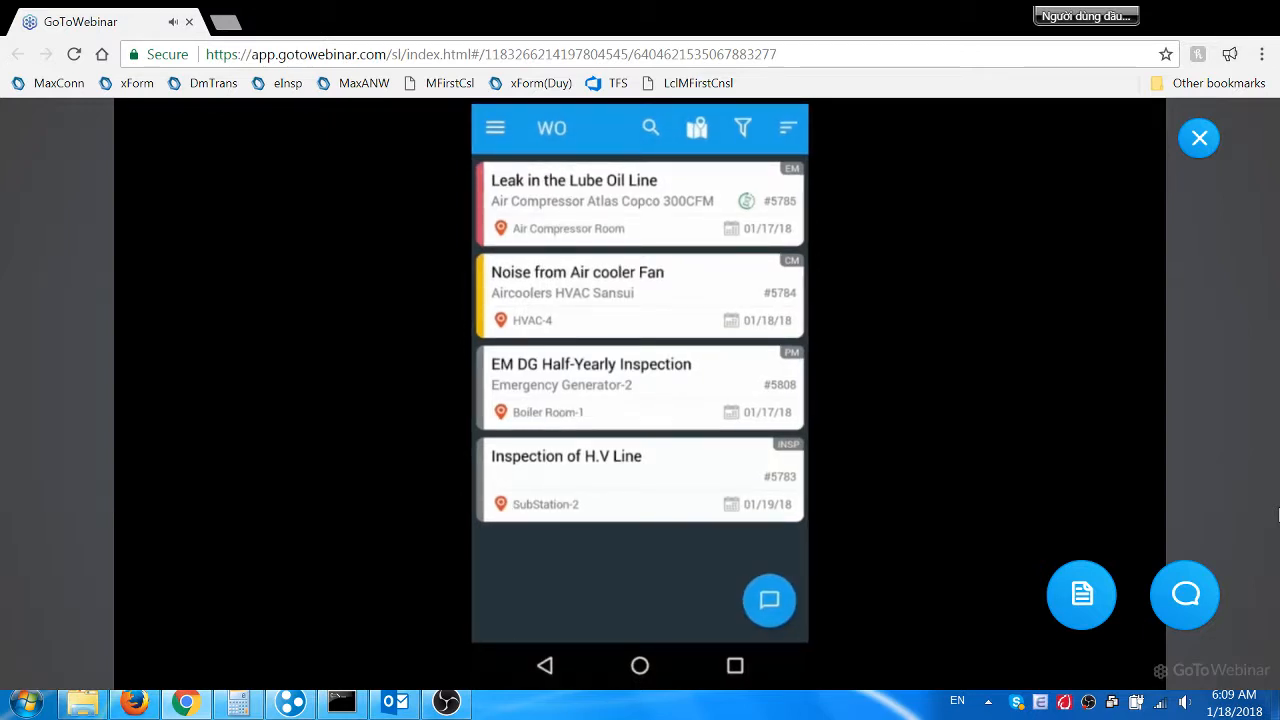
{"action": "mouse_move", "coordinate": [622, 342]}
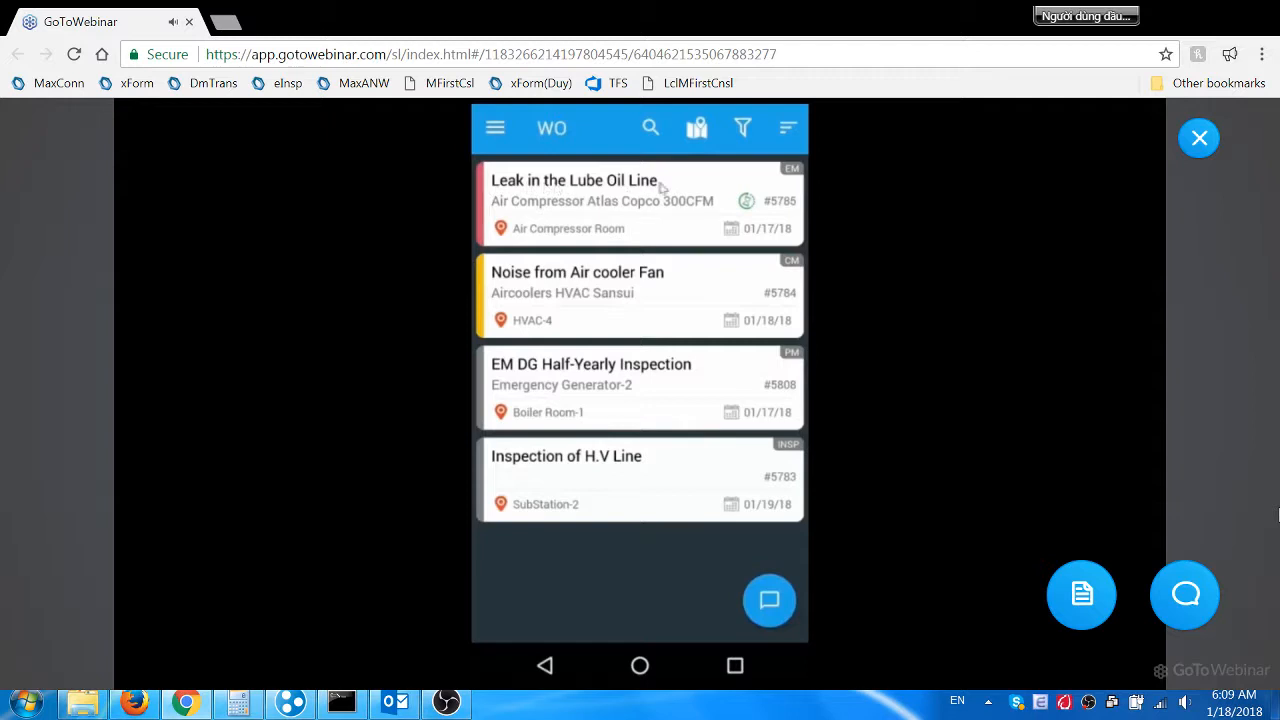
{"action": "mouse_move", "coordinate": [632, 208]}
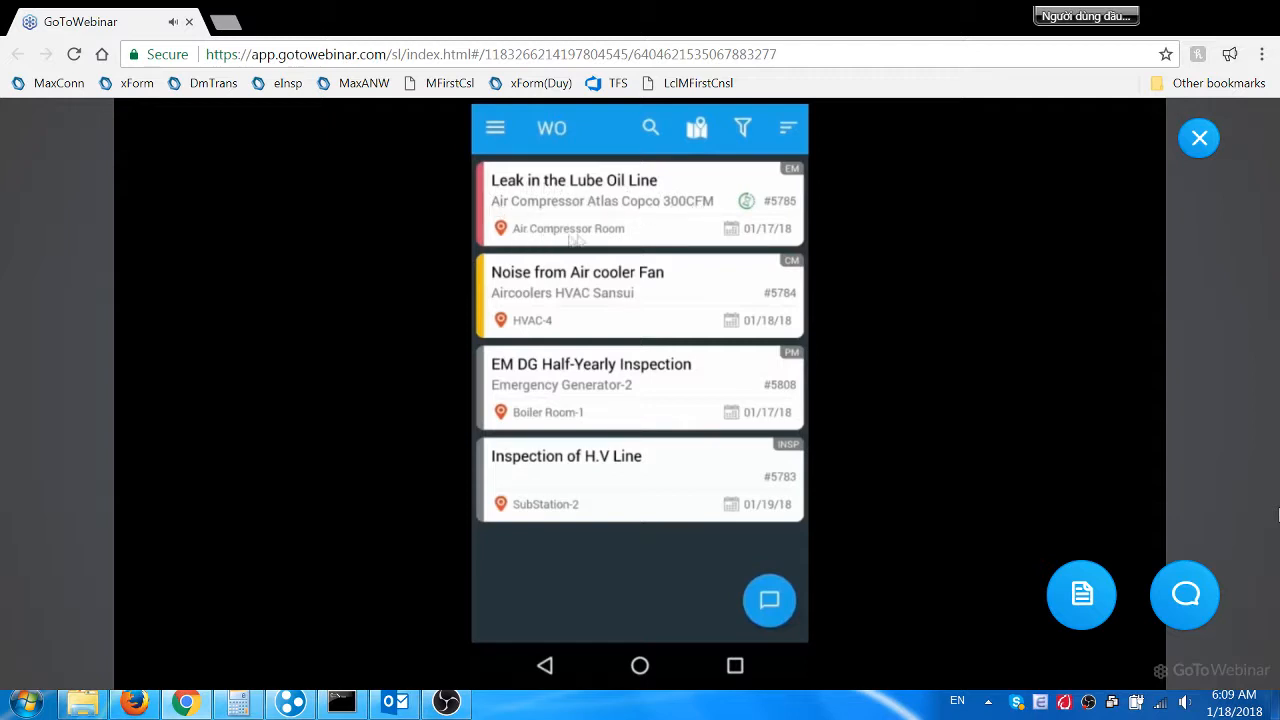
{"action": "mouse_move", "coordinate": [748, 238]}
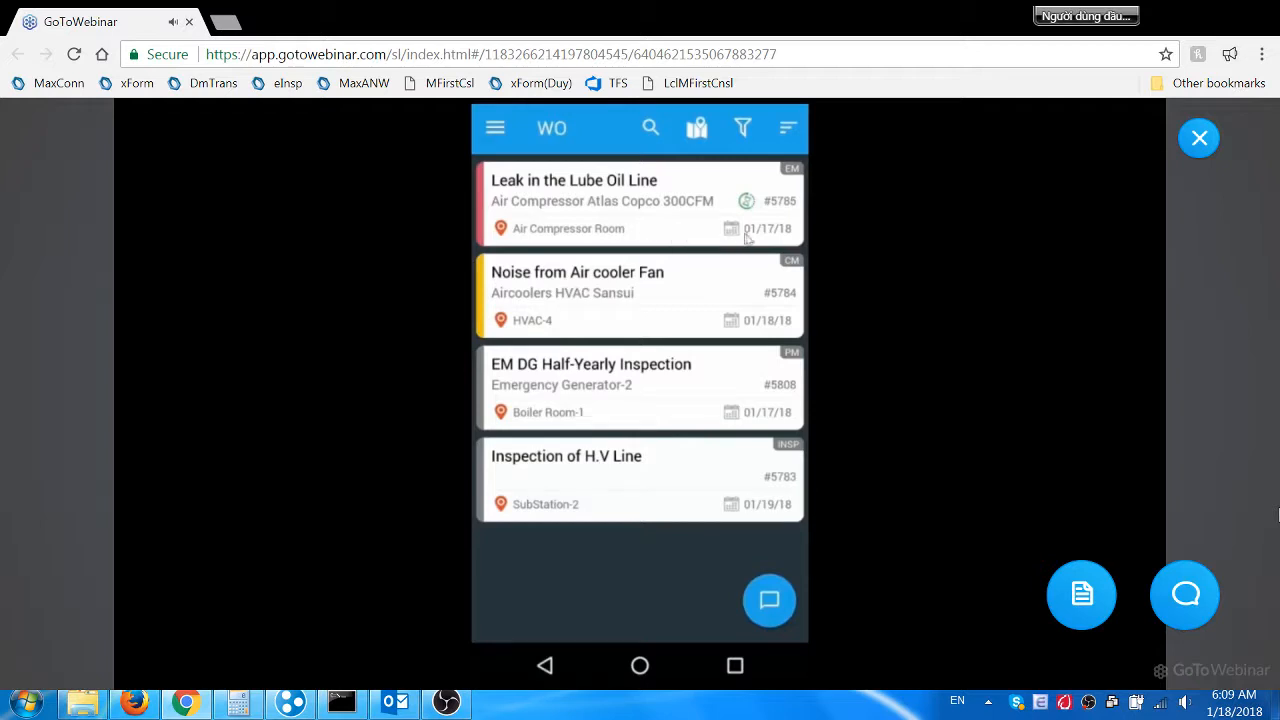
{"action": "mouse_move", "coordinate": [504, 232]}
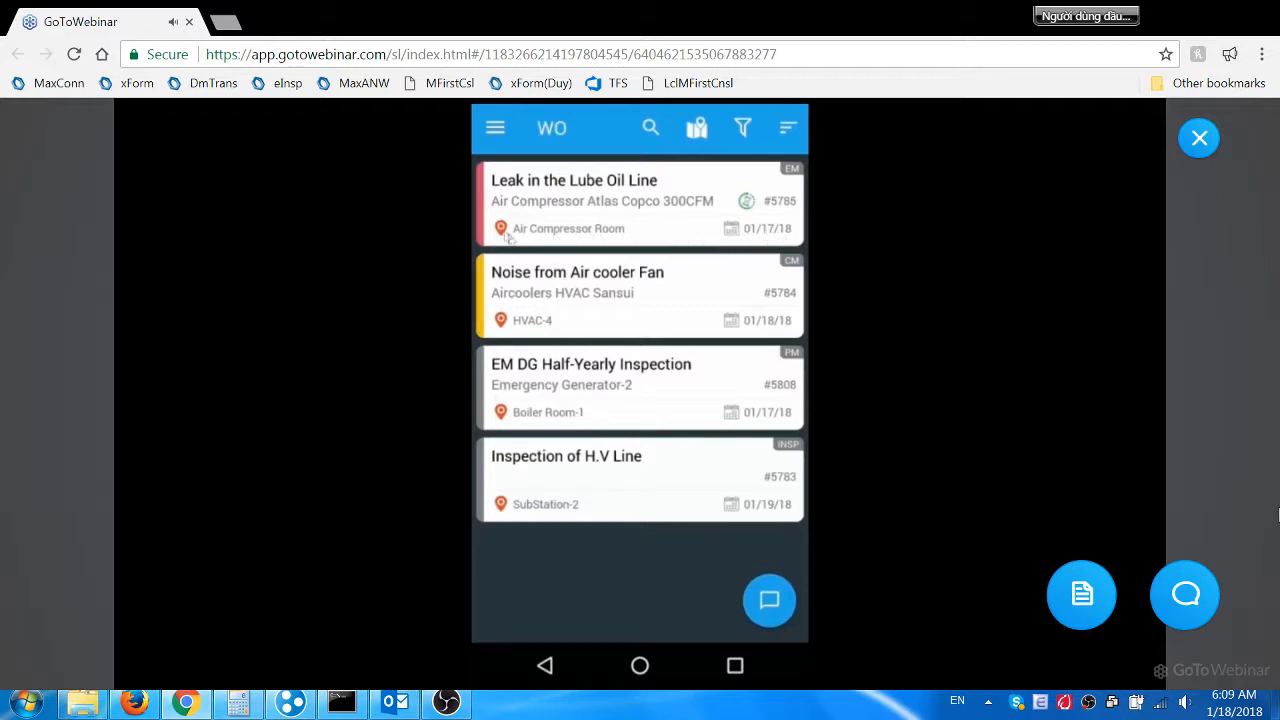
{"action": "mouse_move", "coordinate": [492, 216]}
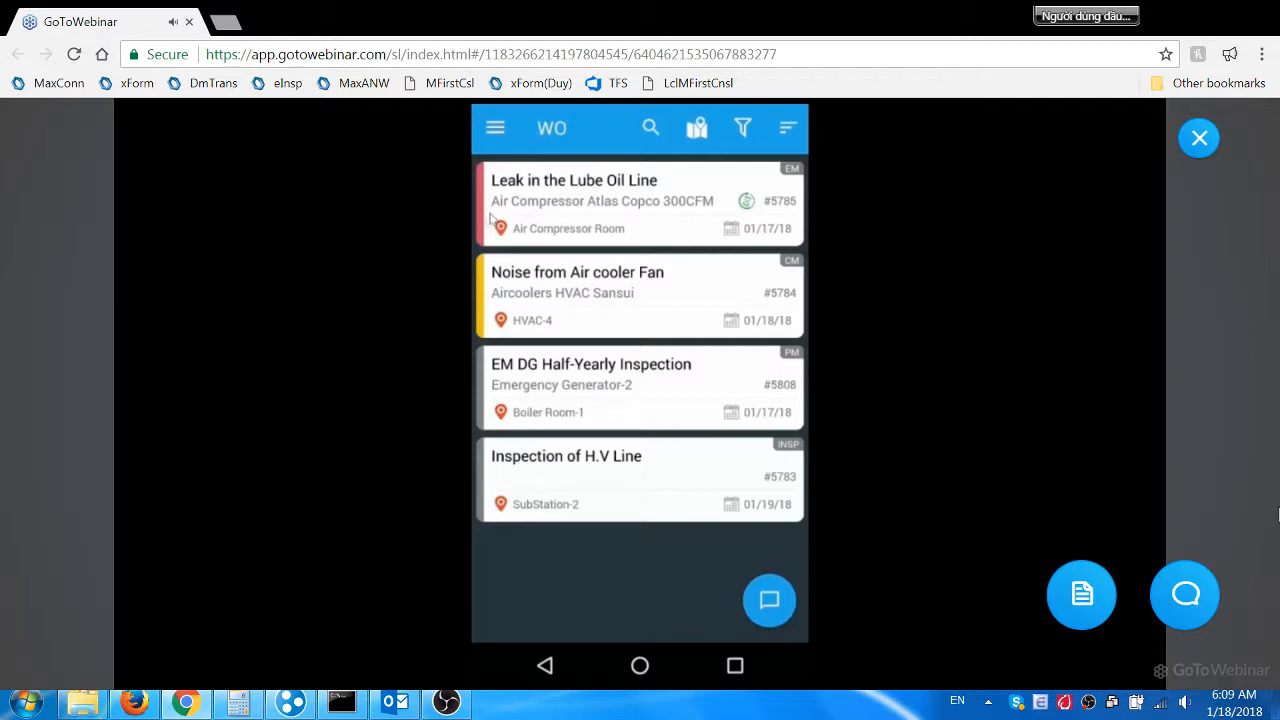
{"action": "mouse_move", "coordinate": [480, 228]}
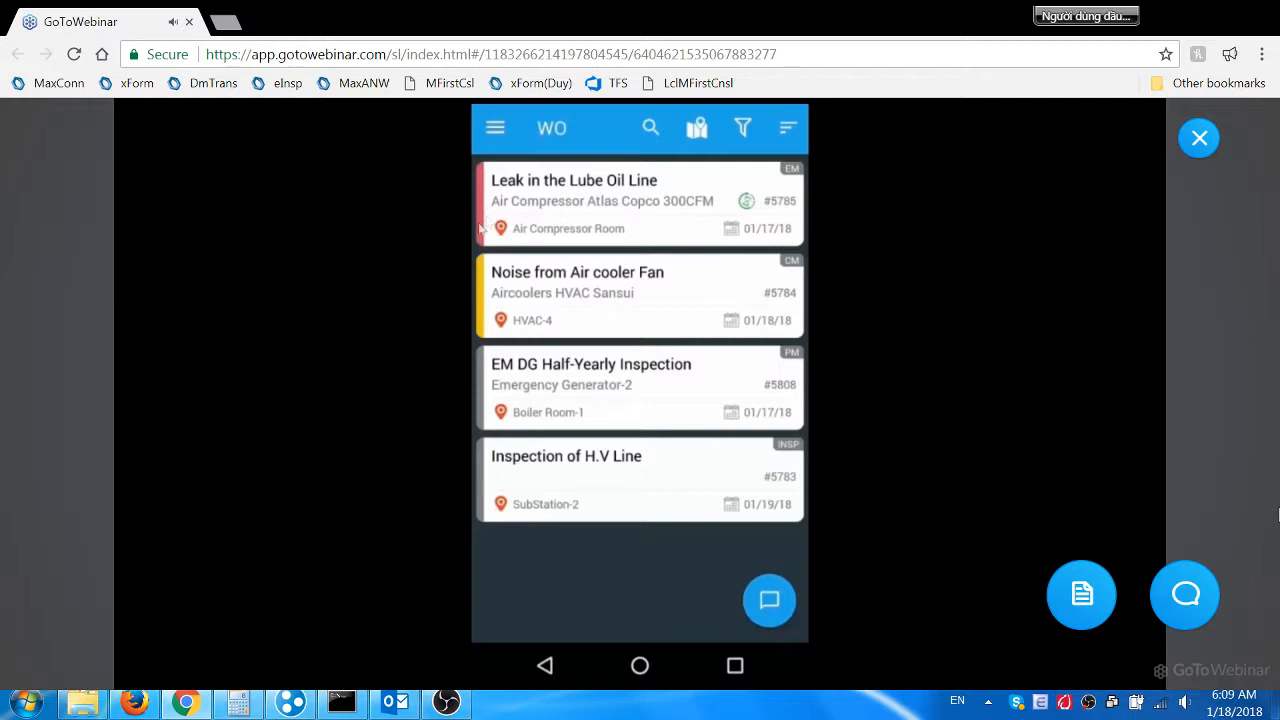
{"action": "mouse_move", "coordinate": [484, 272]}
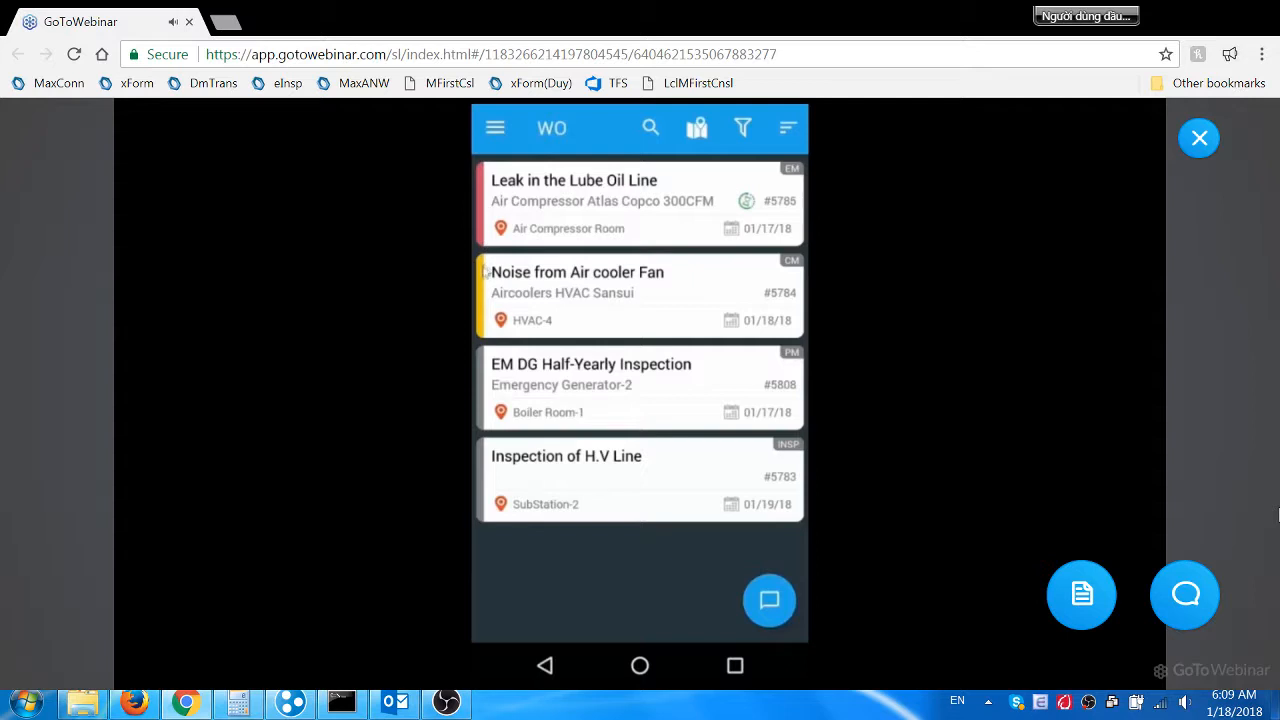
{"action": "mouse_move", "coordinate": [484, 392]}
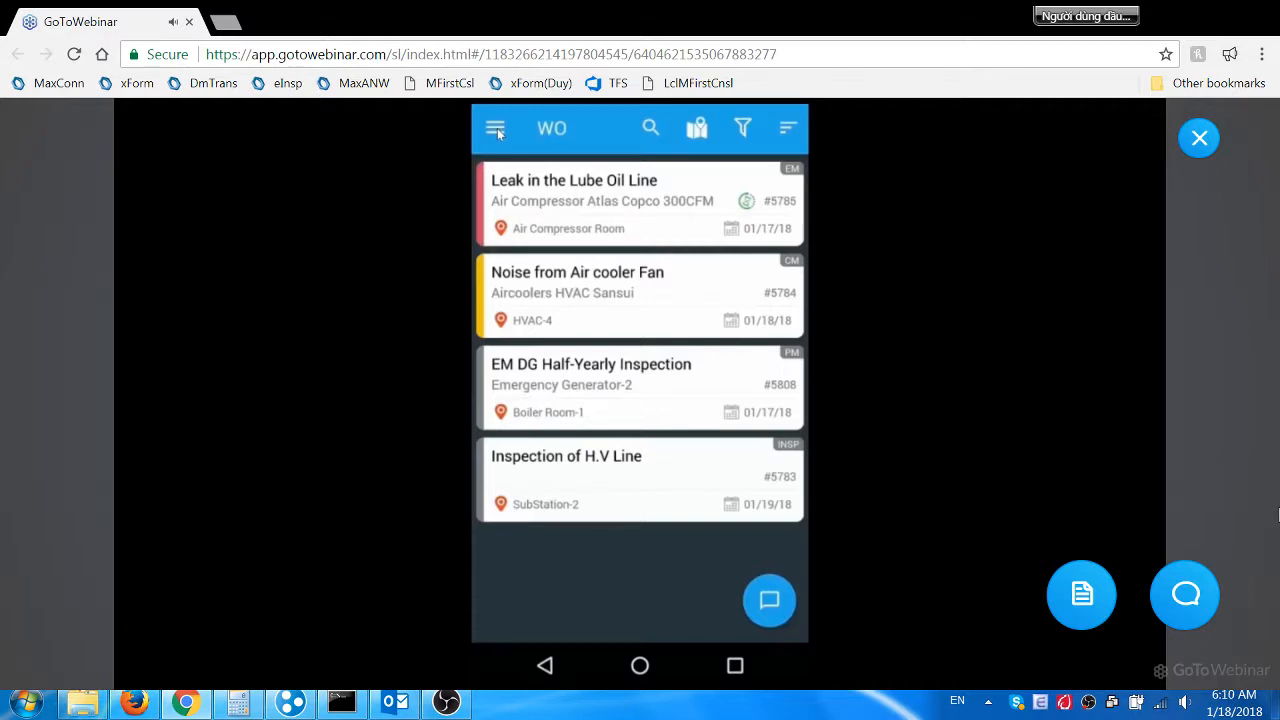
- Navigate via the app menu to Emergency Generator-2's asset detail with its work orders
{"action": "left_click", "coordinate": [496, 128]}
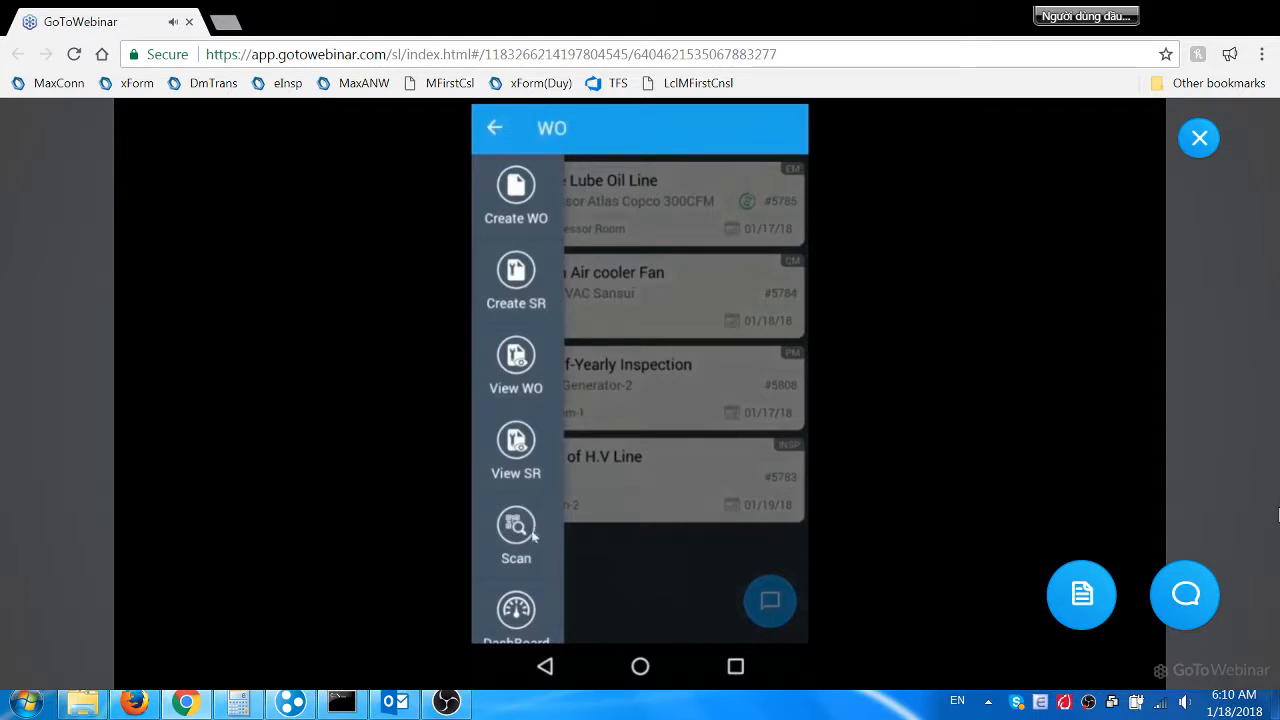
{"action": "left_click", "coordinate": [516, 532]}
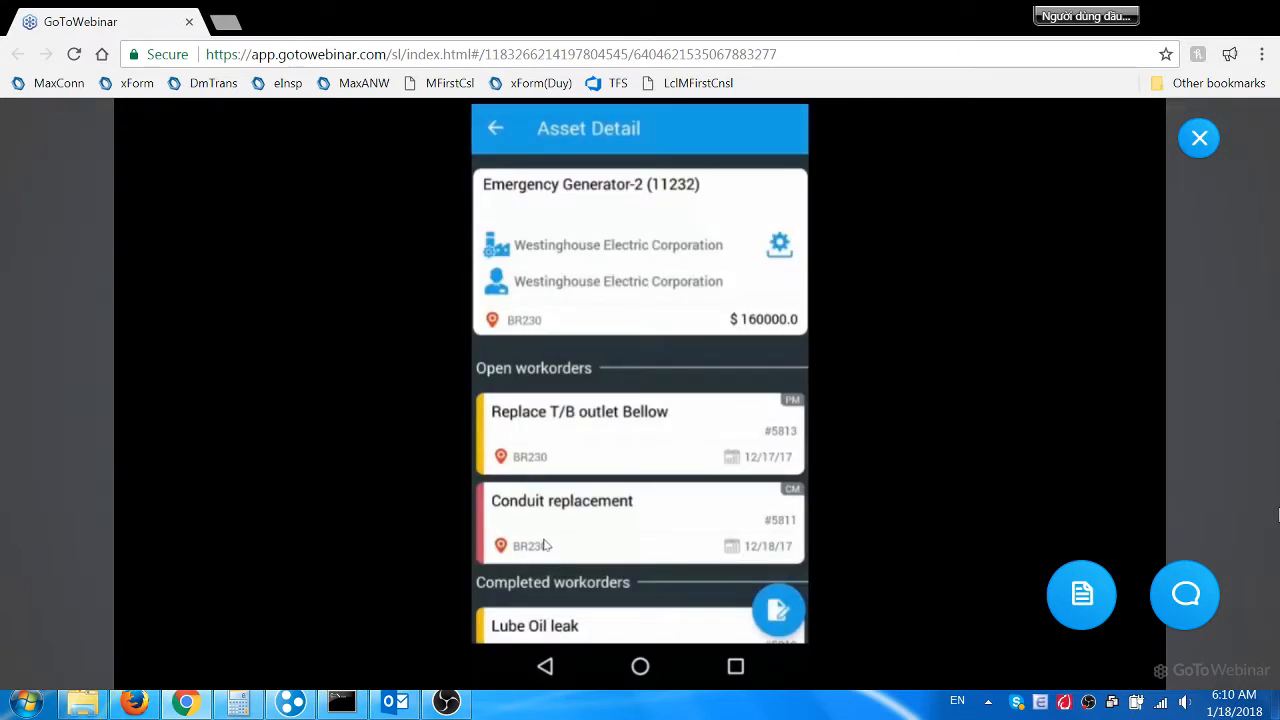
{"action": "left_click", "coordinate": [496, 128]}
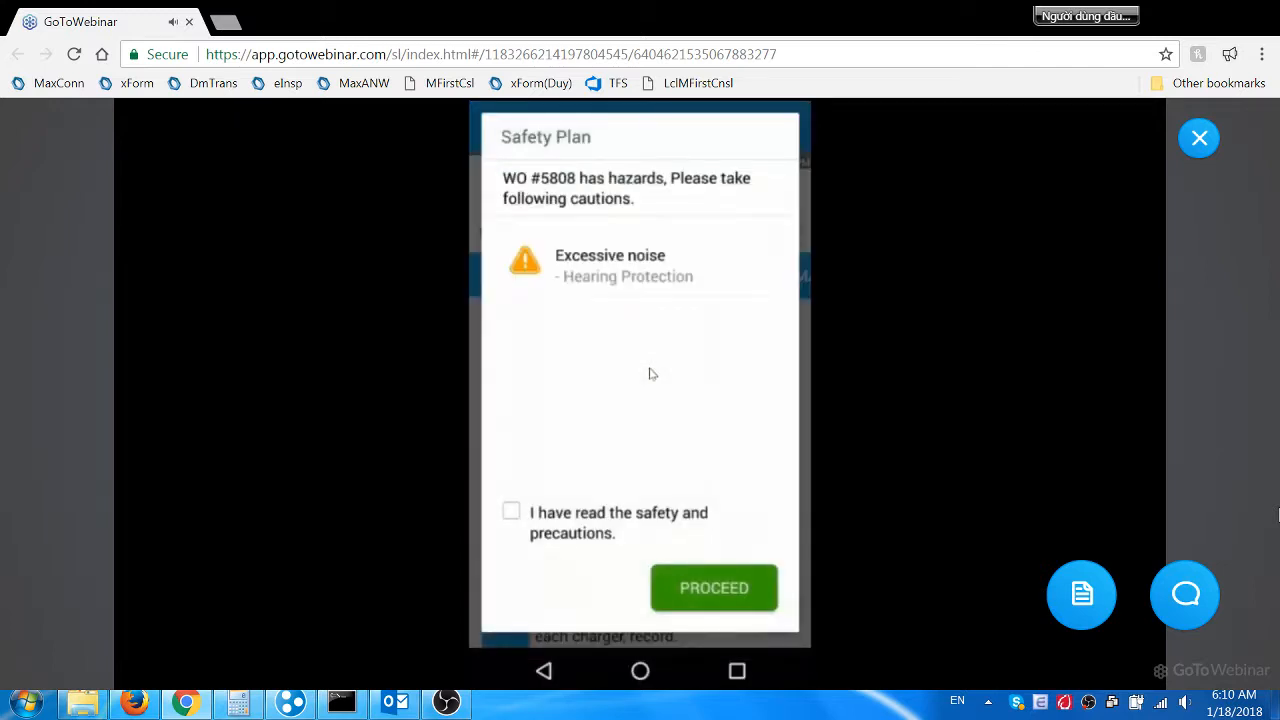
{"action": "mouse_move", "coordinate": [636, 268]}
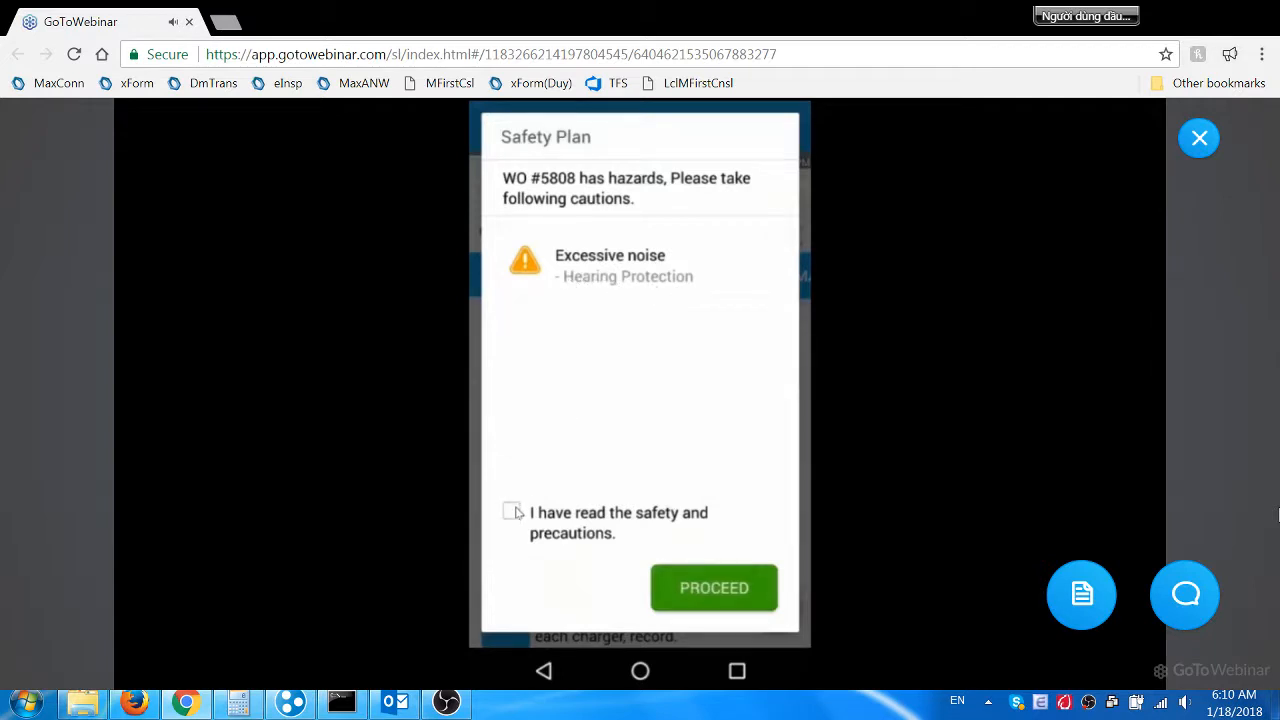
- Confirm the safety precautions for WO #5808 as read and proceed past the safety plan
{"action": "left_click", "coordinate": [514, 512]}
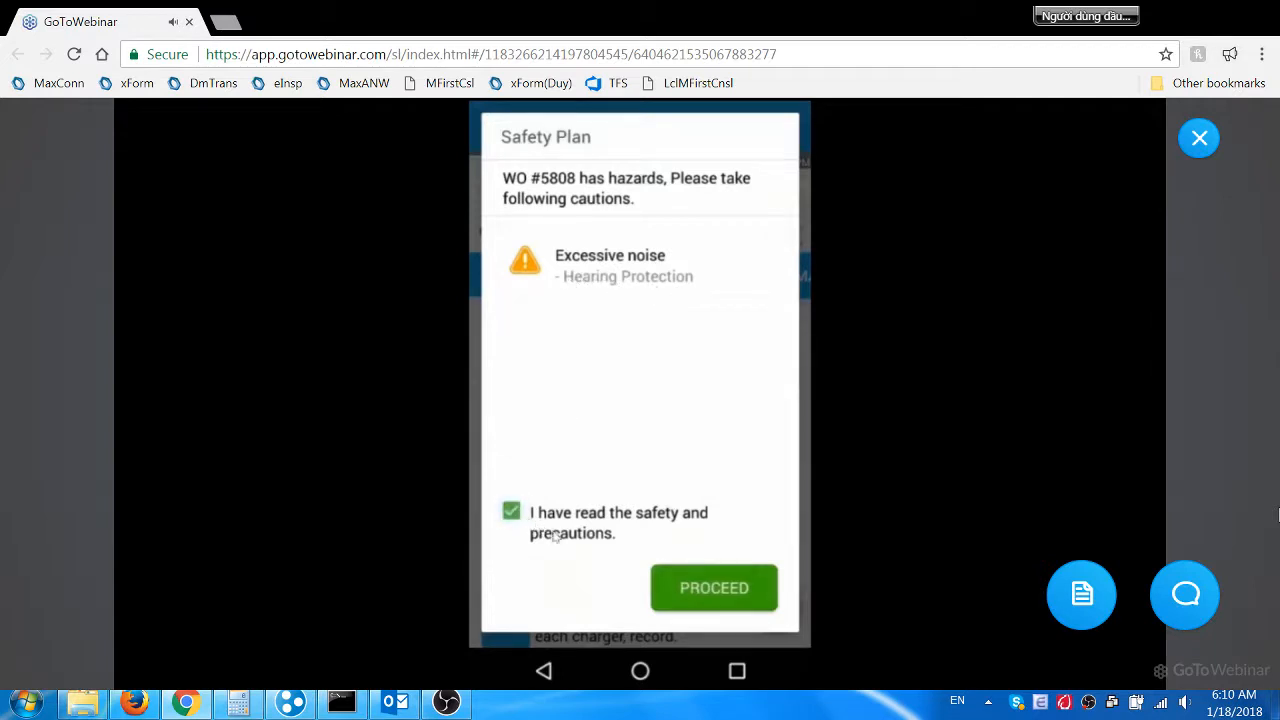
{"action": "mouse_move", "coordinate": [712, 596]}
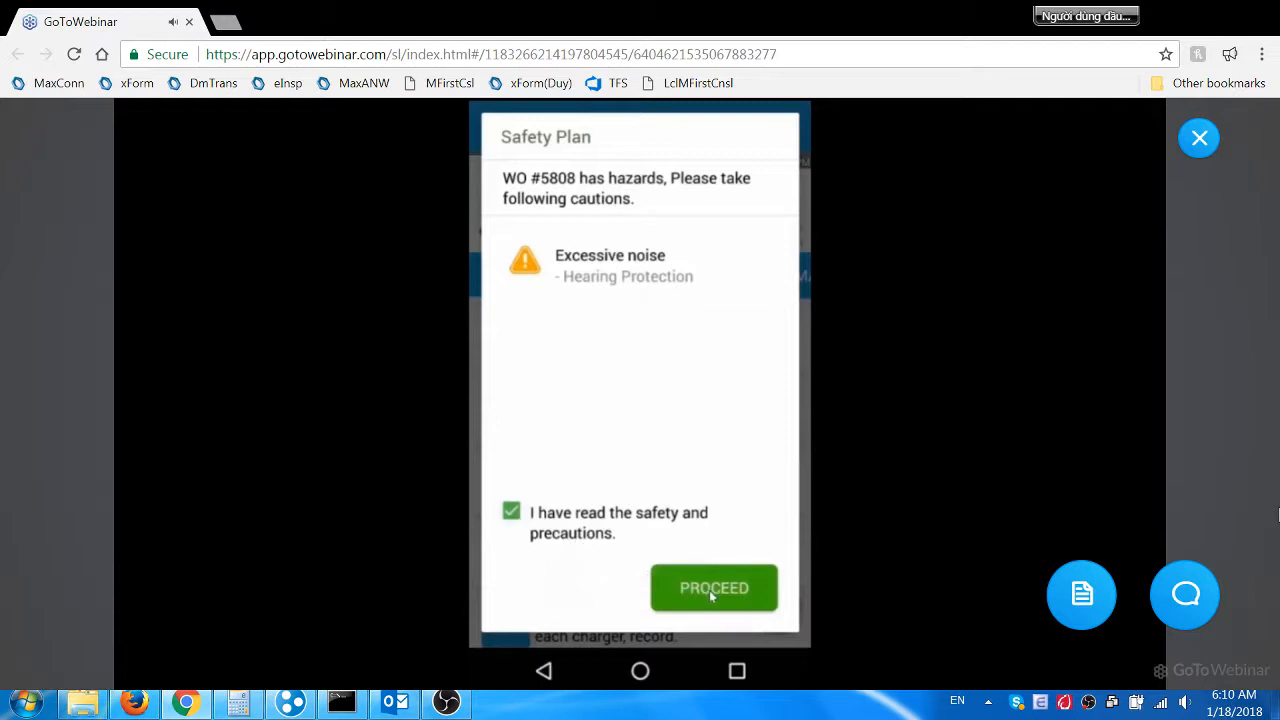
{"action": "left_click", "coordinate": [712, 588]}
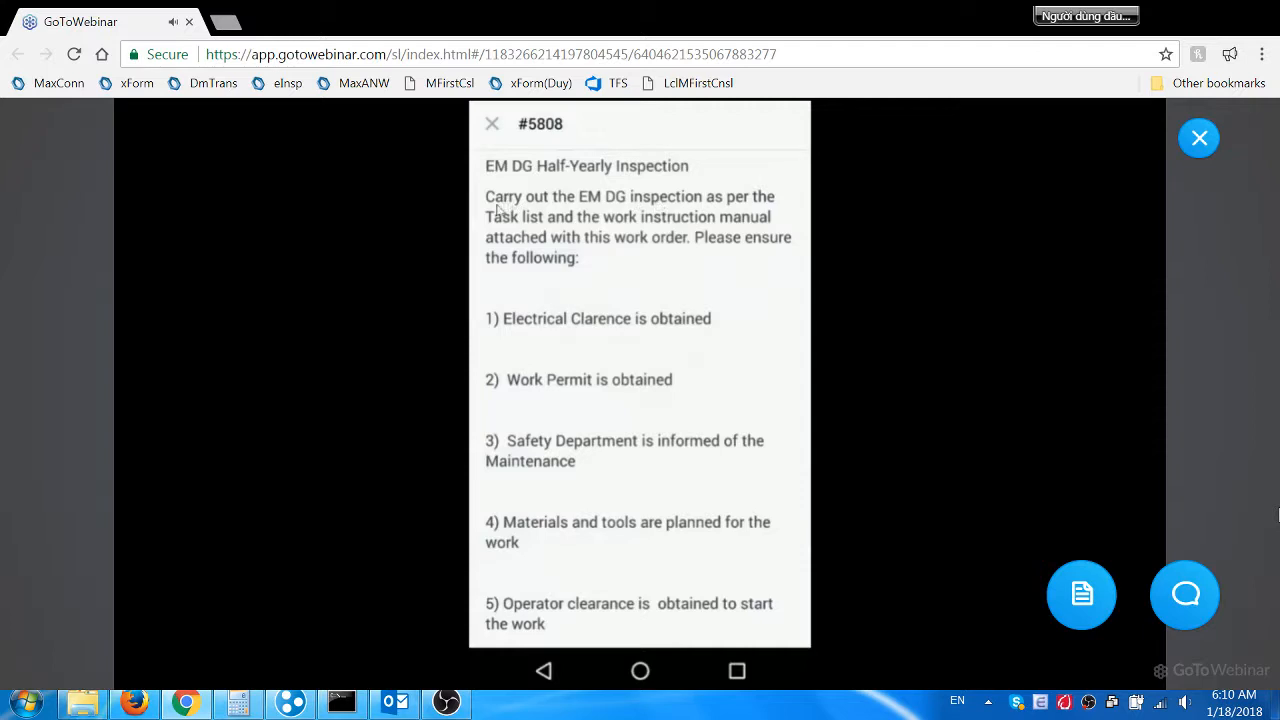
{"action": "mouse_move", "coordinate": [504, 176]}
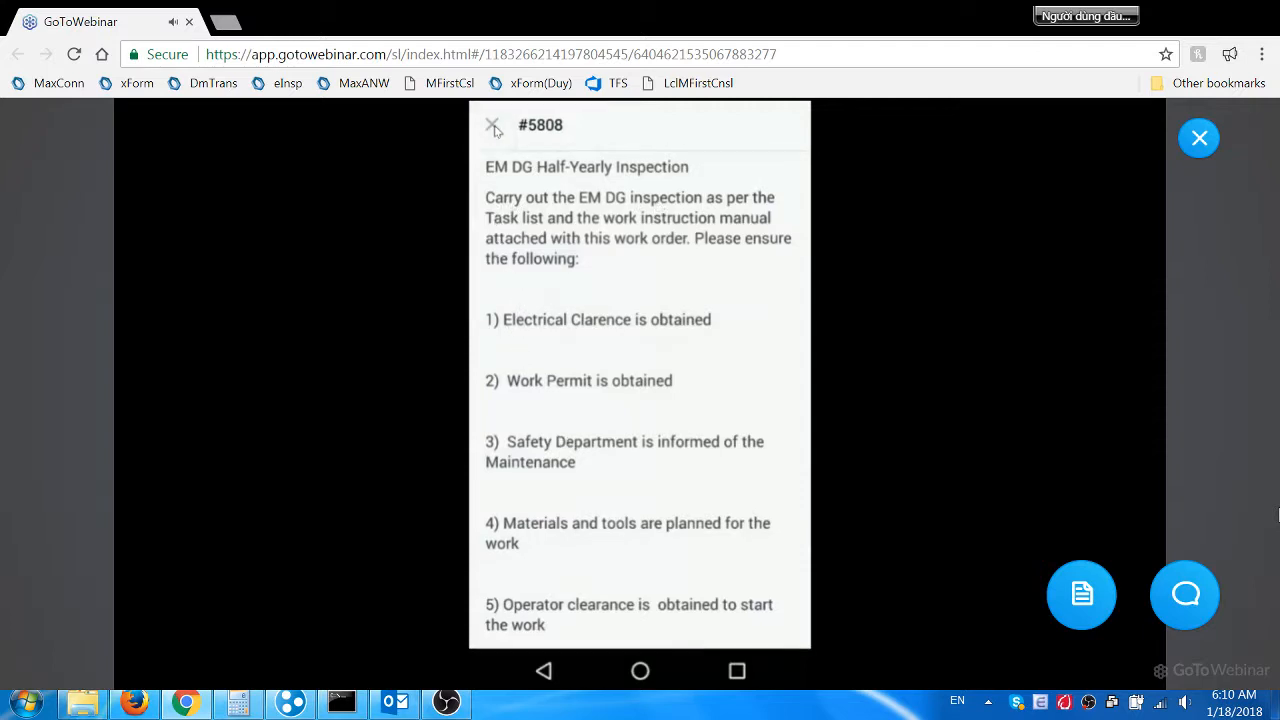
- Dismiss the inspection instructions to reach work order #5808's detail and task list
{"action": "left_click", "coordinate": [492, 124]}
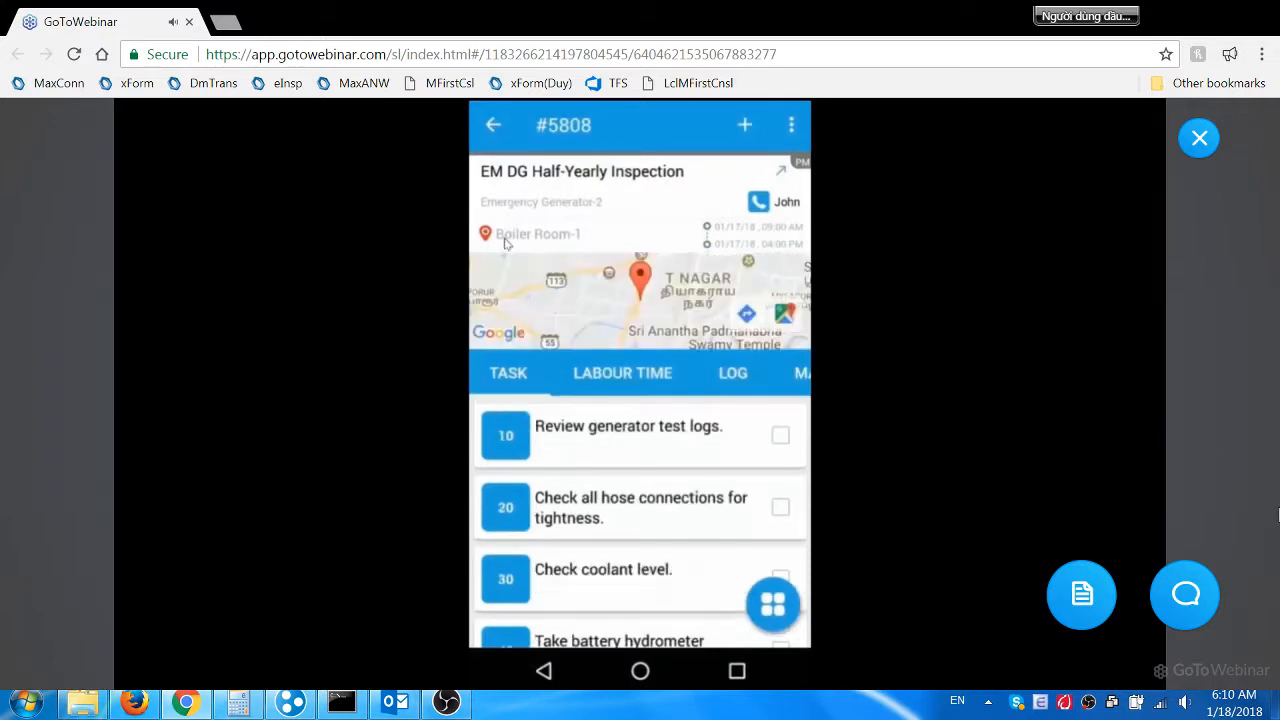
{"action": "mouse_move", "coordinate": [640, 304]}
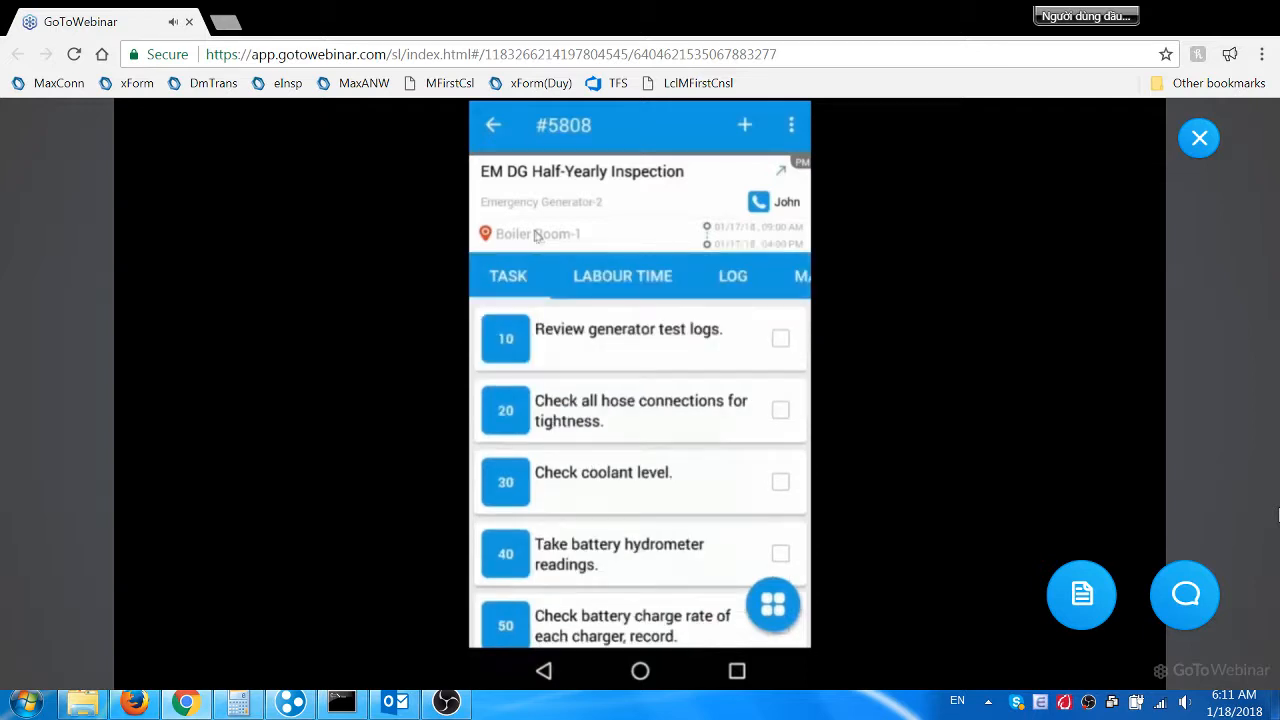
- Enter 'Ok' as task 10's execution detail and check off Review generator test logs
{"action": "left_click", "coordinate": [628, 328]}
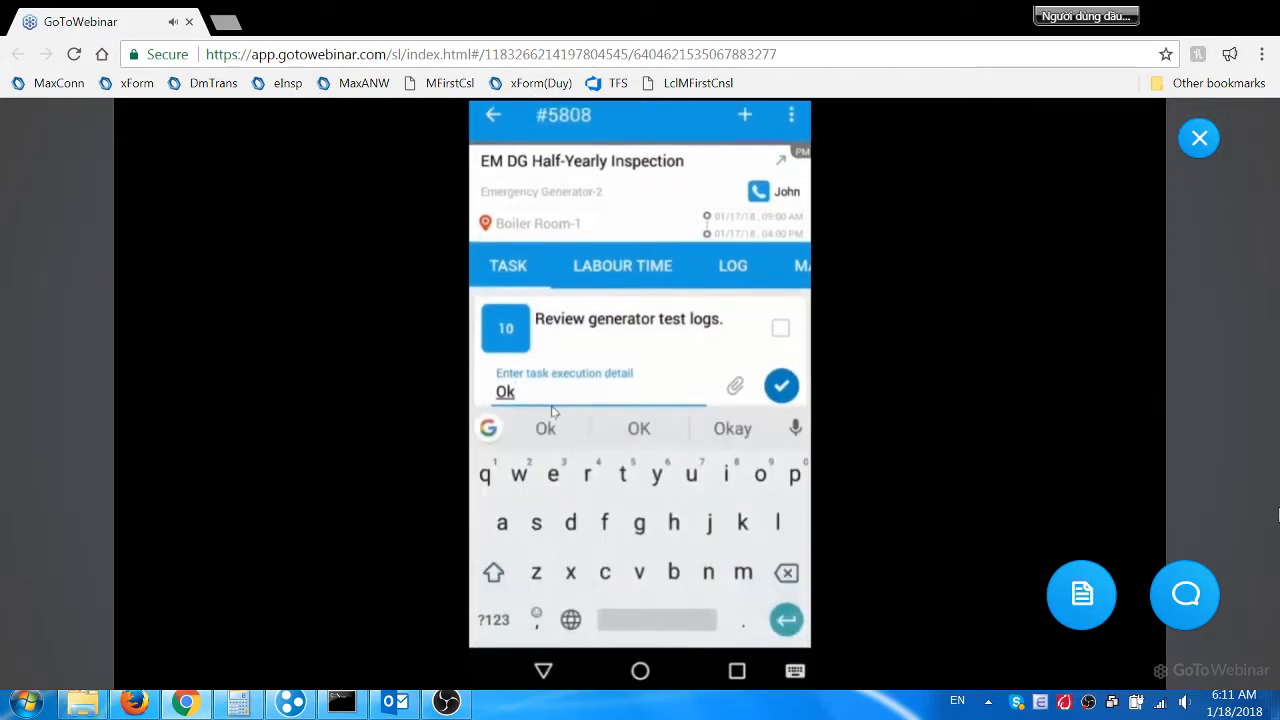
{"action": "left_click", "coordinate": [780, 384]}
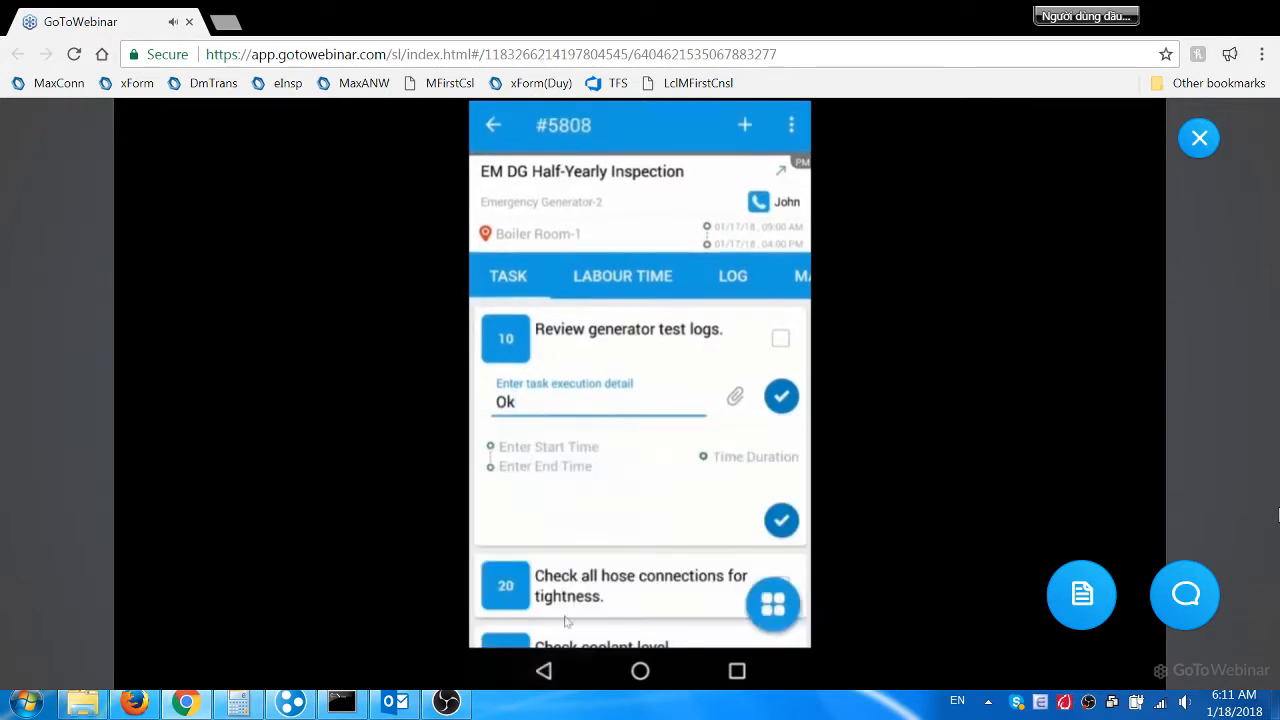
{"action": "left_click", "coordinate": [780, 396]}
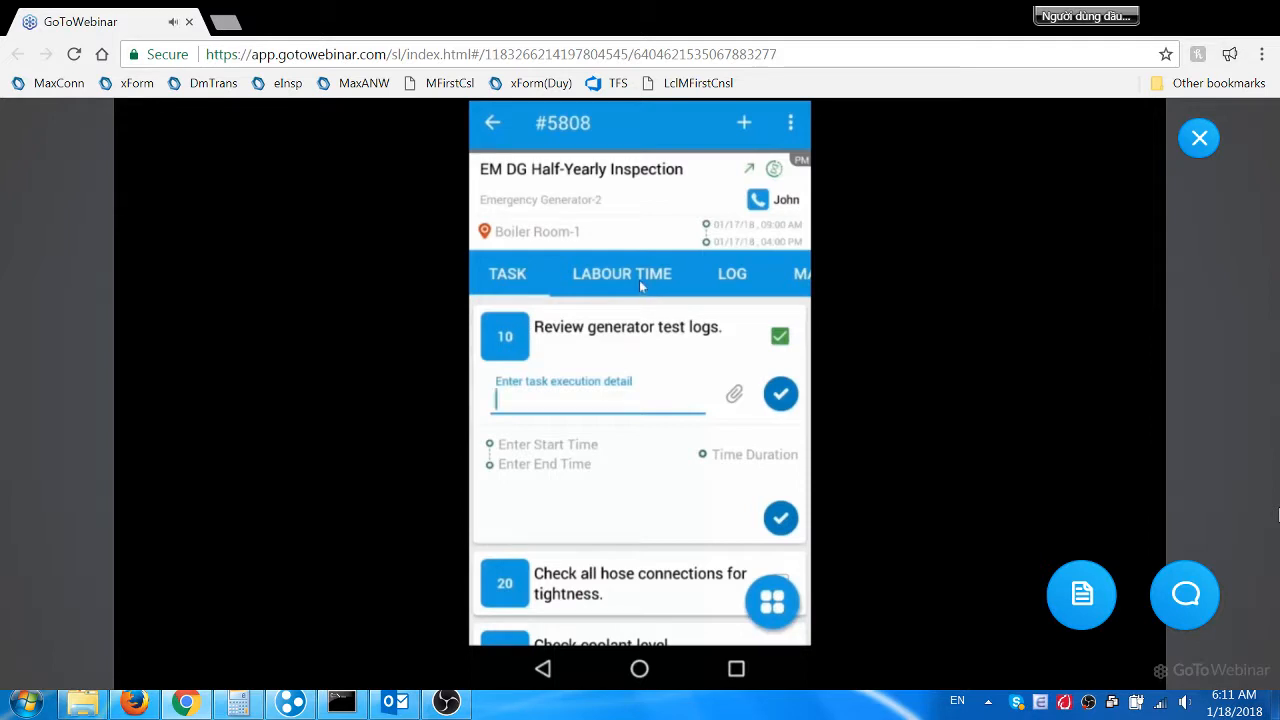
- Add a labour time entry with start date January 16, 2018 at 07:00 AM
{"action": "left_click", "coordinate": [620, 272]}
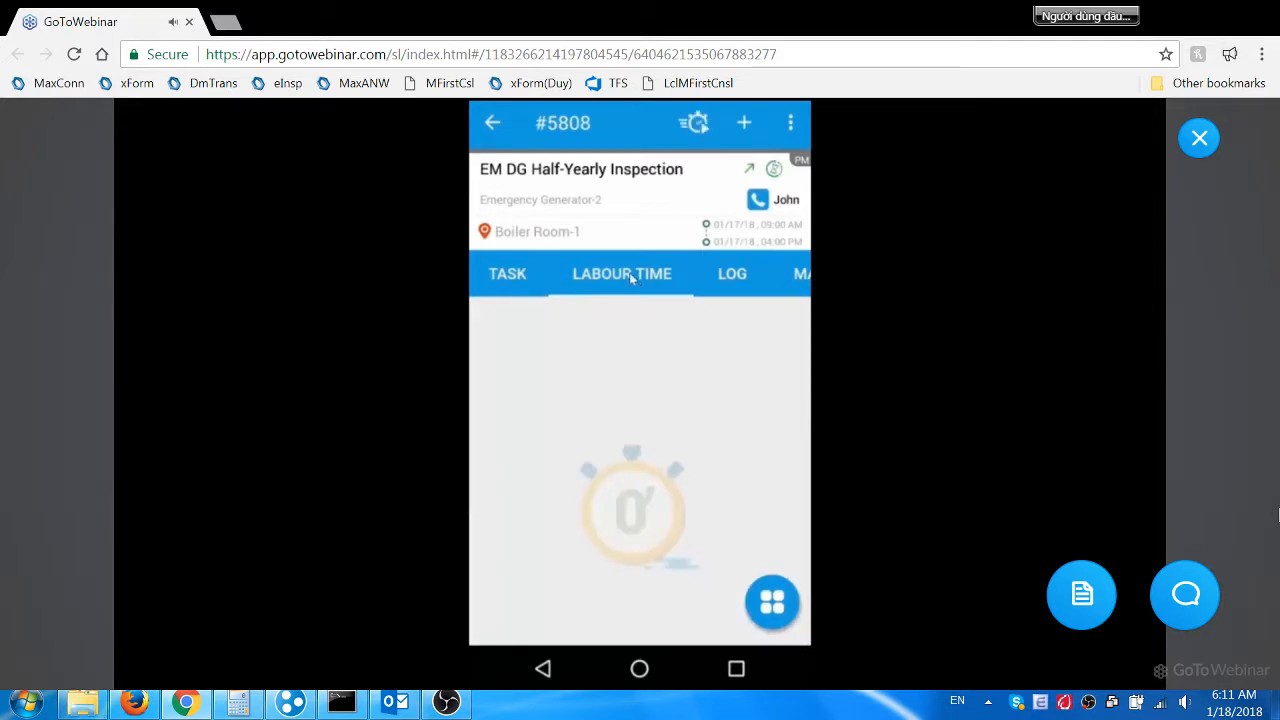
{"action": "mouse_move", "coordinate": [654, 232]}
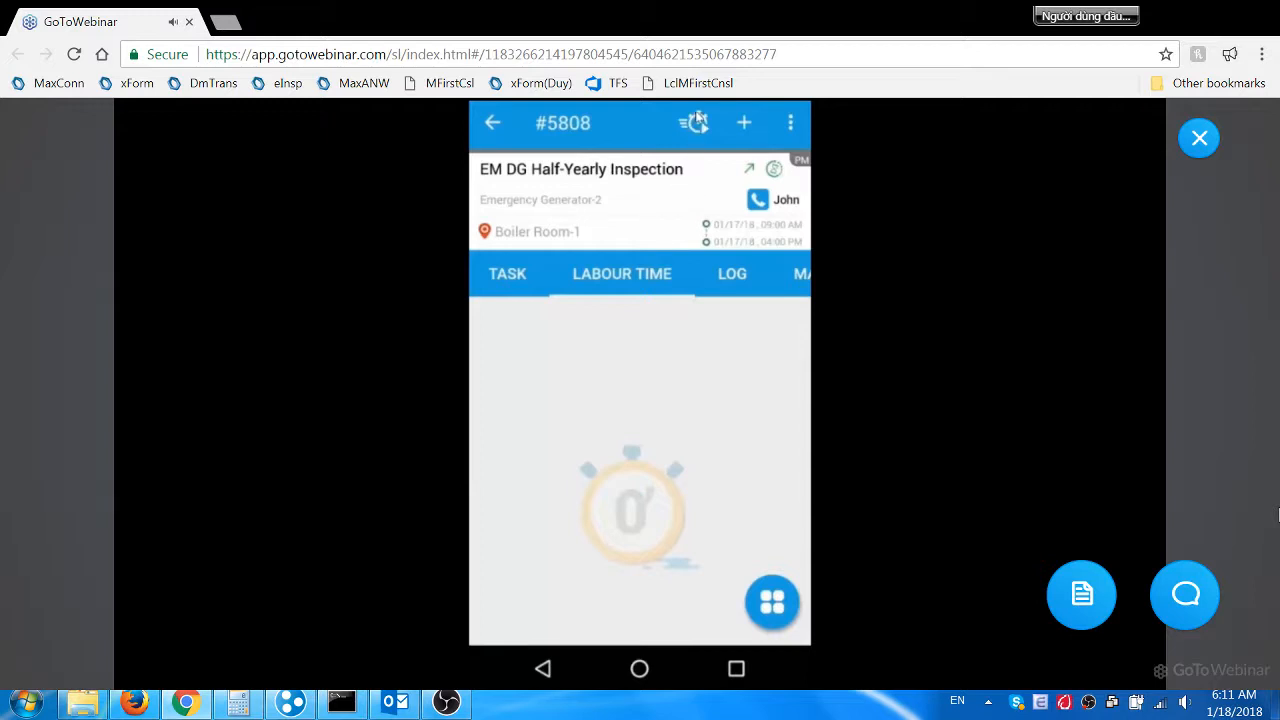
{"action": "mouse_move", "coordinate": [724, 132]}
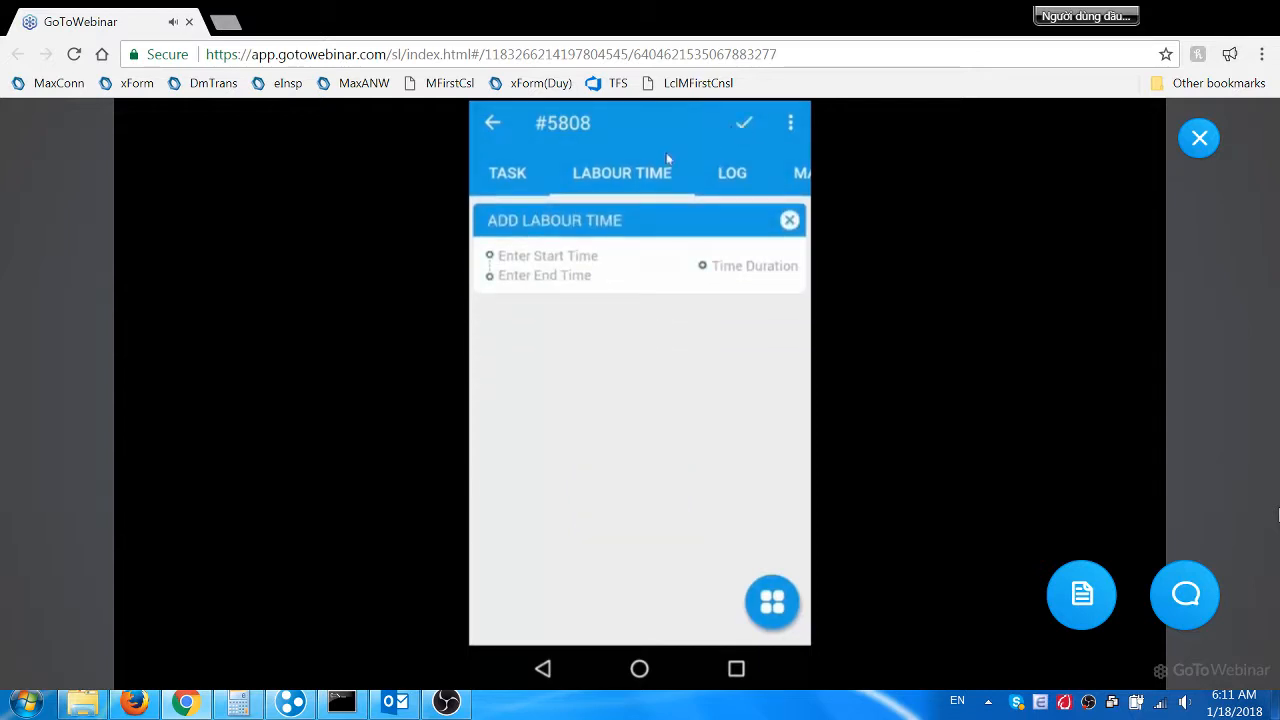
{"action": "left_click", "coordinate": [548, 256]}
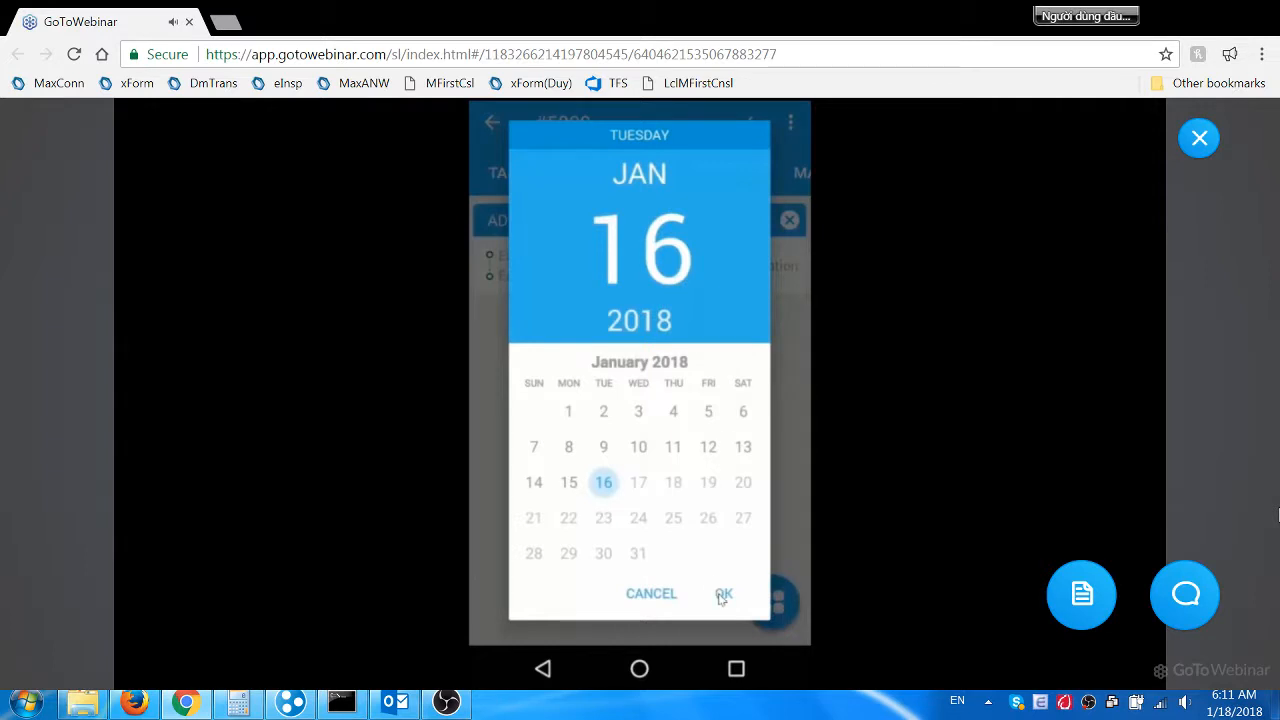
{"action": "left_click", "coordinate": [724, 592]}
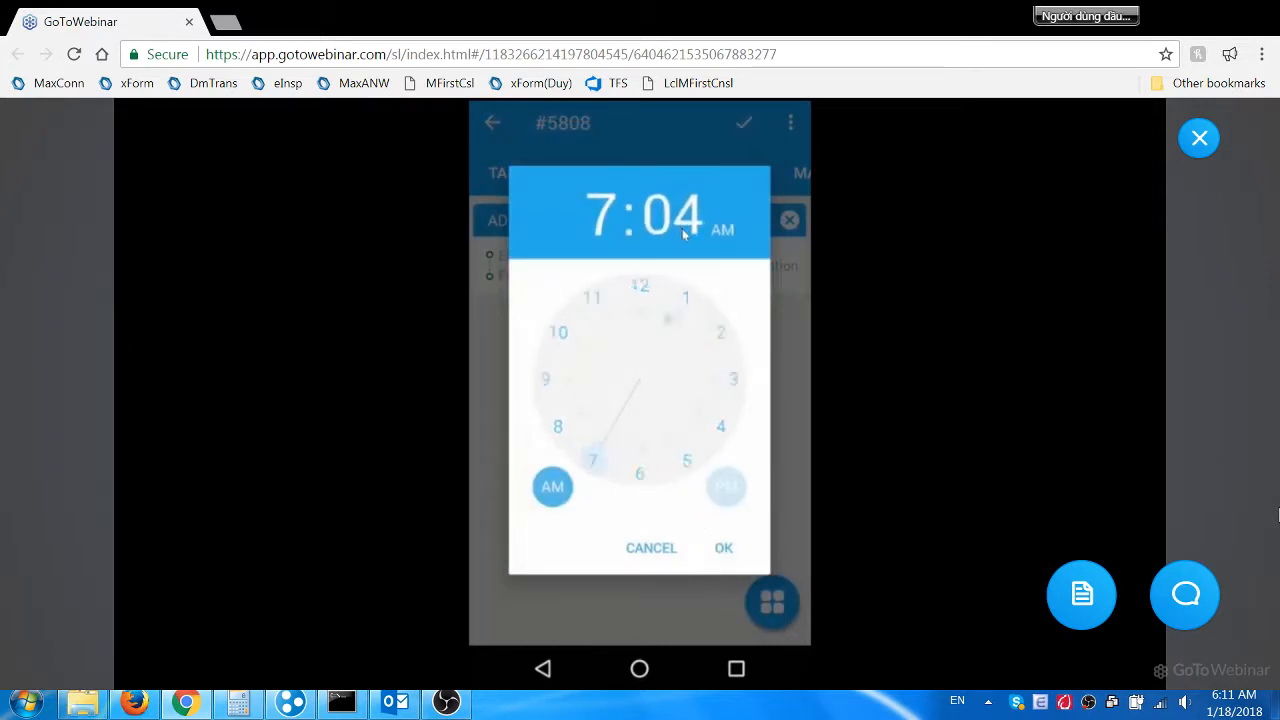
{"action": "left_click", "coordinate": [640, 292]}
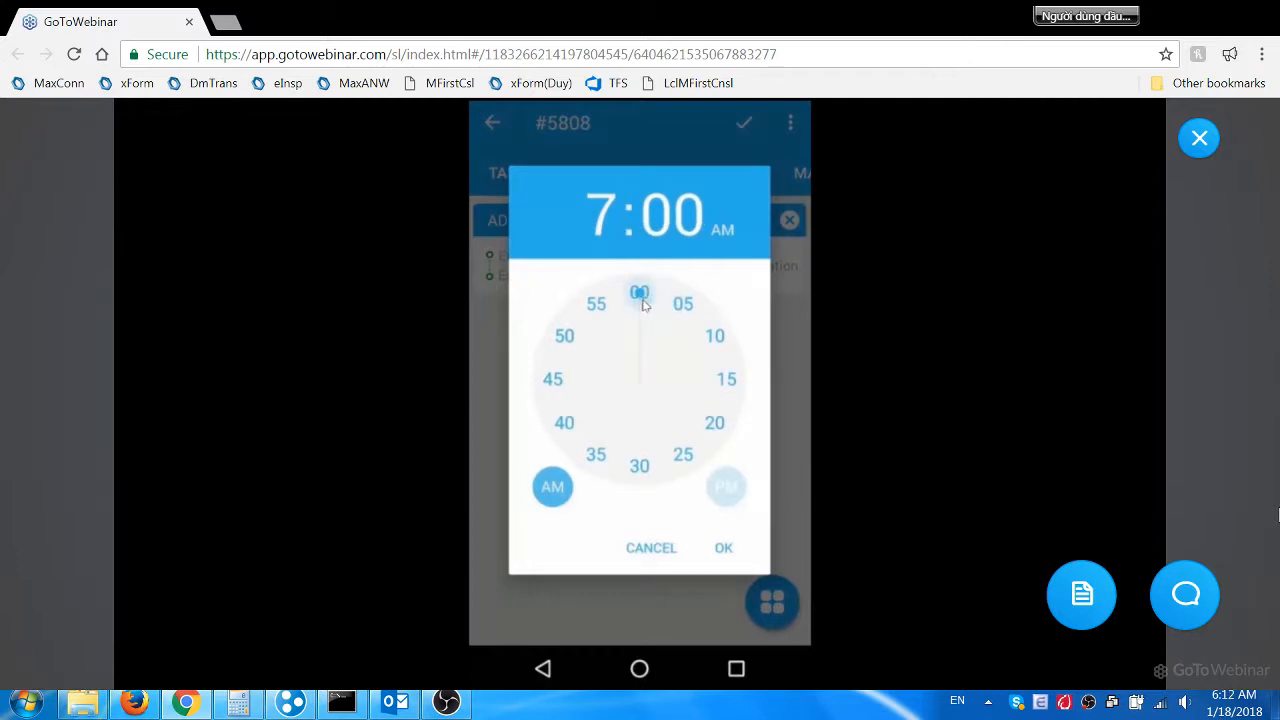
{"action": "left_click", "coordinate": [724, 548]}
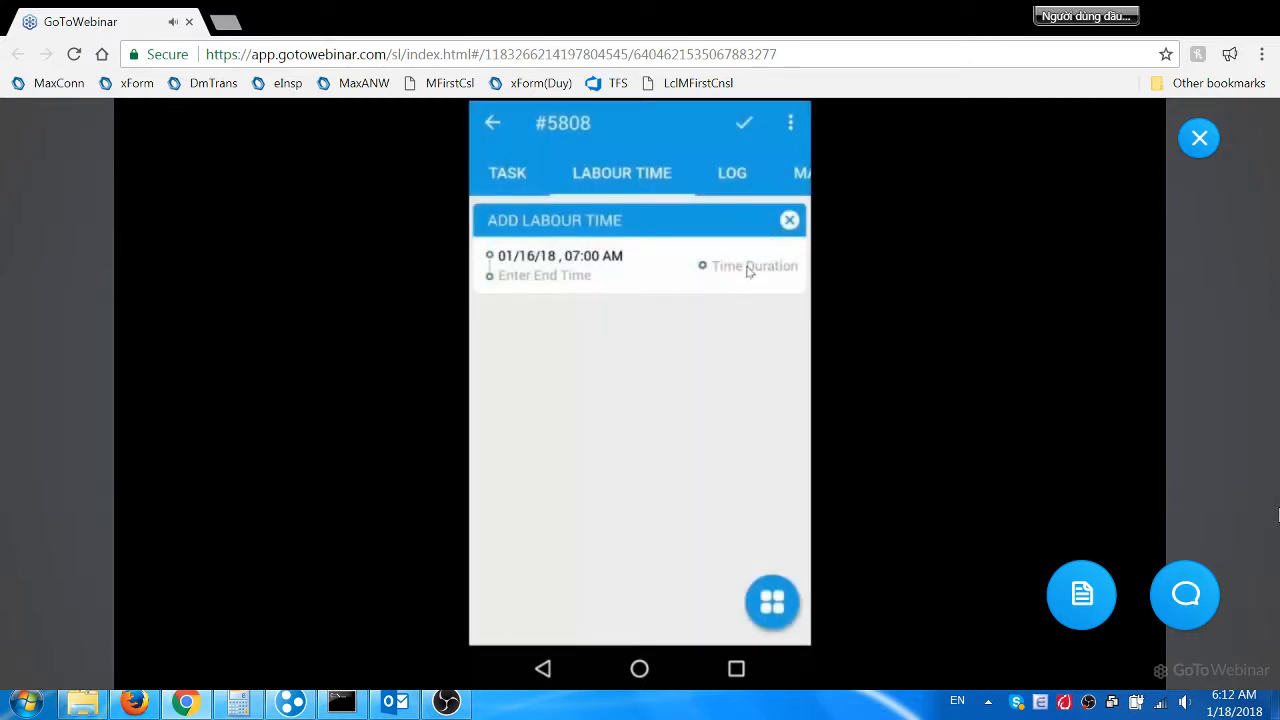
- Set the labour entry's end time to 03:00 and confirm it
{"action": "left_click", "coordinate": [752, 264]}
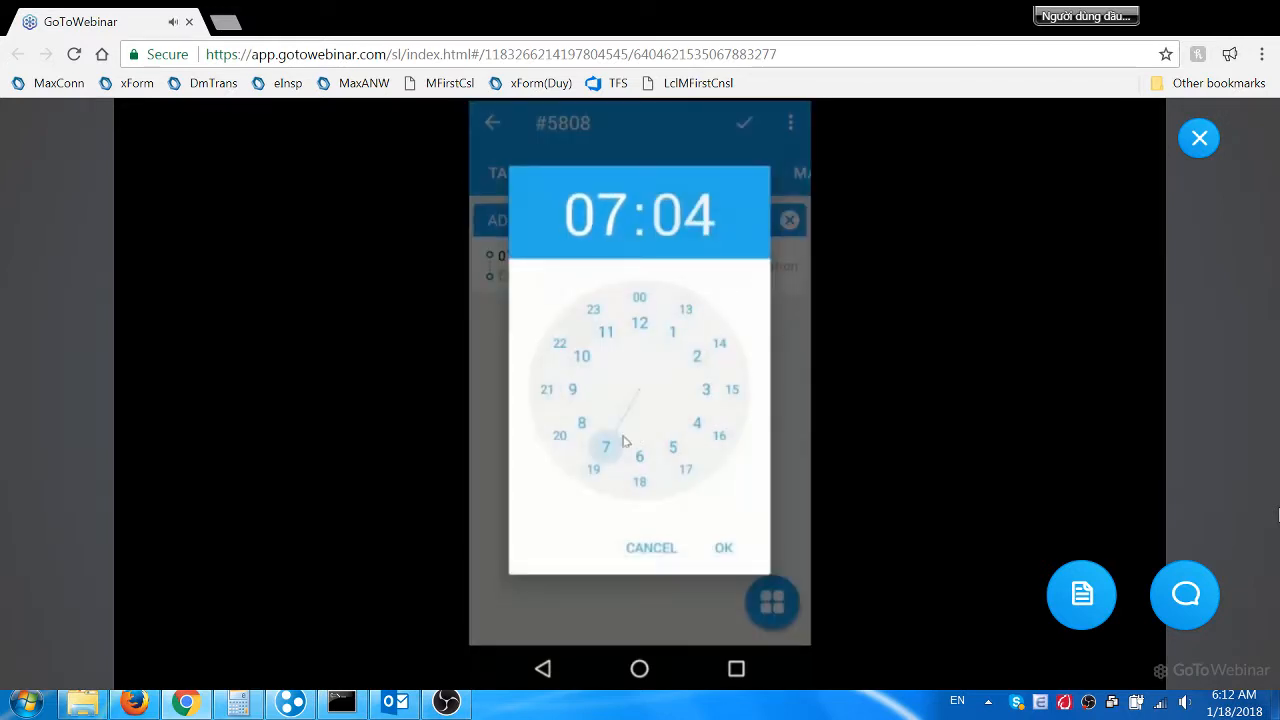
{"action": "mouse_move", "coordinate": [614, 452]}
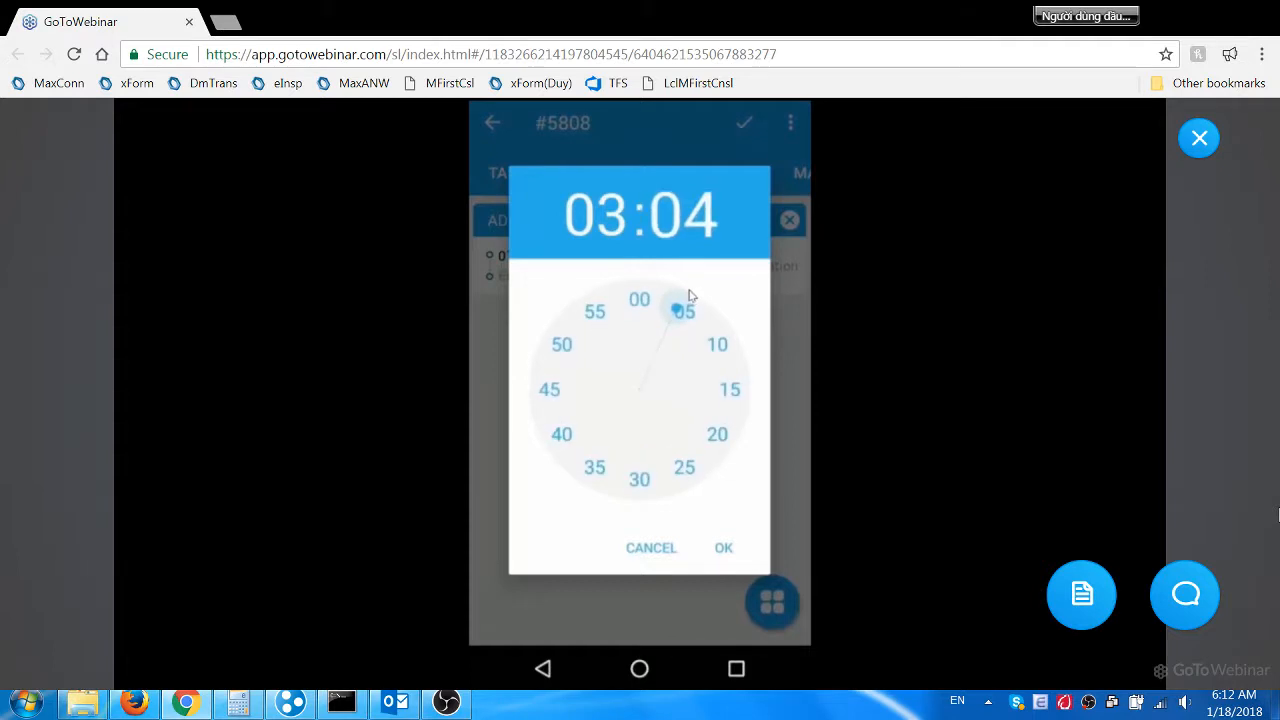
{"action": "left_click", "coordinate": [640, 300]}
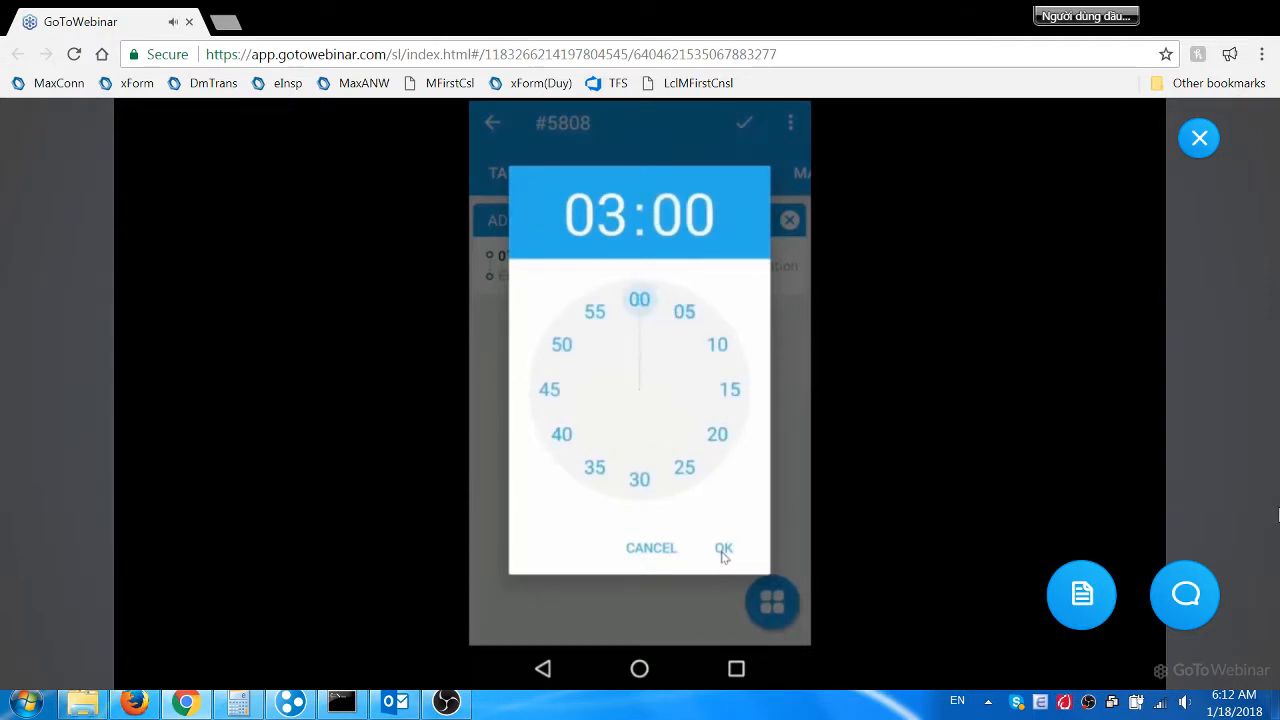
{"action": "left_click", "coordinate": [724, 548]}
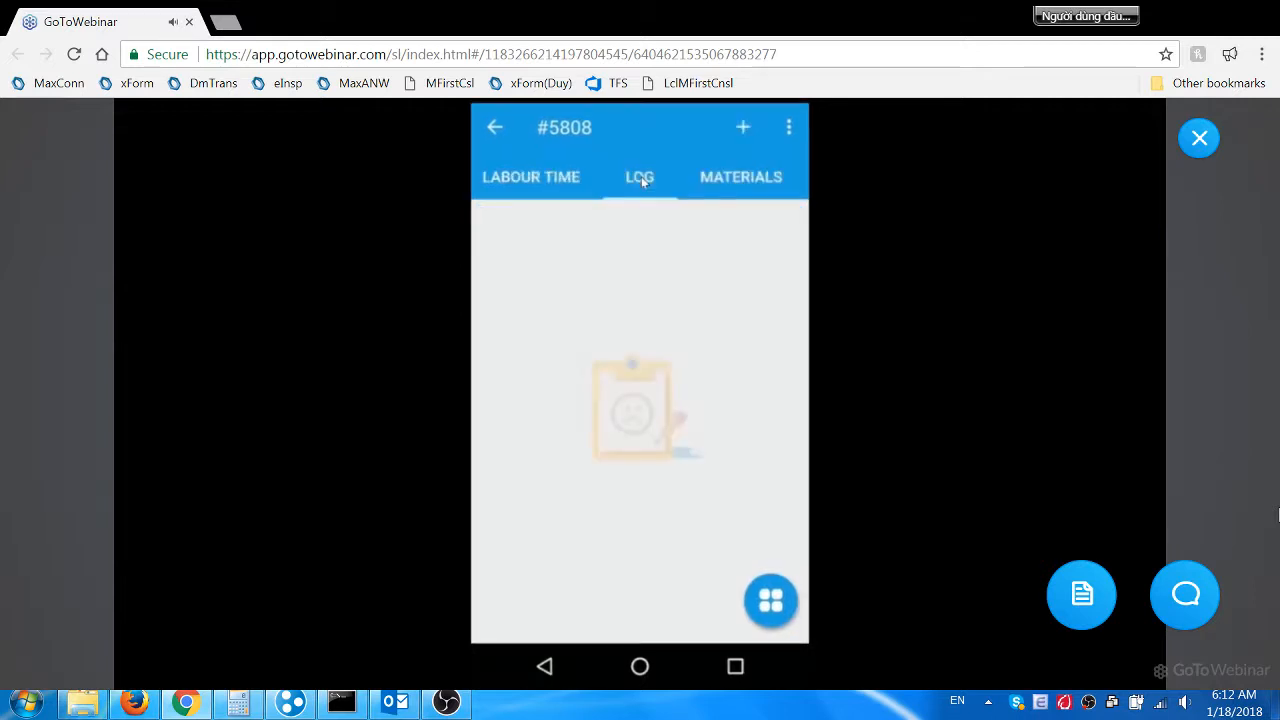
{"action": "mouse_move", "coordinate": [668, 164]}
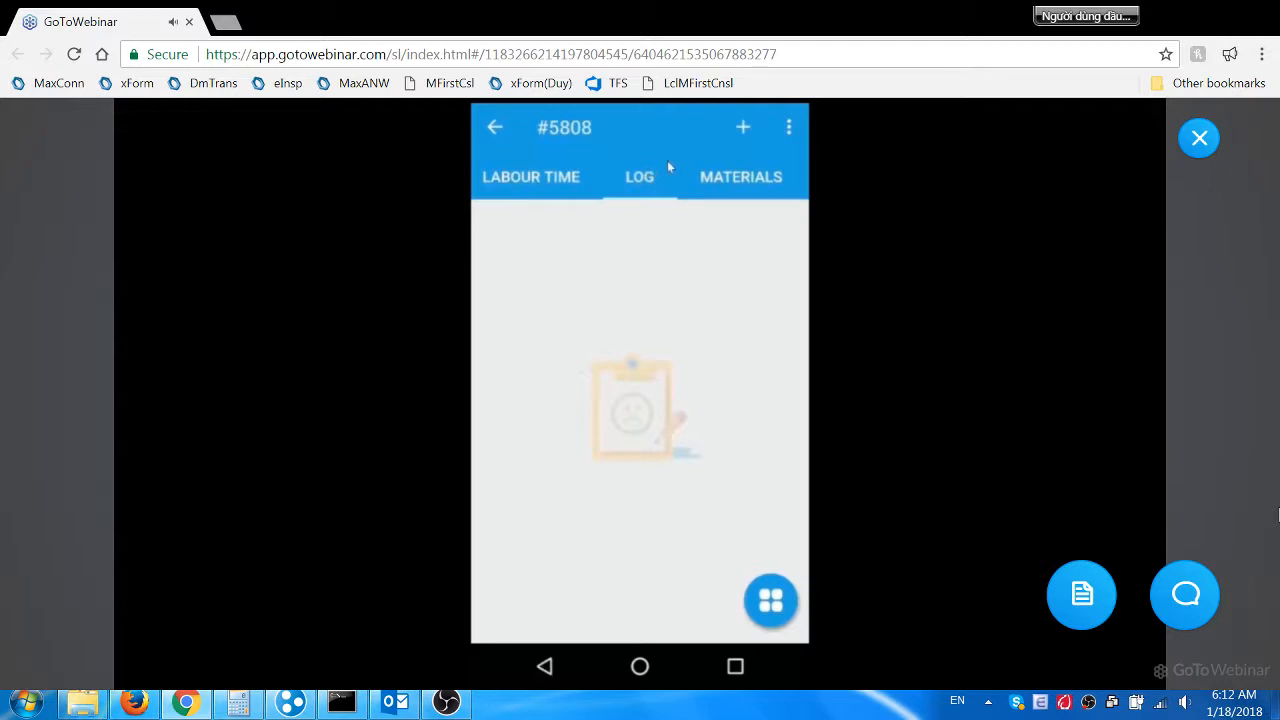
{"action": "mouse_move", "coordinate": [728, 136]}
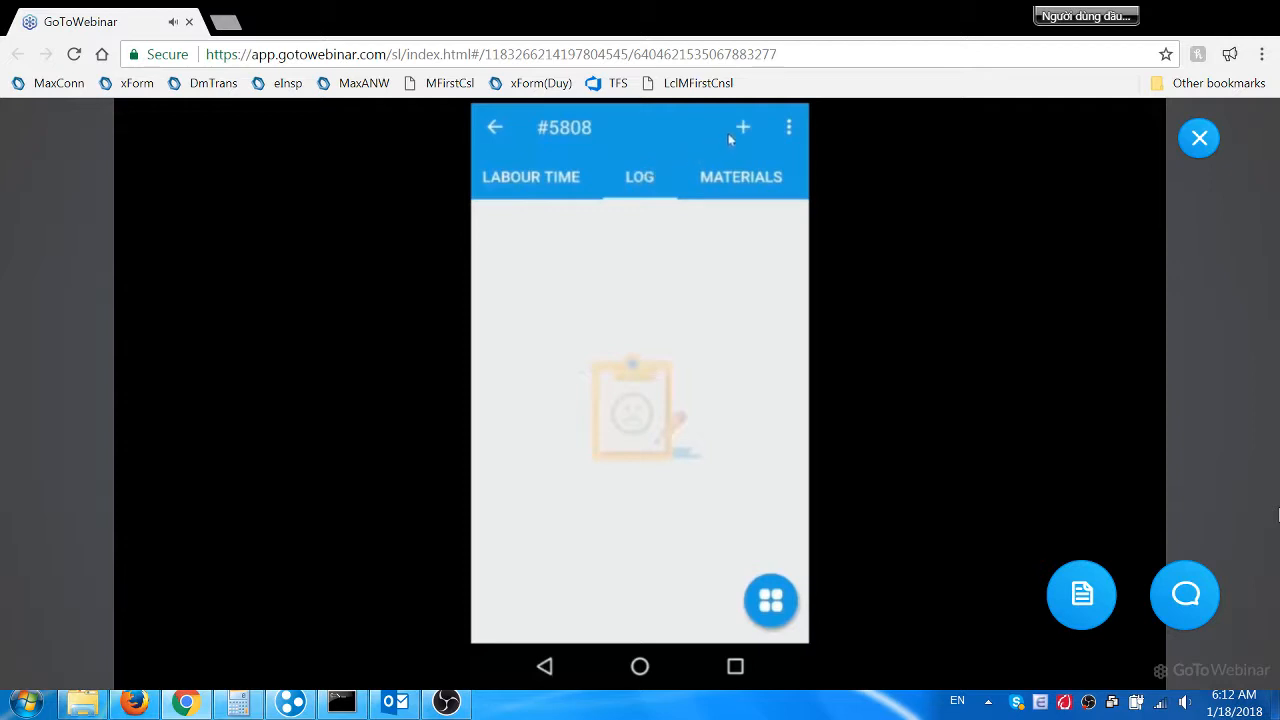
- Write a new log note starting 'Water' about dripping in the cooling water inlet line
{"action": "left_click", "coordinate": [740, 128]}
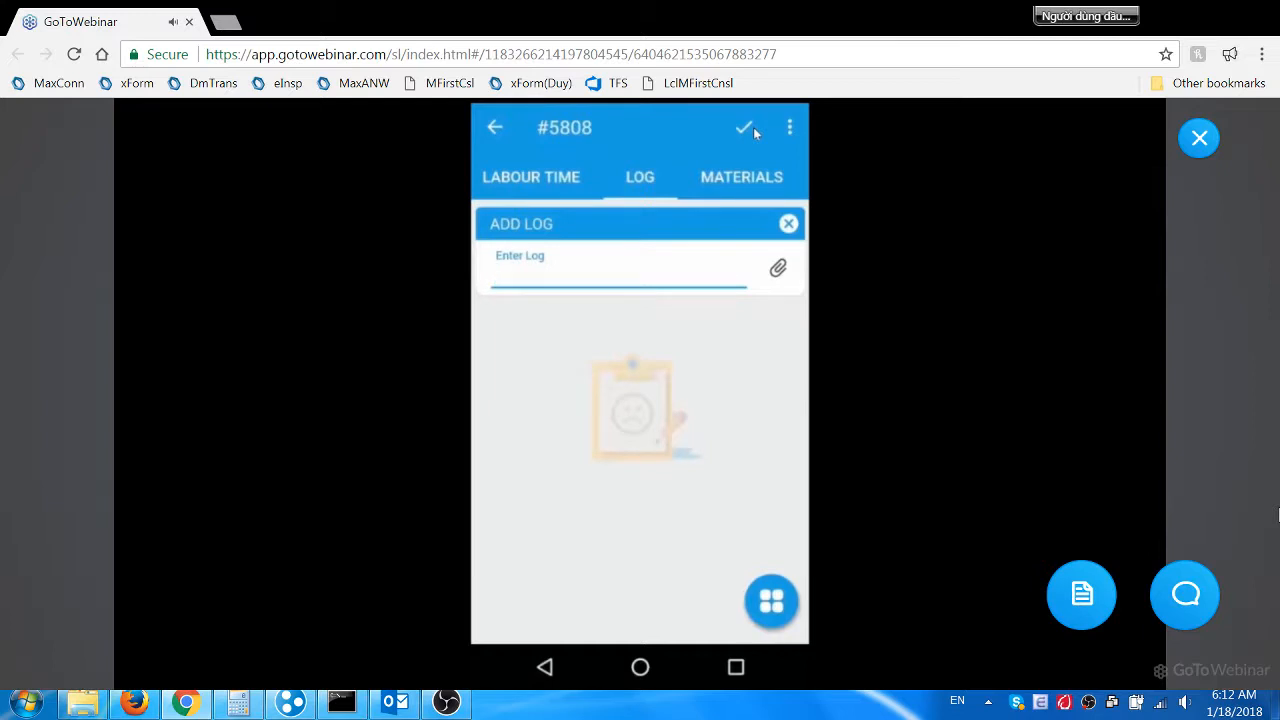
{"action": "left_click", "coordinate": [616, 264]}
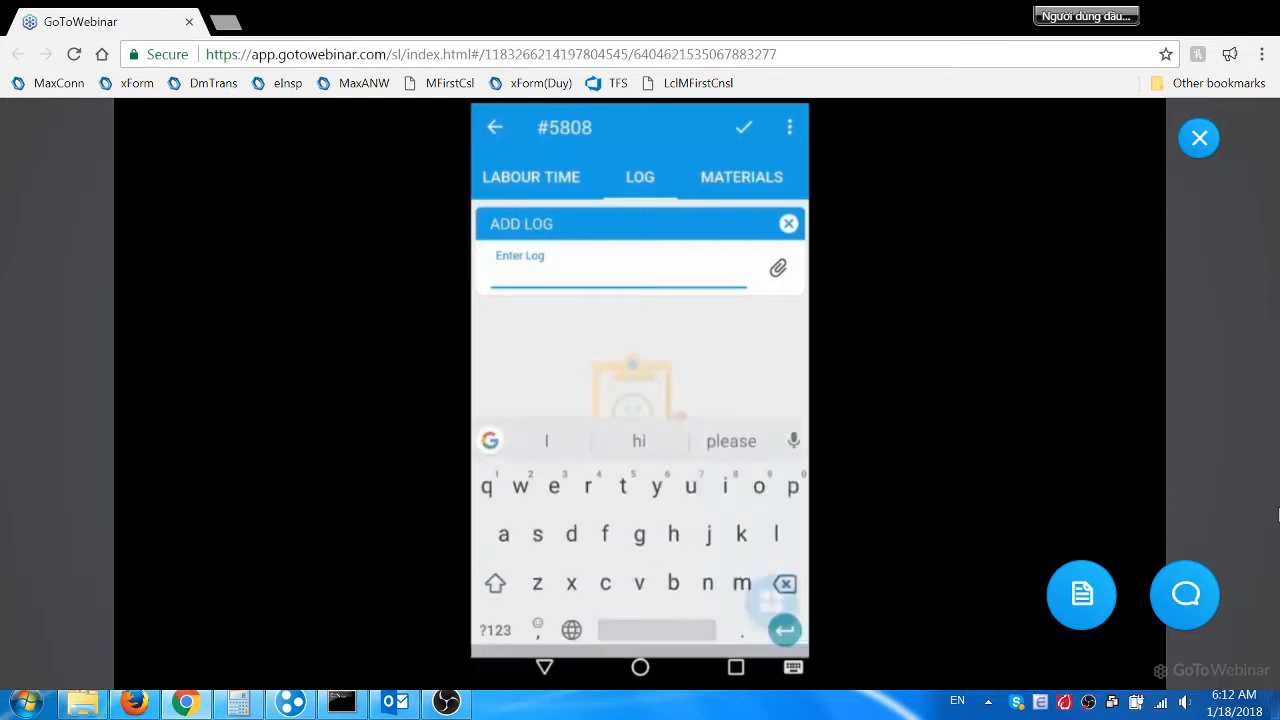
{"action": "type", "text": "W"}
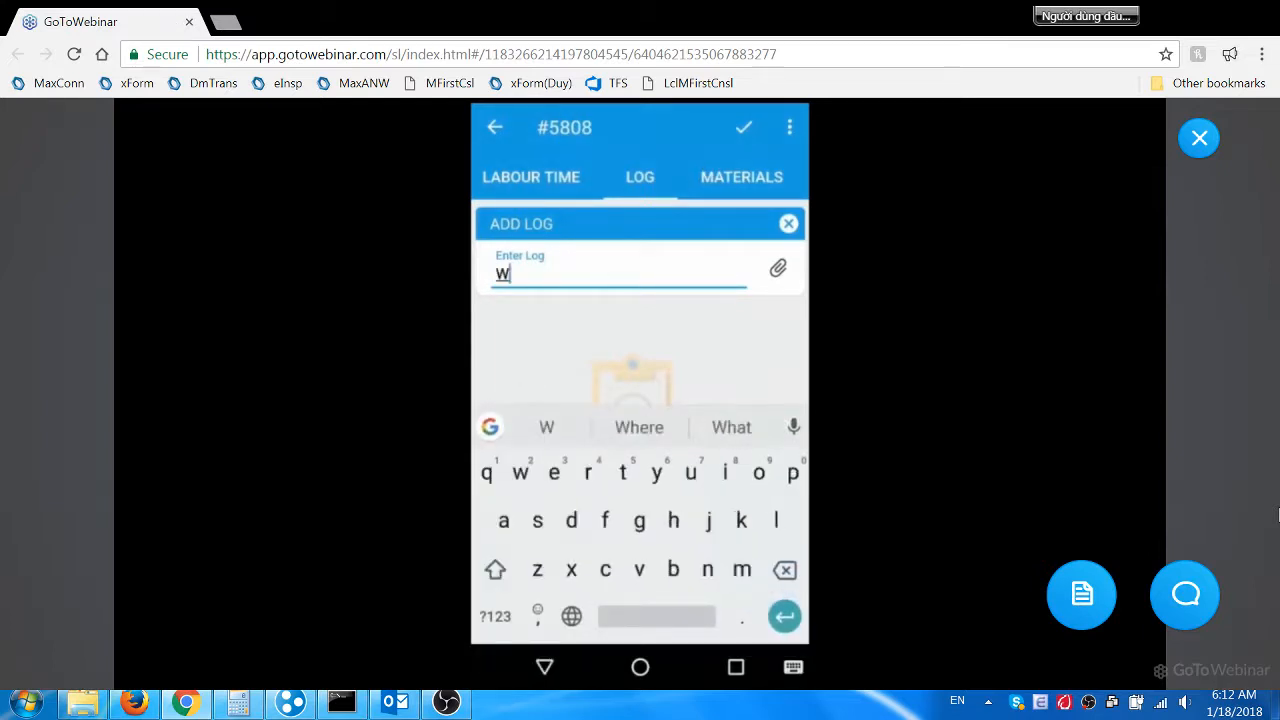
{"action": "type", "text": "Water"}
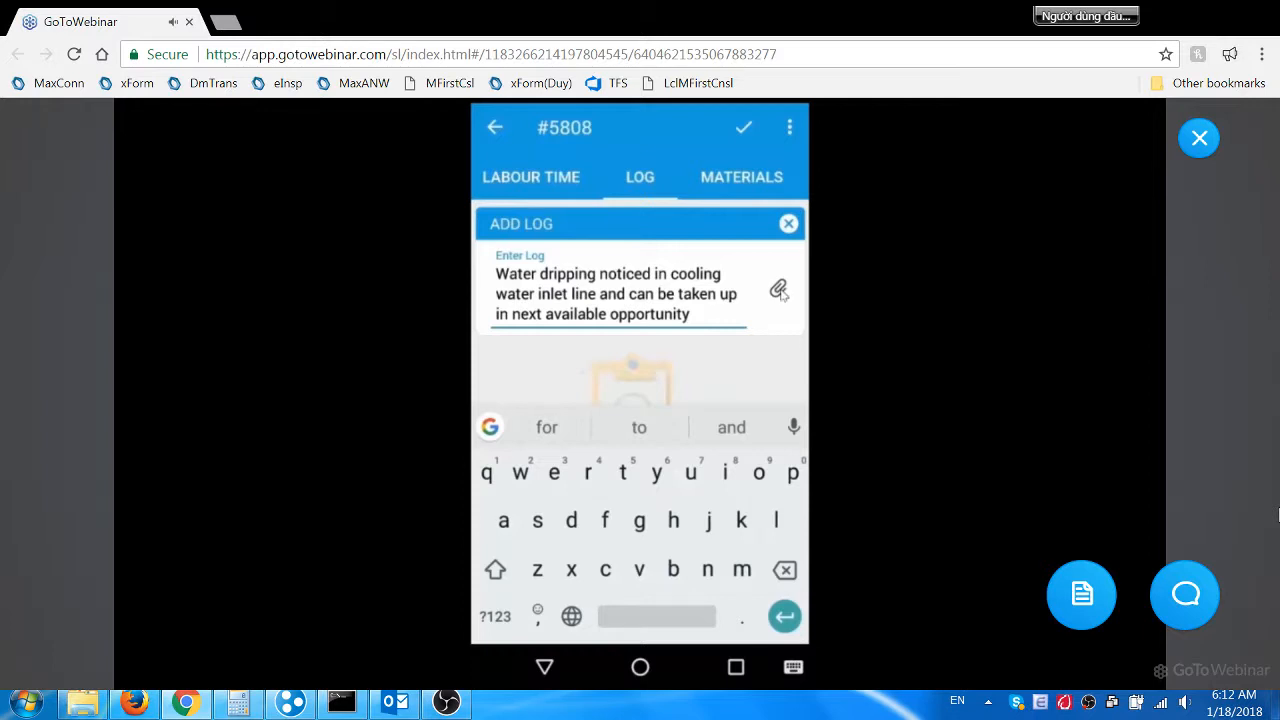
{"action": "left_click", "coordinate": [778, 290]}
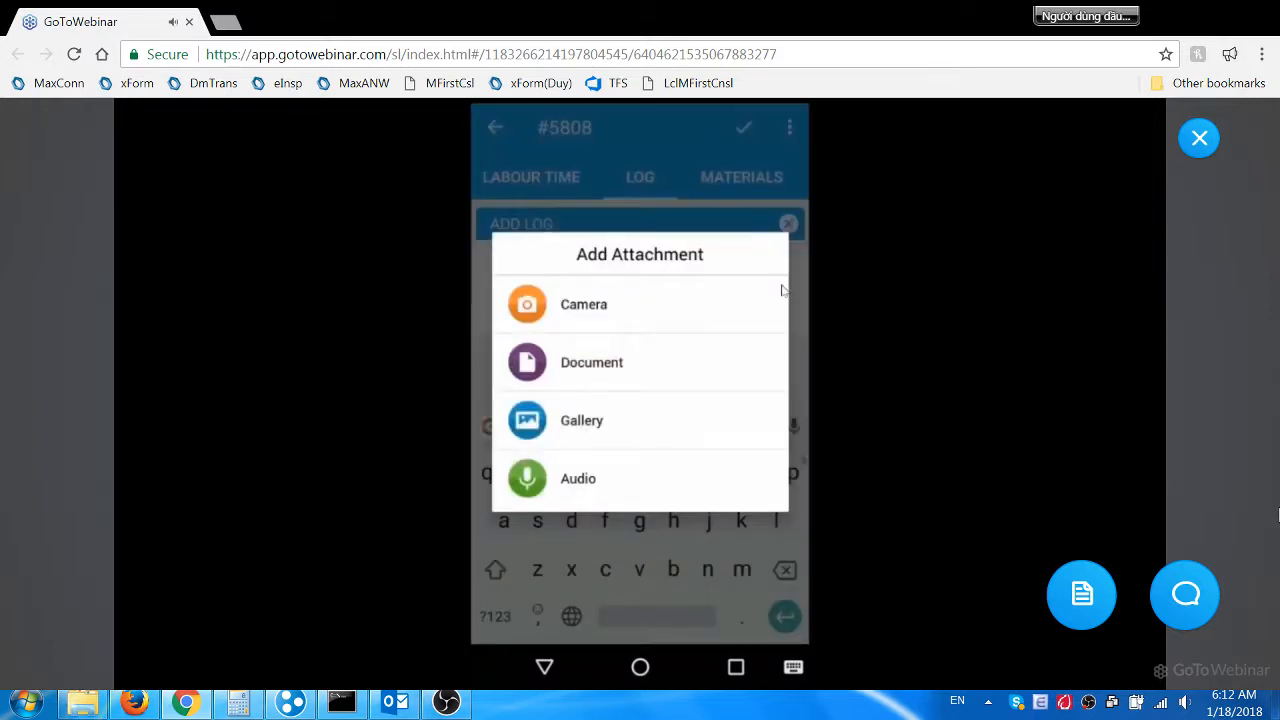
- Capture a photo, mark it with the red brush, and attach it to the log note
{"action": "left_click", "coordinate": [584, 304]}
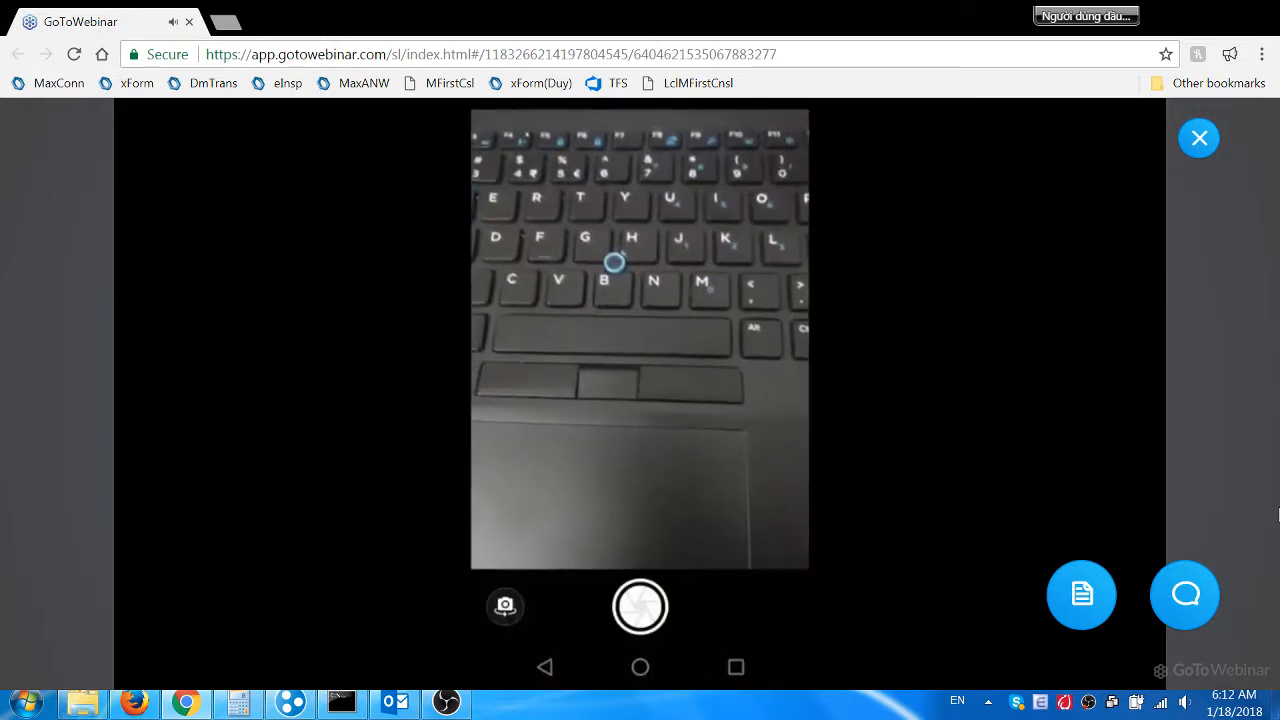
{"action": "left_click", "coordinate": [640, 606]}
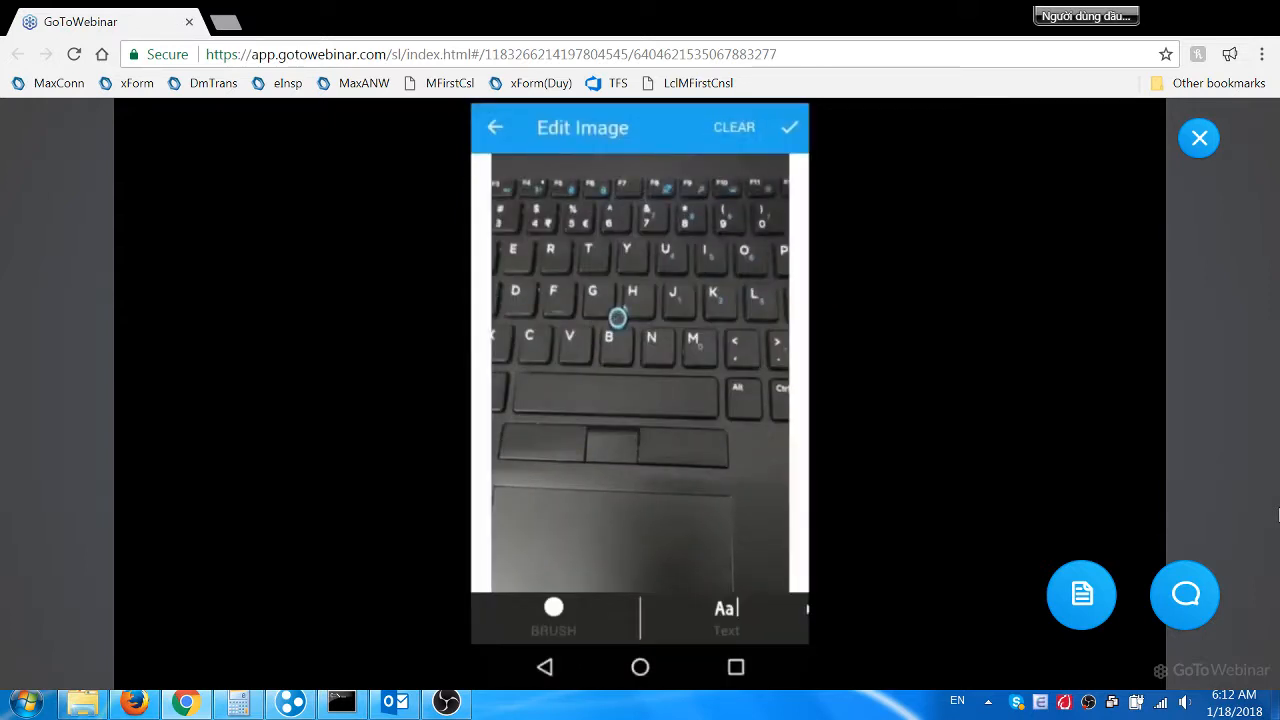
{"action": "left_click", "coordinate": [552, 608]}
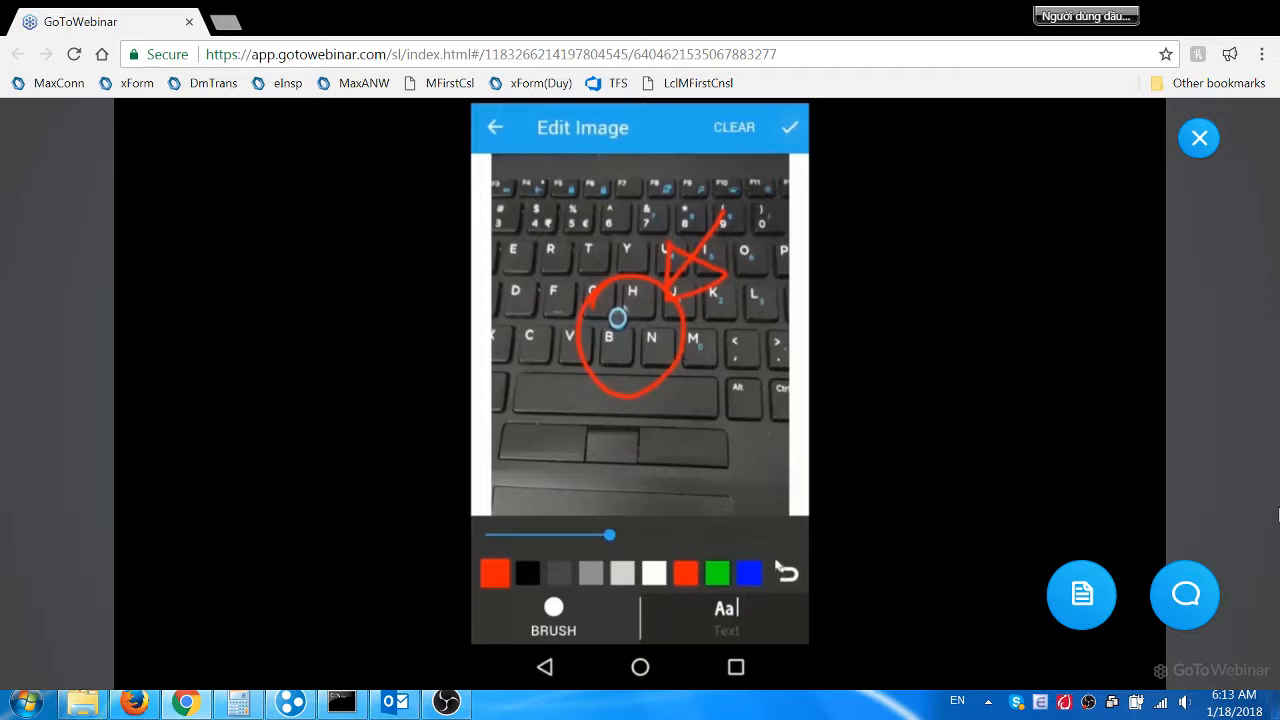
{"action": "left_click", "coordinate": [790, 128]}
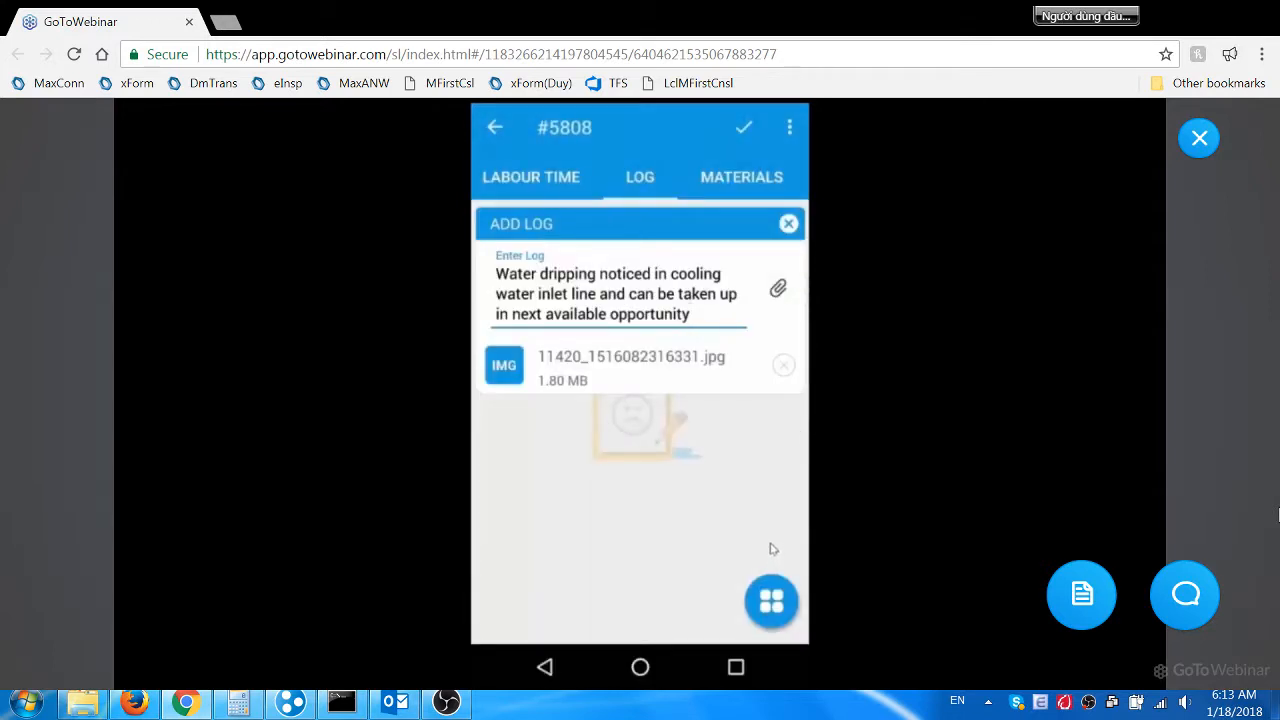
{"action": "mouse_move", "coordinate": [768, 532]}
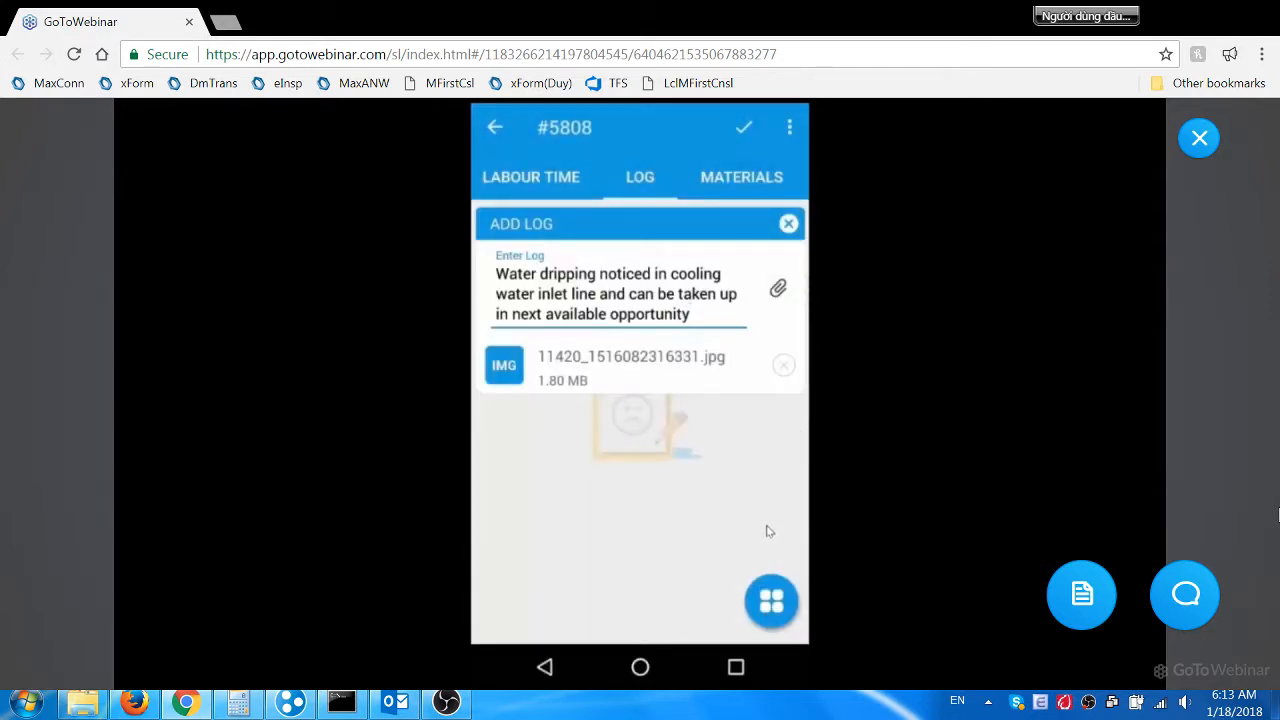
{"action": "left_click", "coordinate": [778, 288]}
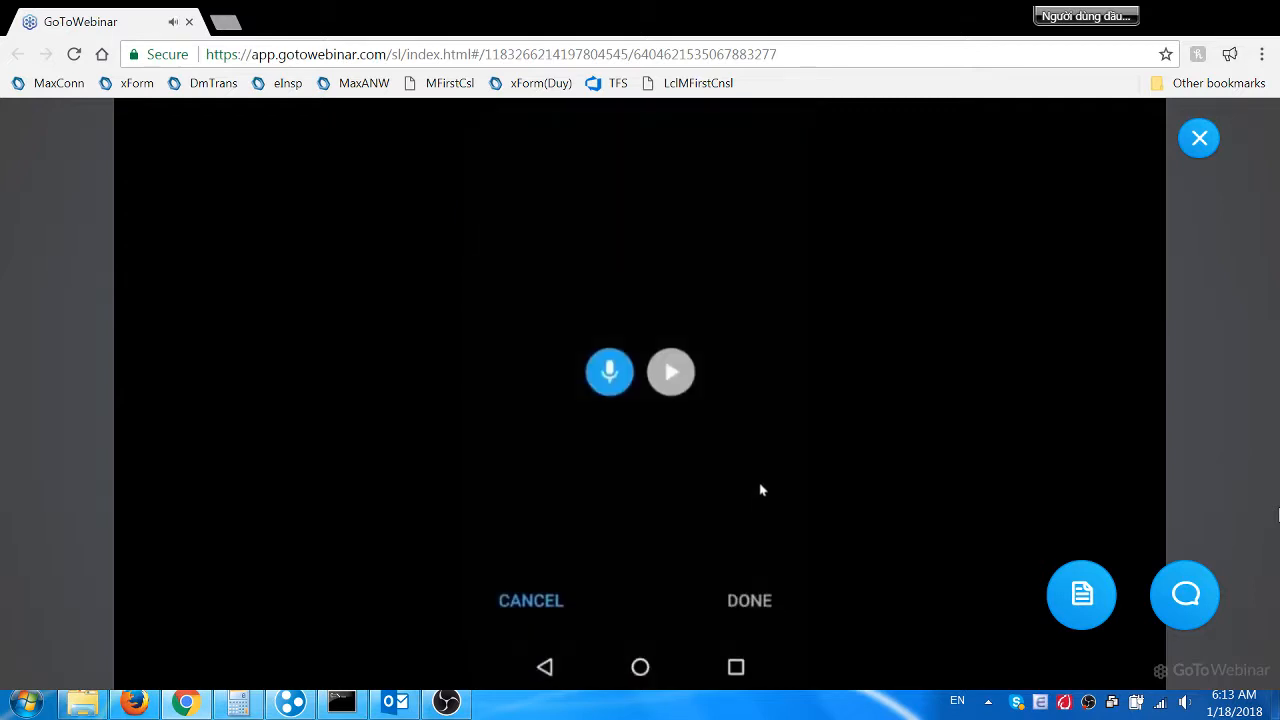
{"action": "mouse_move", "coordinate": [760, 482]}
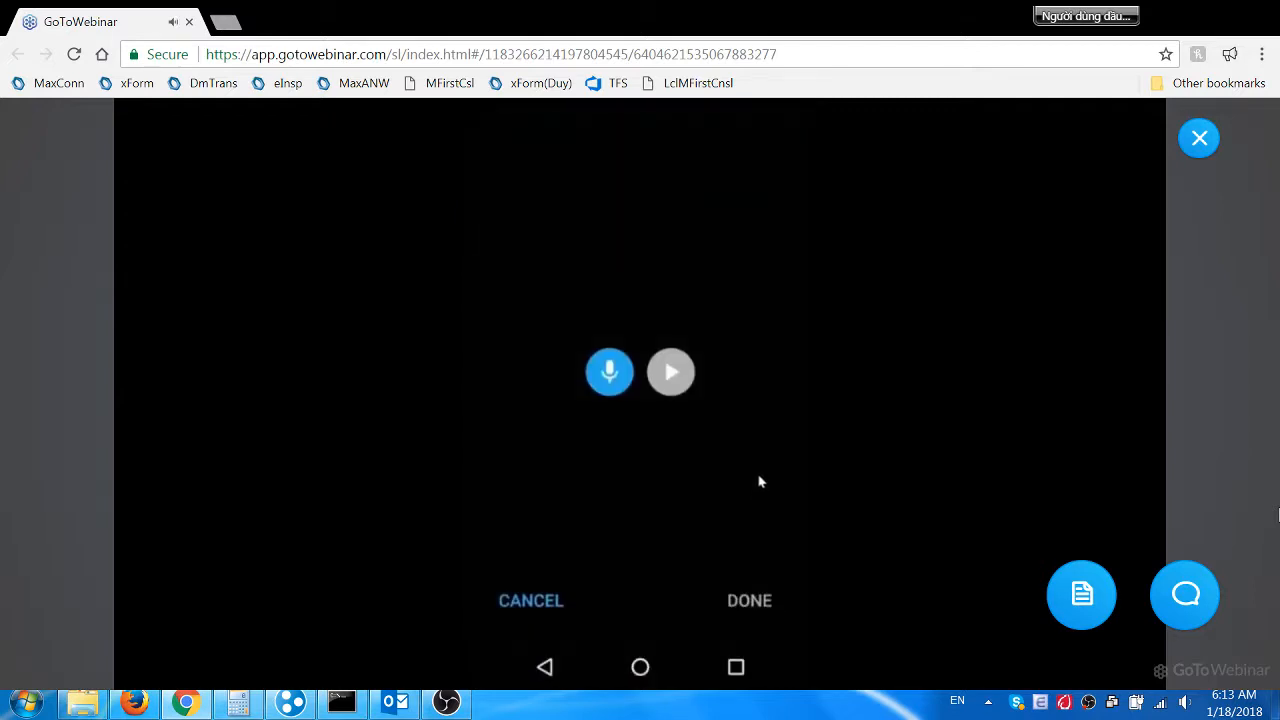
{"action": "mouse_move", "coordinate": [760, 472]}
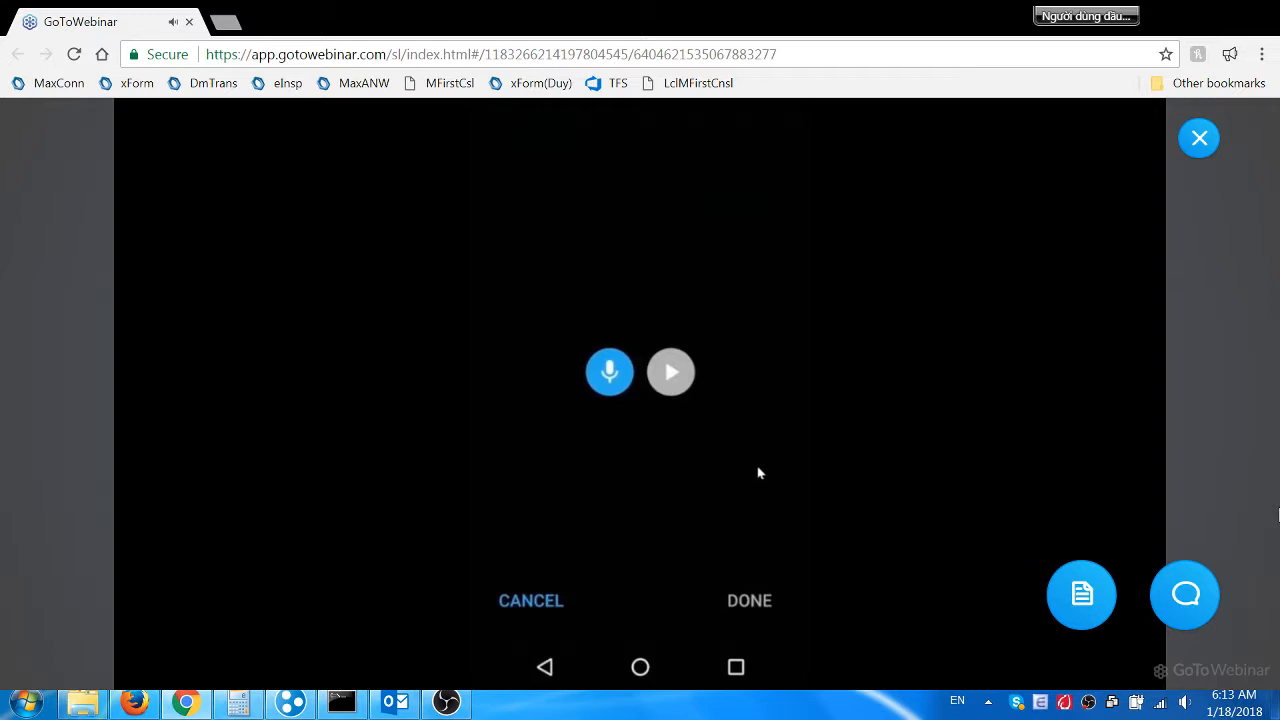
- Start a voice recording to attach to the #5808 log note alongside the photo
{"action": "left_click", "coordinate": [608, 370]}
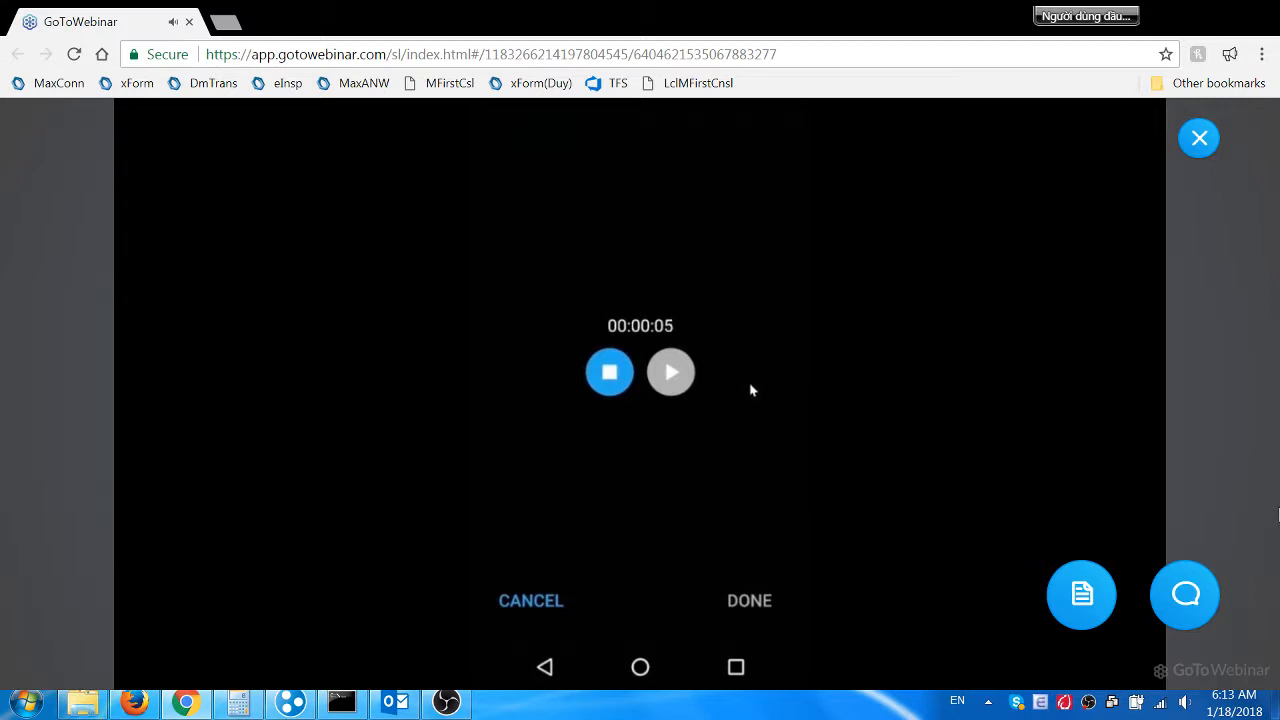
{"action": "mouse_move", "coordinate": [750, 356]}
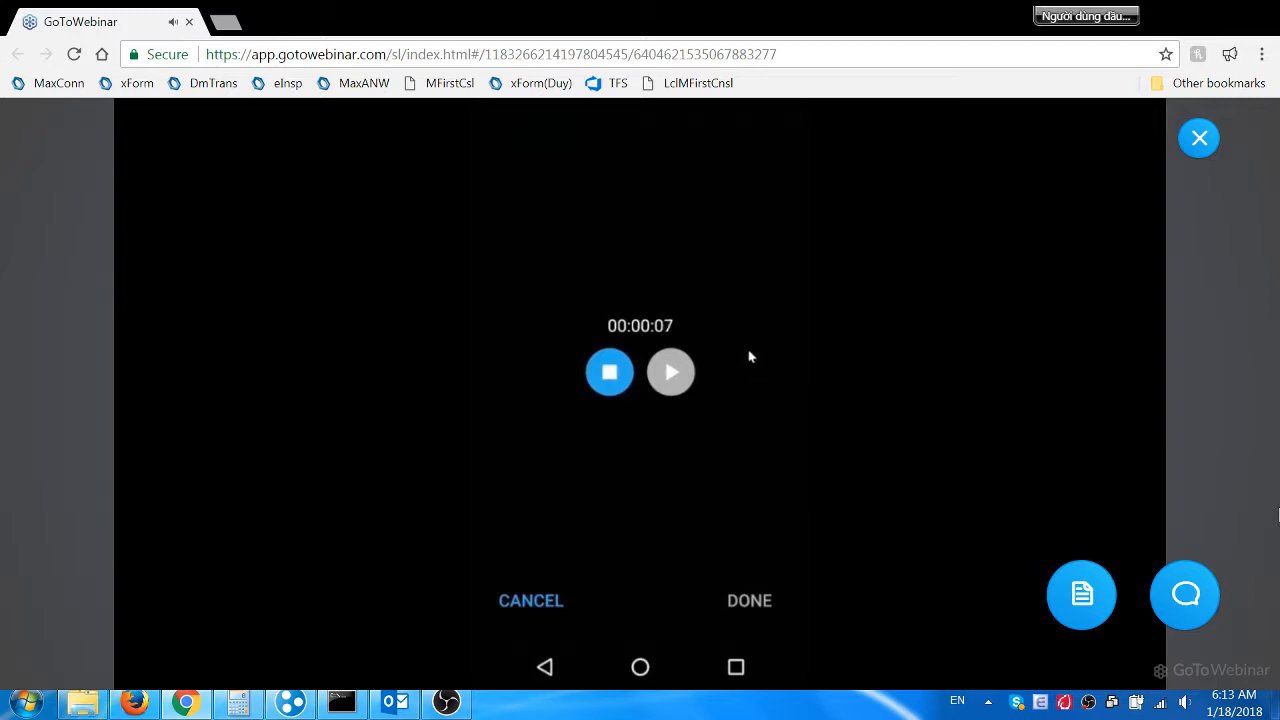
{"action": "mouse_move", "coordinate": [748, 320]}
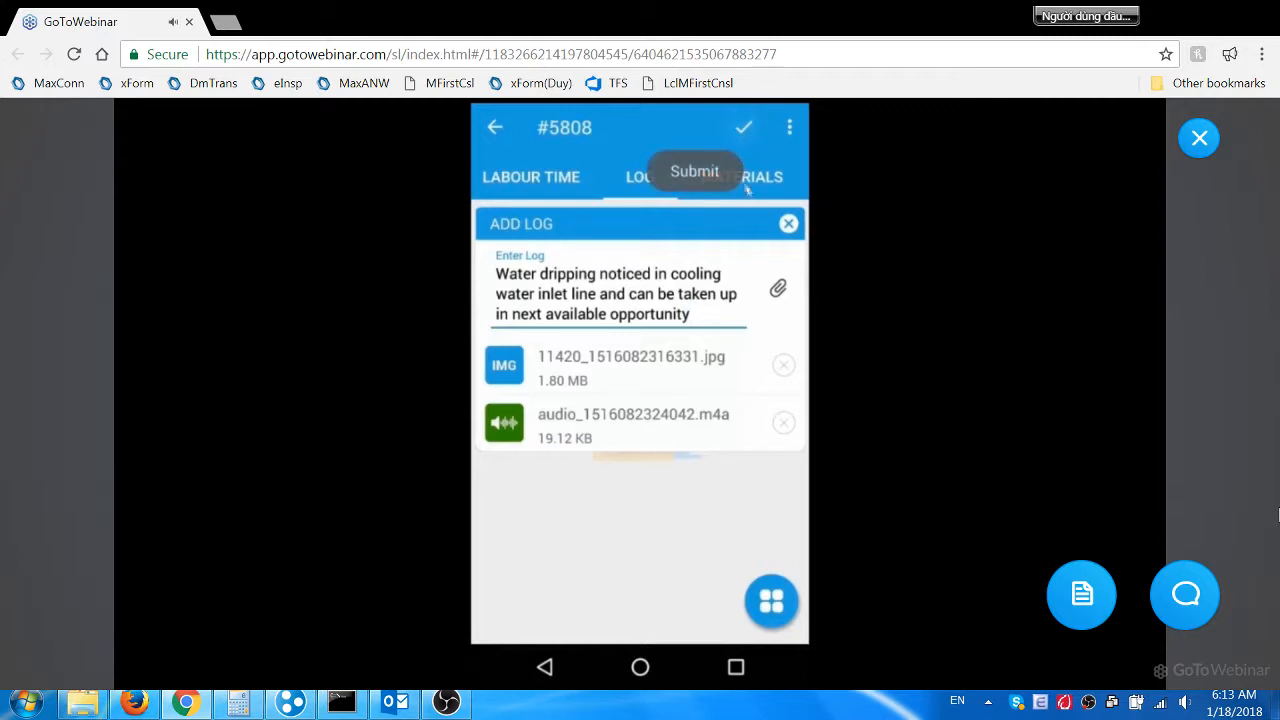
- Submit the water-dripping log to #5808 and list its photo and audio attachments
{"action": "left_click", "coordinate": [694, 172]}
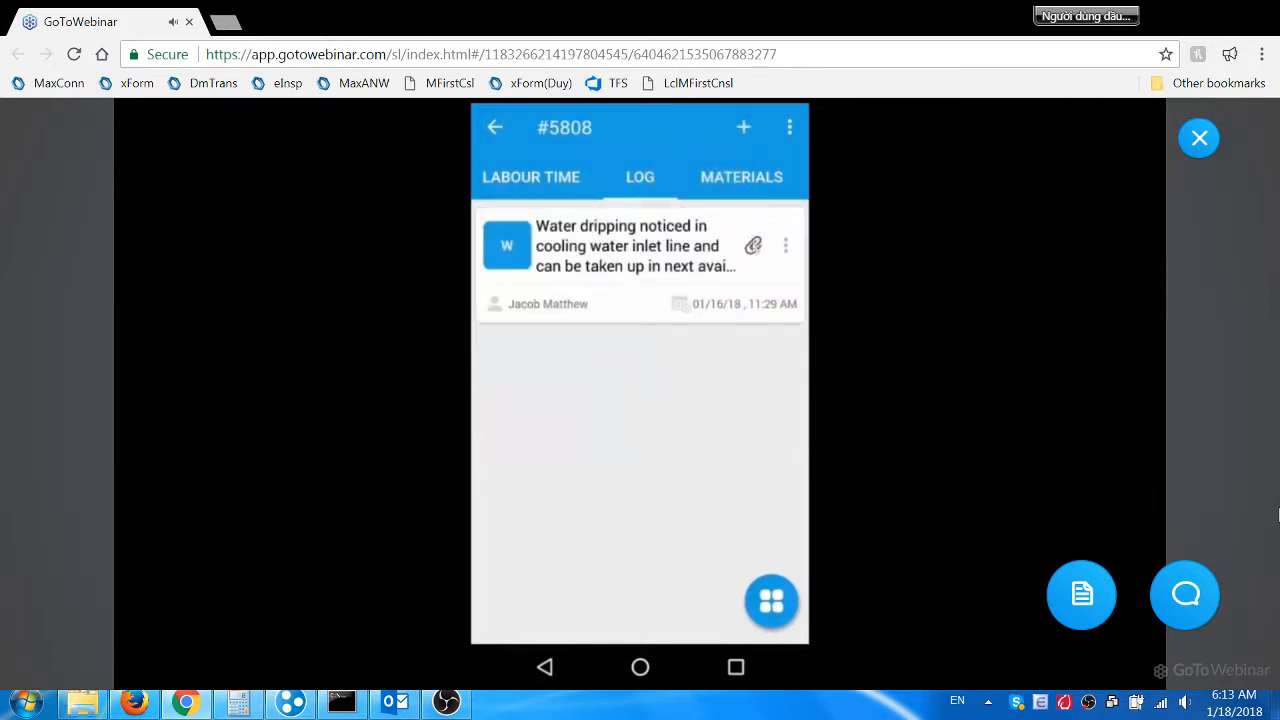
{"action": "left_click", "coordinate": [752, 244]}
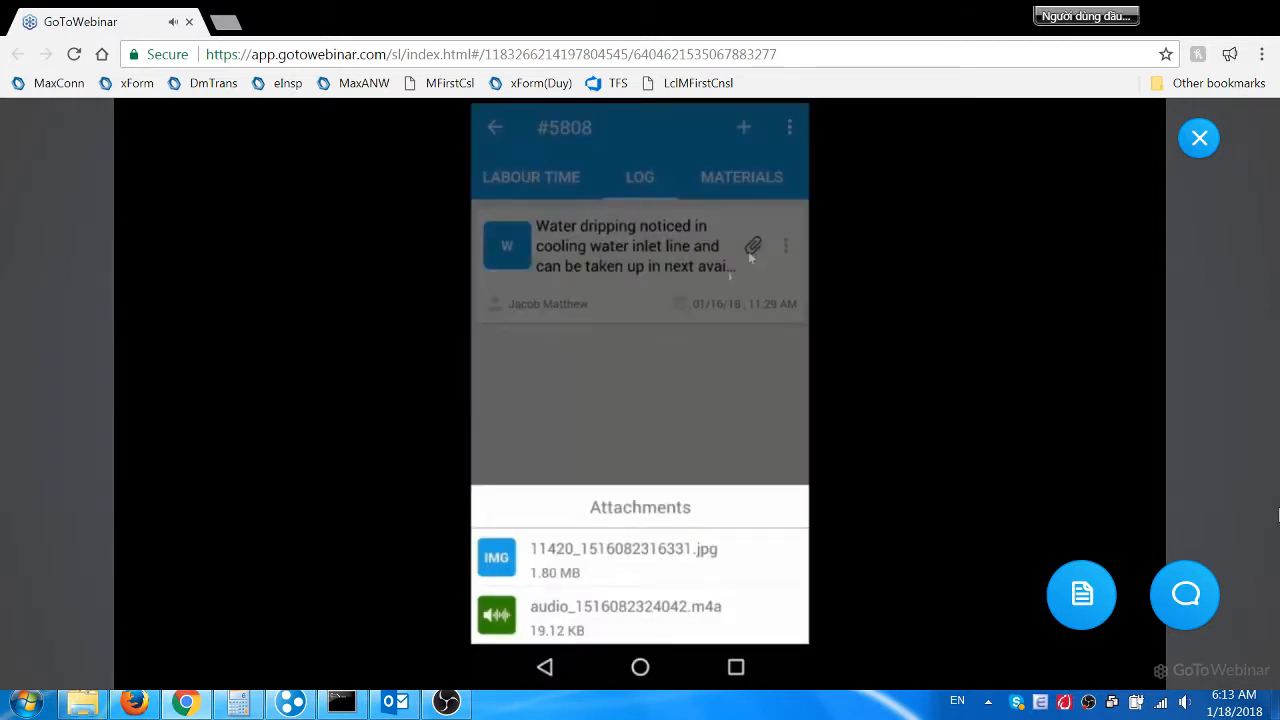
{"action": "mouse_move", "coordinate": [616, 560]}
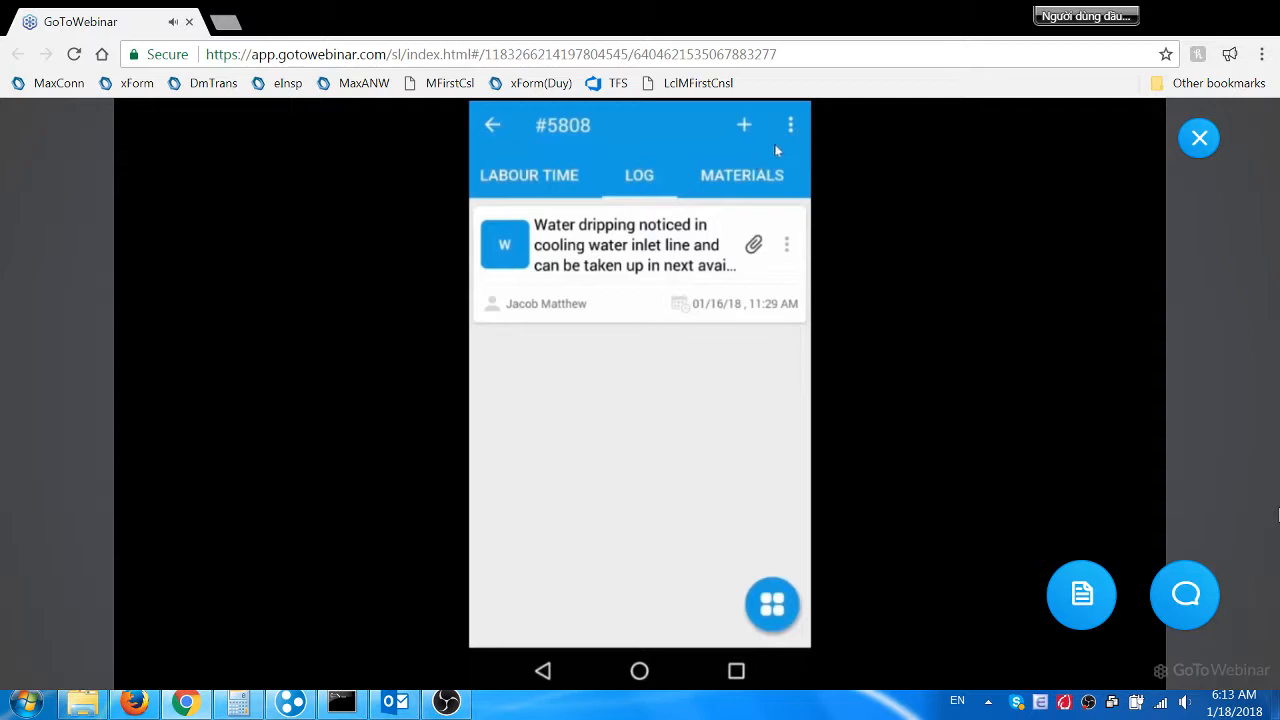
- Create a follow-up WO from #5808 described 'CW water dripping in EMDG'
{"action": "left_click", "coordinate": [790, 124]}
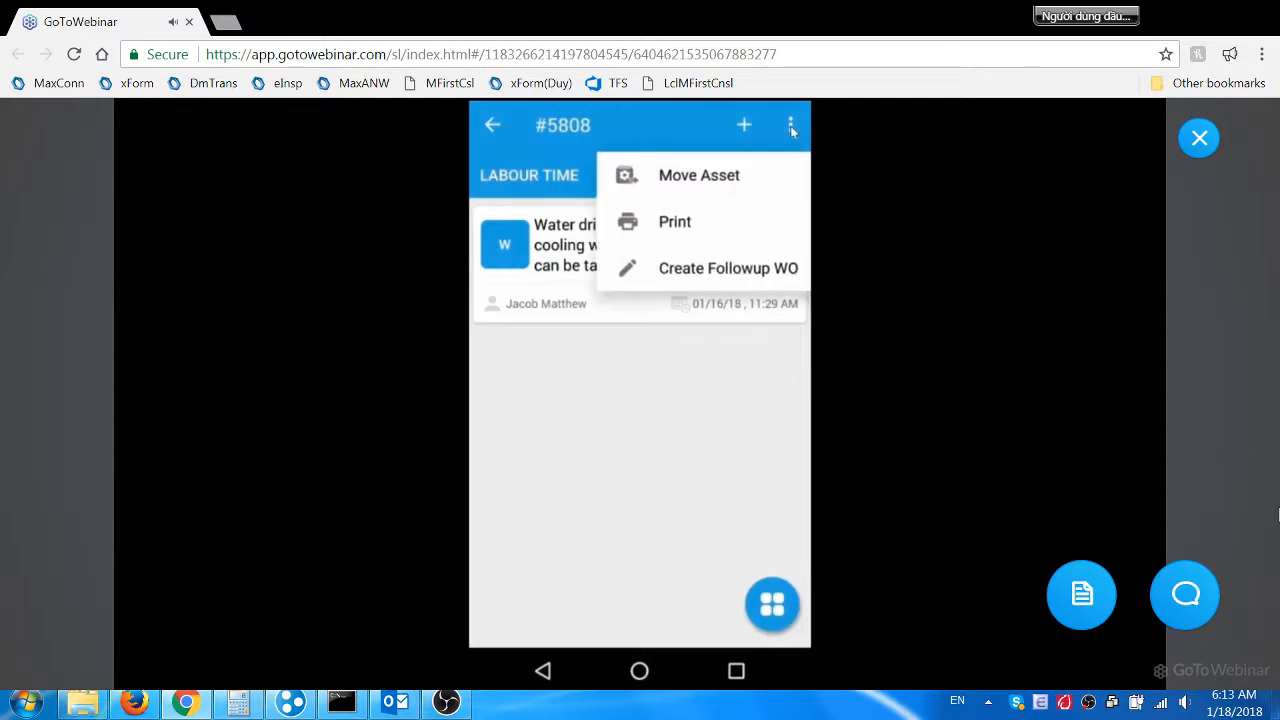
{"action": "mouse_move", "coordinate": [738, 232]}
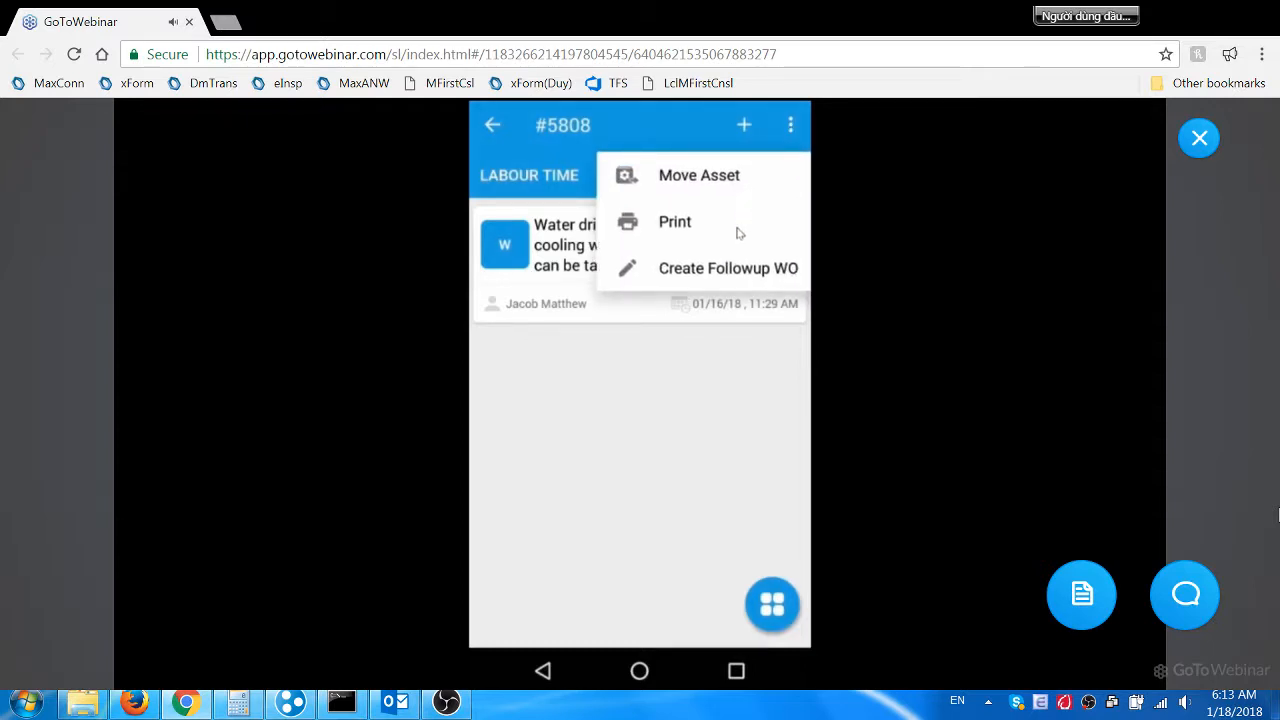
{"action": "left_click", "coordinate": [728, 268]}
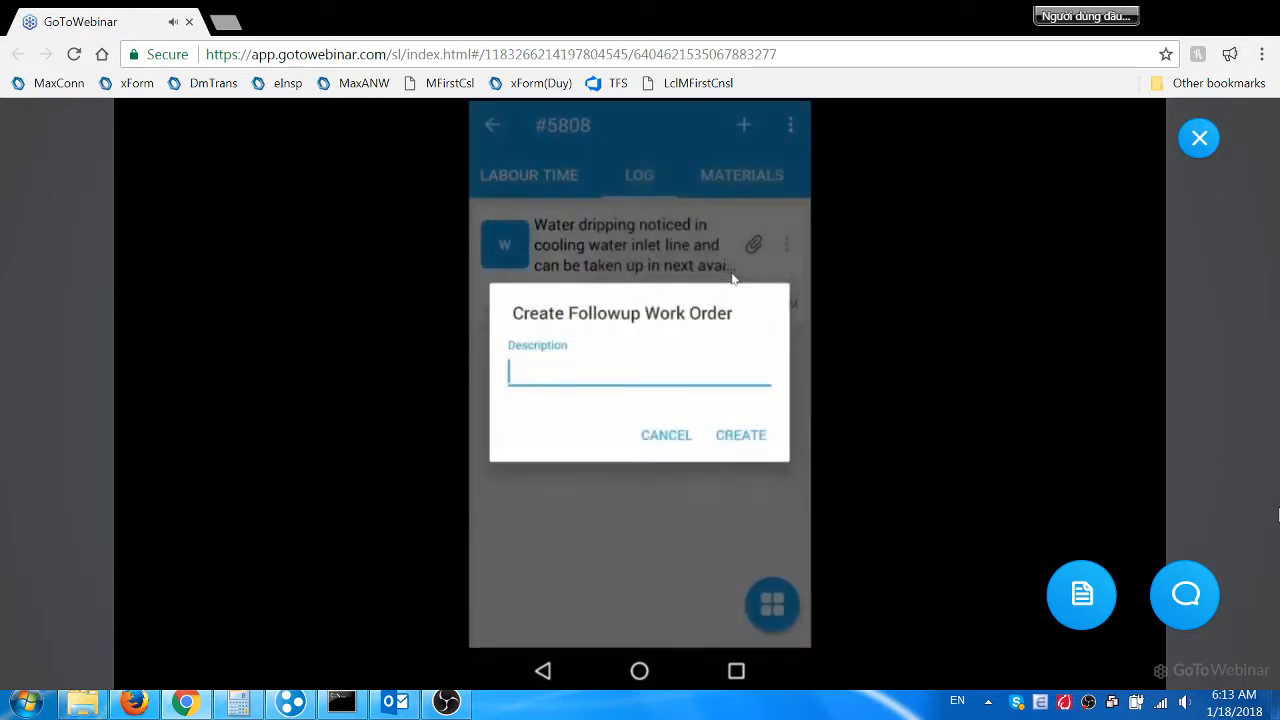
{"action": "left_click", "coordinate": [640, 374]}
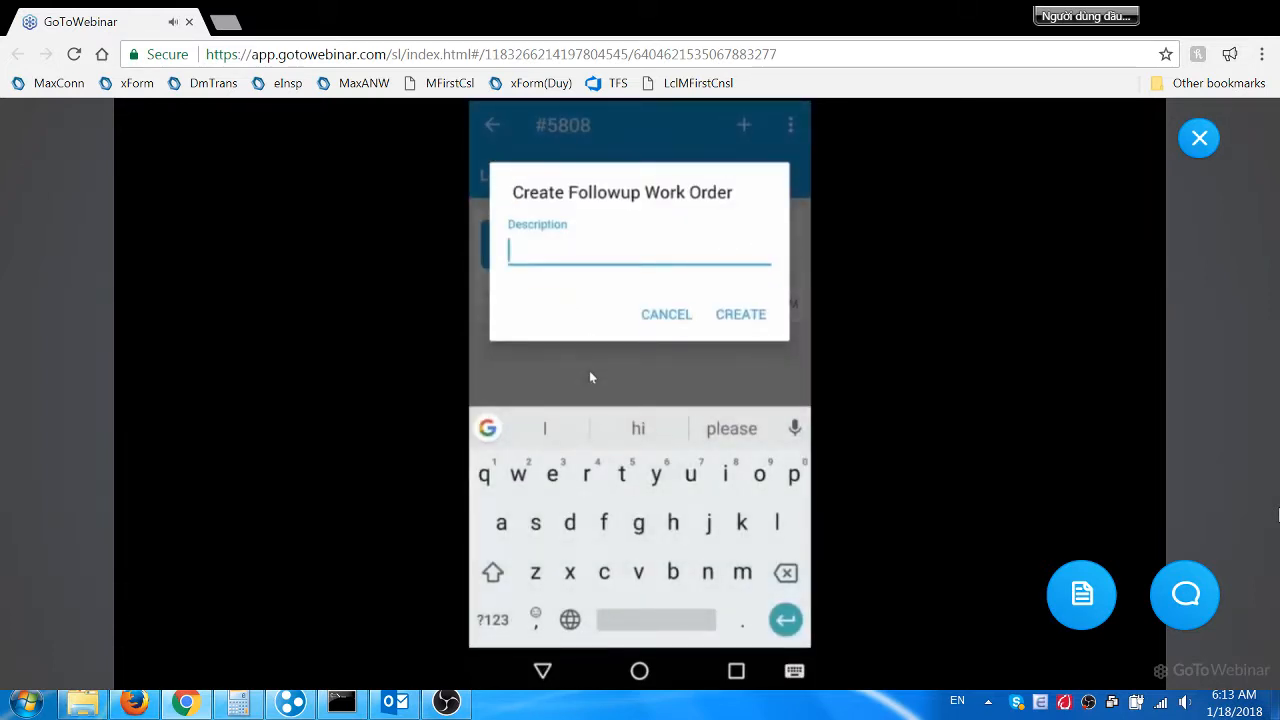
{"action": "type", "text": "C"}
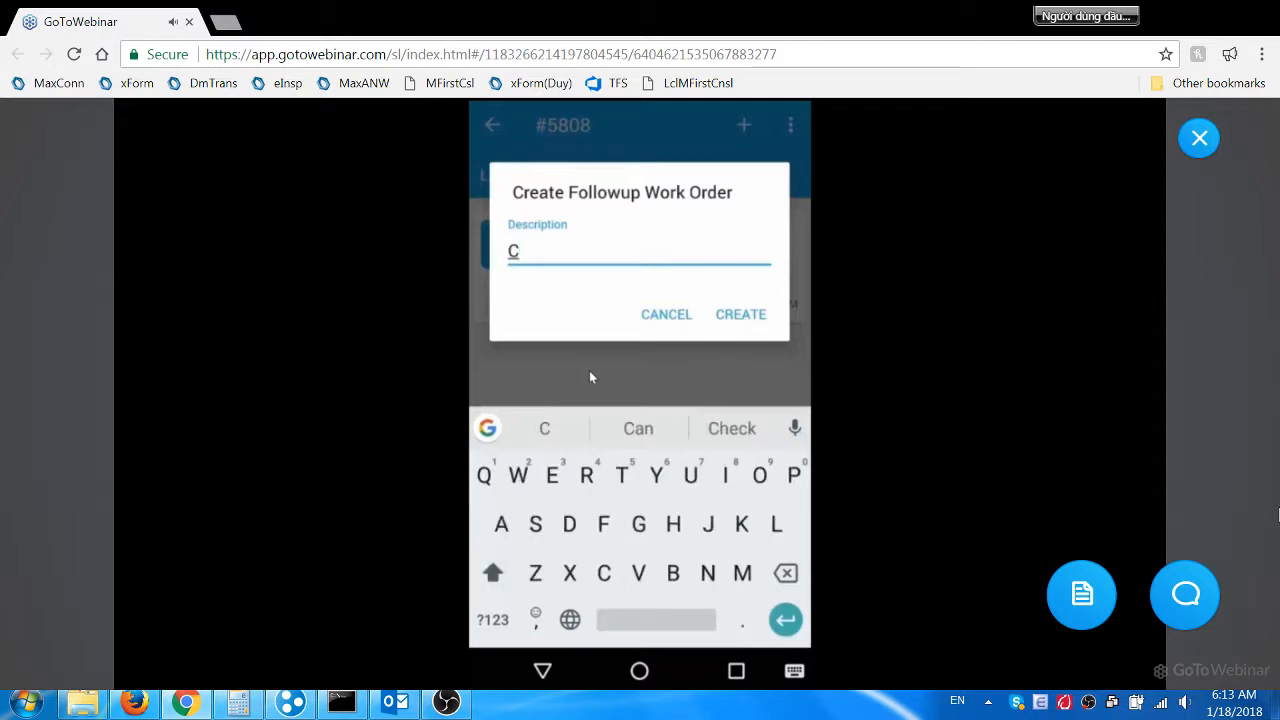
{"action": "type", "text": "W water dripping in EM"}
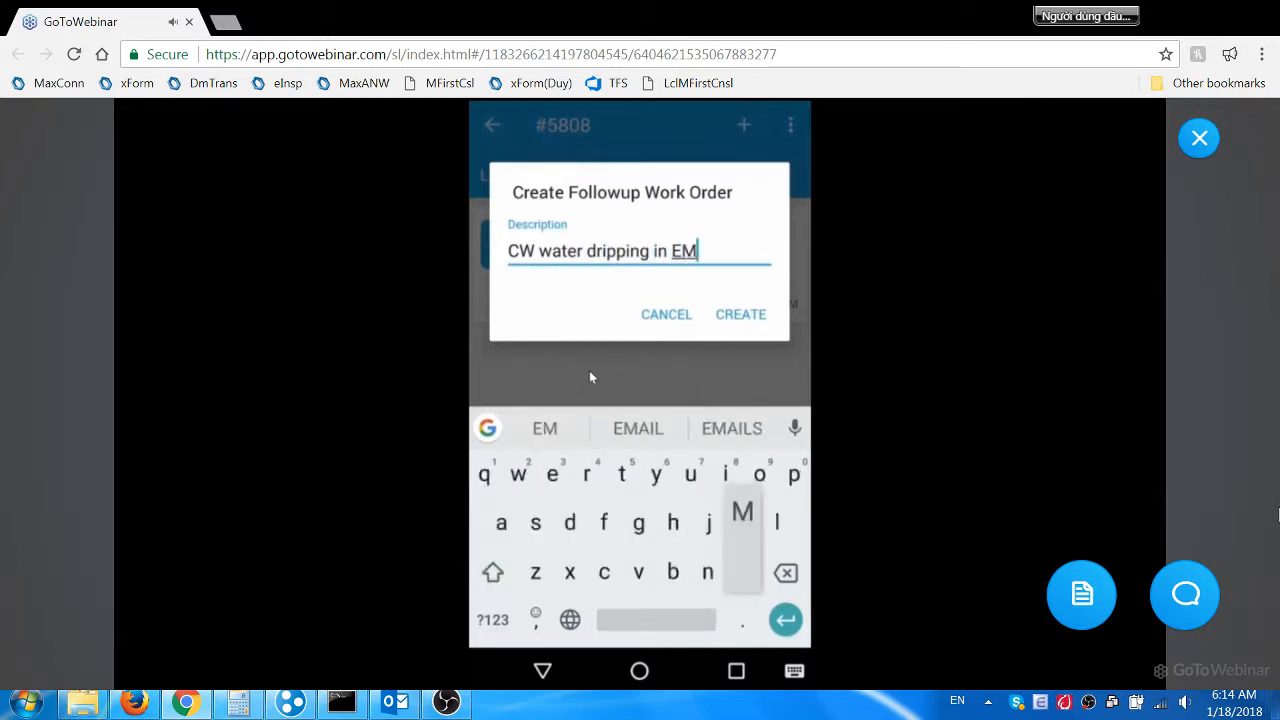
{"action": "type", "text": "DG"}
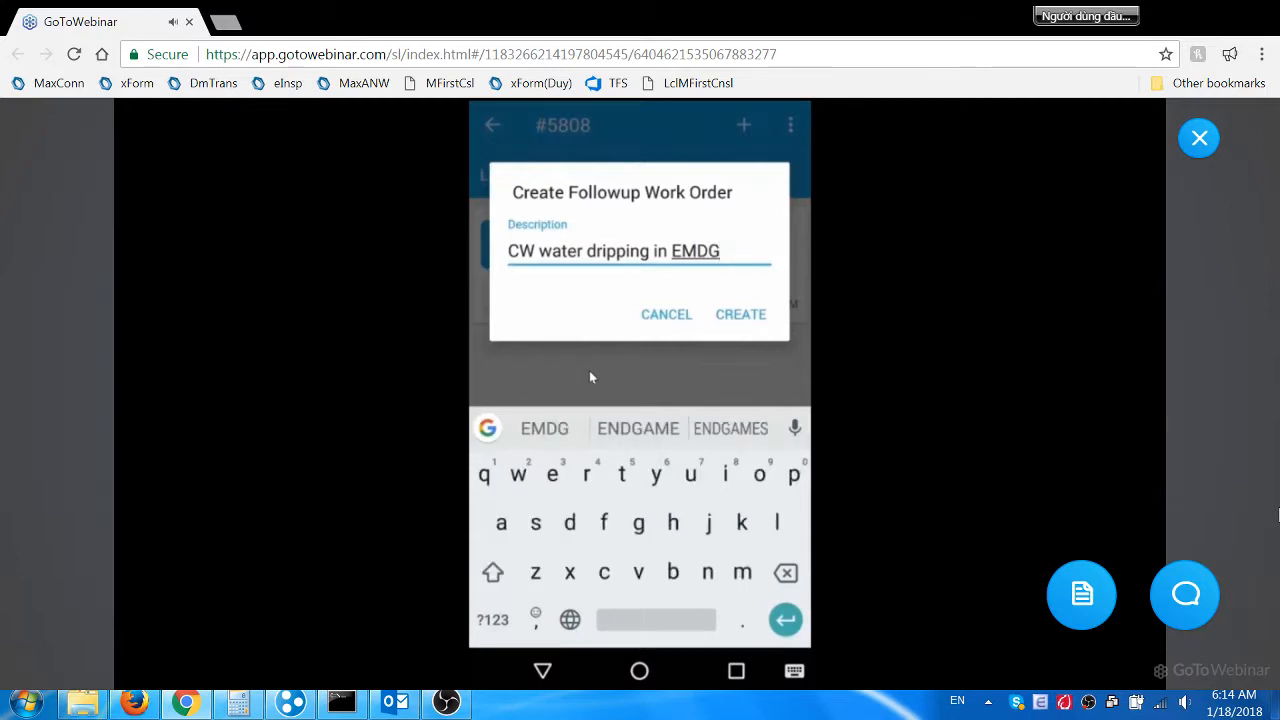
{"action": "mouse_move", "coordinate": [732, 322]}
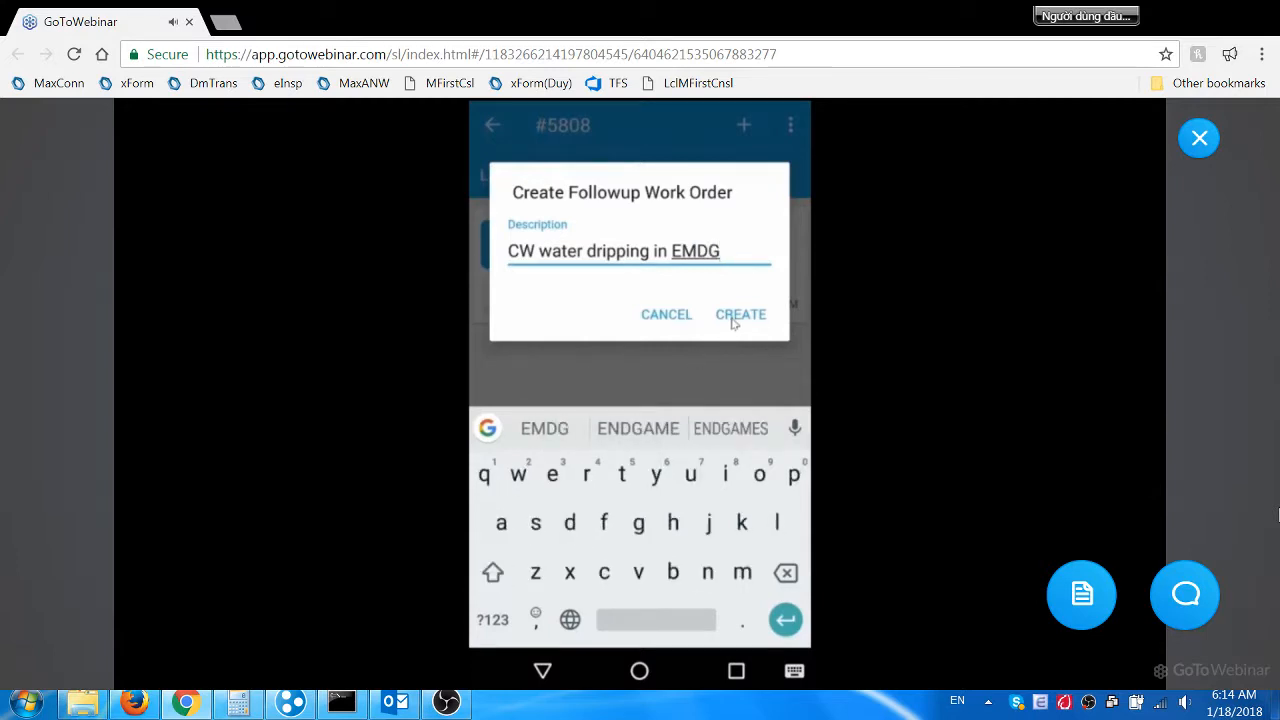
{"action": "left_click", "coordinate": [740, 314]}
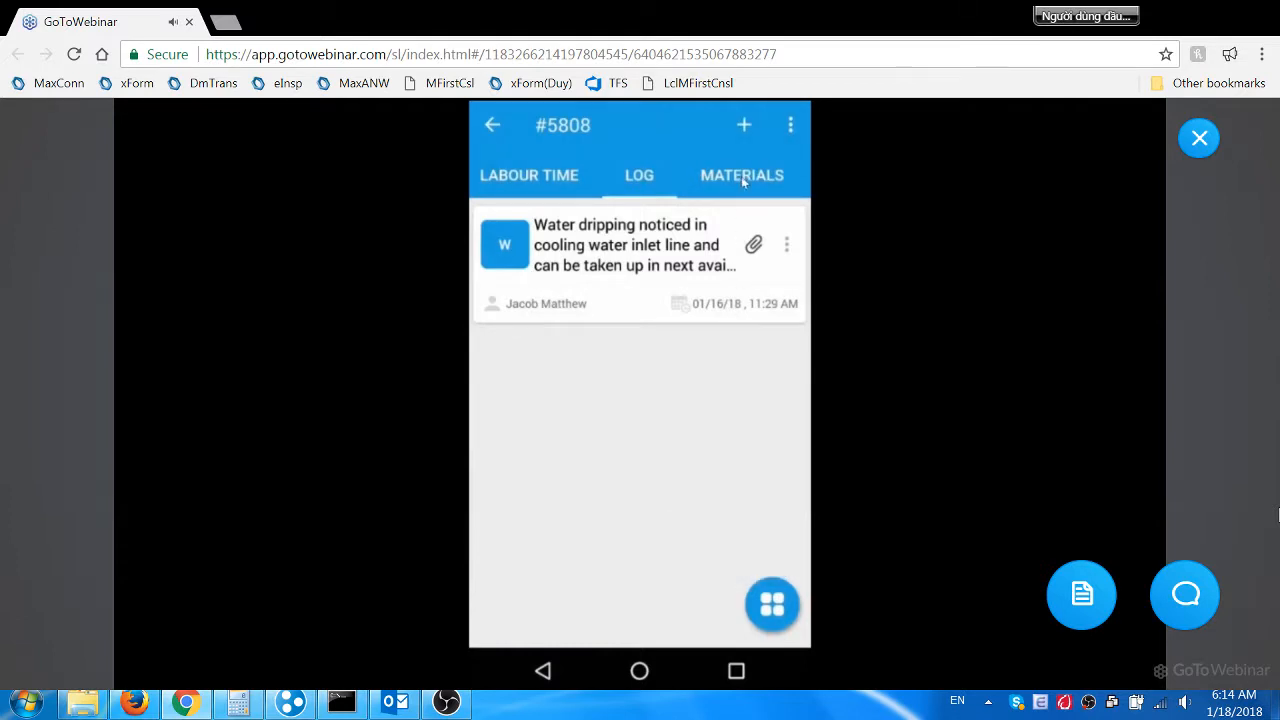
- Record 1 unit used each of Gasket- B330, Grease and Filter, Primary Air on #5808
{"action": "left_click", "coordinate": [740, 176]}
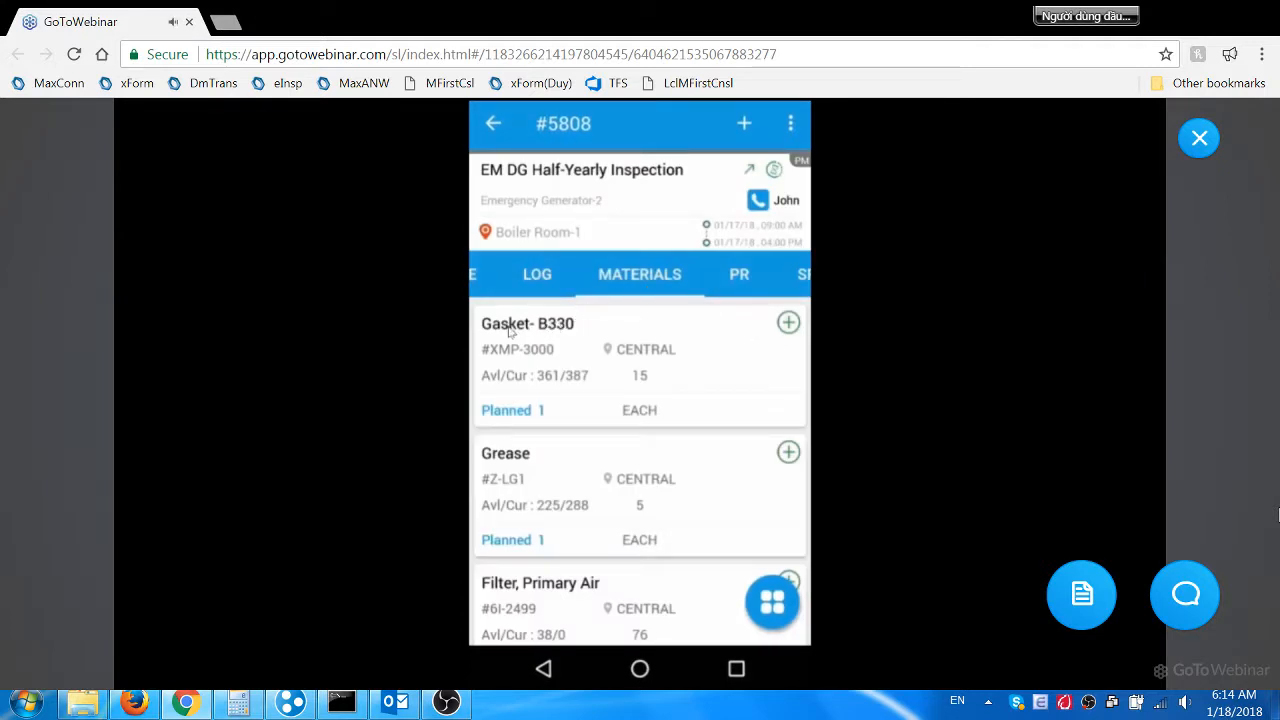
{"action": "mouse_move", "coordinate": [496, 338]}
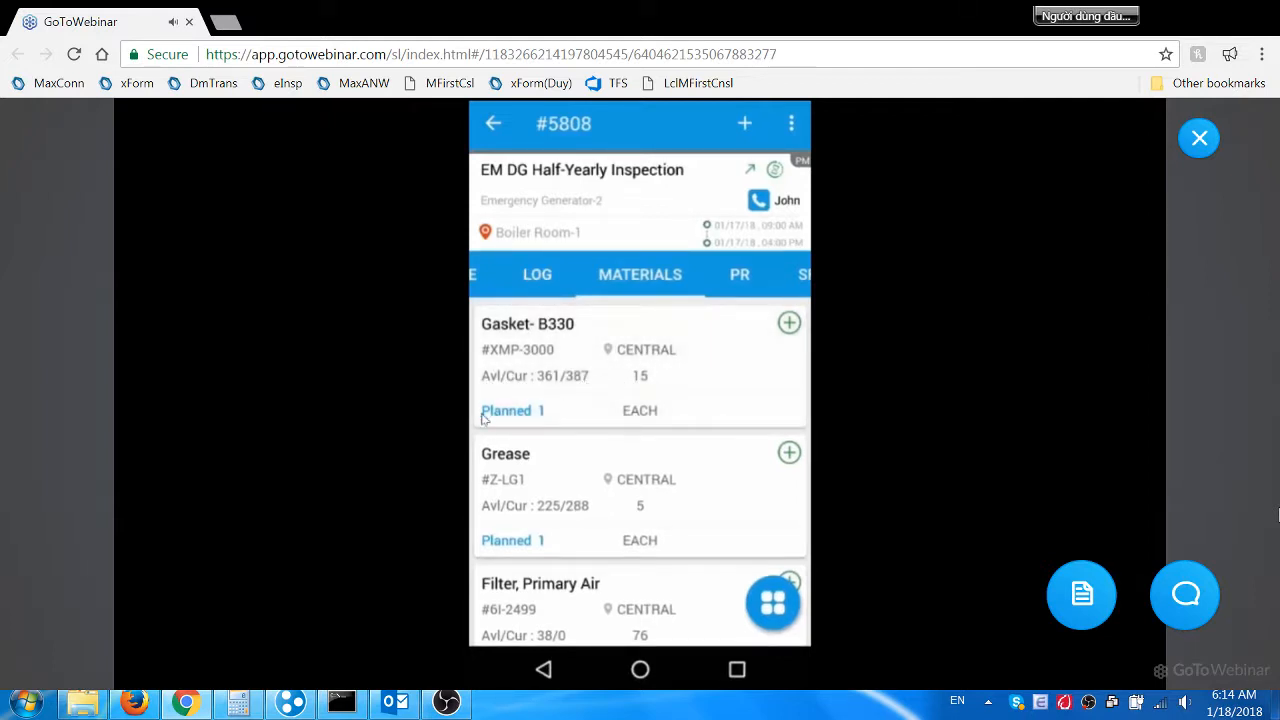
{"action": "mouse_move", "coordinate": [544, 420]}
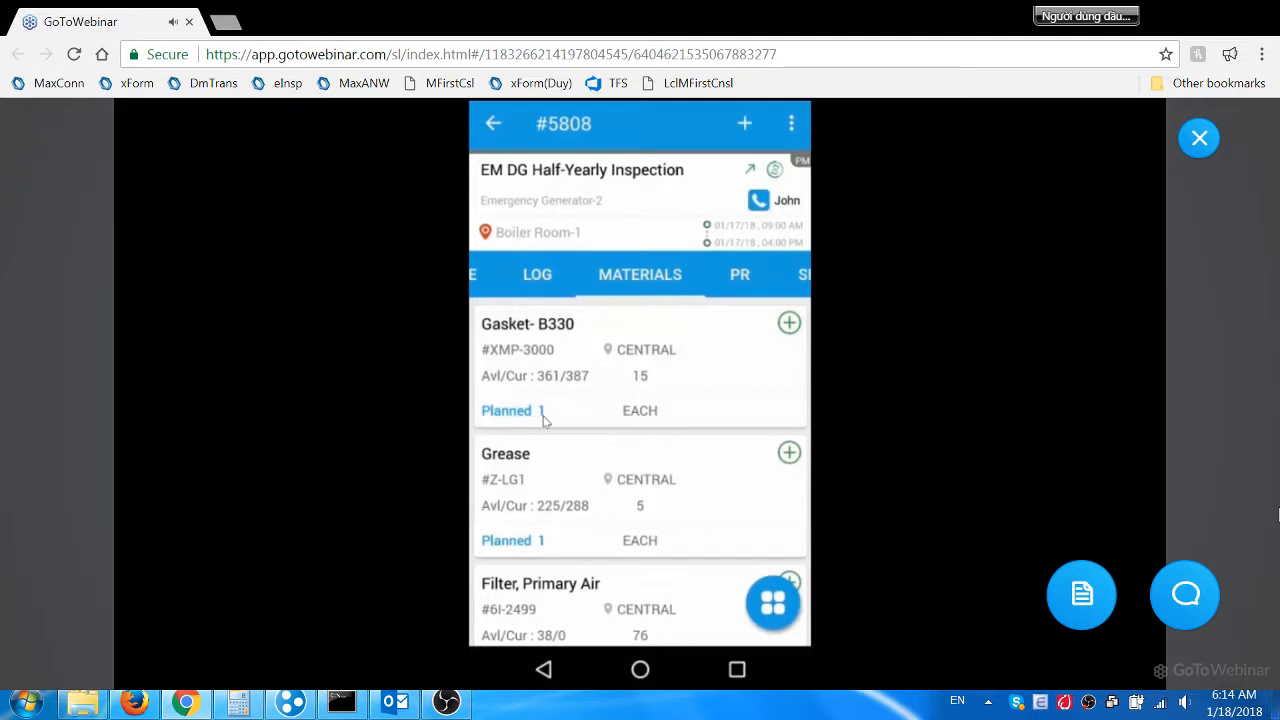
{"action": "mouse_move", "coordinate": [600, 404]}
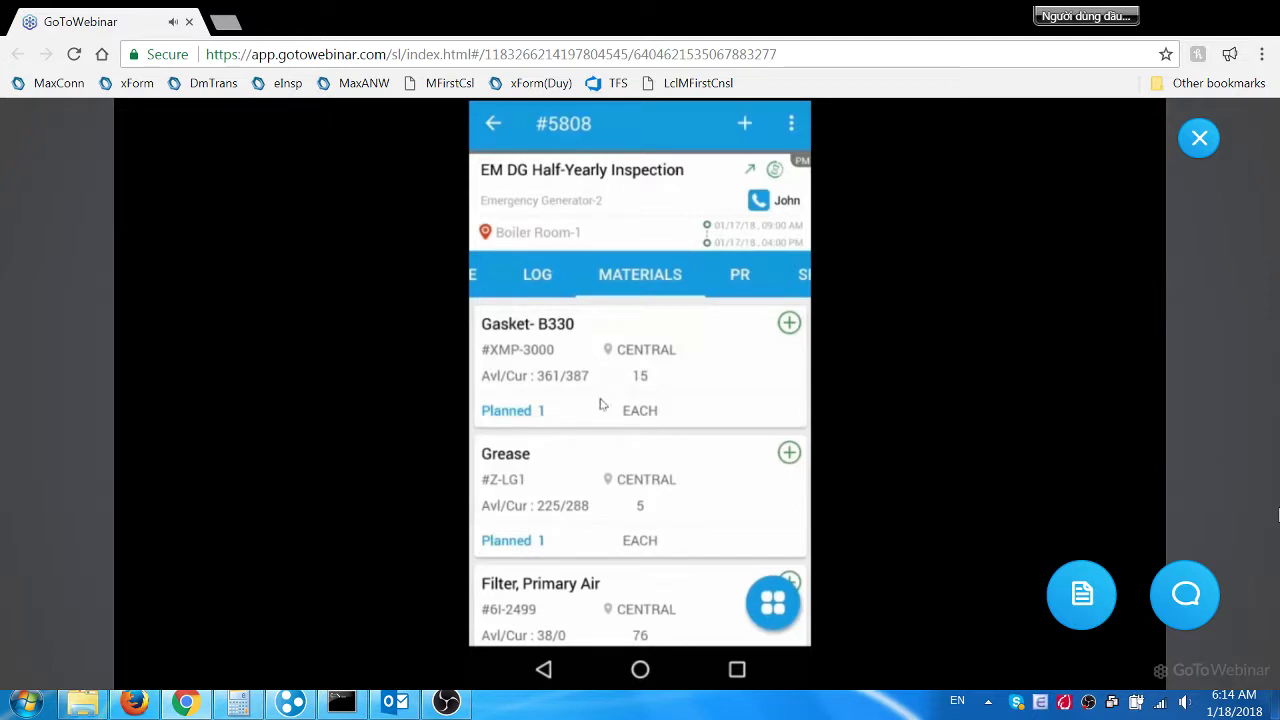
{"action": "mouse_move", "coordinate": [788, 324]}
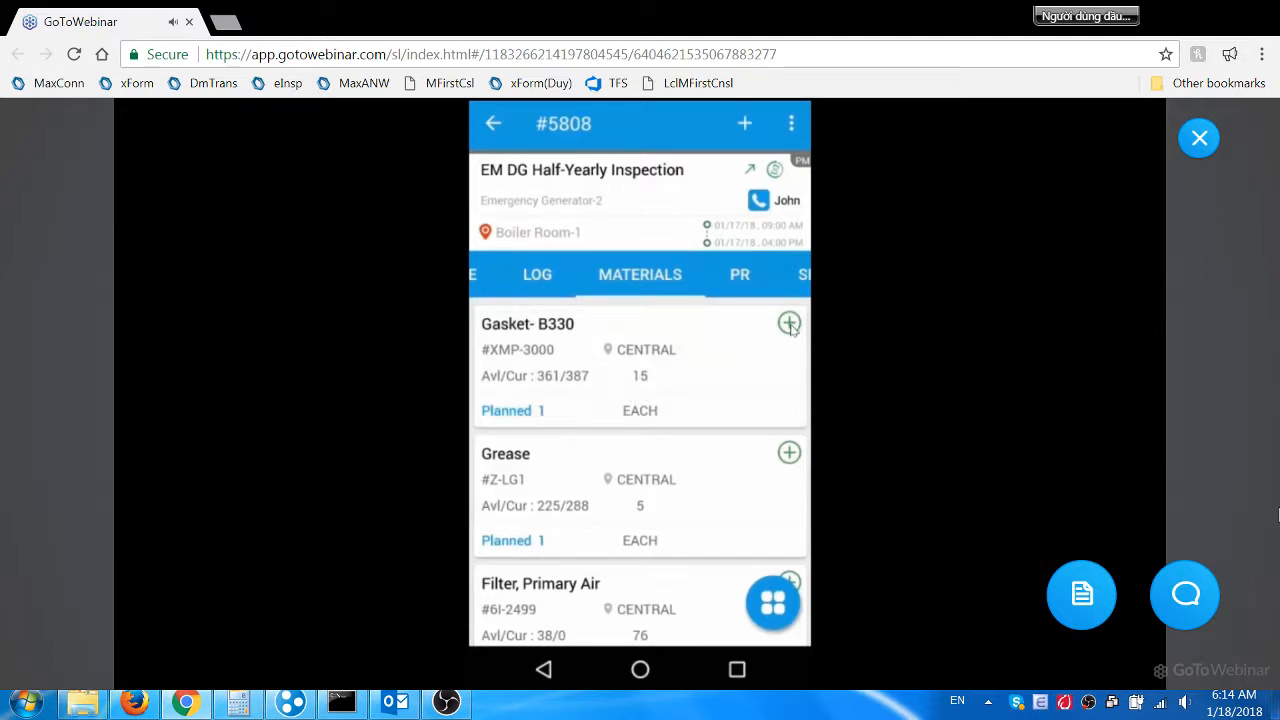
{"action": "left_click", "coordinate": [788, 324]}
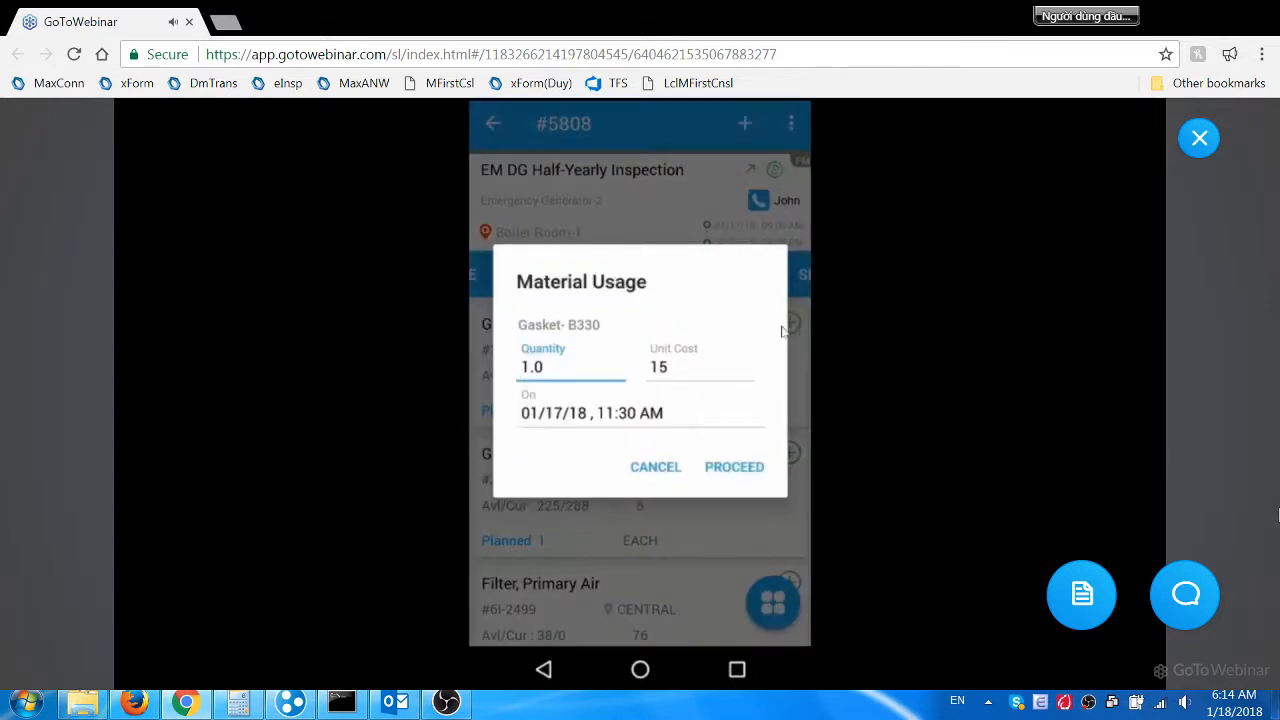
{"action": "mouse_move", "coordinate": [746, 474]}
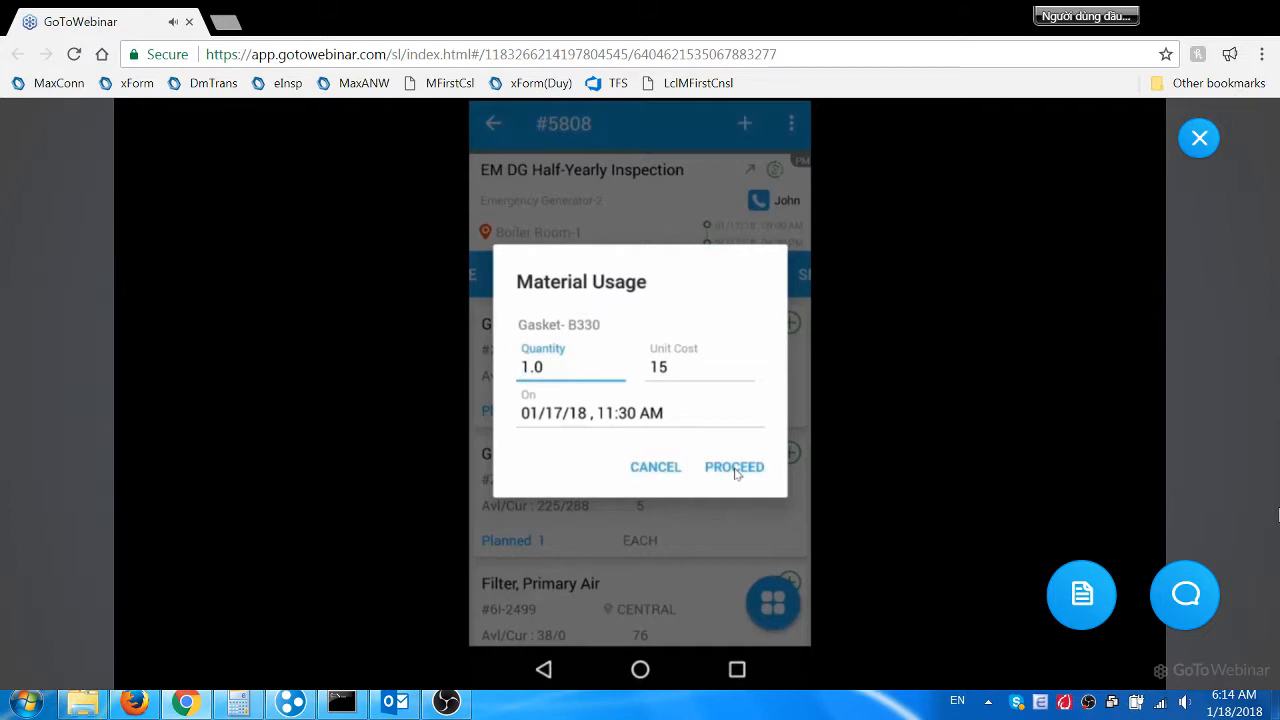
{"action": "left_click", "coordinate": [734, 468]}
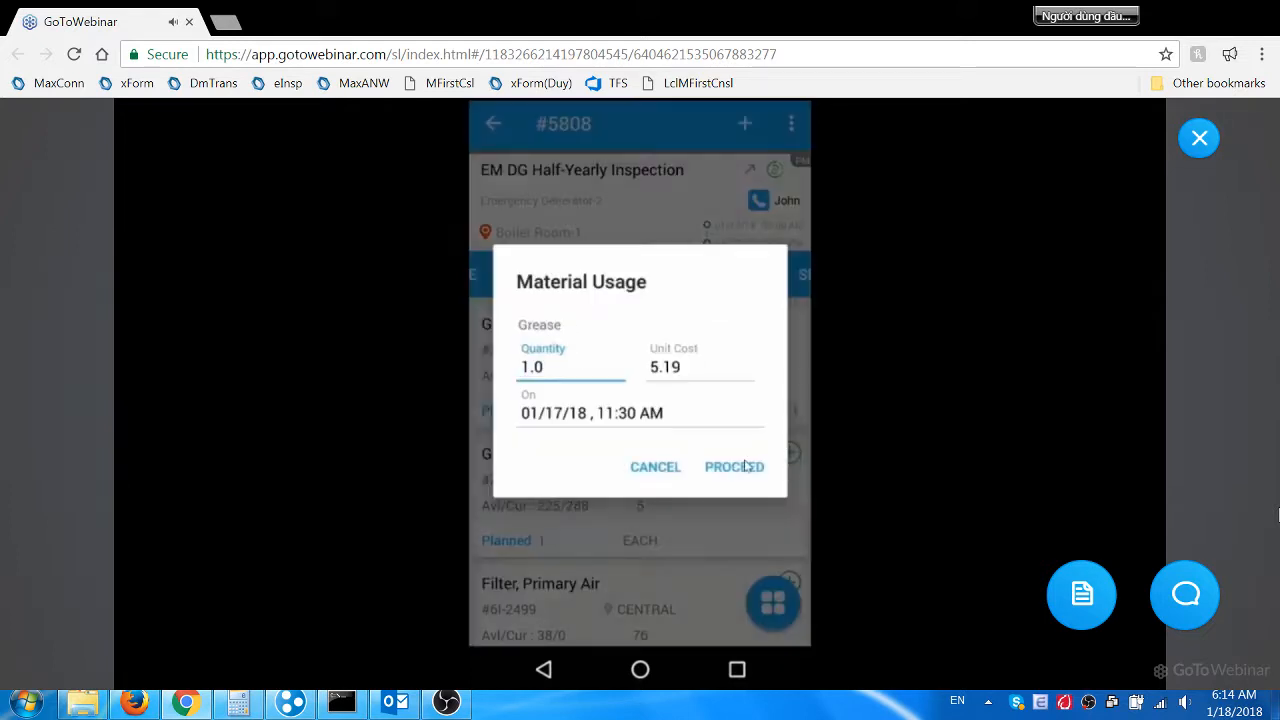
{"action": "left_click", "coordinate": [734, 466]}
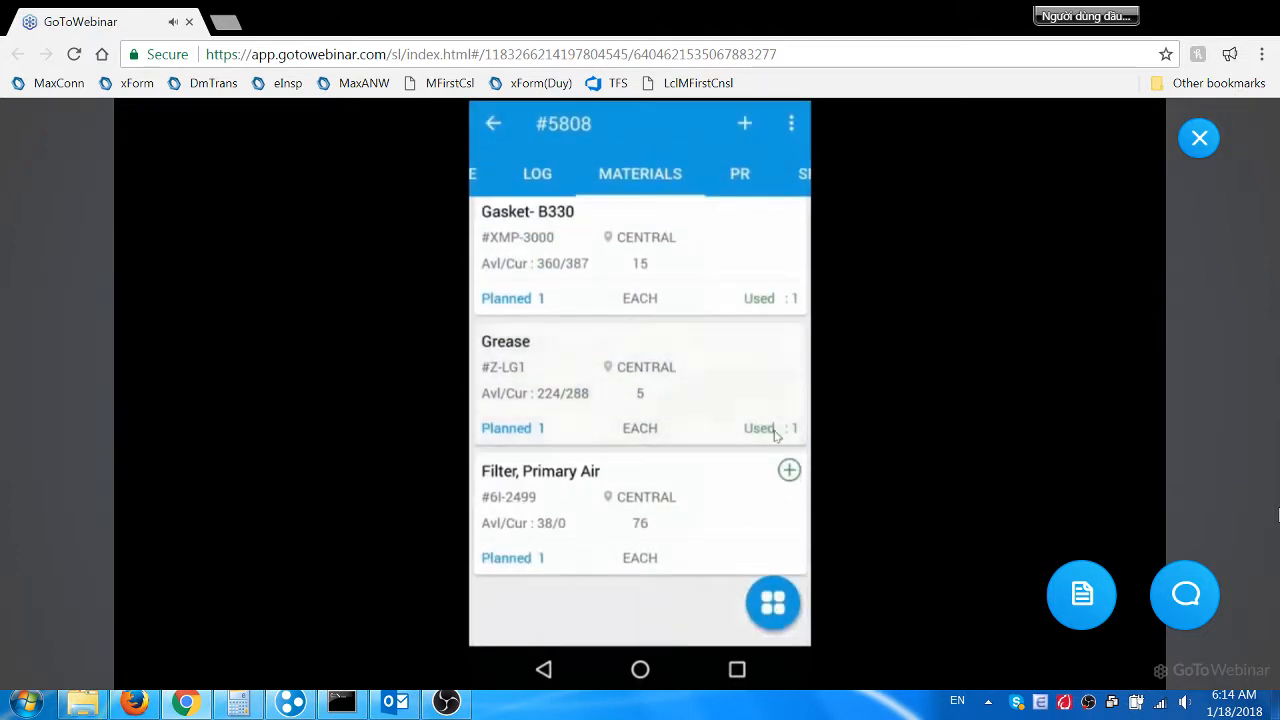
{"action": "left_click", "coordinate": [788, 470]}
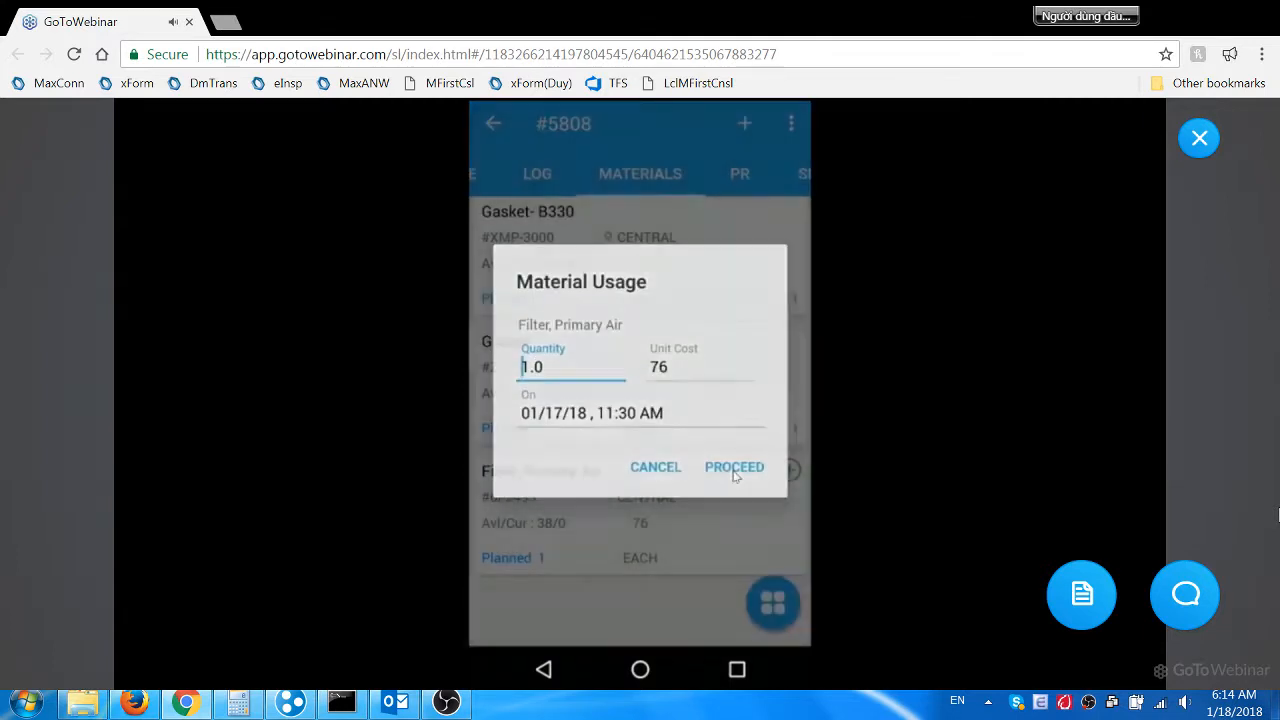
{"action": "left_click", "coordinate": [732, 468]}
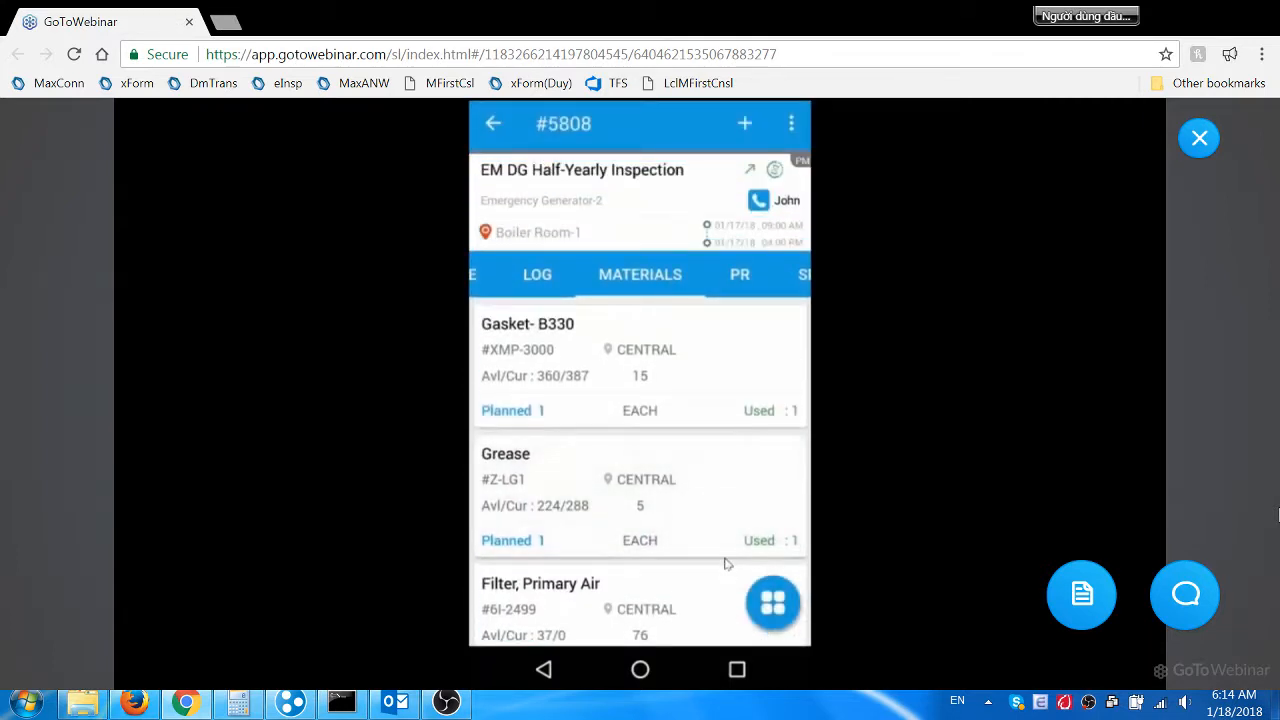
{"action": "mouse_move", "coordinate": [696, 400]}
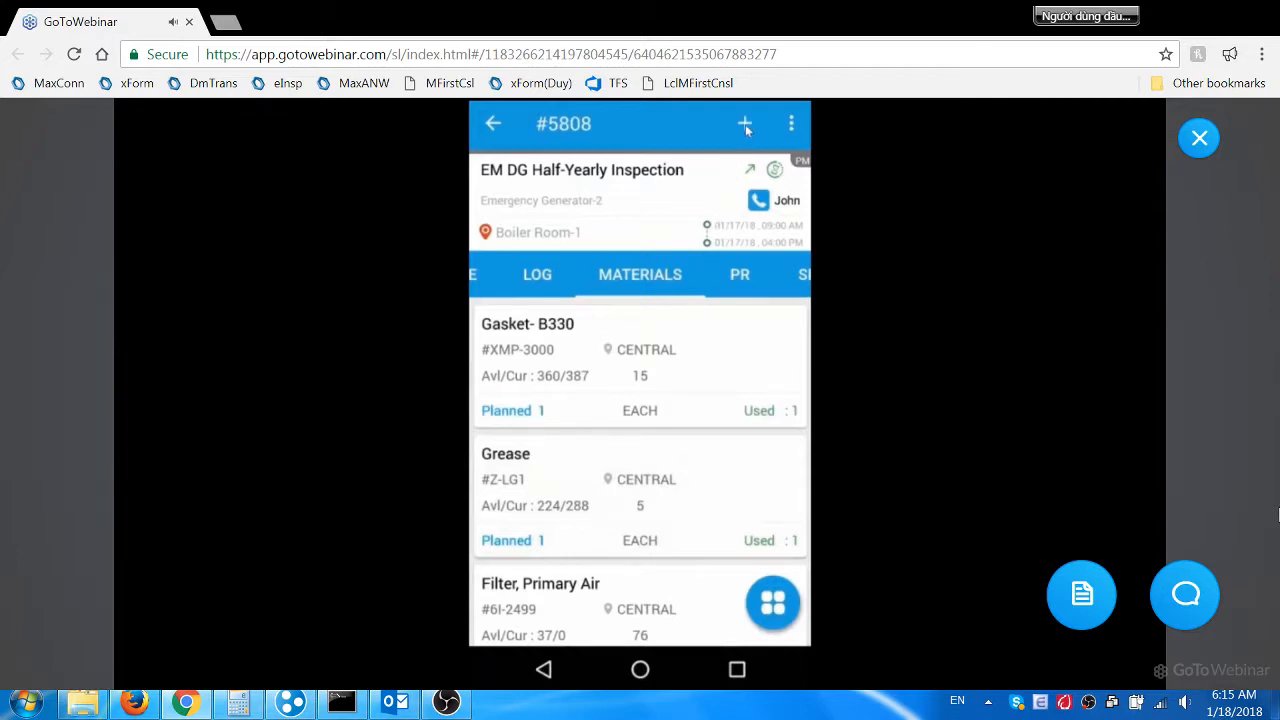
- Bring up a blank Material Usage form for an unplanned item on #5808
{"action": "left_click", "coordinate": [744, 124]}
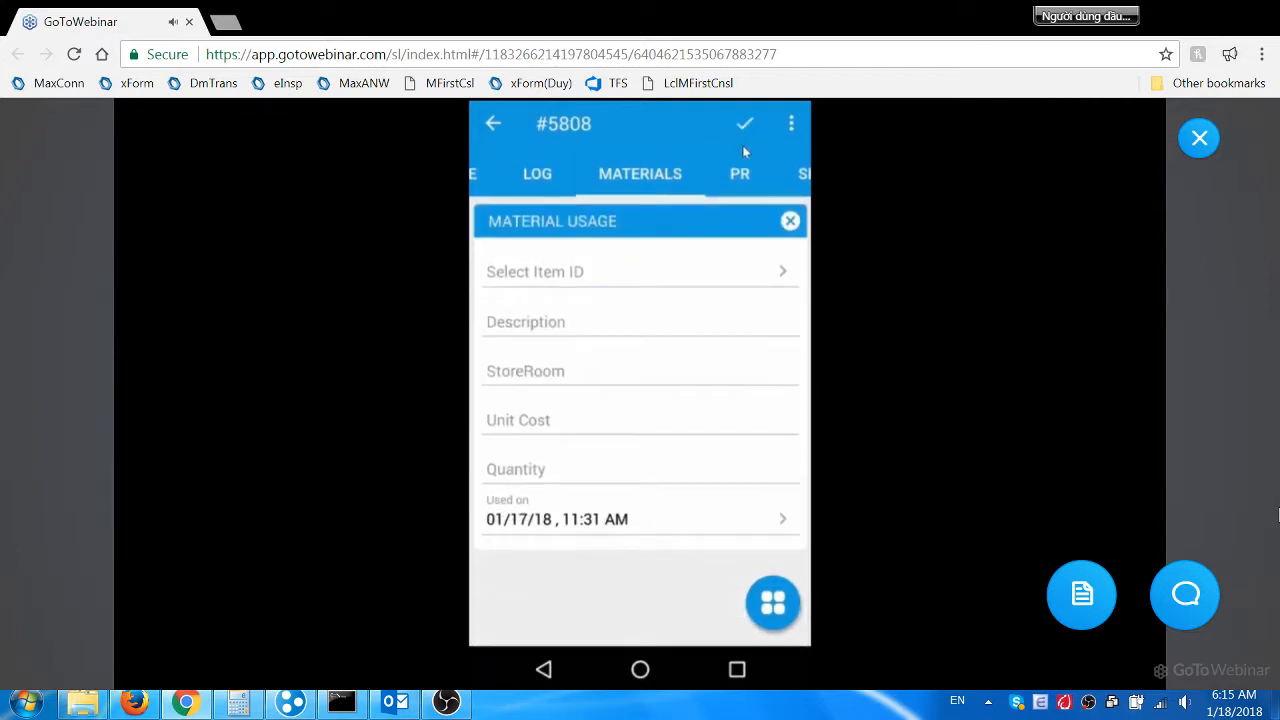
{"action": "mouse_move", "coordinate": [754, 272]}
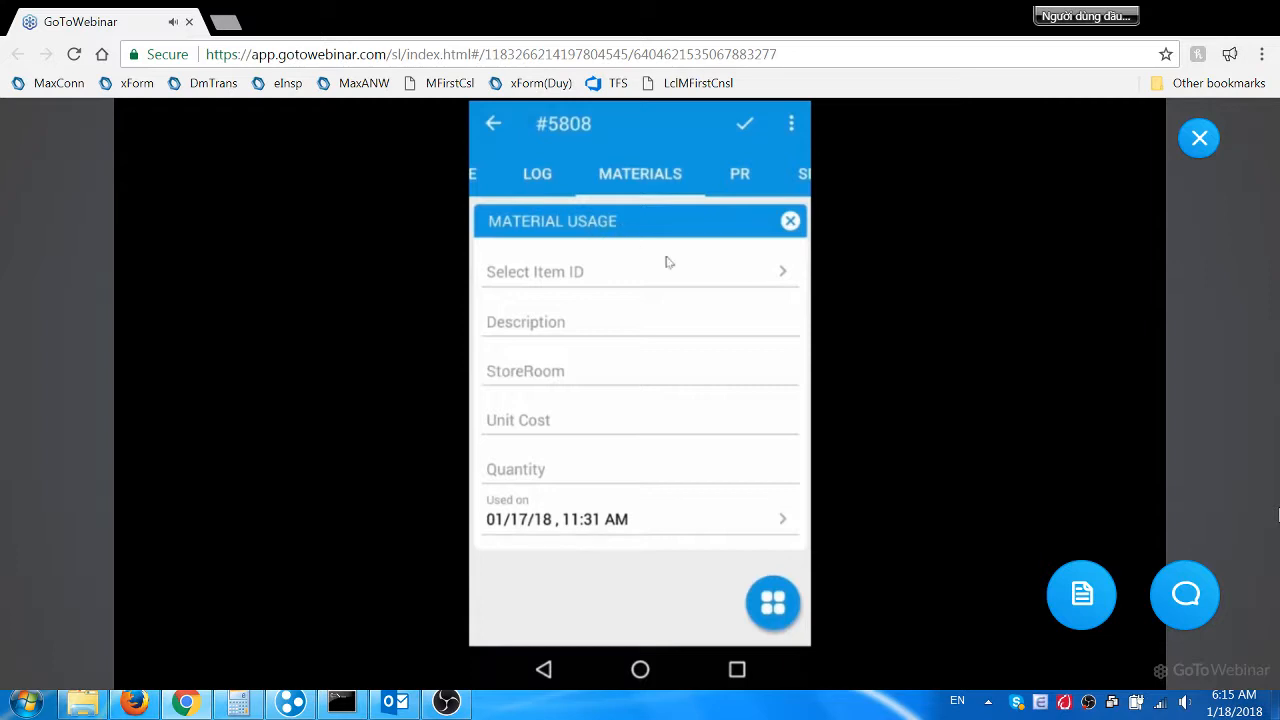
{"action": "mouse_move", "coordinate": [724, 274]}
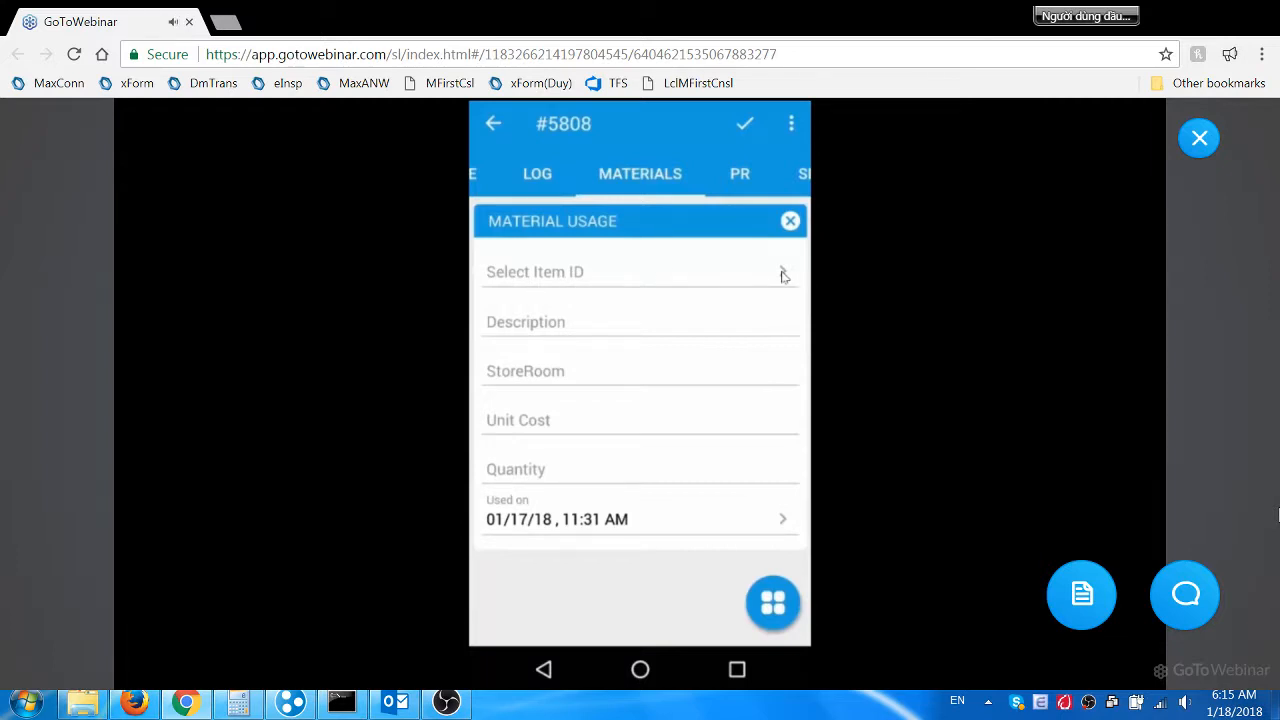
- Search 'washer' and choose Lockwasher- 1/2 In (584-L0) from CENTRAL, unit cost 2.5
{"action": "left_click", "coordinate": [640, 272]}
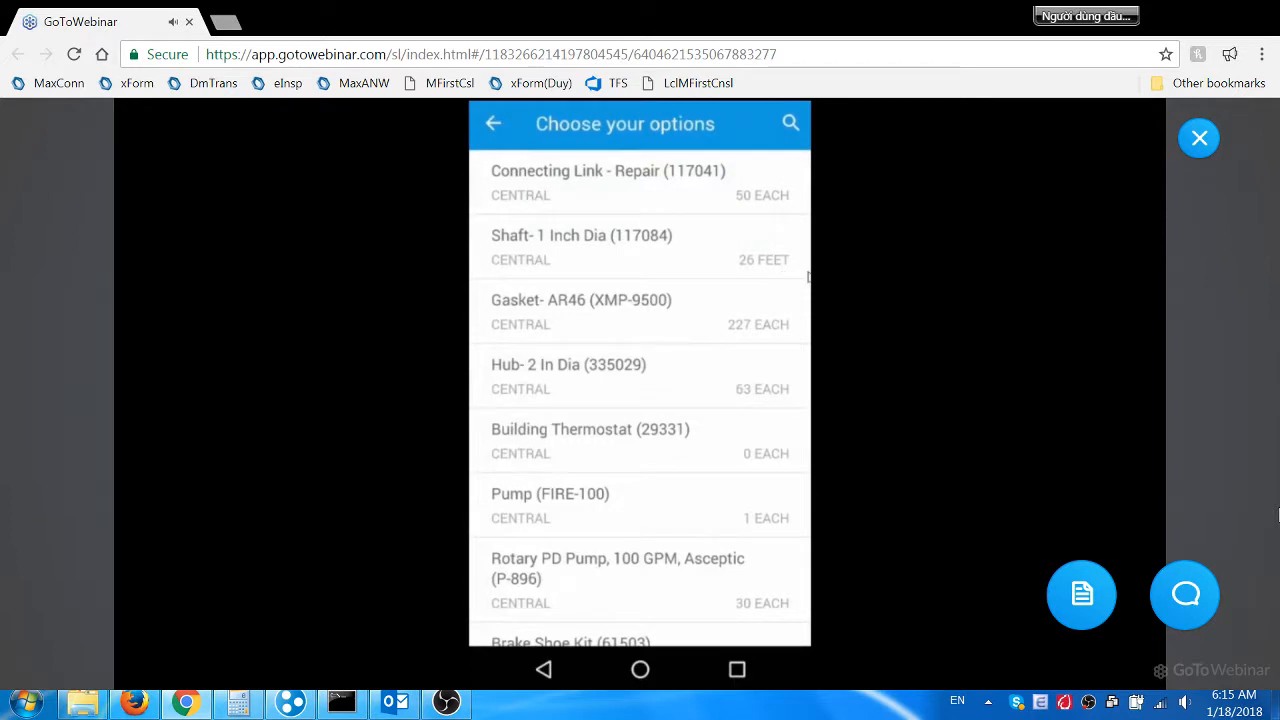
{"action": "mouse_move", "coordinate": [656, 180]}
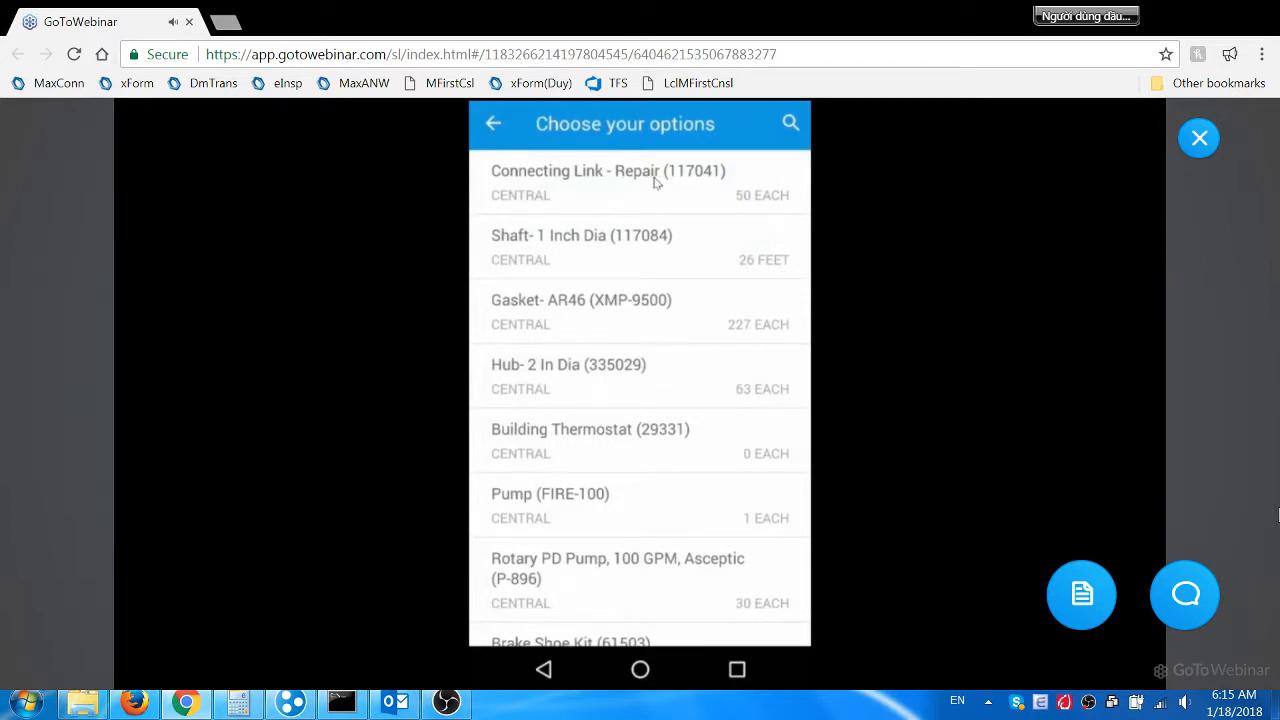
{"action": "mouse_move", "coordinate": [502, 200]}
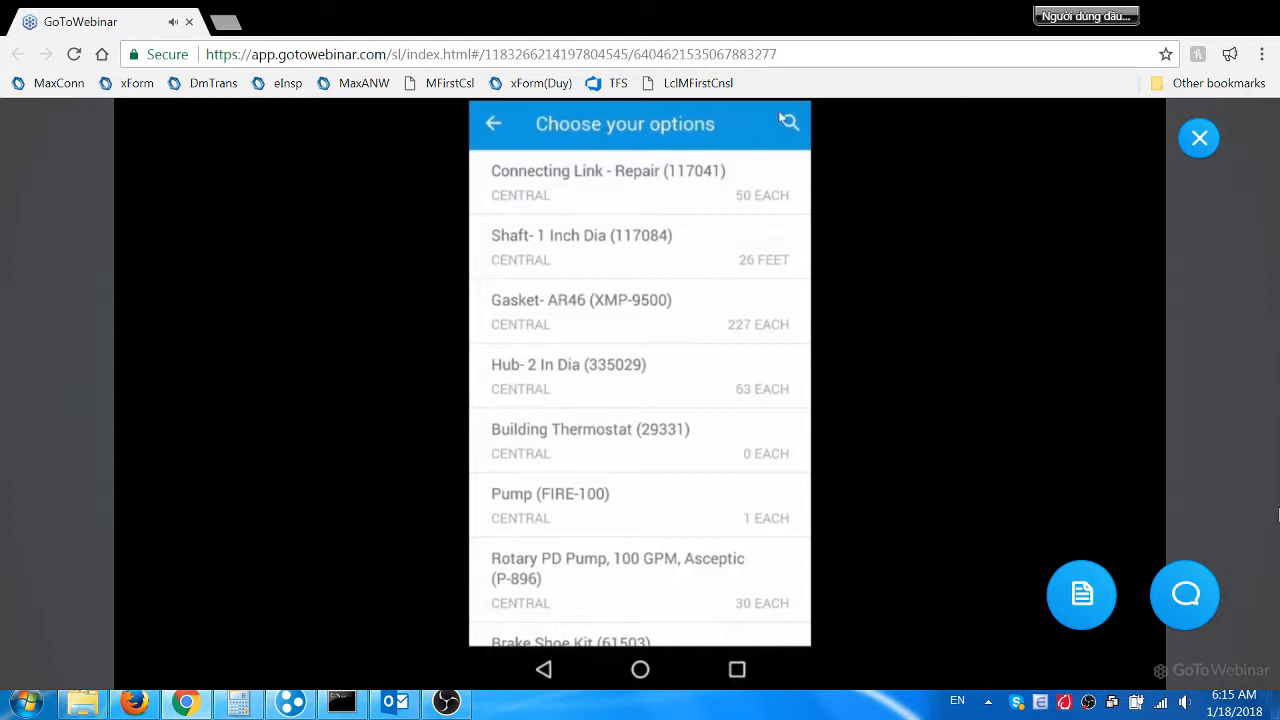
{"action": "type", "text": "wa"}
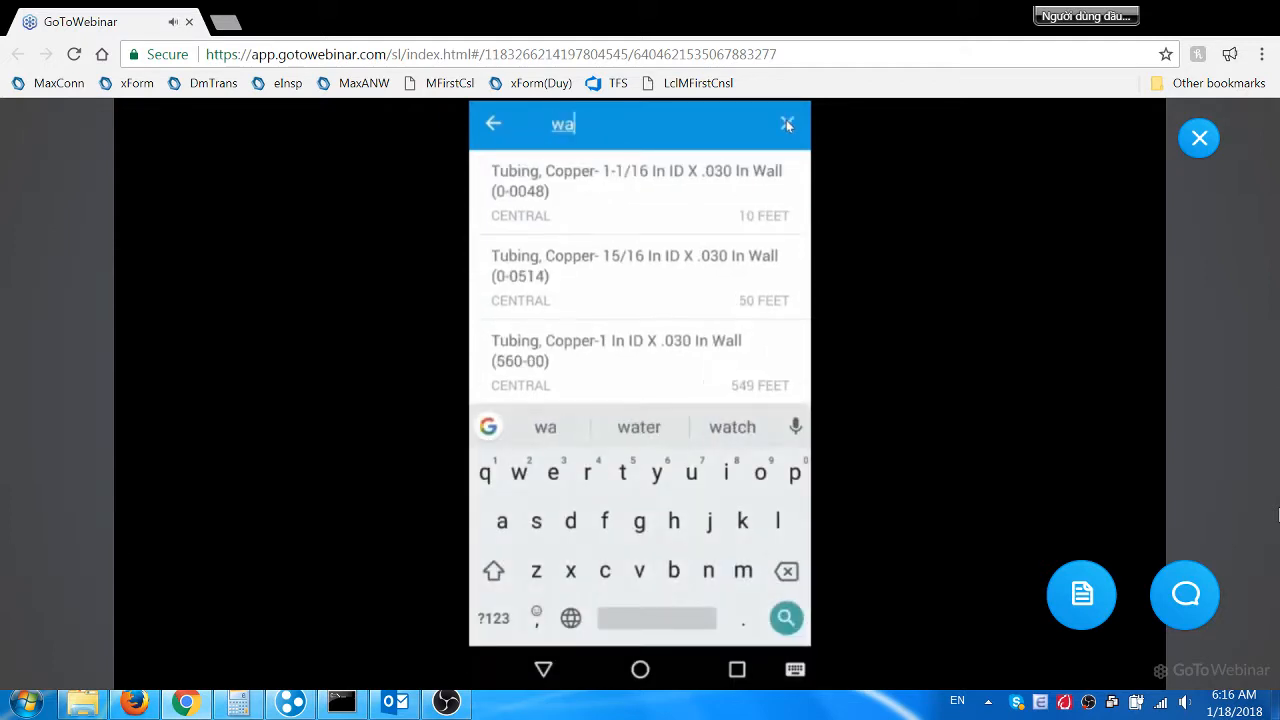
{"action": "type", "text": "washer"}
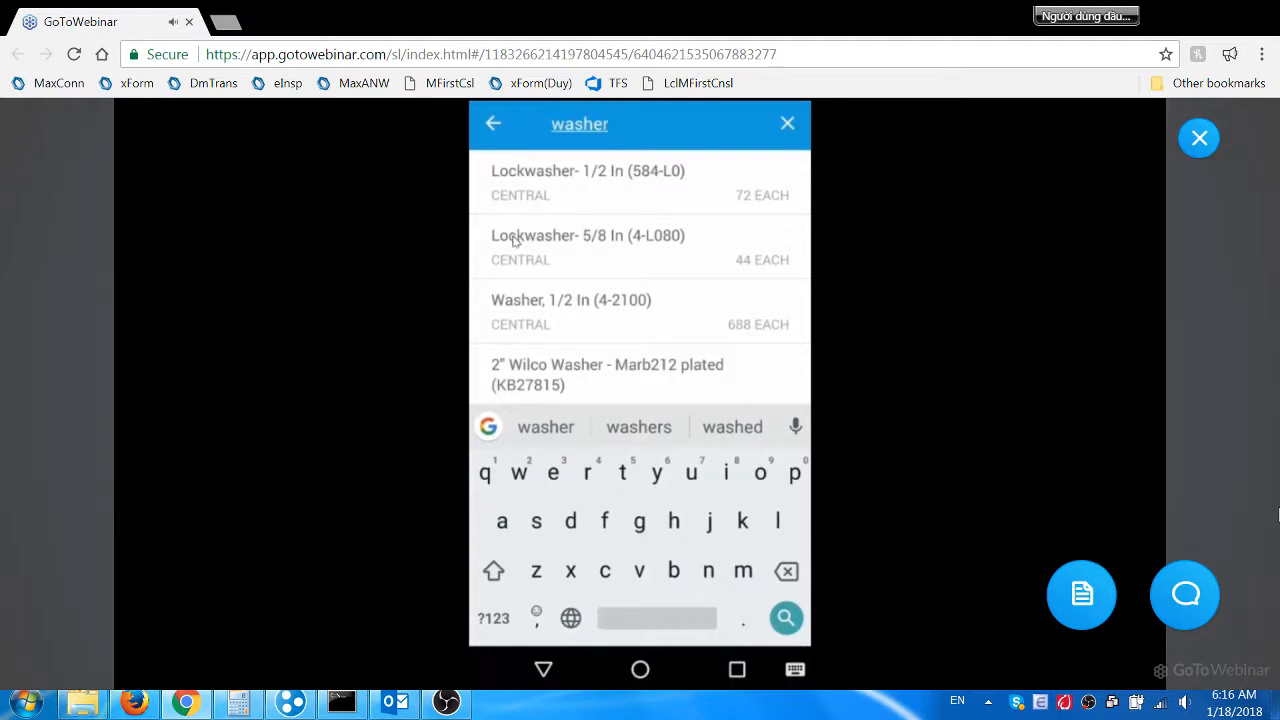
{"action": "mouse_move", "coordinate": [600, 312]}
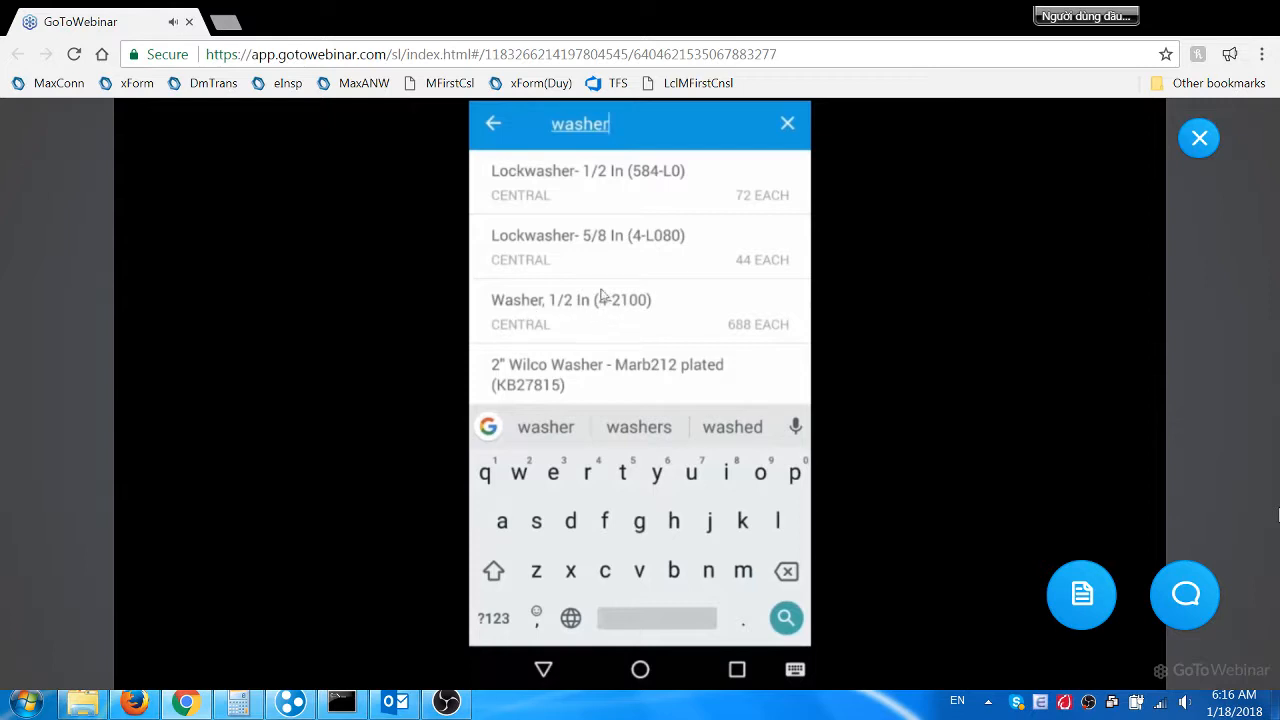
{"action": "left_click", "coordinate": [588, 182]}
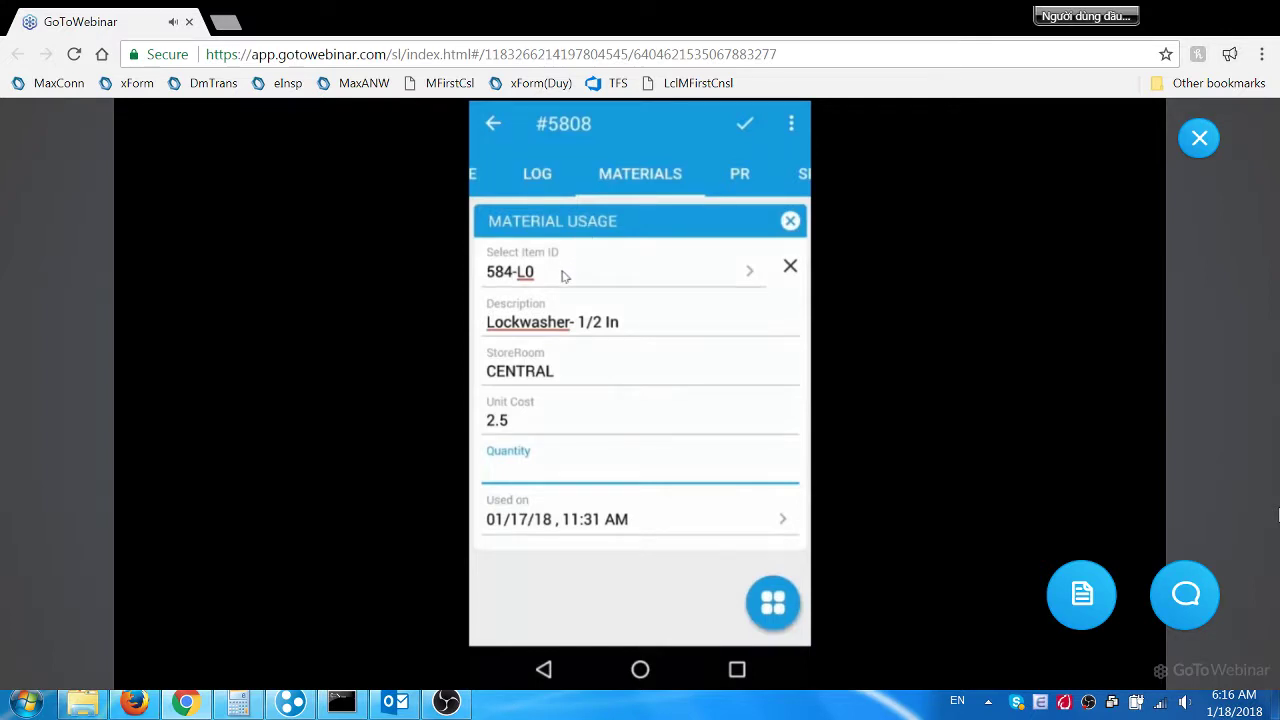
{"action": "mouse_move", "coordinate": [504, 322]}
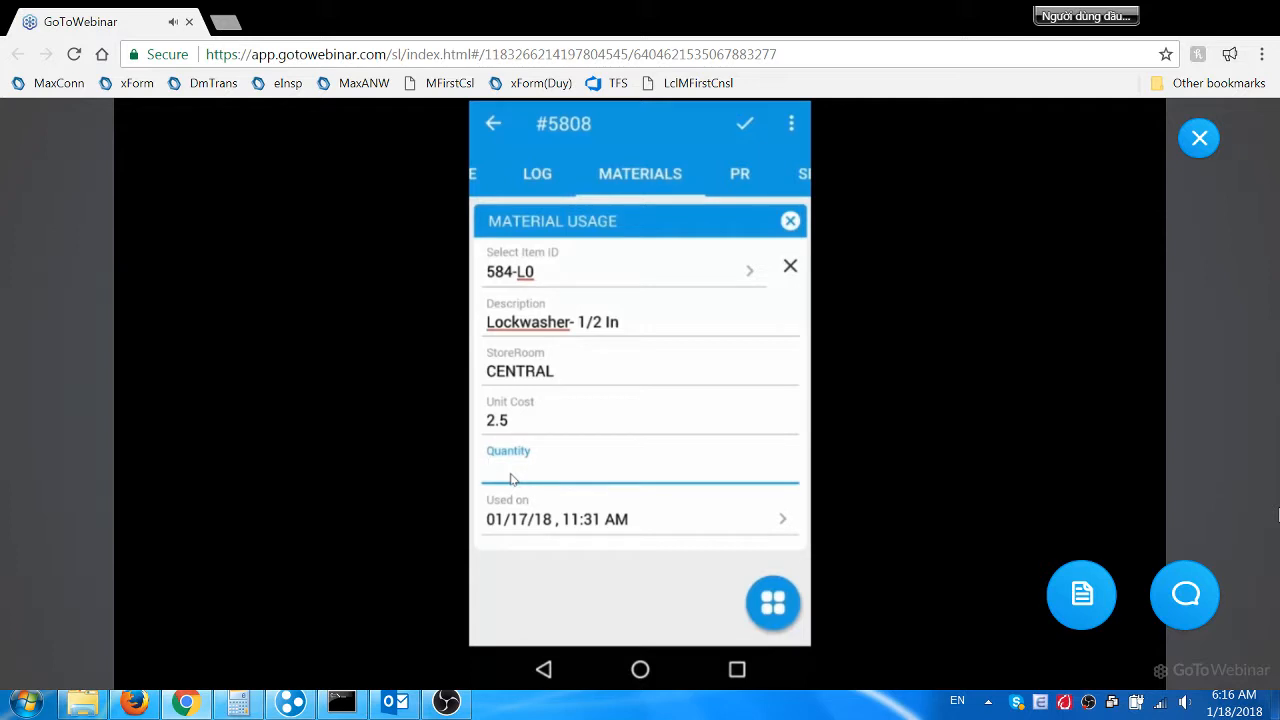
- Save a used quantity of 2 for the 584-L0 lockwasher on #5808
{"action": "type", "text": "2"}
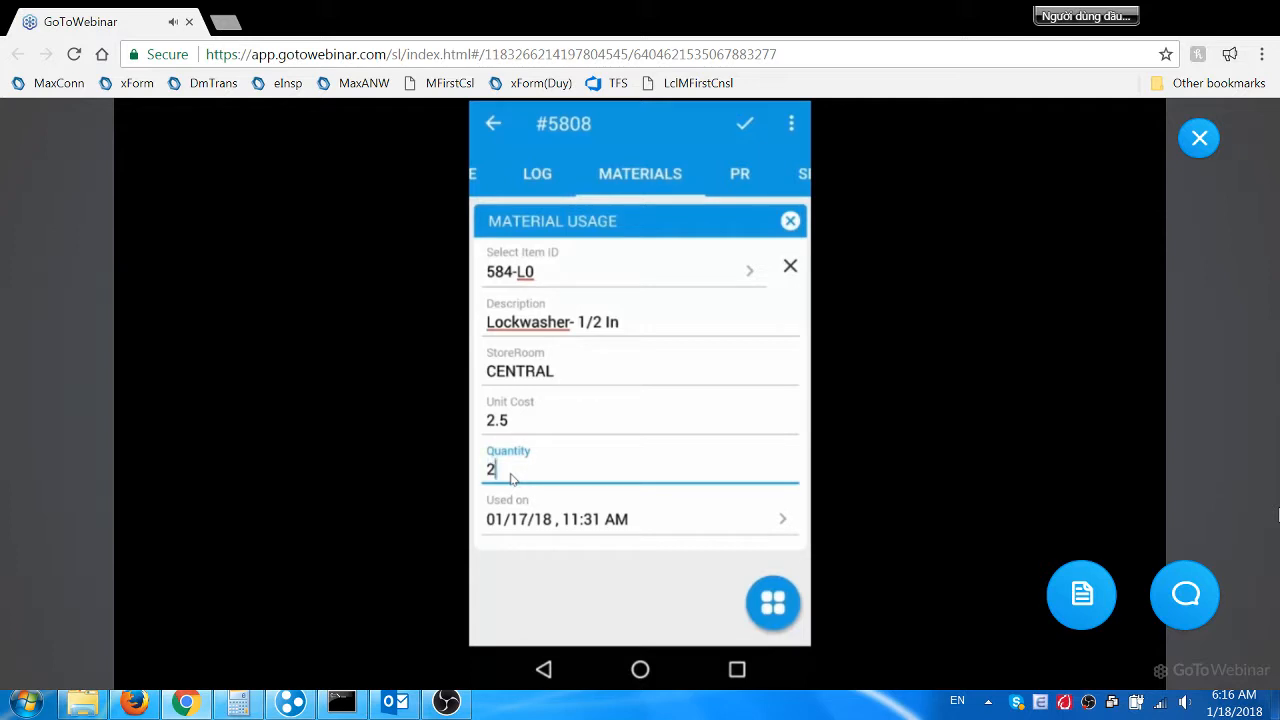
{"action": "mouse_move", "coordinate": [732, 192]}
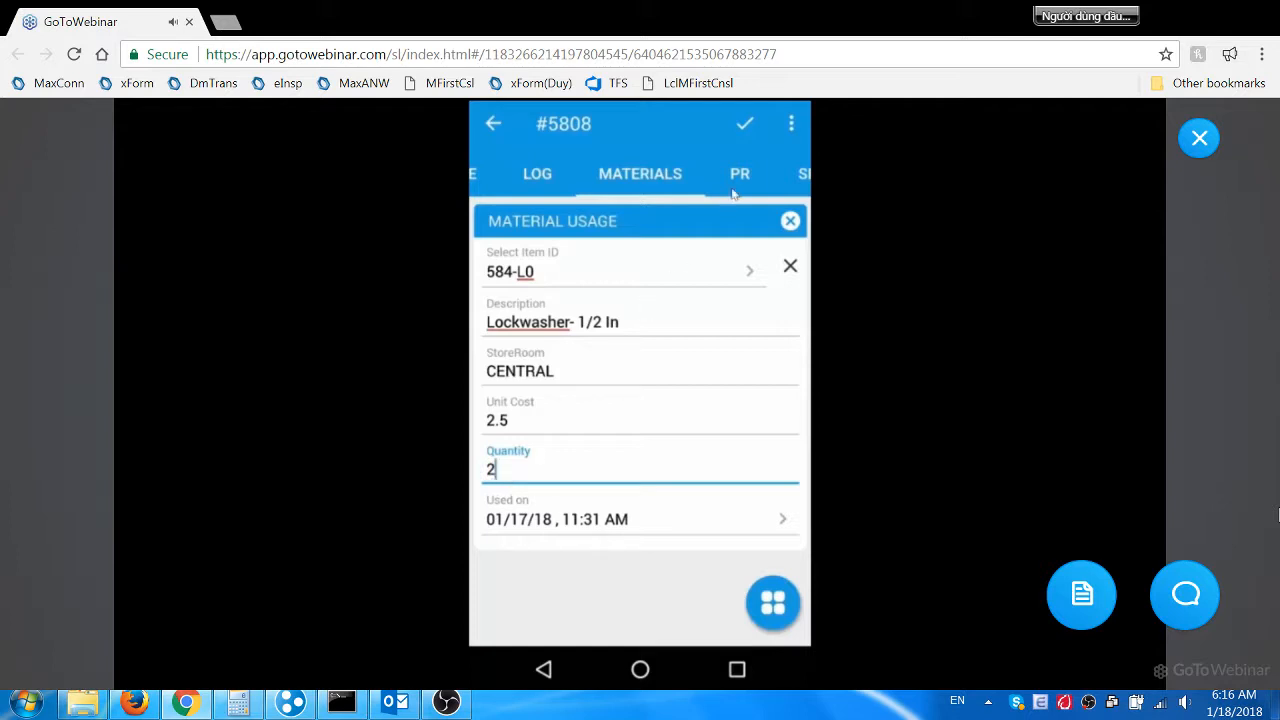
{"action": "left_click", "coordinate": [744, 124]}
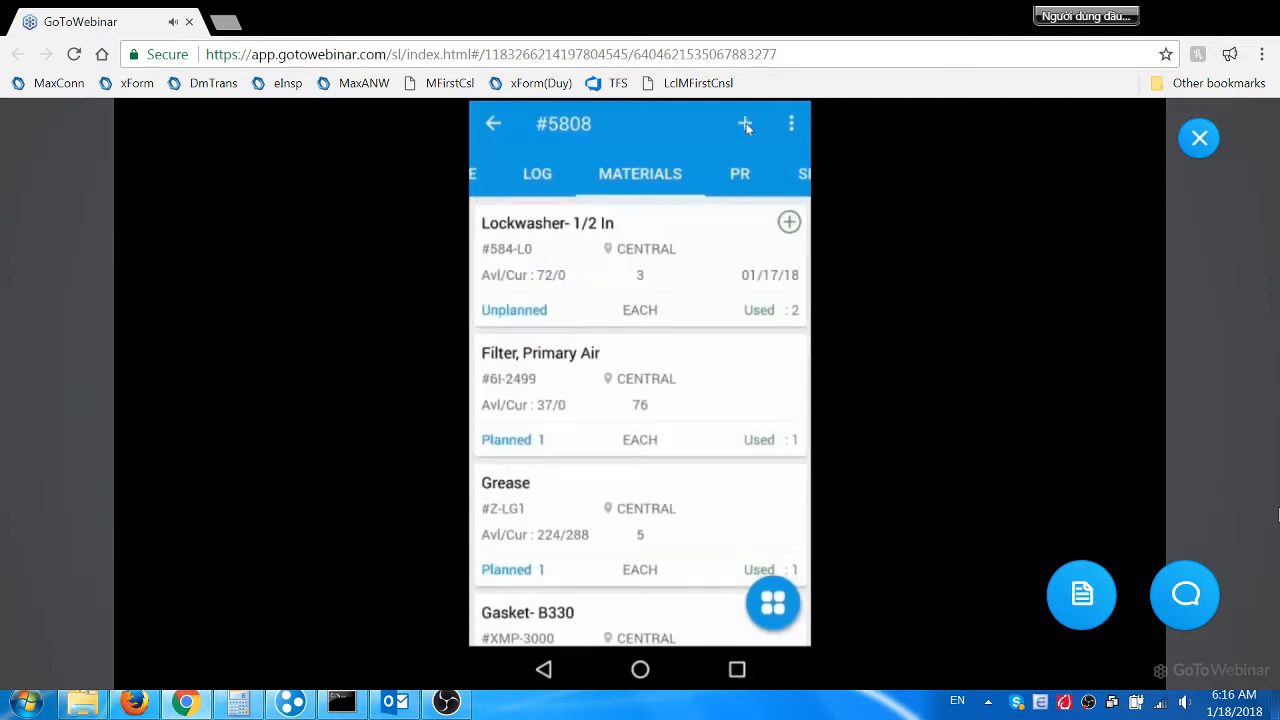
{"action": "mouse_move", "coordinate": [744, 318]}
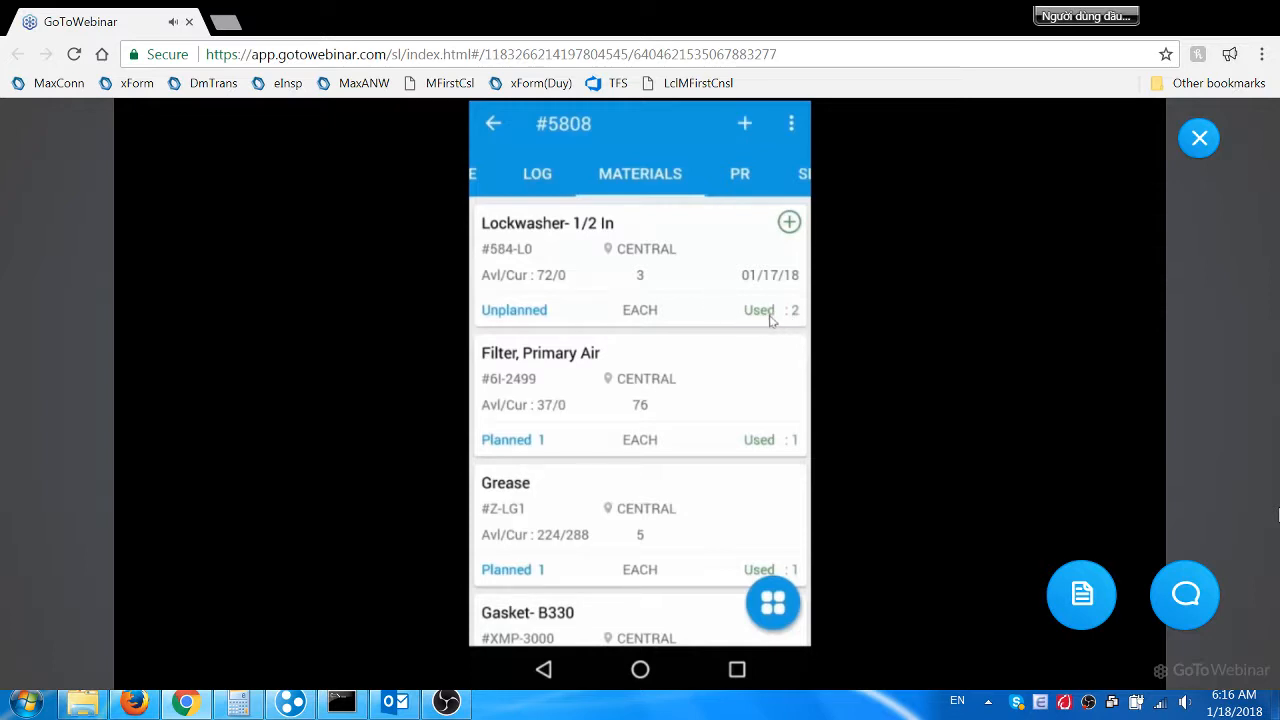
{"action": "mouse_move", "coordinate": [792, 318]}
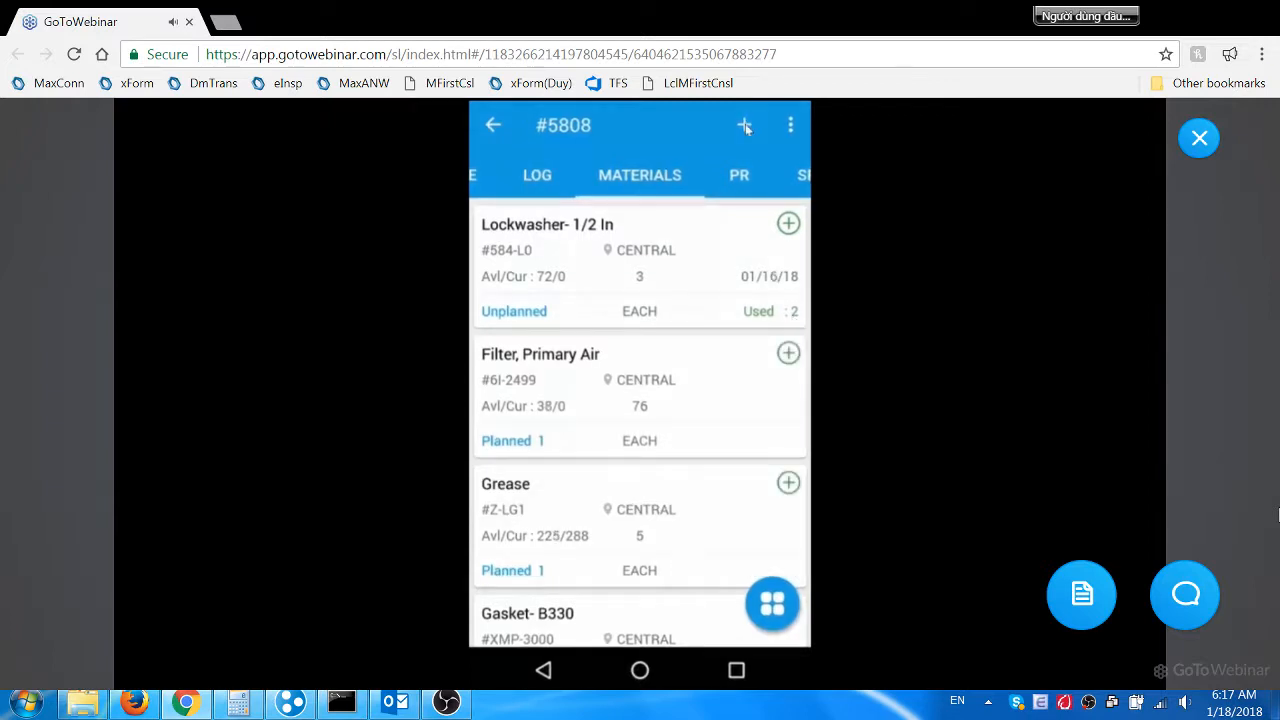
{"action": "mouse_move", "coordinate": [780, 180]}
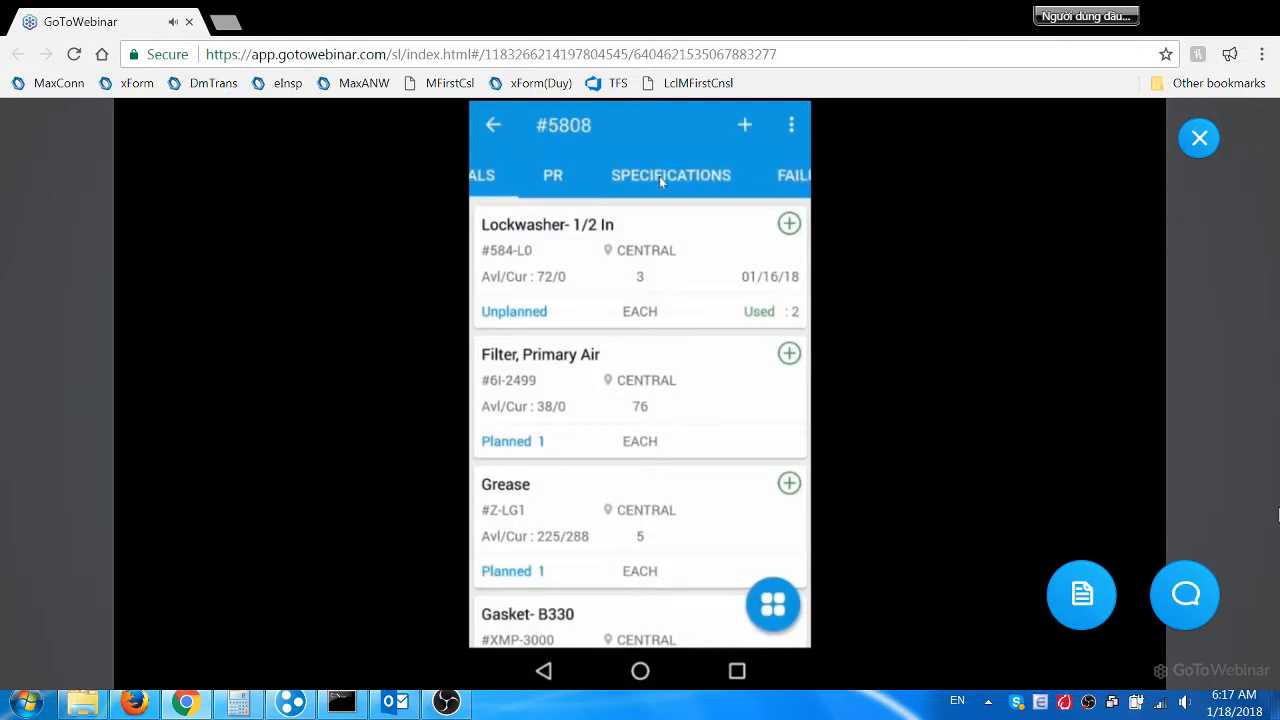
- Enter specification readings of 90% humidity and 20 DEG C room temperature
{"action": "left_click", "coordinate": [672, 176]}
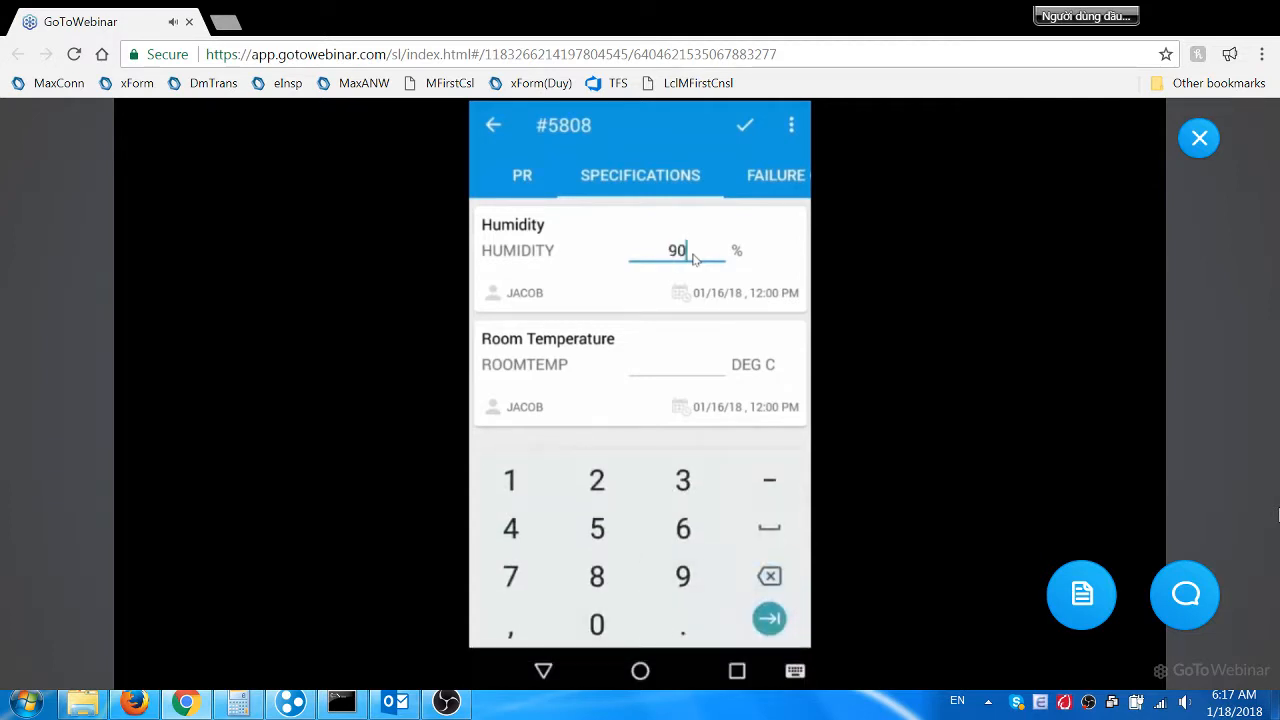
{"action": "left_click", "coordinate": [676, 364]}
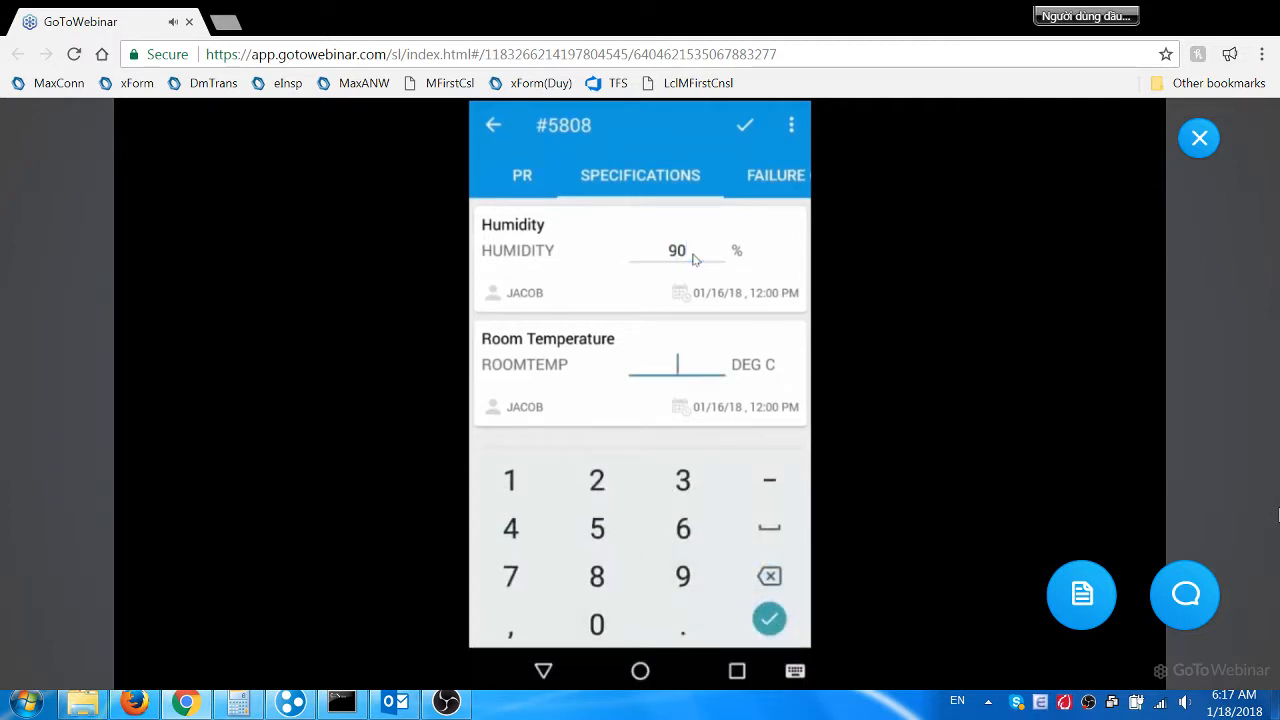
{"action": "left_click", "coordinate": [596, 480]}
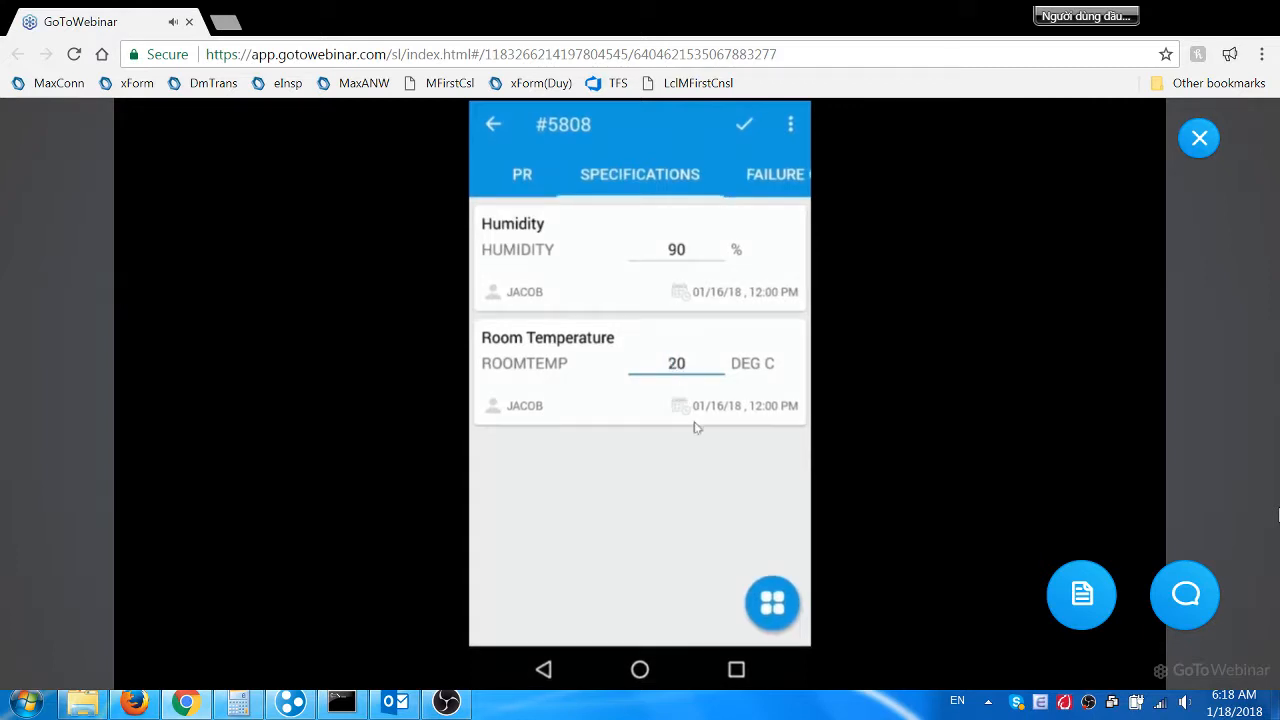
- Begin the Sign Off for #5808 and confirm the work has been reviewed
{"action": "left_click", "coordinate": [772, 604]}
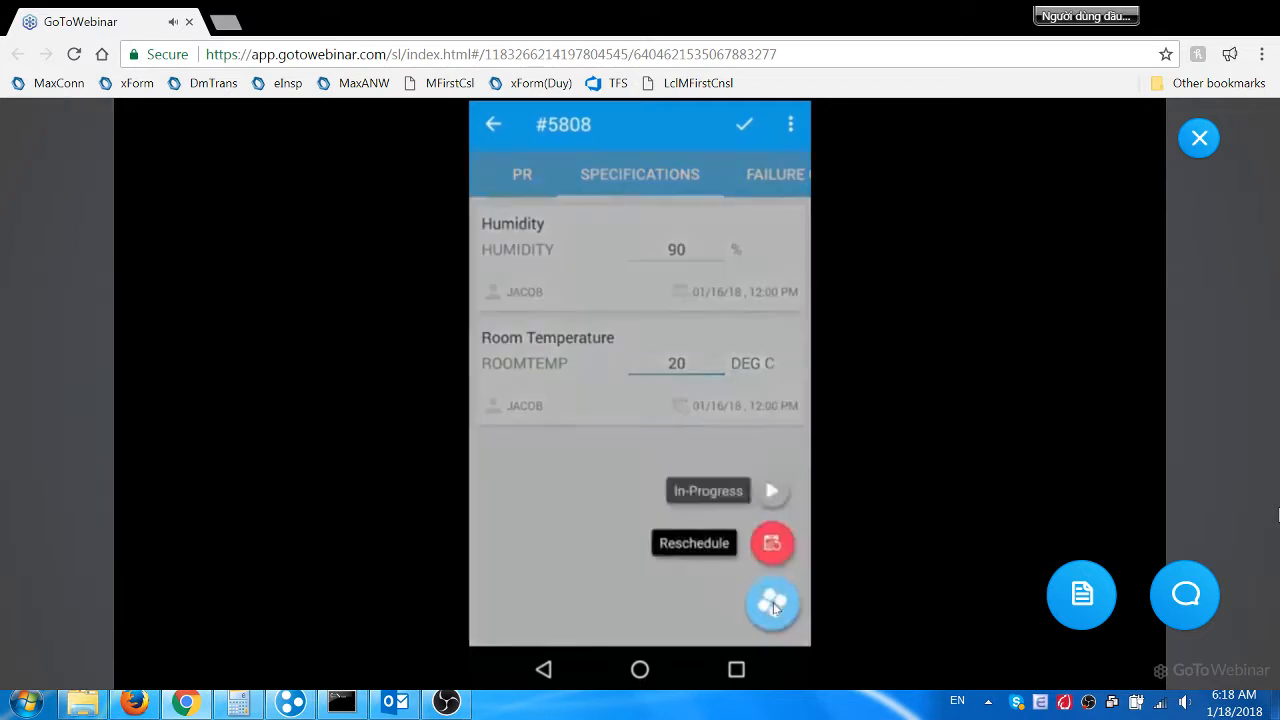
{"action": "left_click", "coordinate": [772, 604]}
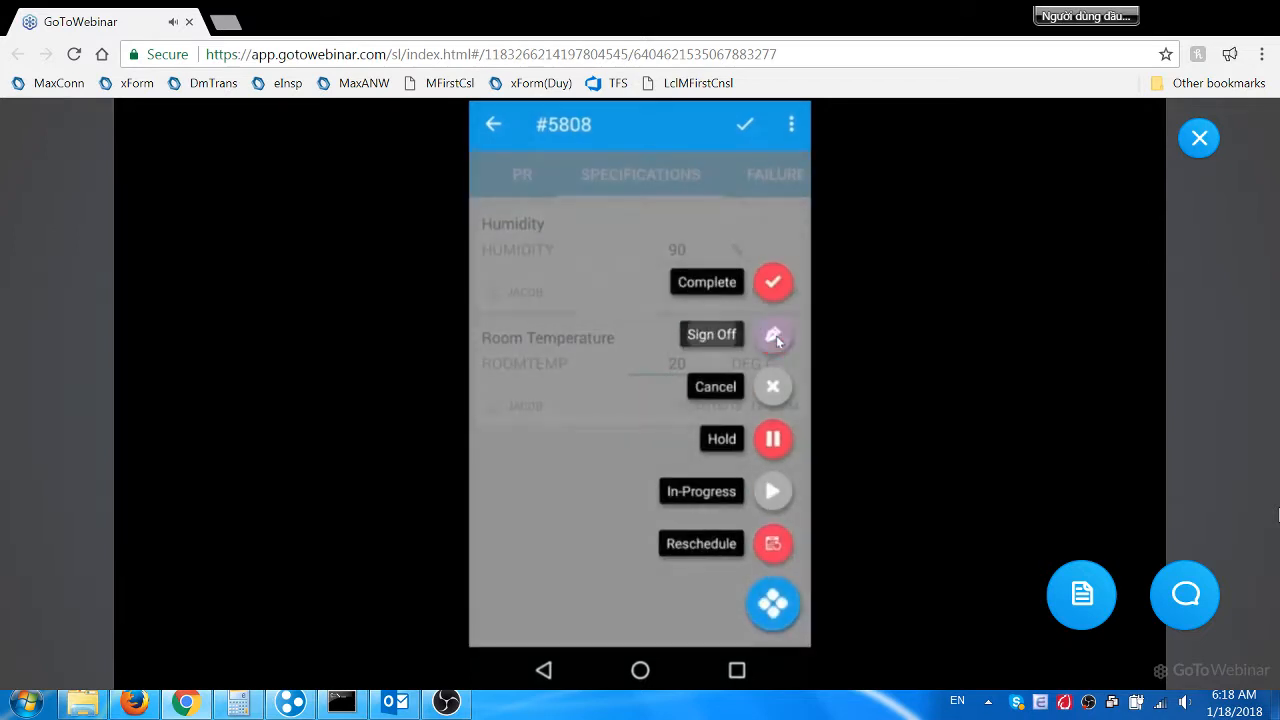
{"action": "left_click", "coordinate": [772, 334]}
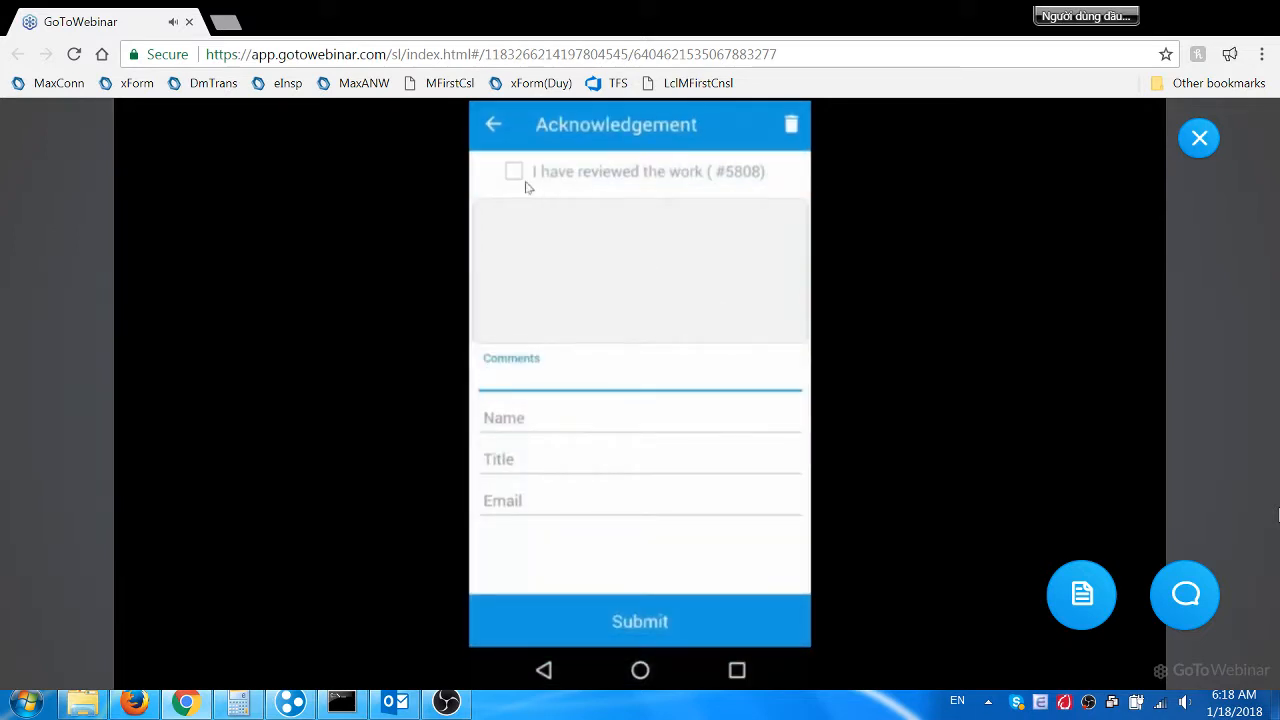
{"action": "left_click", "coordinate": [514, 172]}
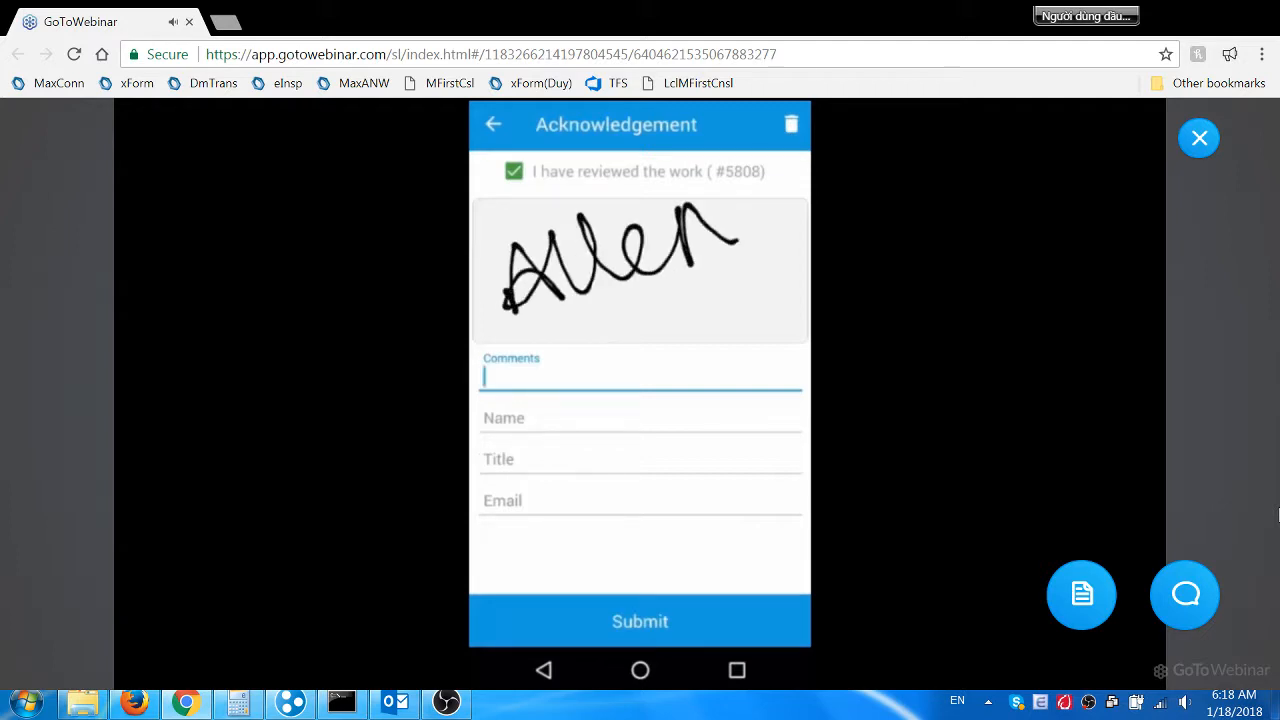
- Fill comment 'PM Checks completed', name Allen, title Operator, email, and submit the acknowledgement
{"action": "left_click", "coordinate": [640, 376]}
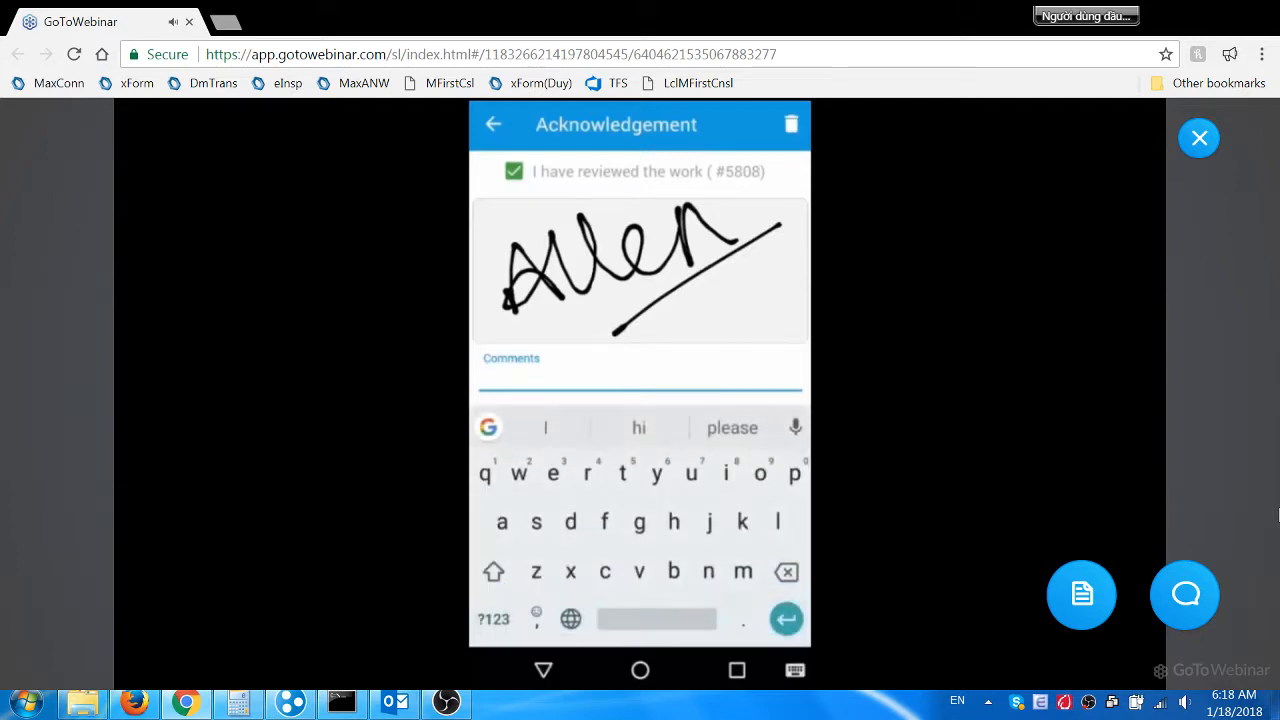
{"action": "type", "text": "P"}
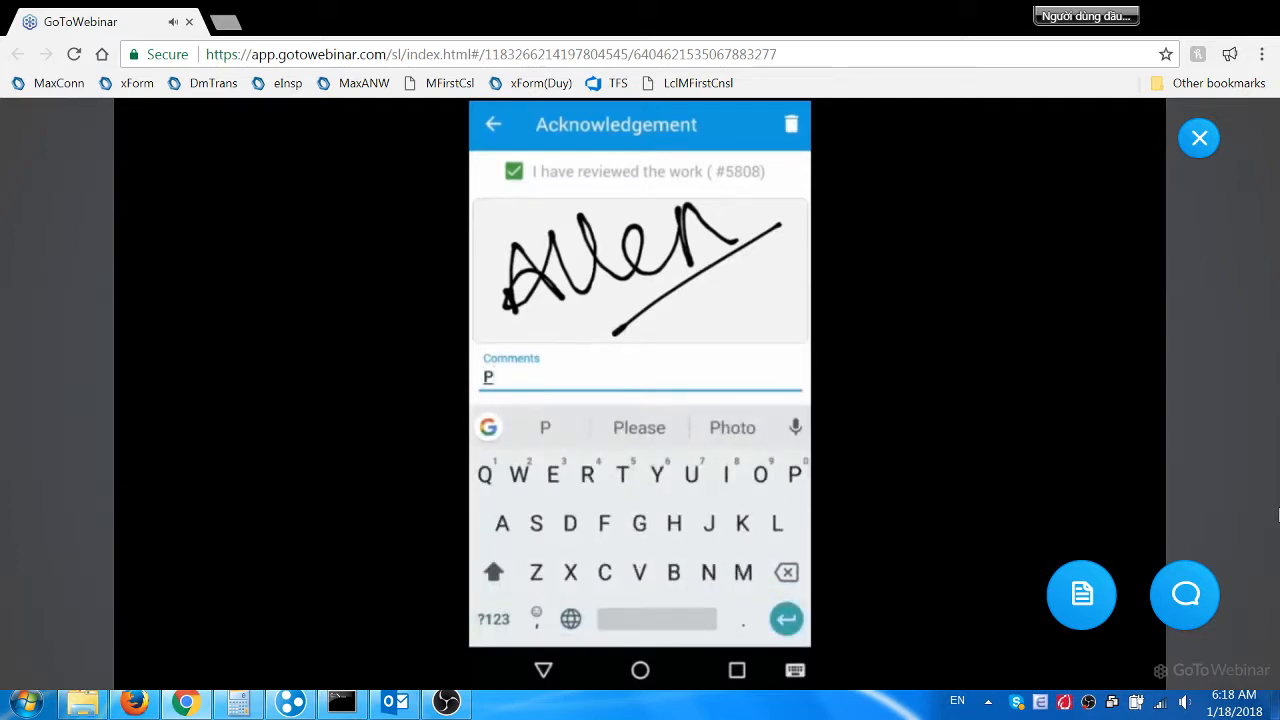
{"action": "type", "text": "M chev"}
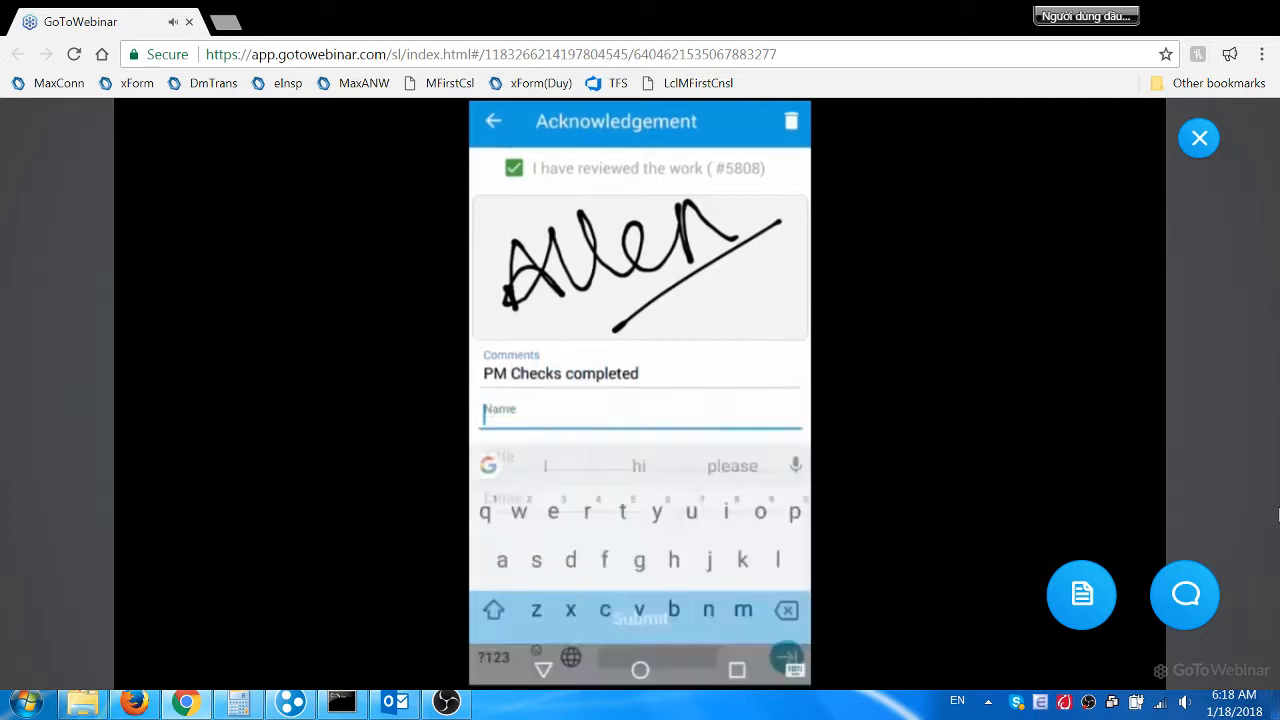
{"action": "type", "text": "Allen"}
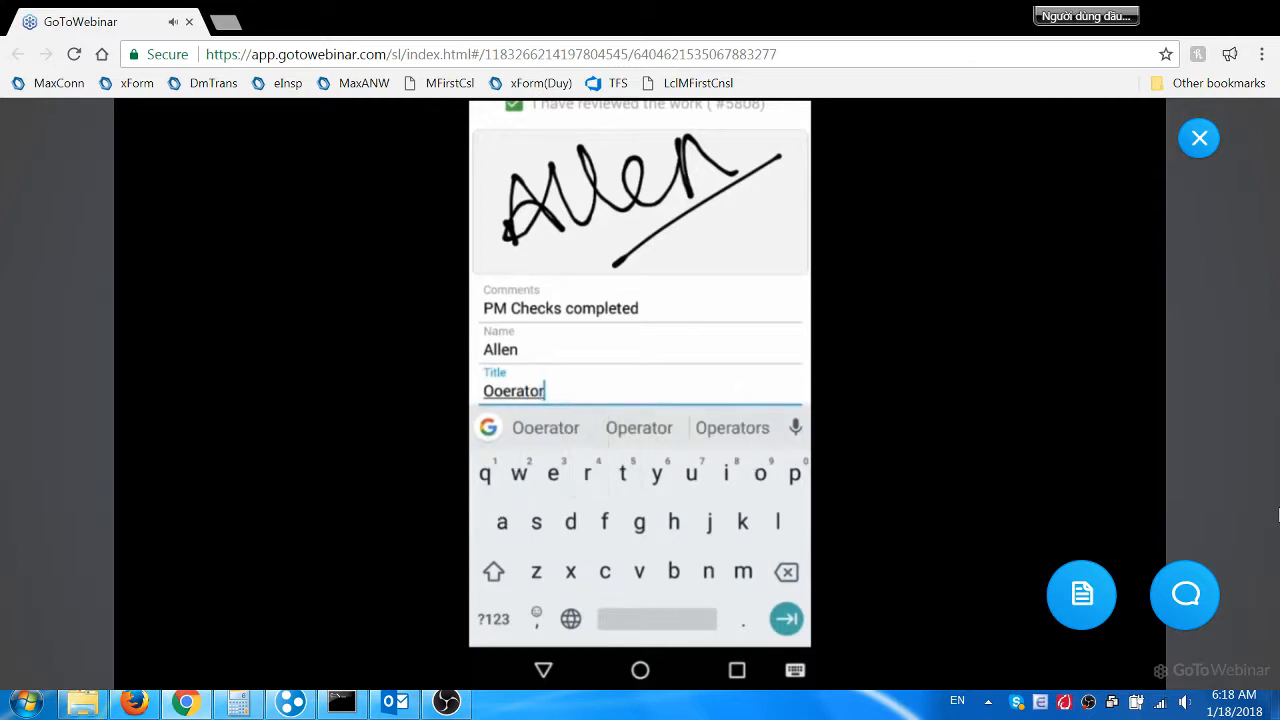
{"action": "left_click", "coordinate": [640, 428]}
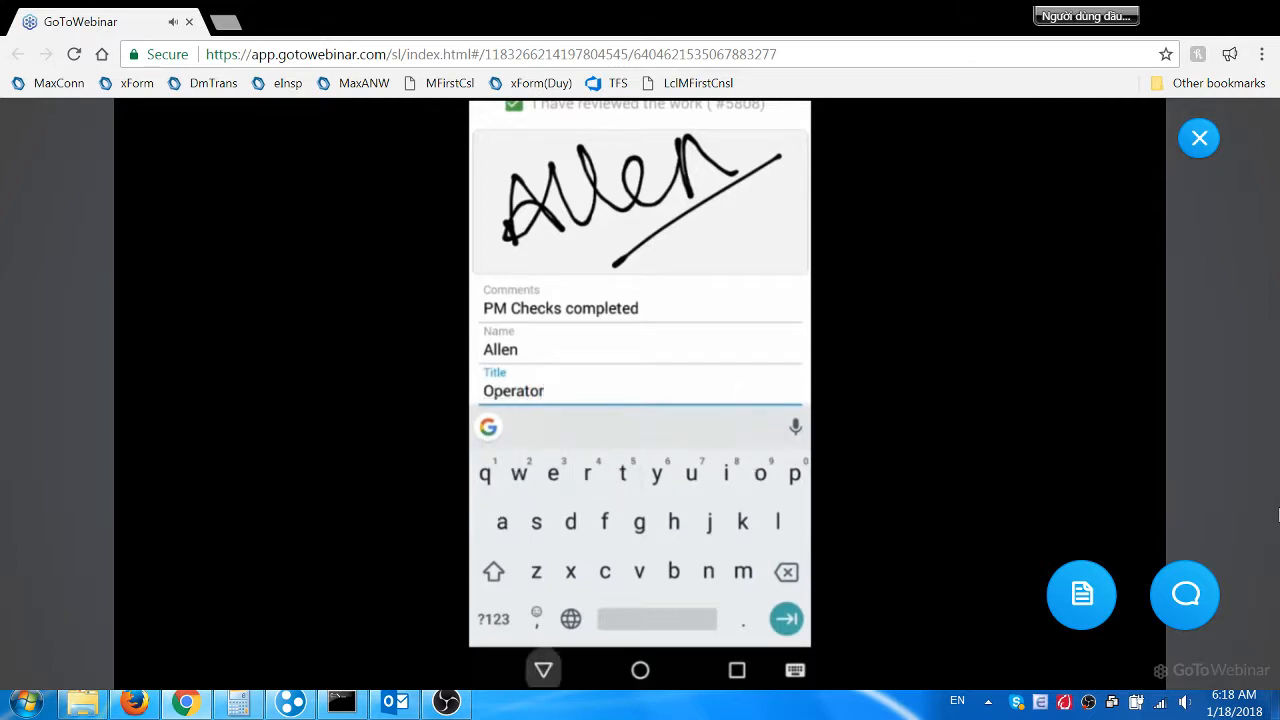
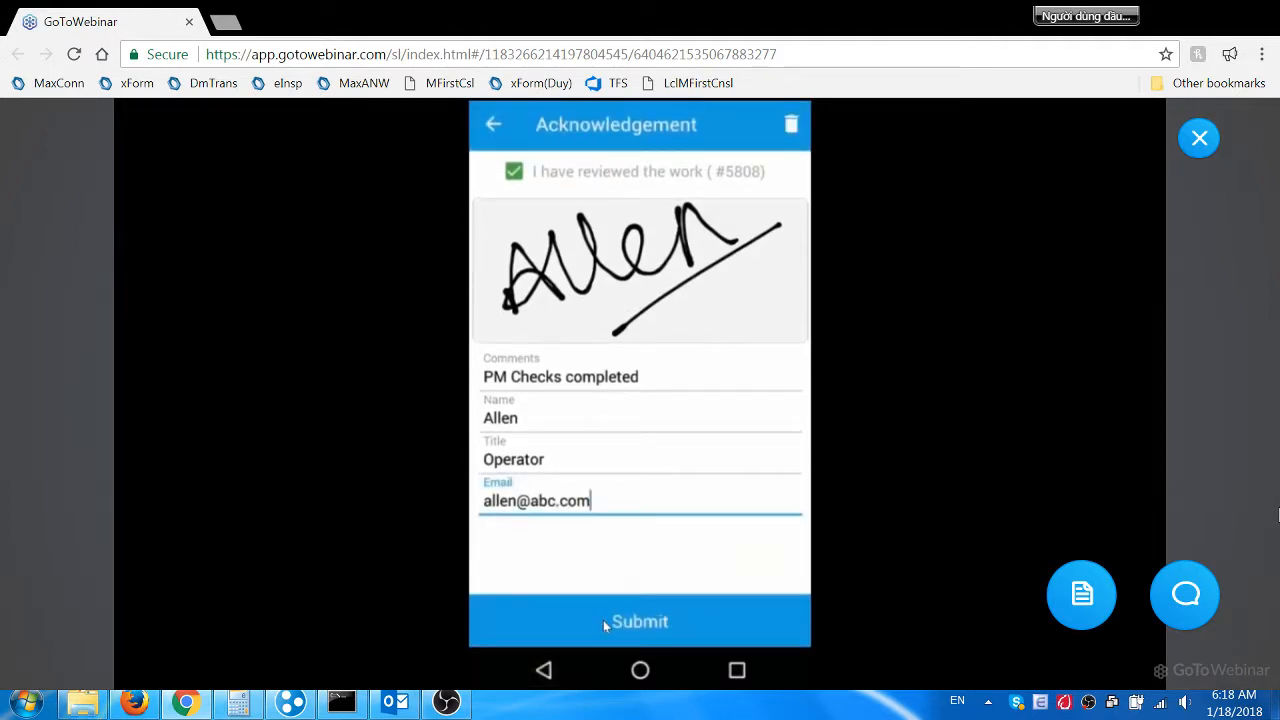
{"action": "left_click", "coordinate": [640, 620]}
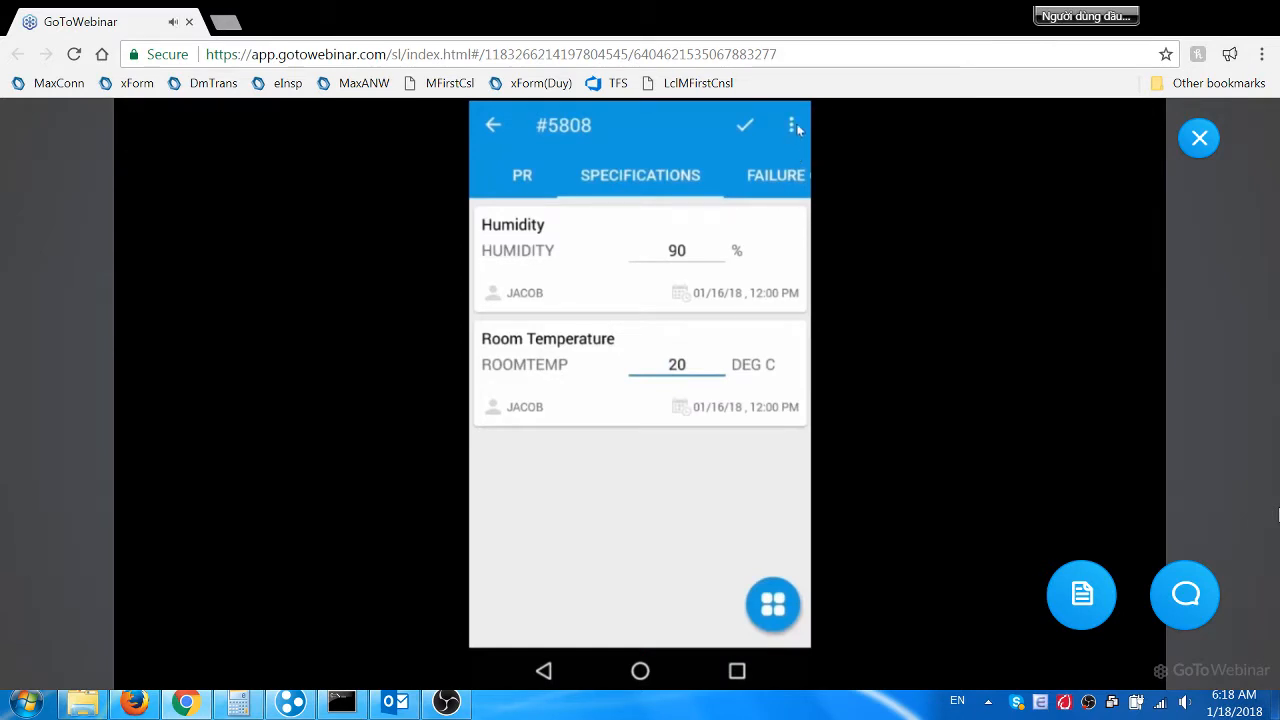
- Leave work order #5808 via the overflow menu and return to the WO list
{"action": "left_click", "coordinate": [790, 124]}
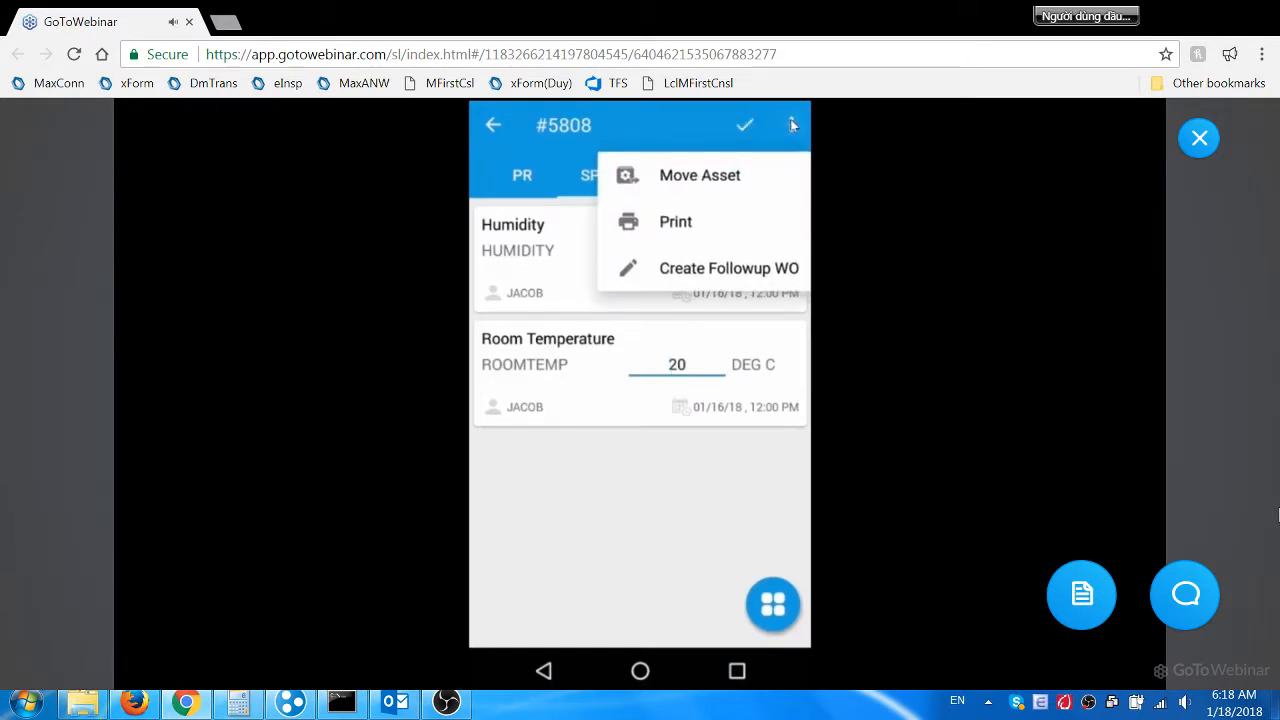
{"action": "mouse_move", "coordinate": [674, 228]}
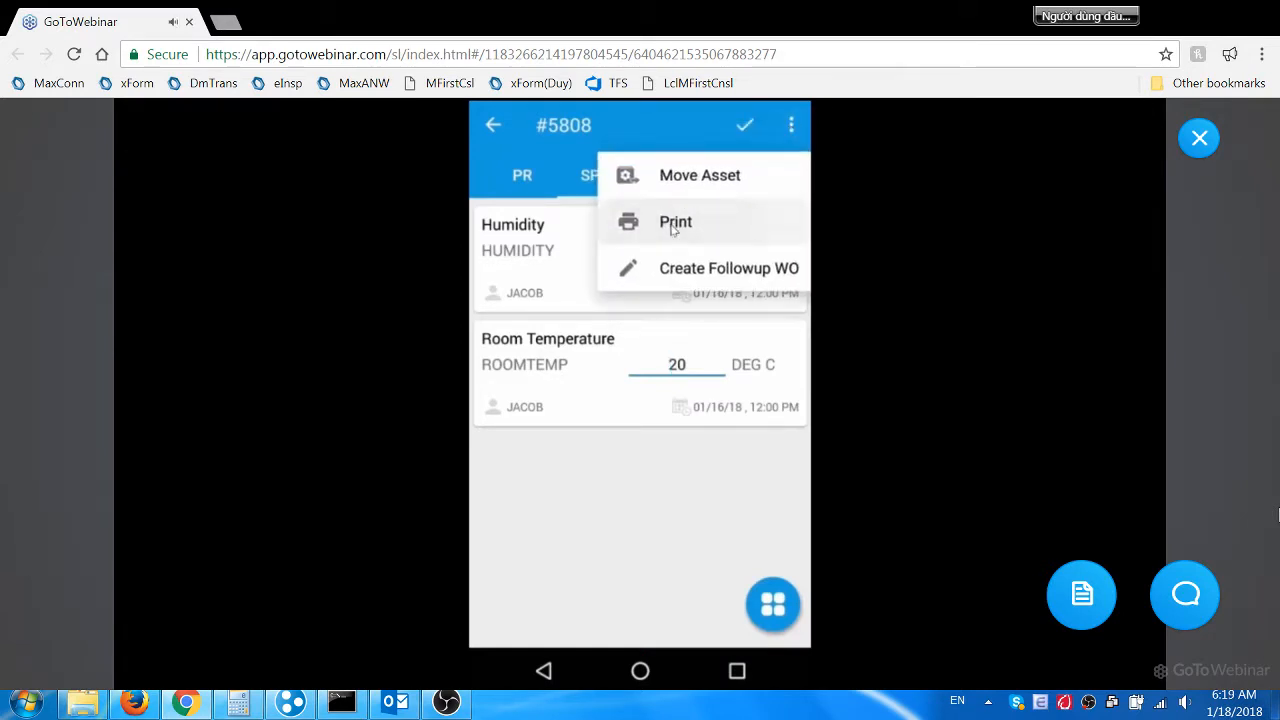
{"action": "left_click", "coordinate": [674, 222]}
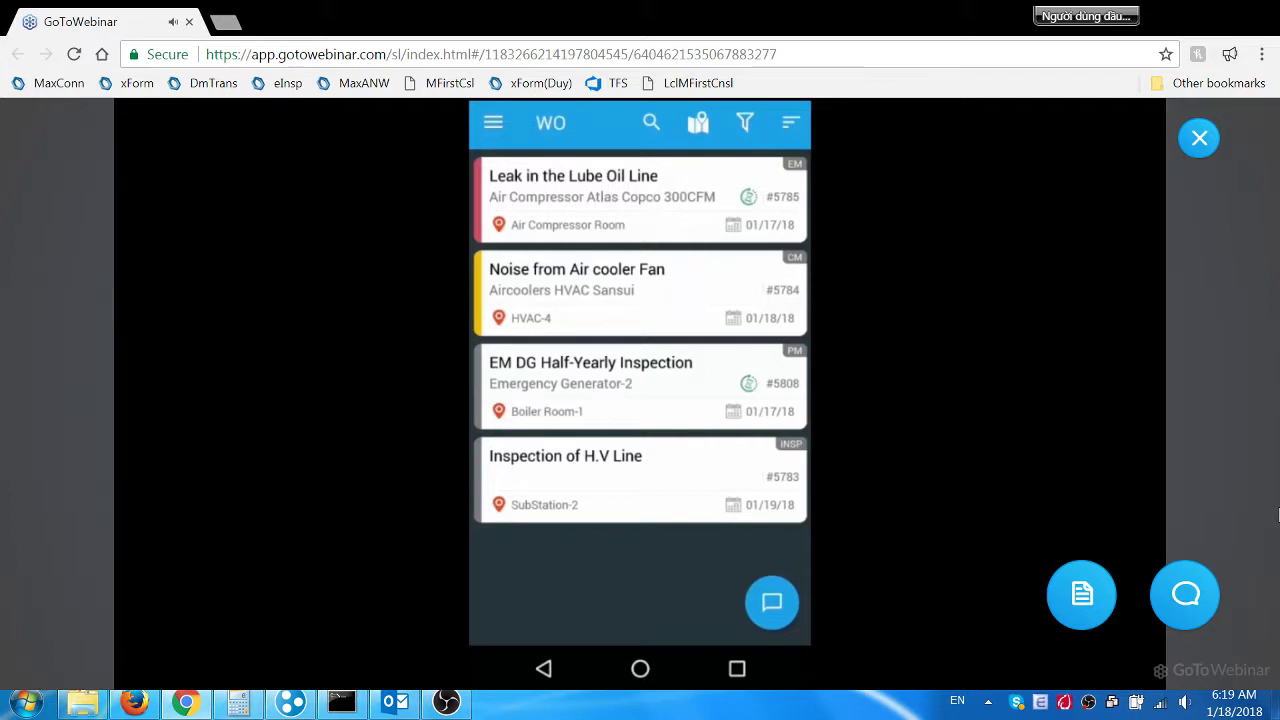
{"action": "mouse_move", "coordinate": [642, 482]}
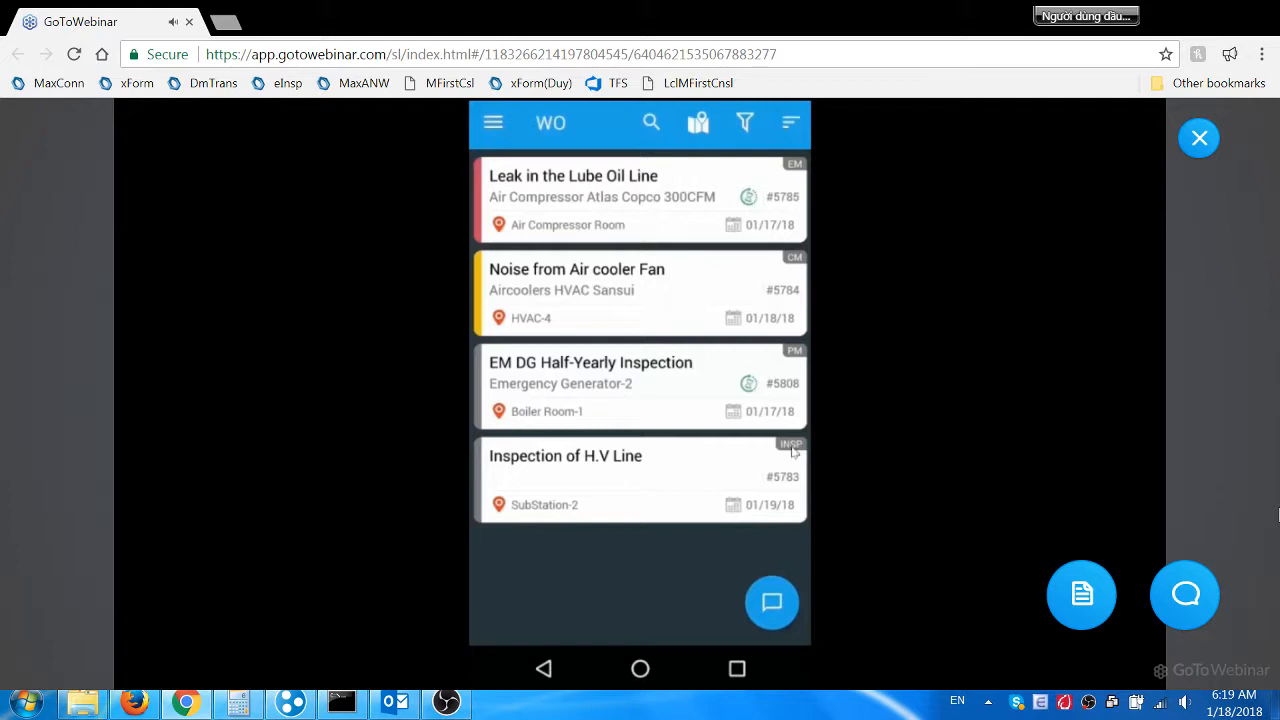
{"action": "mouse_move", "coordinate": [630, 468]}
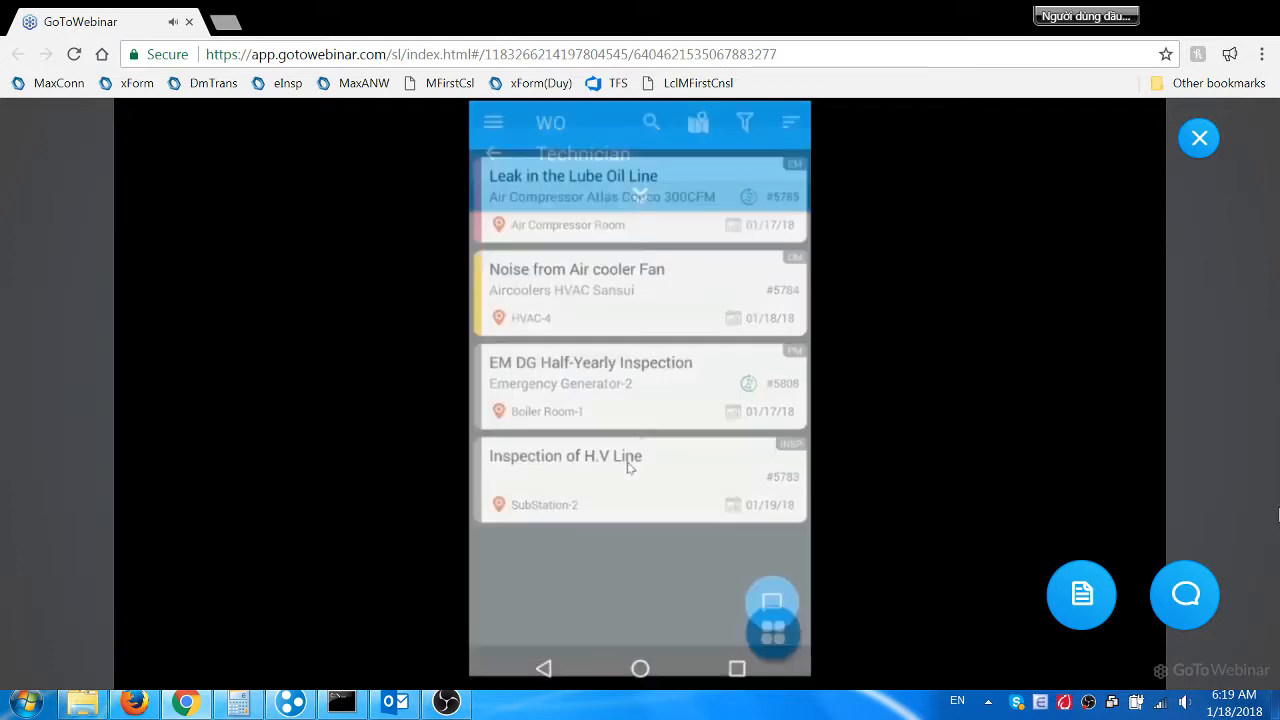
- Open route #5783 Inspection of H.V Line and collapse its details to show the four assets
{"action": "left_click", "coordinate": [604, 480]}
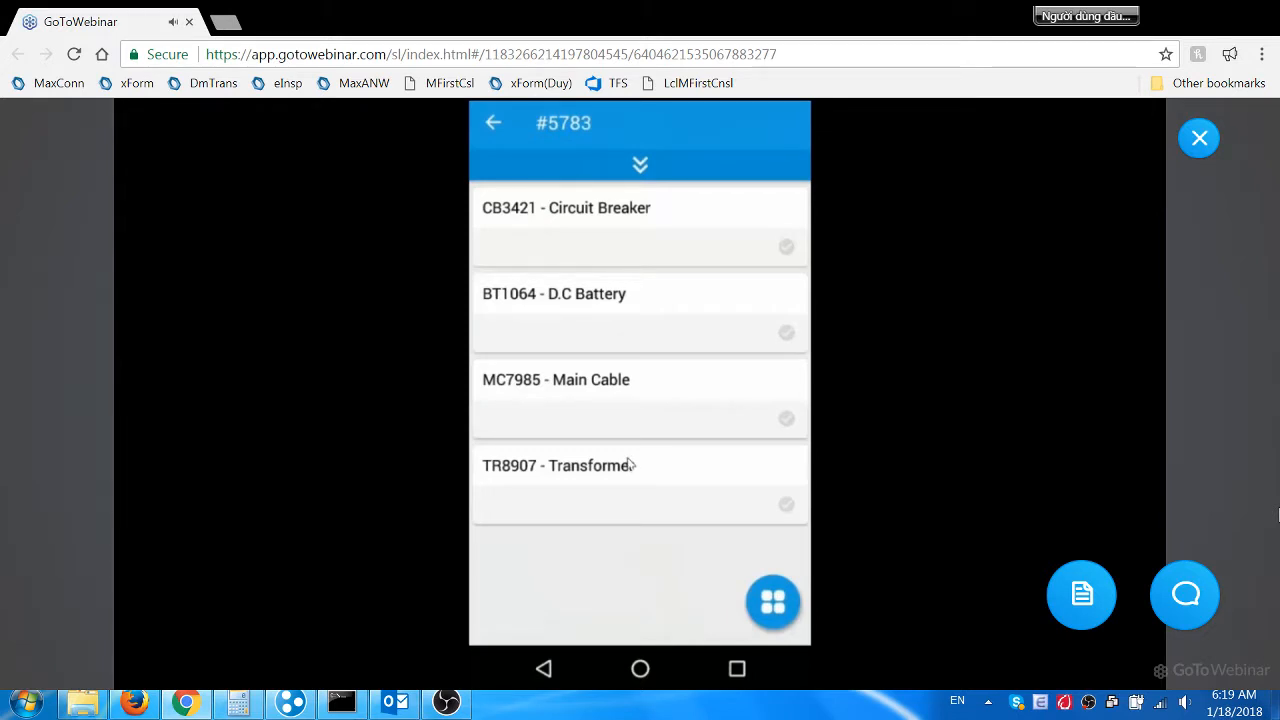
{"action": "mouse_move", "coordinate": [566, 228]}
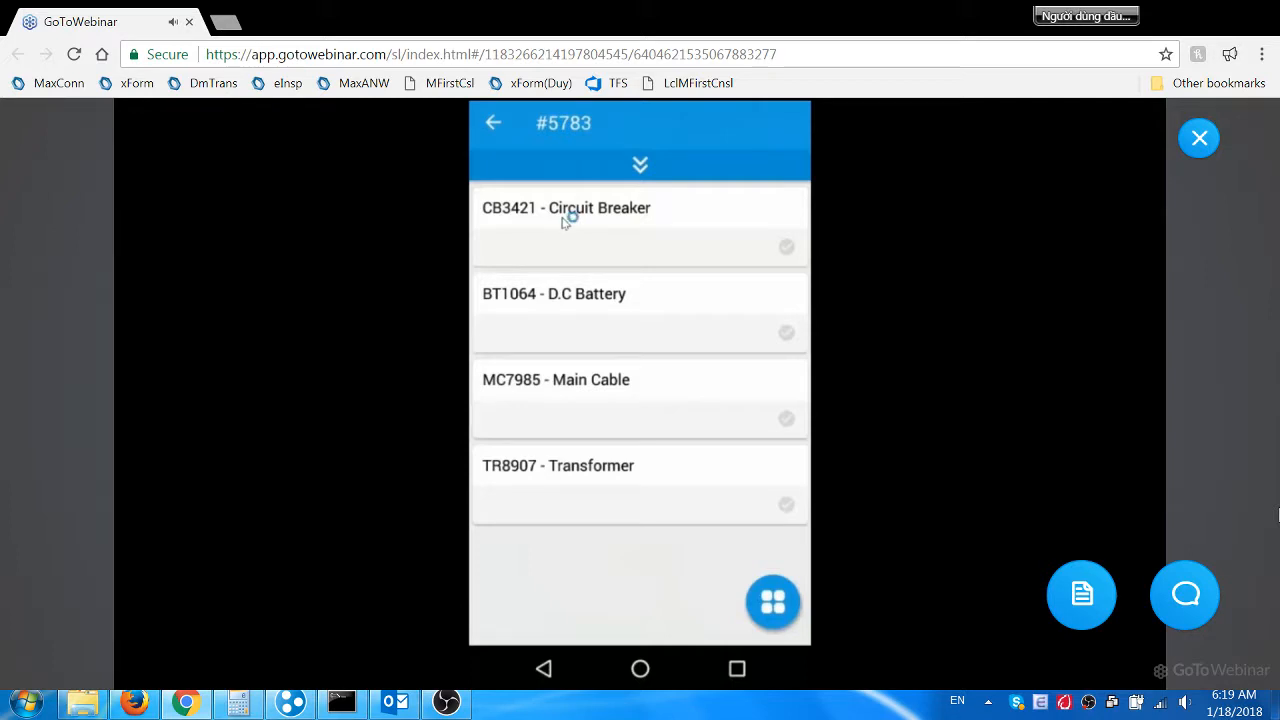
{"action": "mouse_move", "coordinate": [548, 362]}
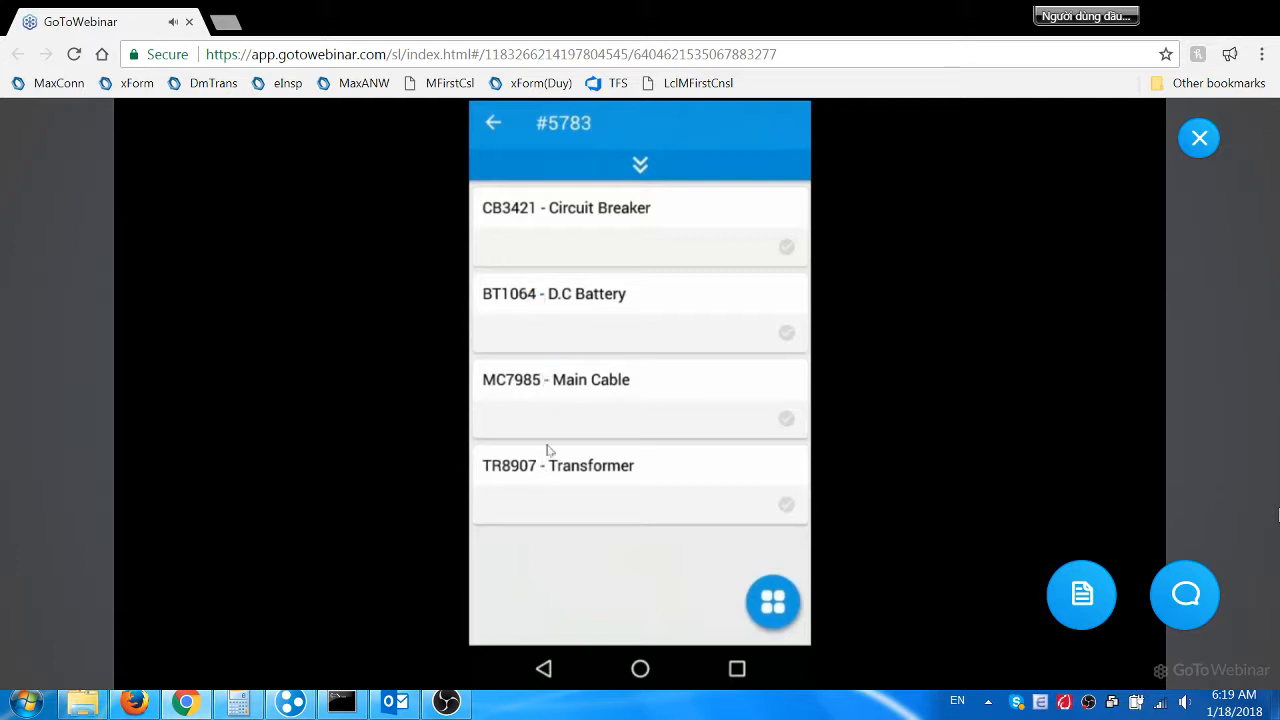
{"action": "mouse_move", "coordinate": [584, 226]}
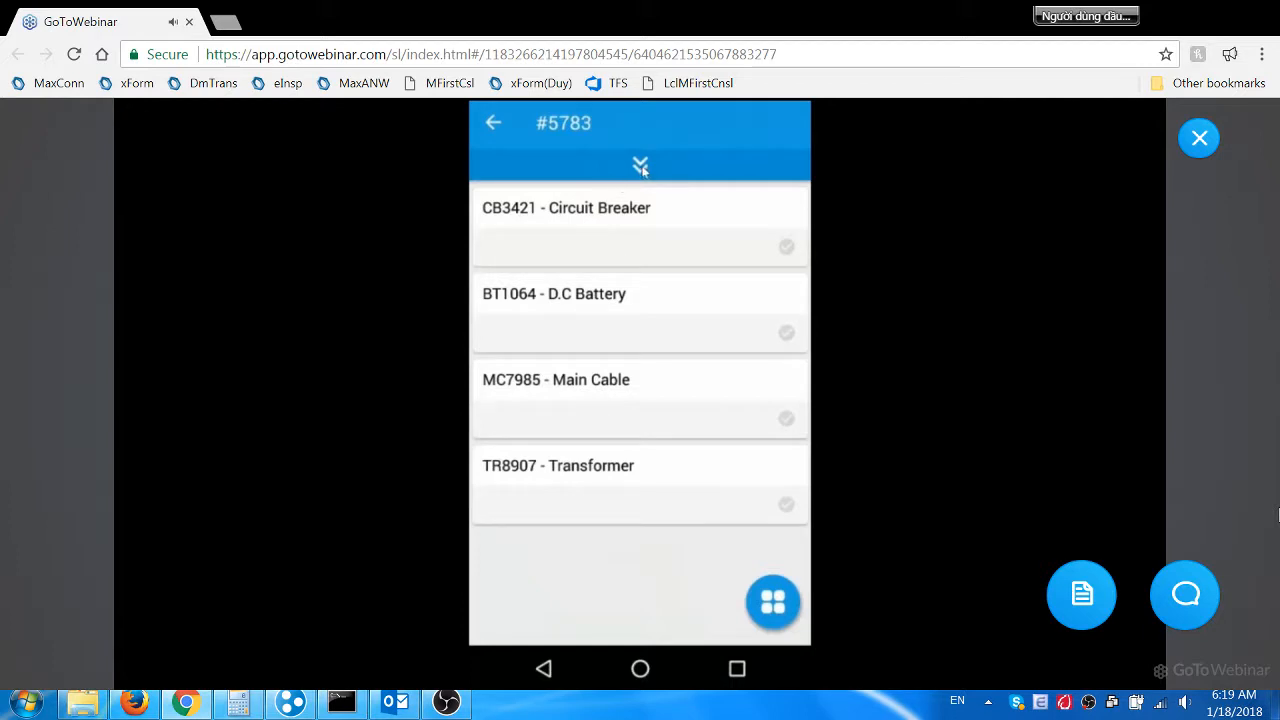
{"action": "left_click", "coordinate": [640, 166]}
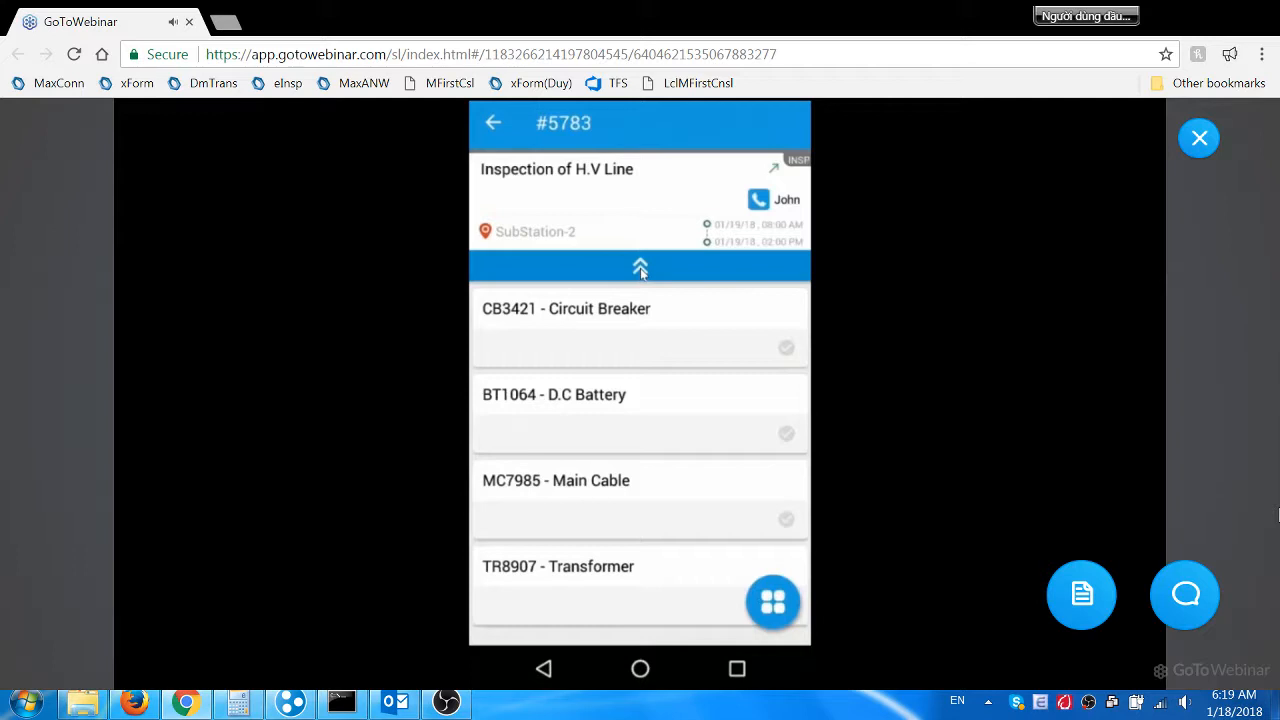
{"action": "left_click", "coordinate": [640, 268]}
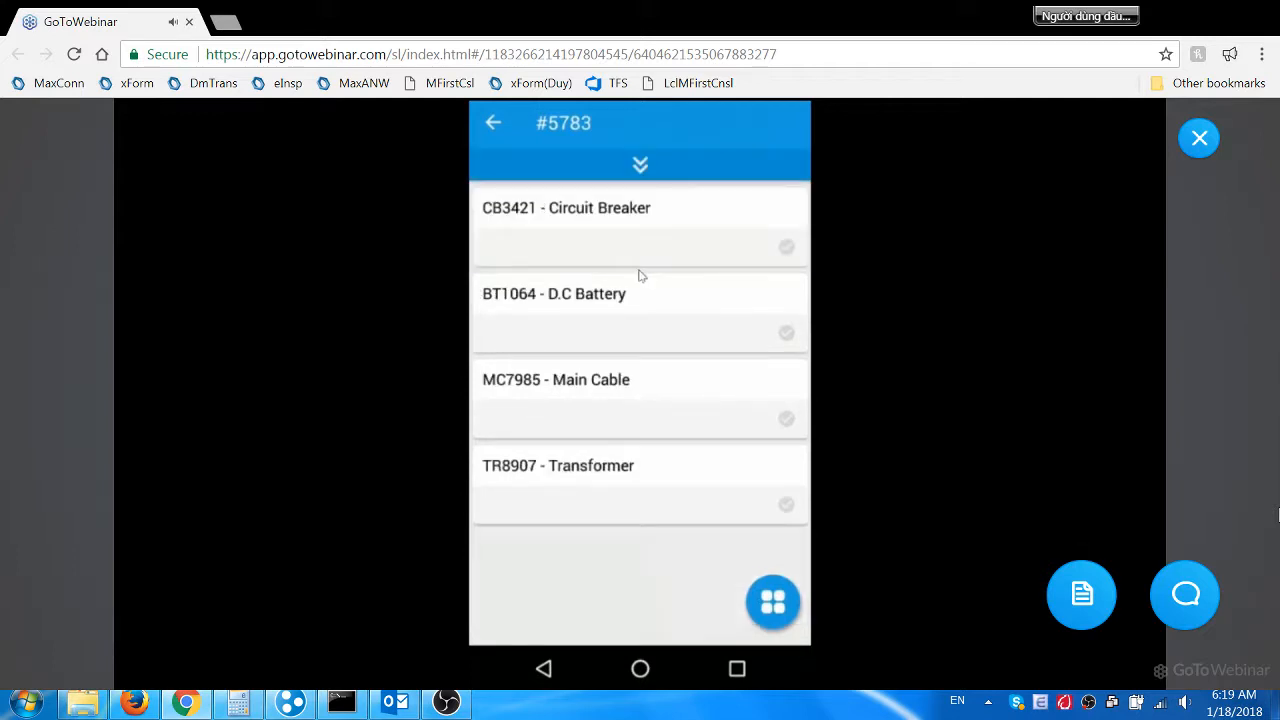
{"action": "mouse_move", "coordinate": [632, 244]}
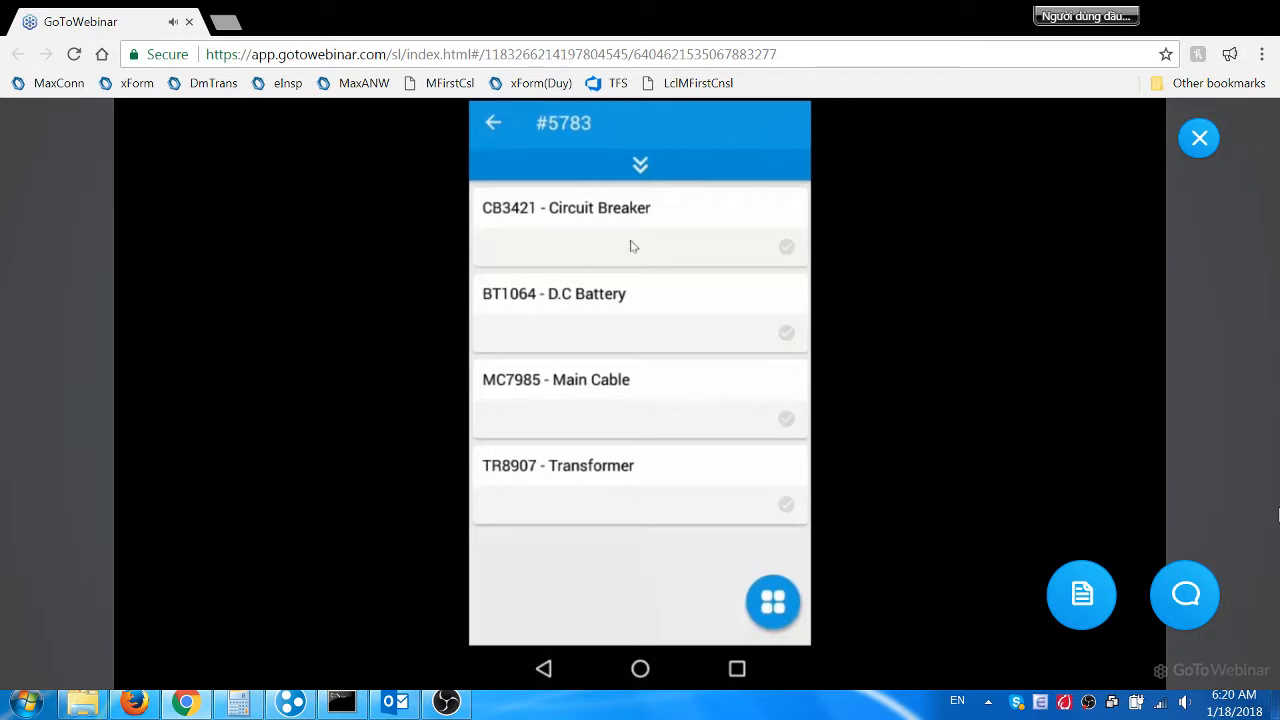
{"action": "left_click", "coordinate": [626, 206]}
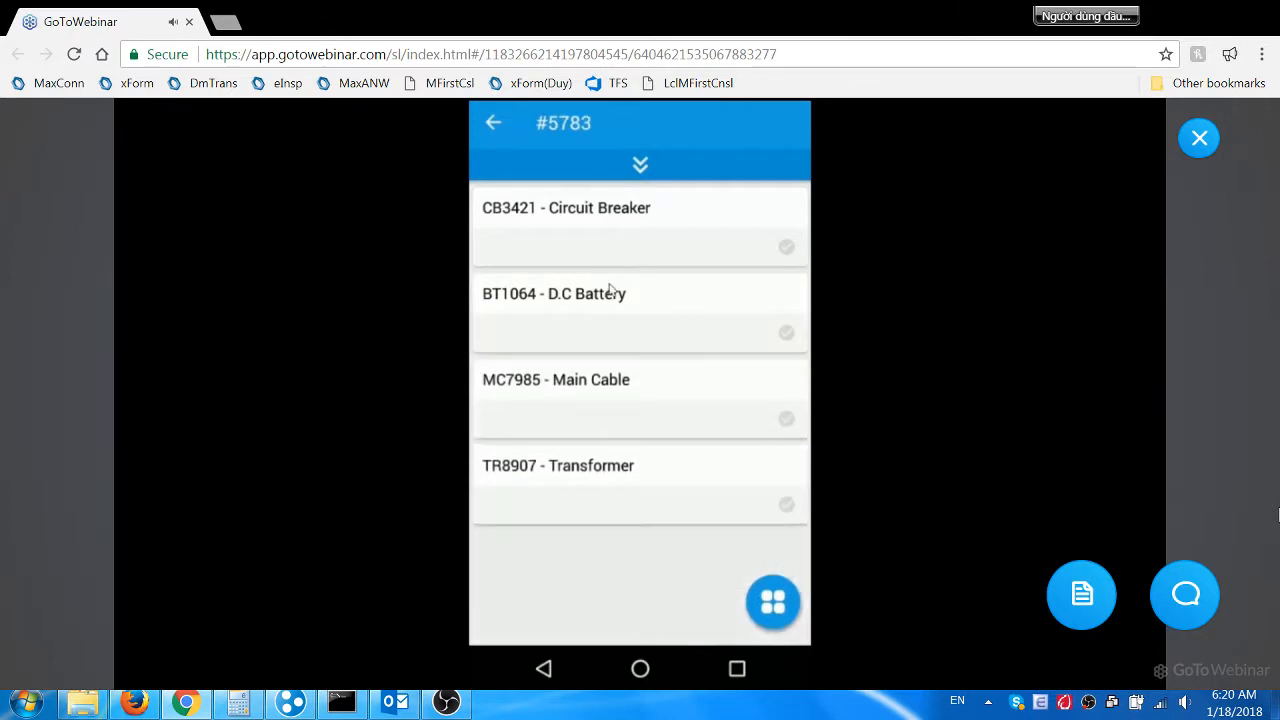
{"action": "mouse_move", "coordinate": [604, 216]}
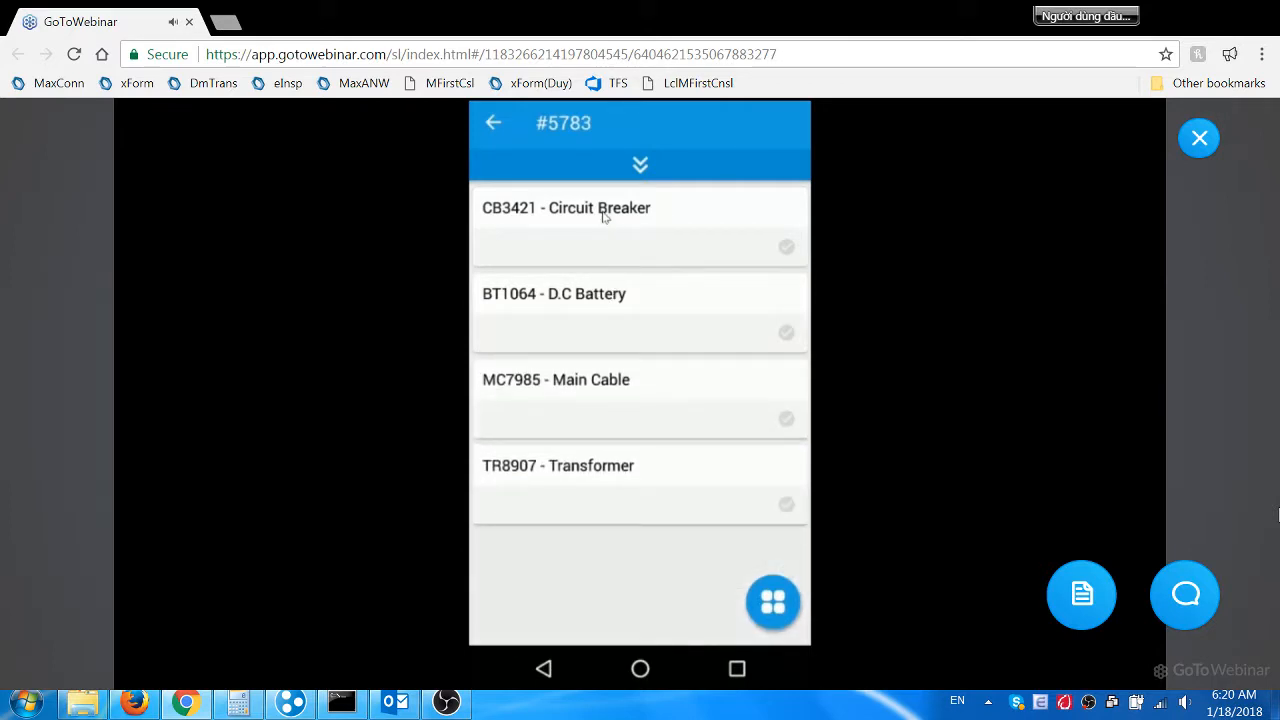
- Mark the Circuit Breaker's 'No Visible Damage to impair safety' check done and collapse the asset
{"action": "left_click", "coordinate": [606, 208]}
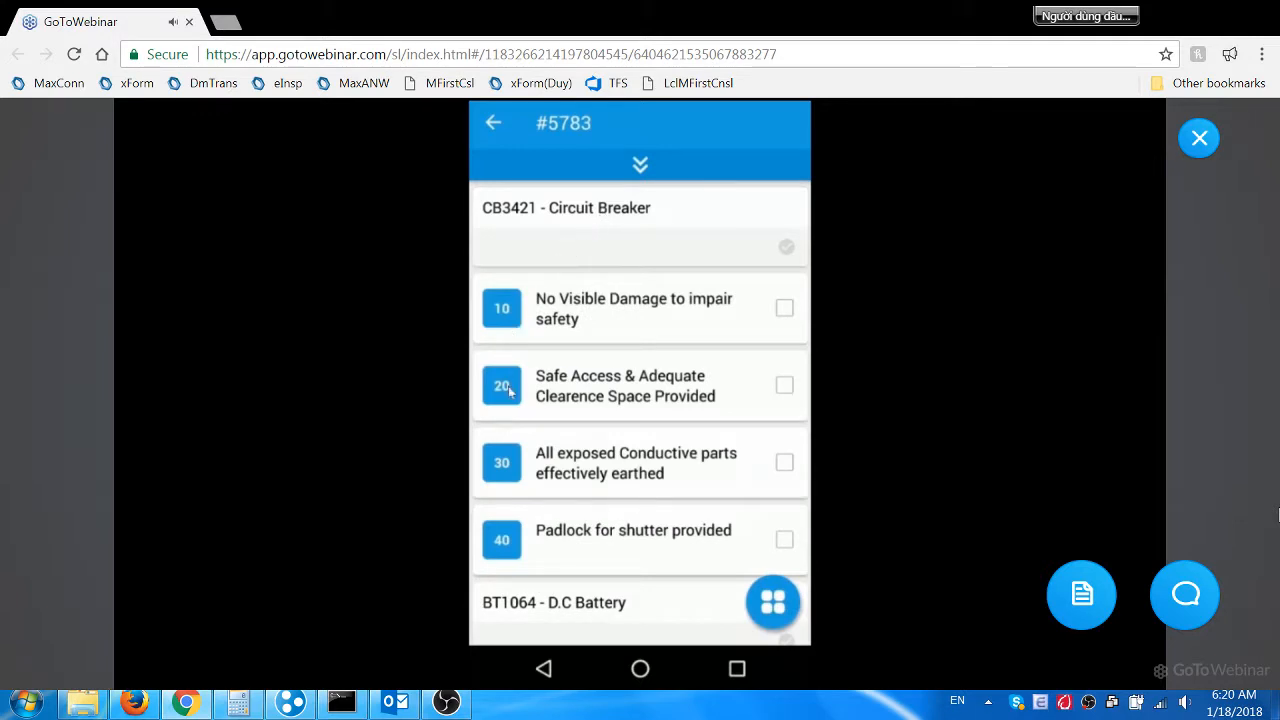
{"action": "mouse_move", "coordinate": [544, 400]}
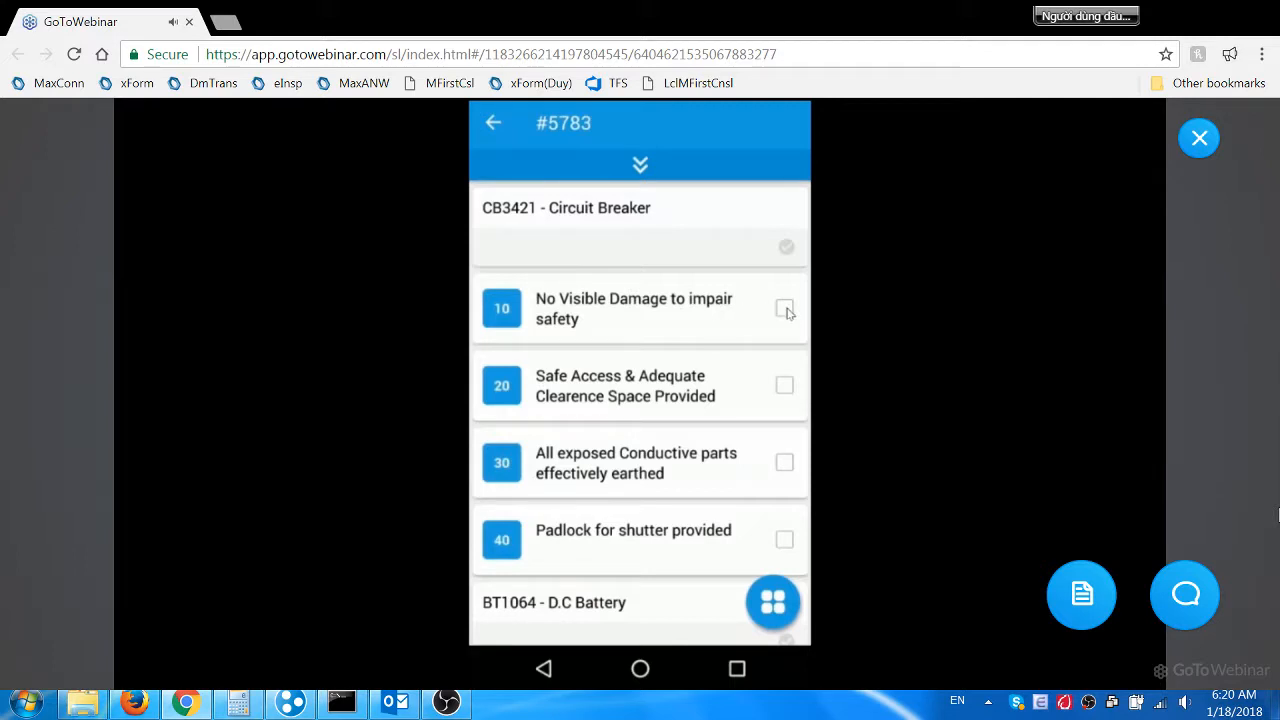
{"action": "left_click", "coordinate": [784, 308]}
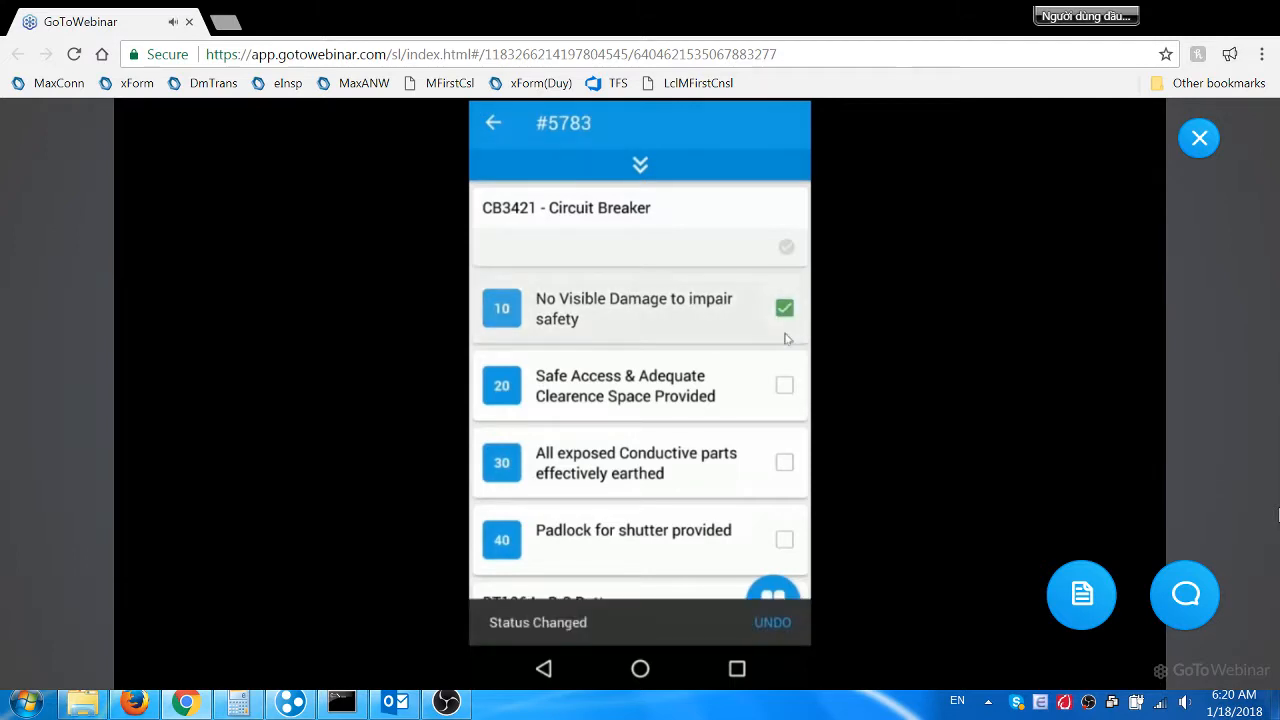
{"action": "left_click", "coordinate": [784, 384]}
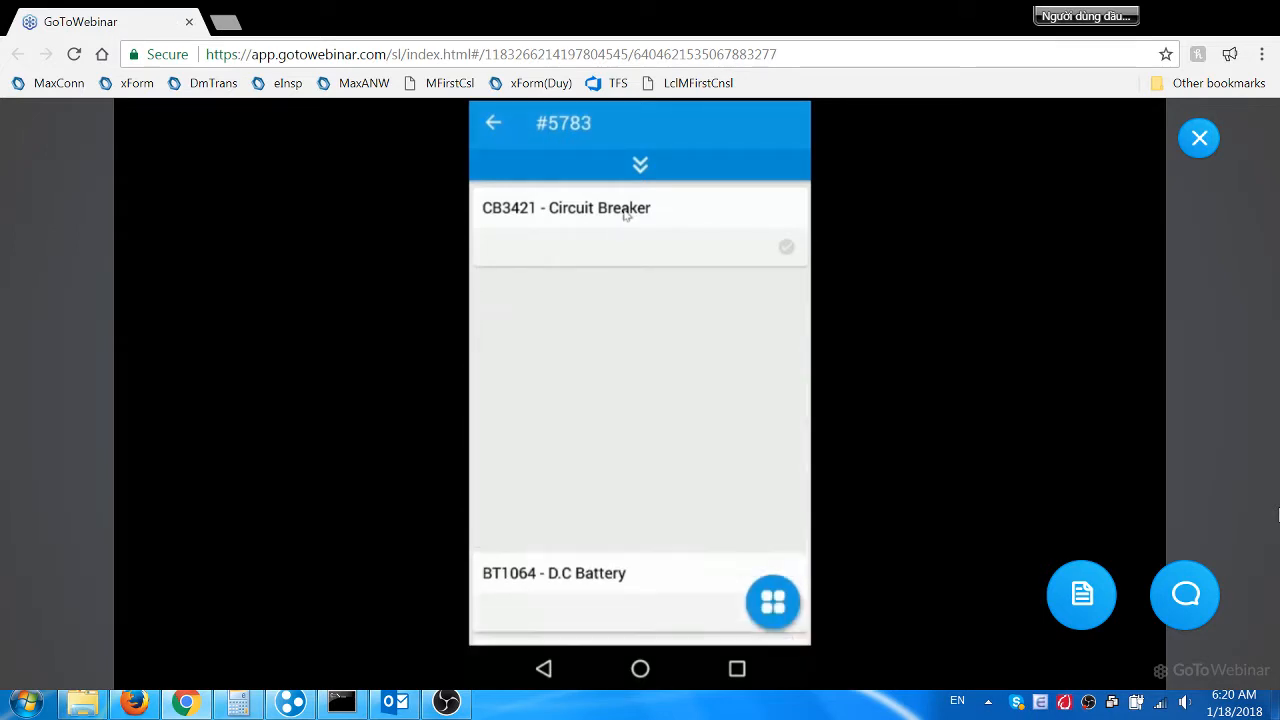
- Mark the D.C Battery Check Condition task done and submit a 10 VOLTS reading for Measure Voltage
{"action": "scroll", "scroll_direction": "down", "scroll_amount": 3}
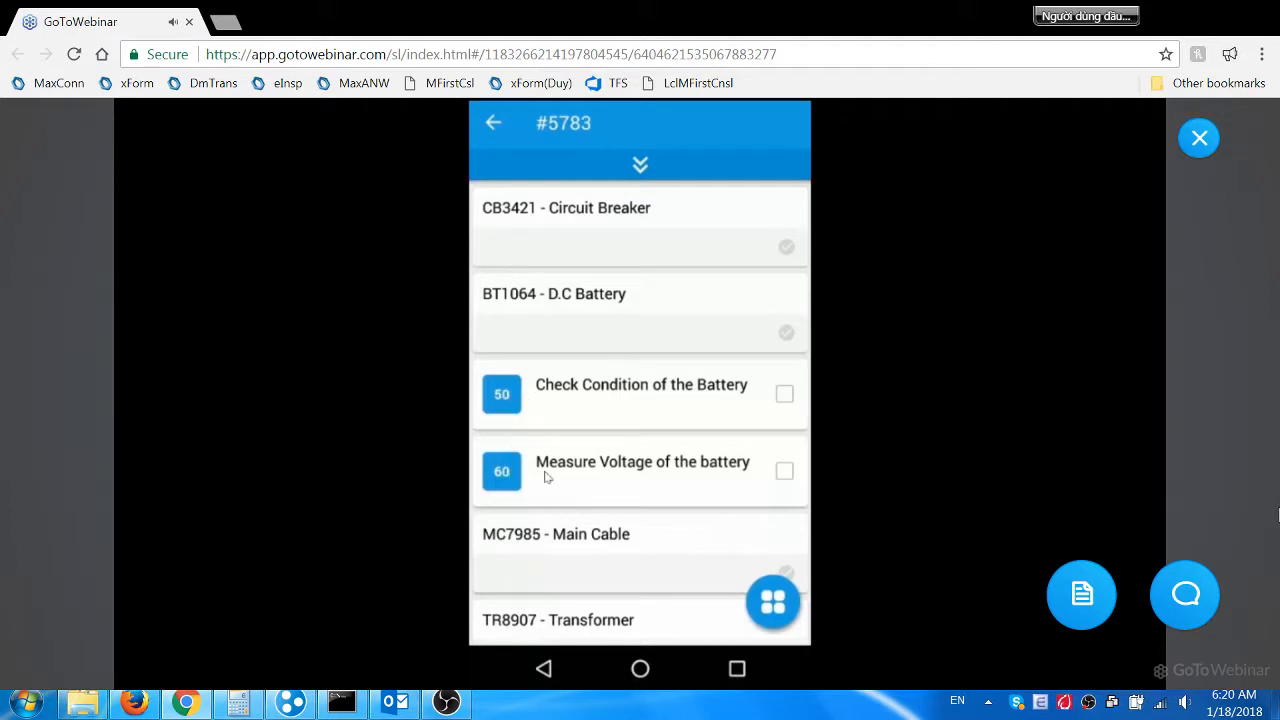
{"action": "mouse_move", "coordinate": [790, 394]}
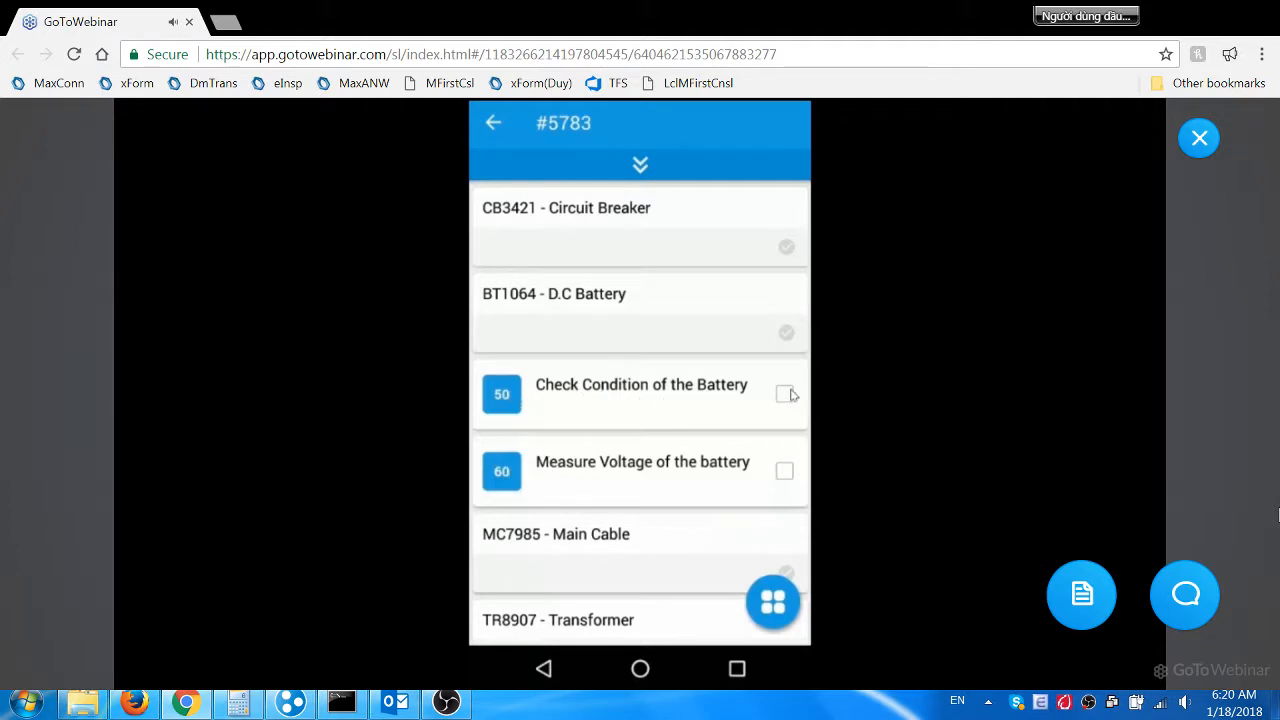
{"action": "left_click", "coordinate": [784, 394]}
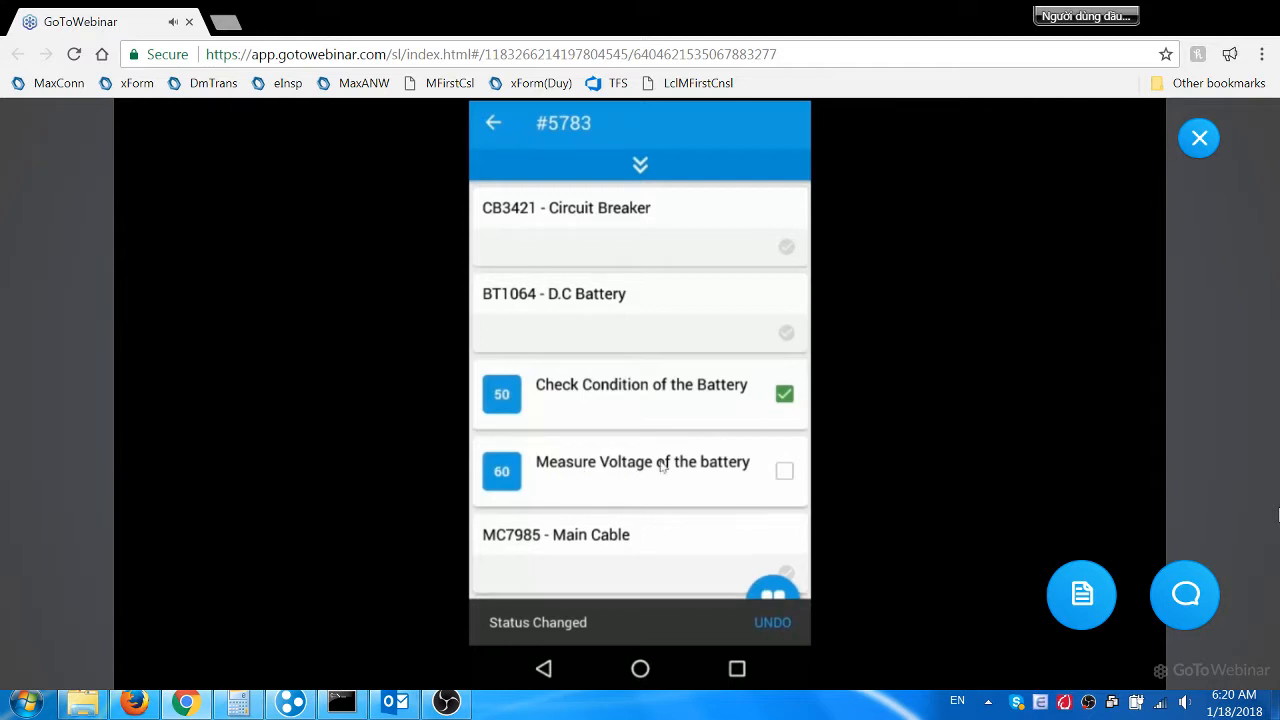
{"action": "left_click", "coordinate": [642, 462]}
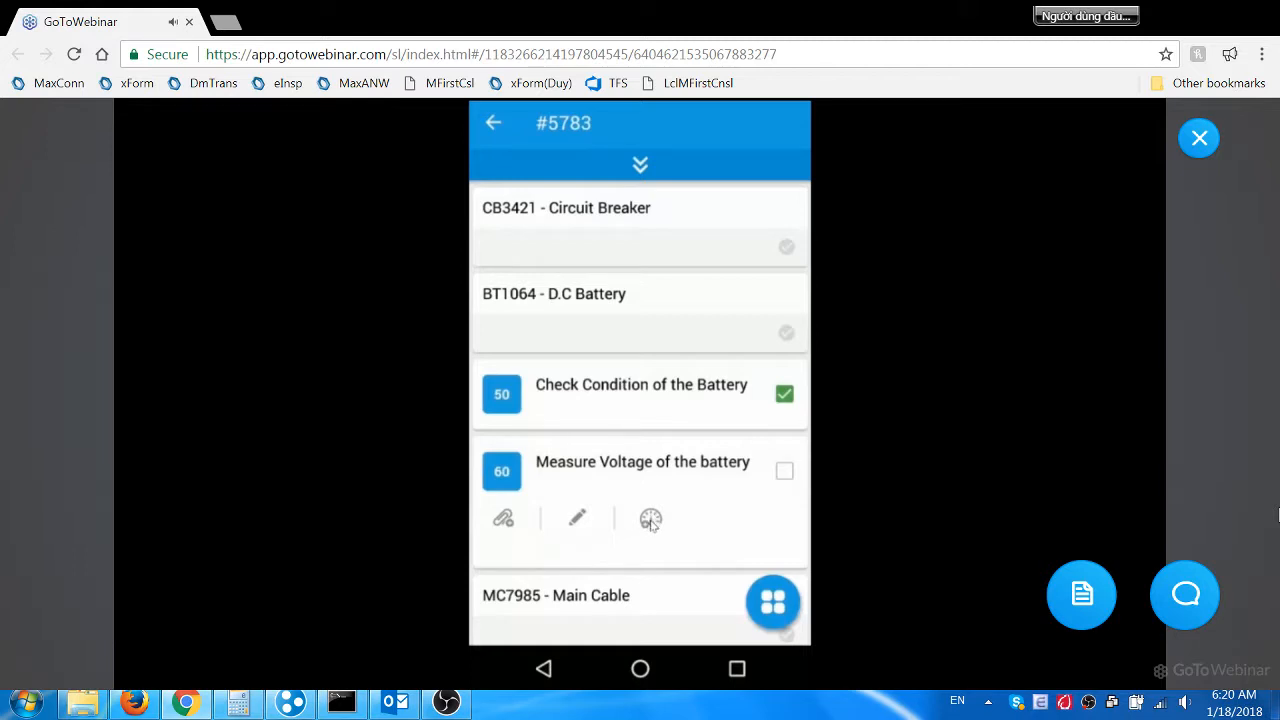
{"action": "left_click", "coordinate": [650, 520]}
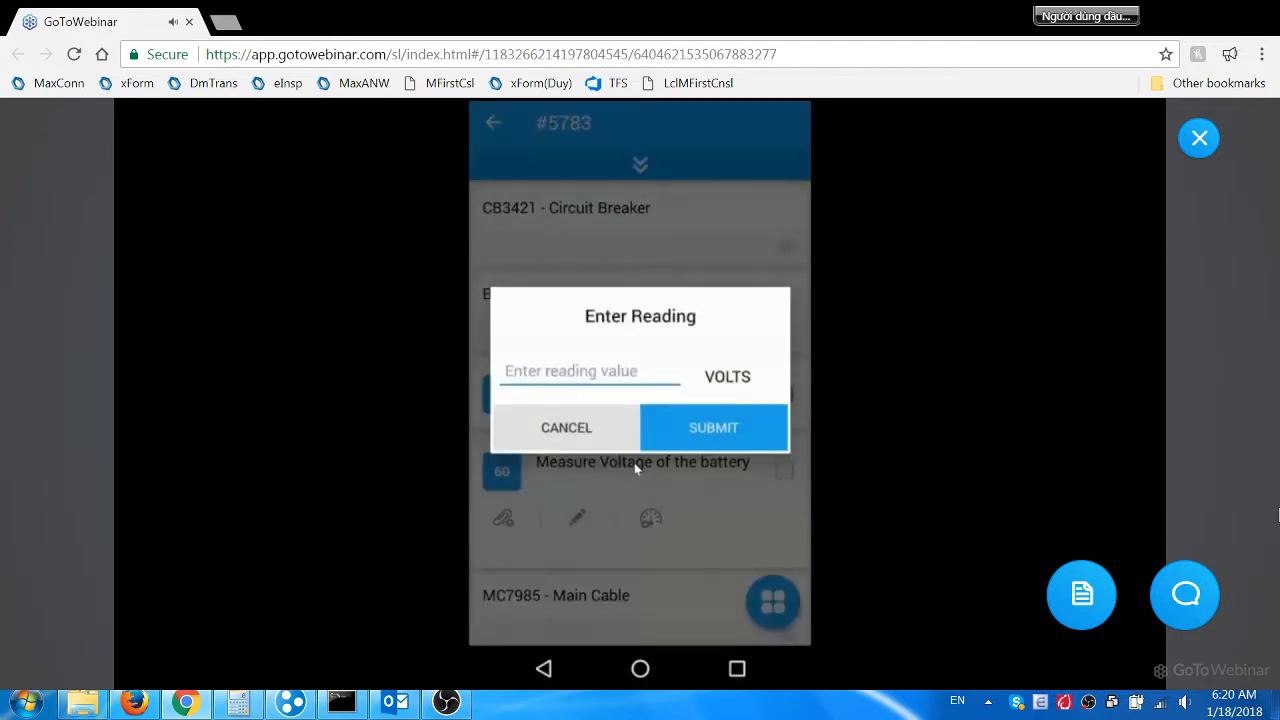
{"action": "type", "text": "10"}
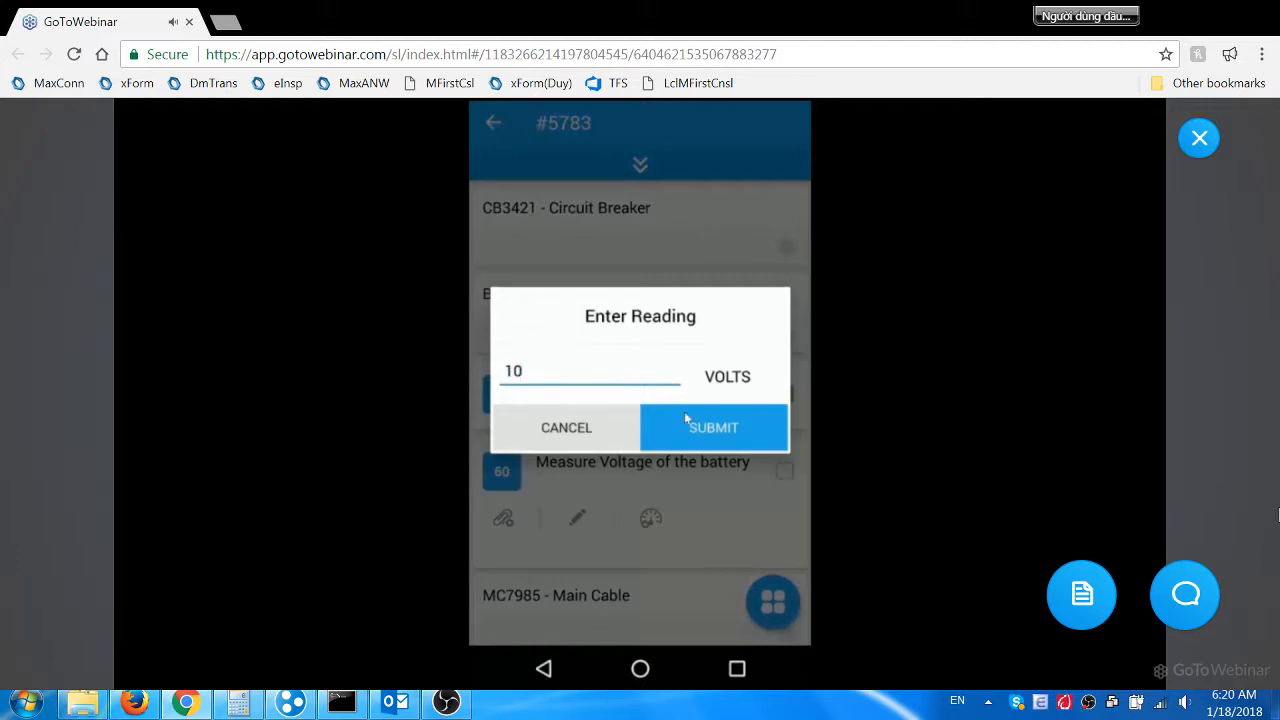
{"action": "left_click", "coordinate": [712, 428]}
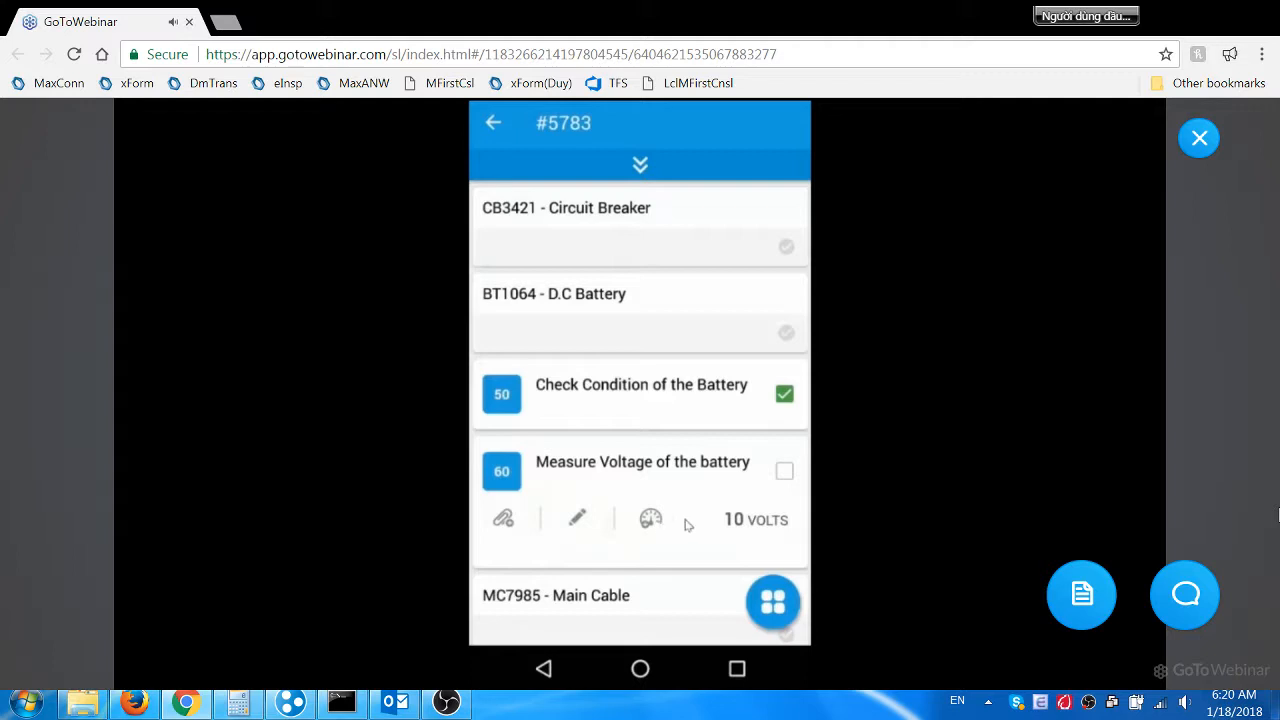
{"action": "mouse_move", "coordinate": [740, 530]}
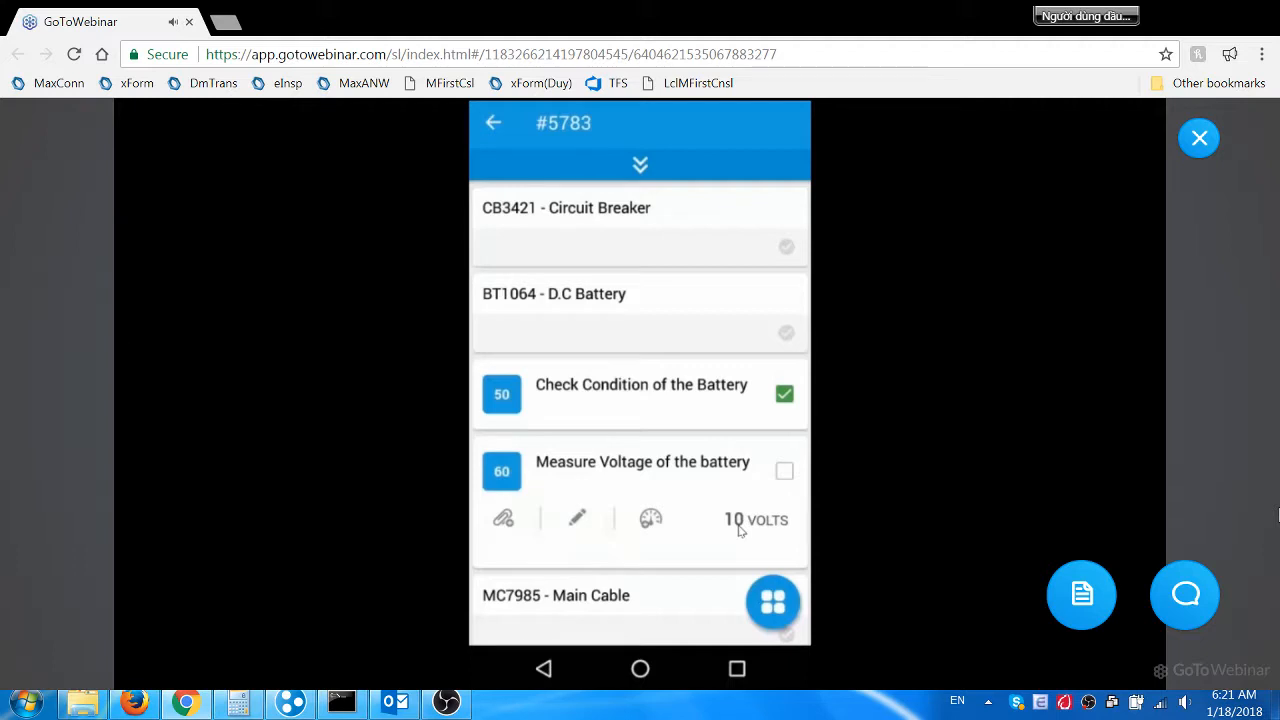
{"action": "mouse_move", "coordinate": [728, 530]}
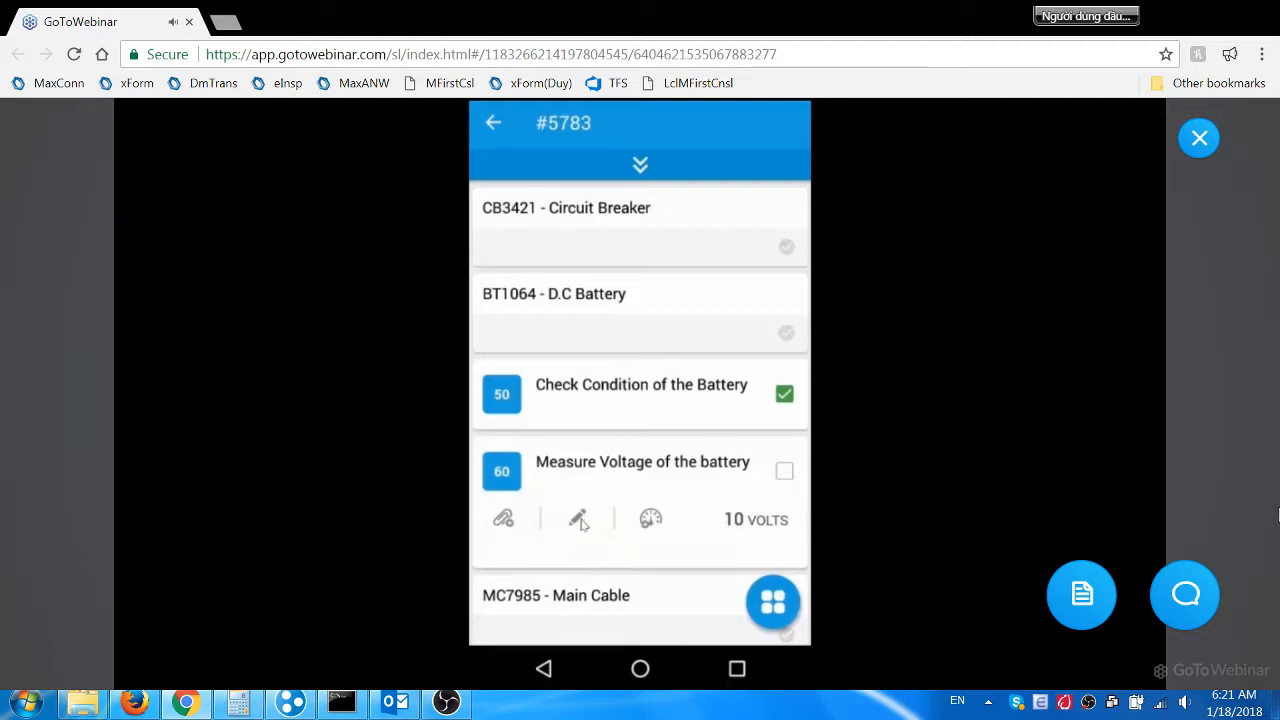
- Record the log note 'Low Voltage needs to be investigated' on the Measure Voltage task
{"action": "left_click", "coordinate": [578, 518]}
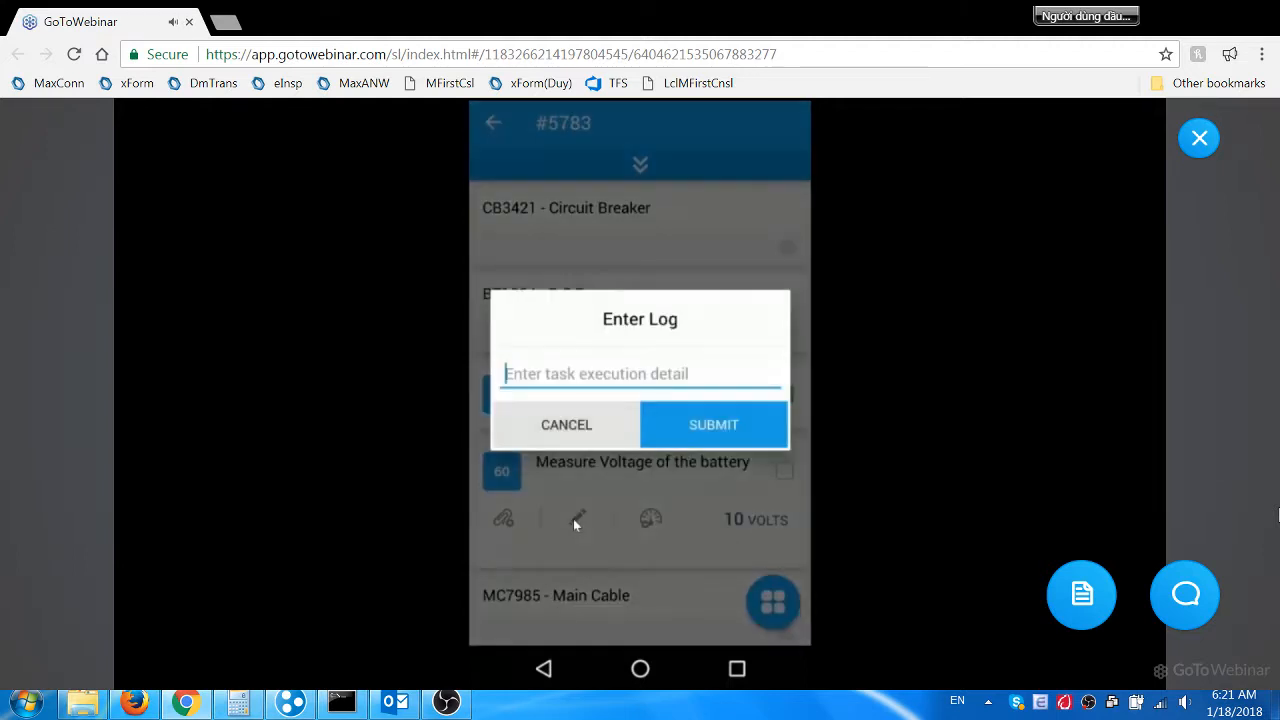
{"action": "type", "text": "Low Voltage"}
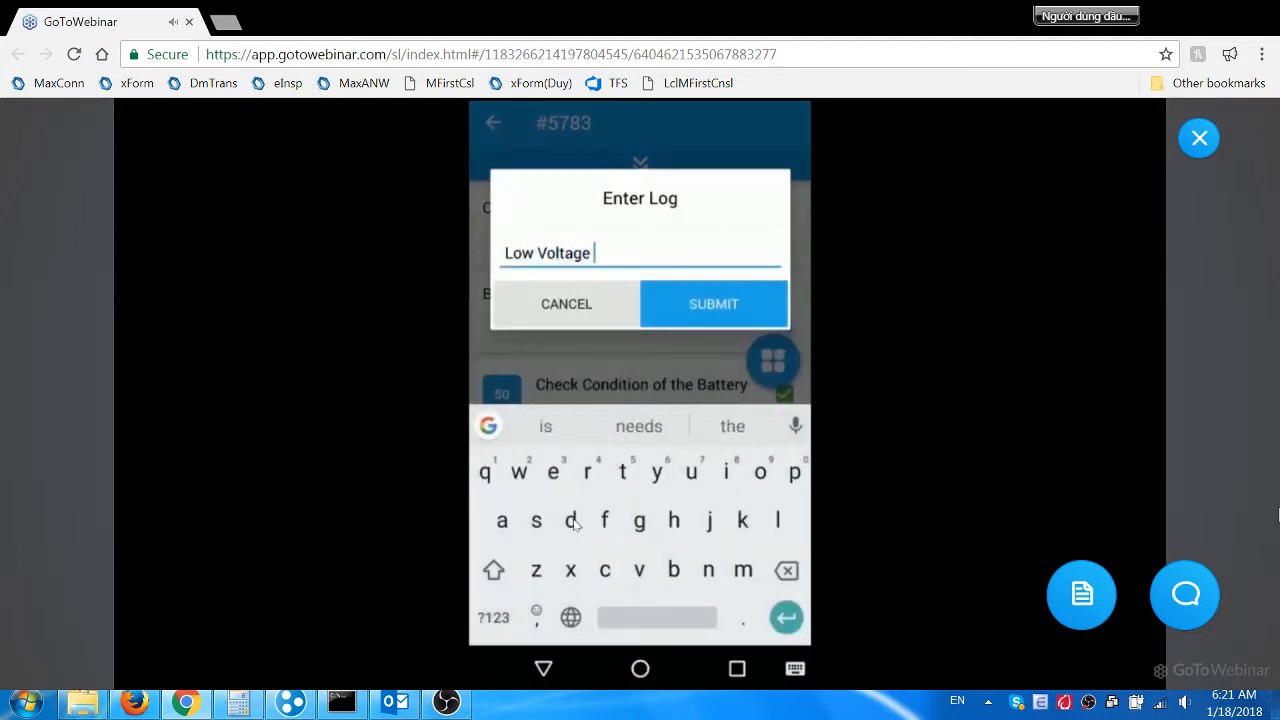
{"action": "type", "text": "needs to be"}
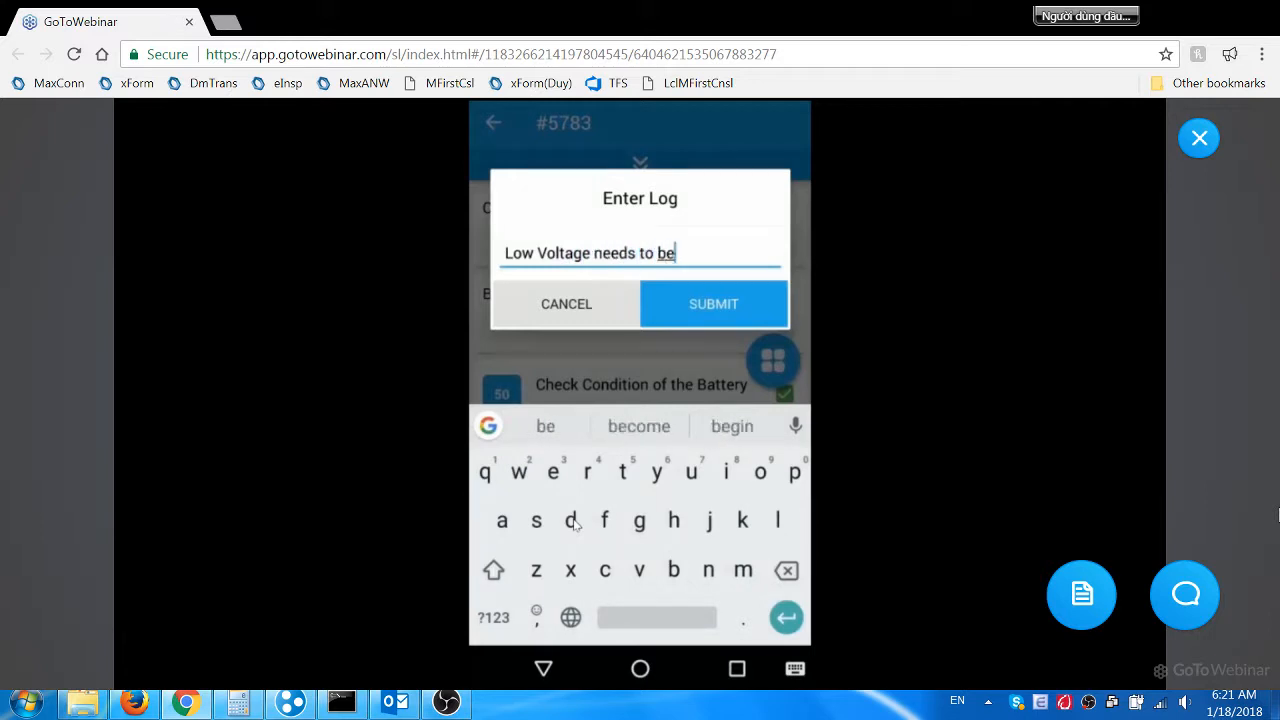
{"action": "type", "text": "investig"}
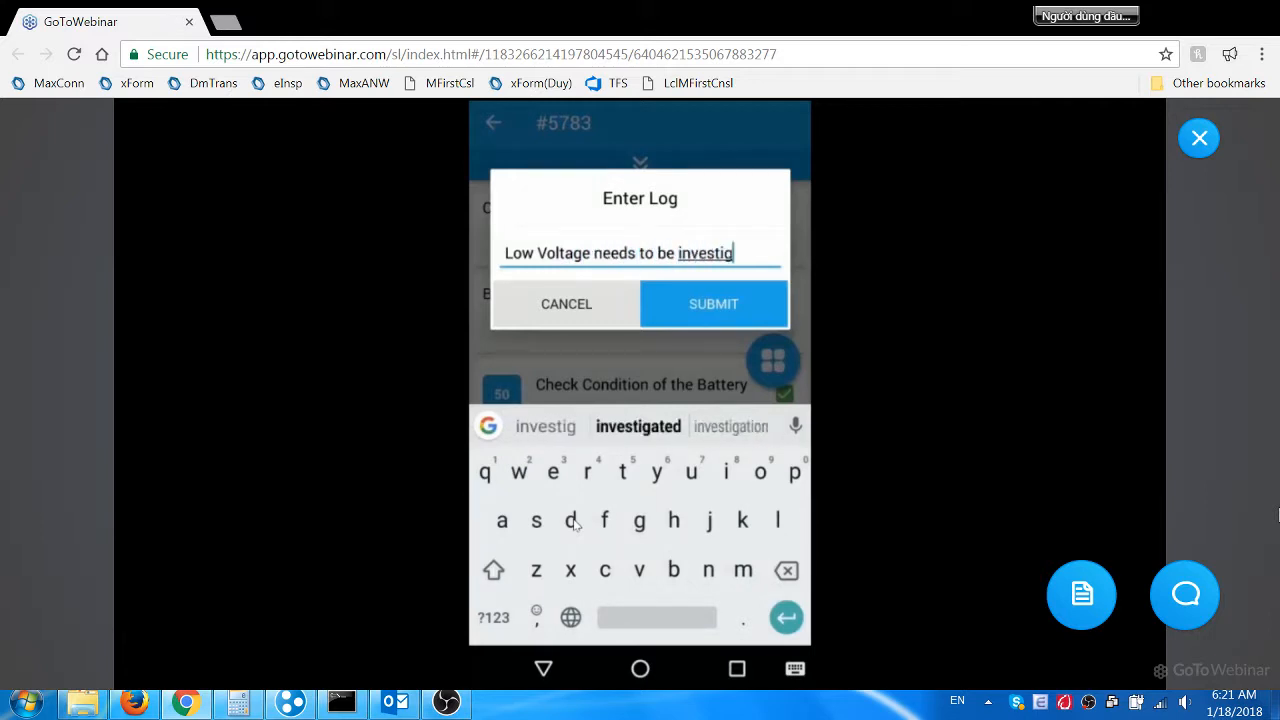
{"action": "left_click", "coordinate": [636, 426]}
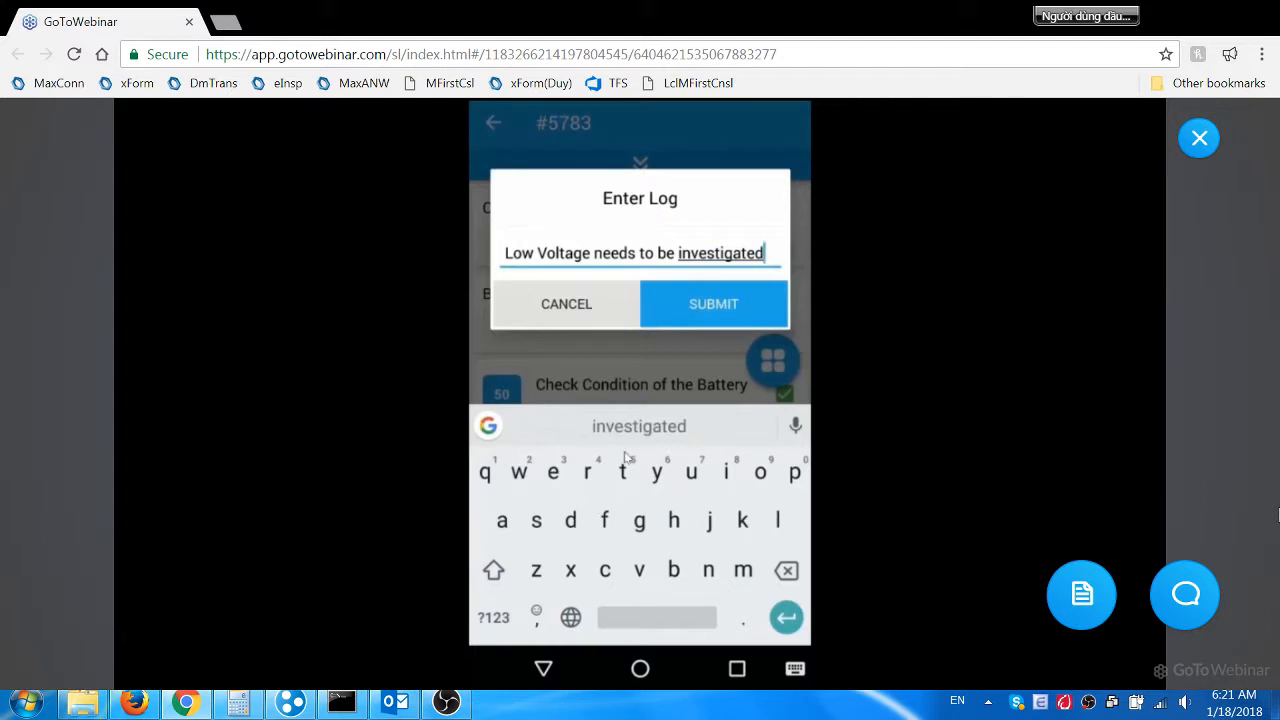
{"action": "left_click", "coordinate": [712, 304]}
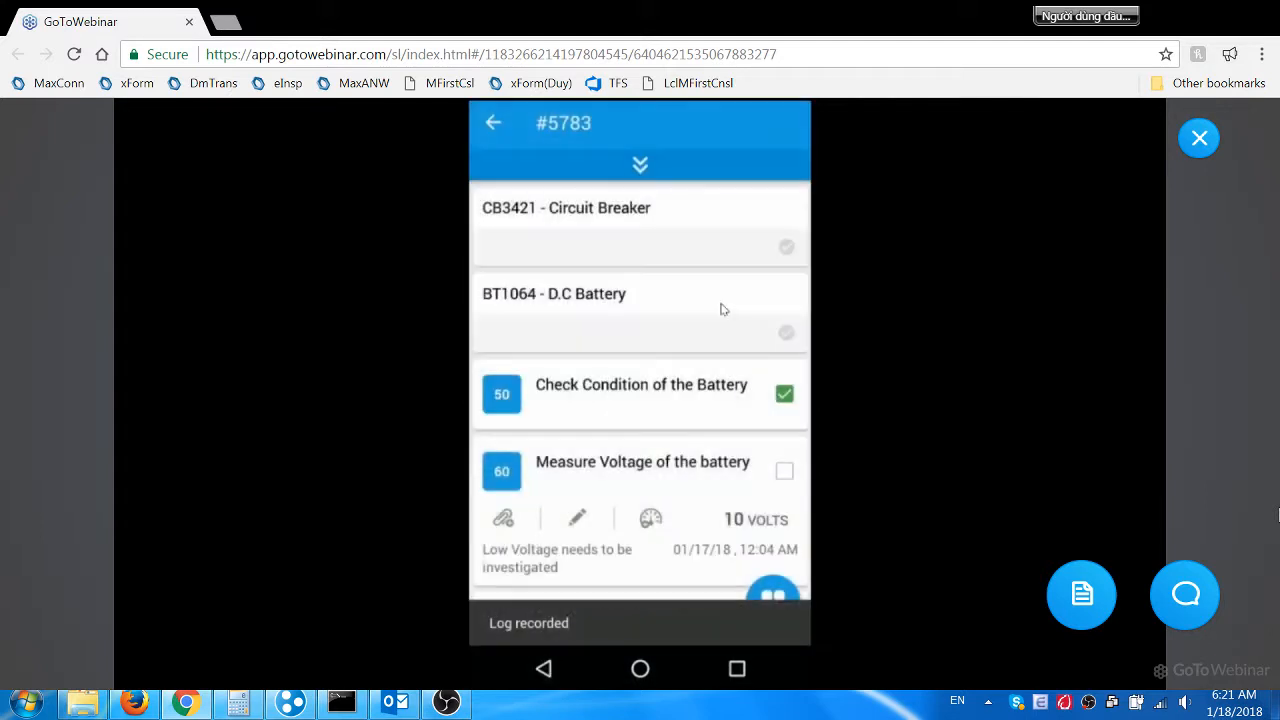
{"action": "scroll", "scroll_direction": "down", "scroll_amount": 3}
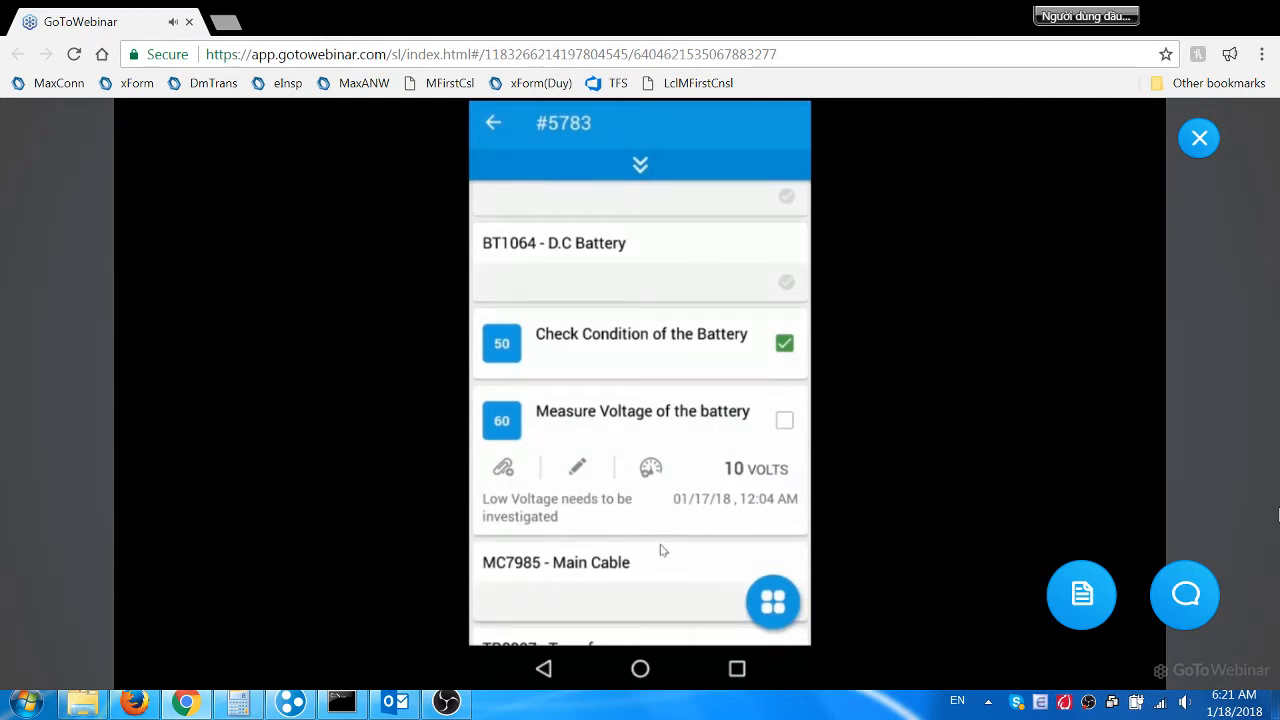
{"action": "mouse_move", "coordinate": [556, 504]}
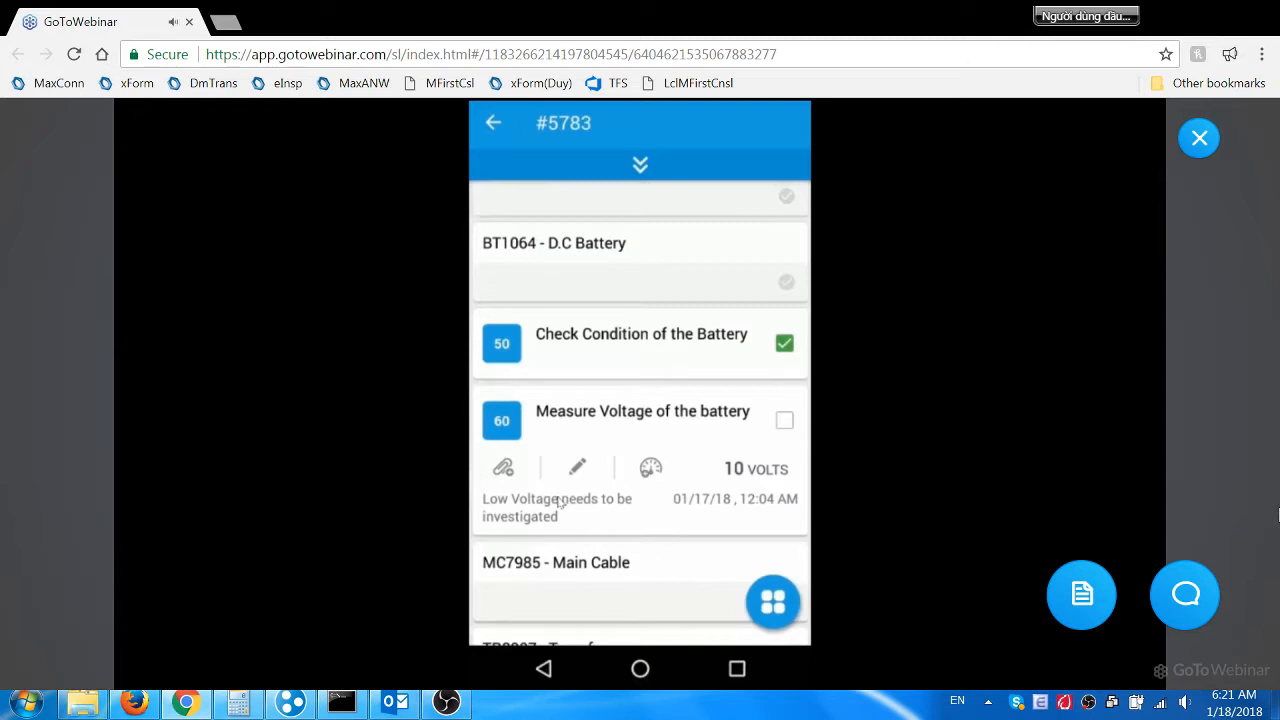
{"action": "left_click", "coordinate": [502, 468]}
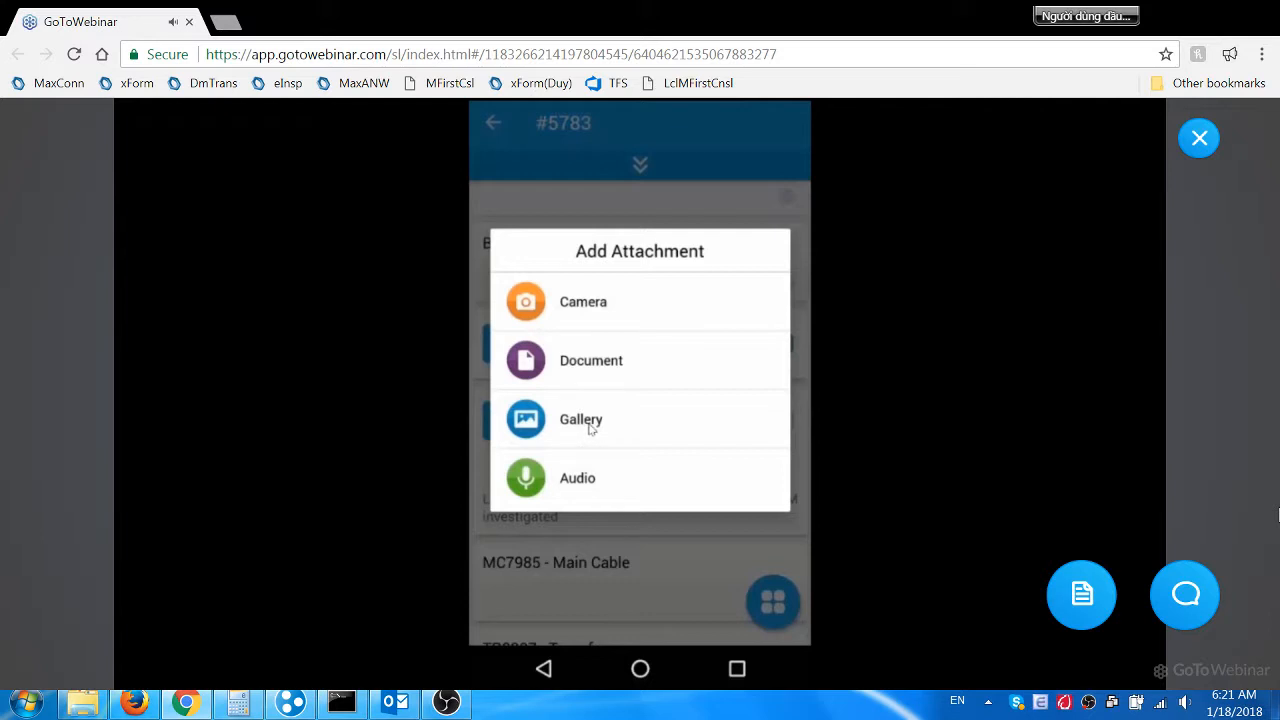
{"action": "left_click", "coordinate": [580, 420]}
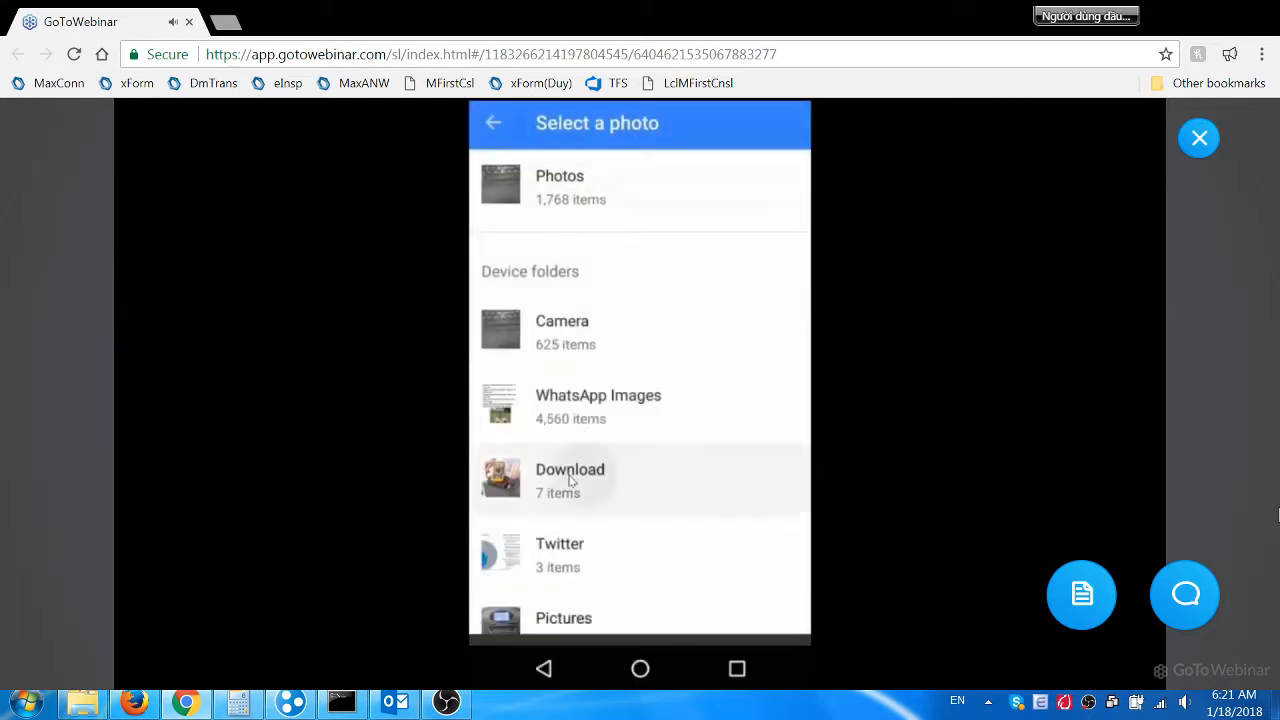
{"action": "left_click", "coordinate": [568, 478]}
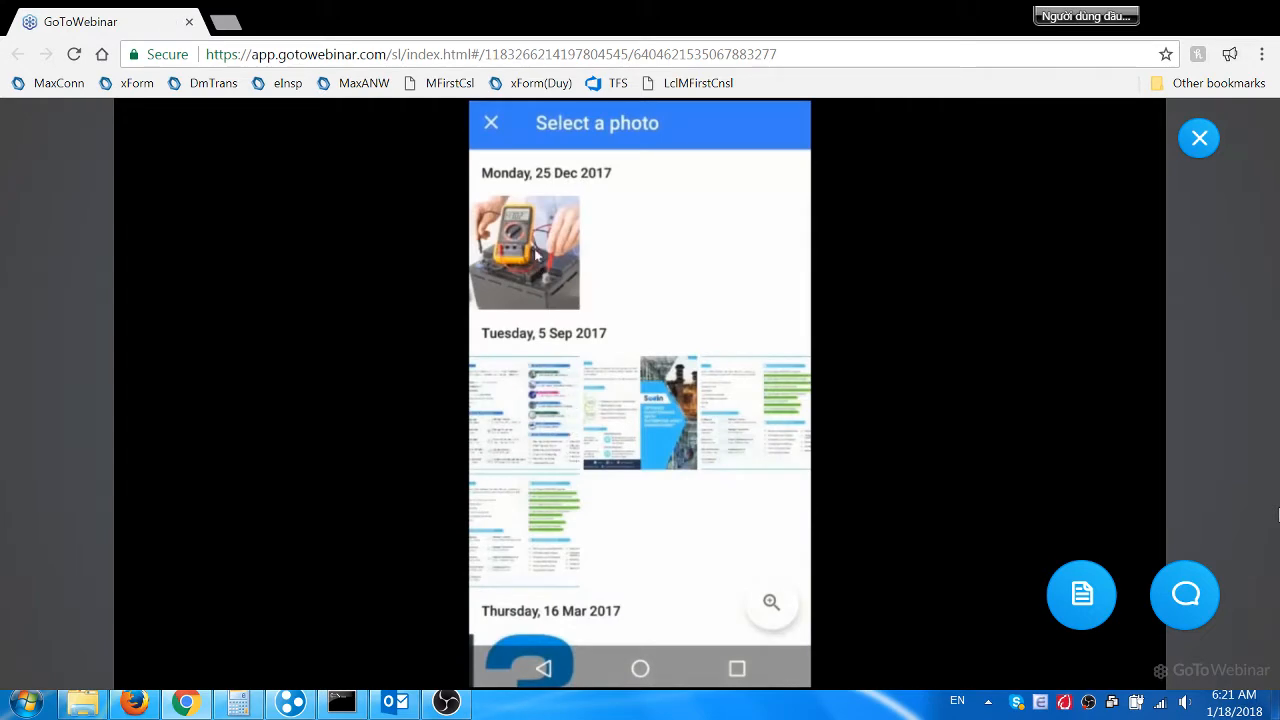
{"action": "left_click", "coordinate": [524, 252]}
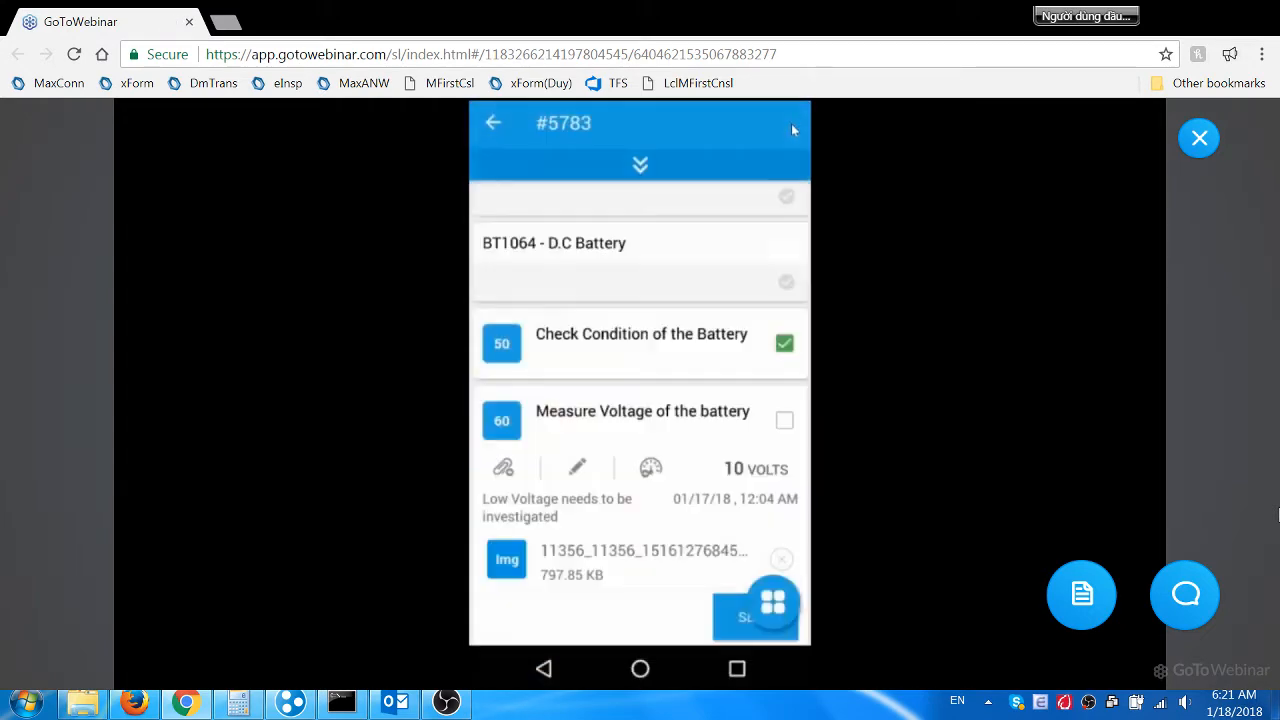
{"action": "scroll", "scroll_direction": "down", "scroll_amount": 3}
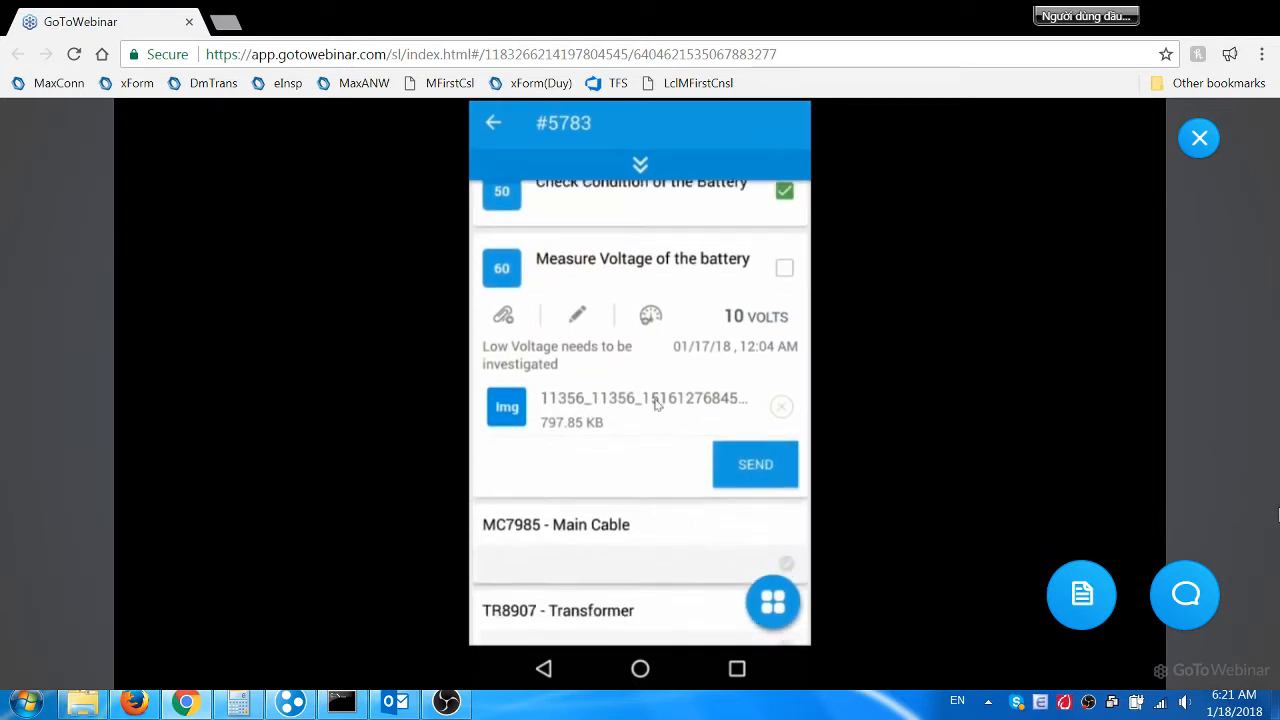
{"action": "left_click", "coordinate": [754, 464]}
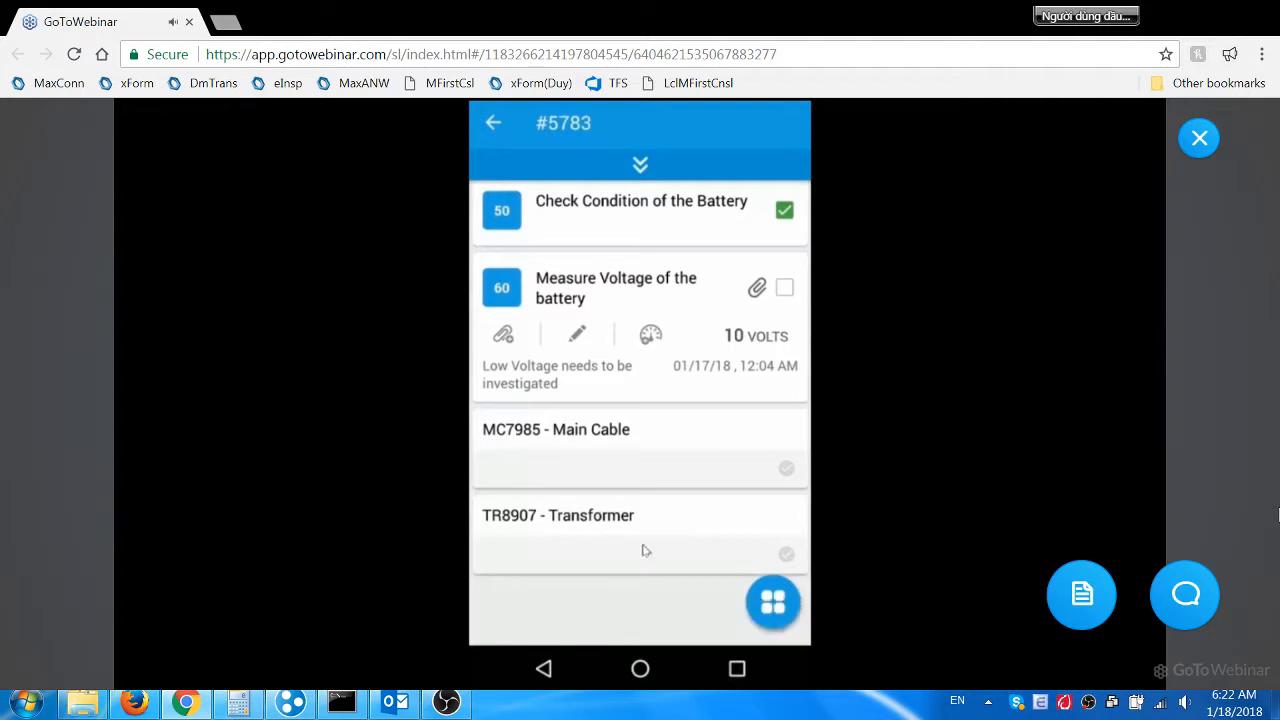
{"action": "mouse_move", "coordinate": [650, 438]}
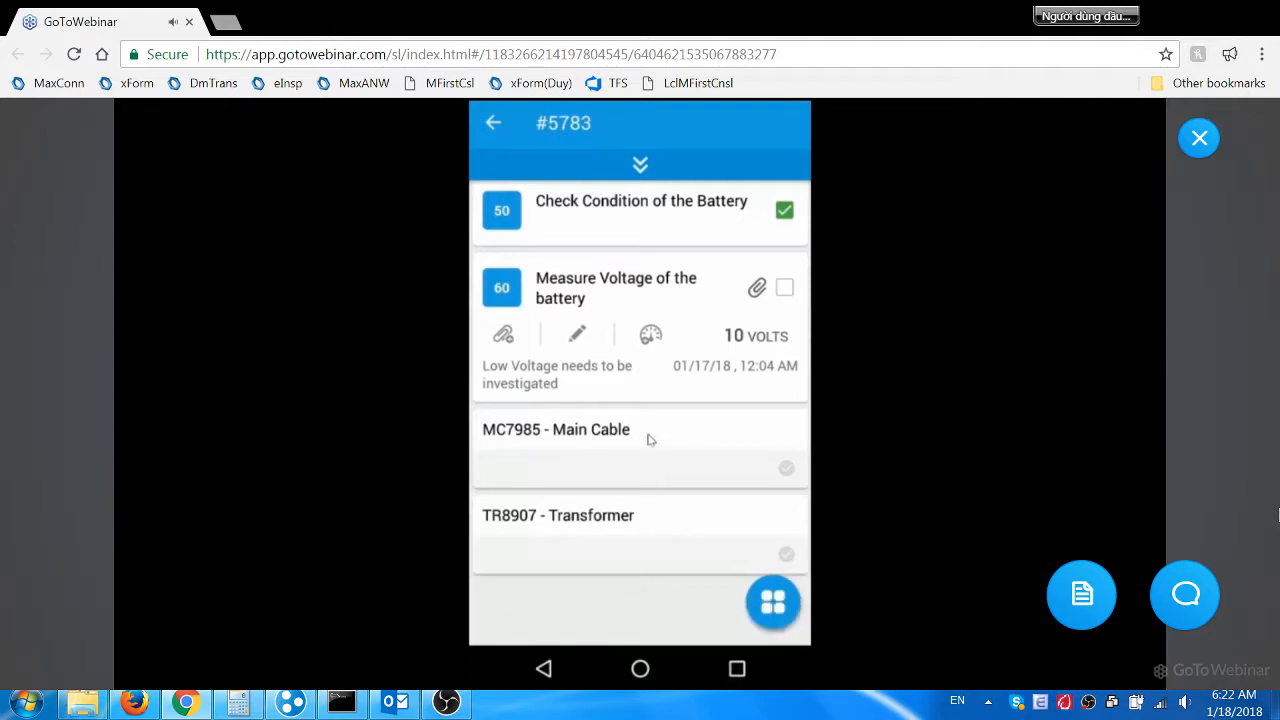
{"action": "mouse_move", "coordinate": [668, 440]}
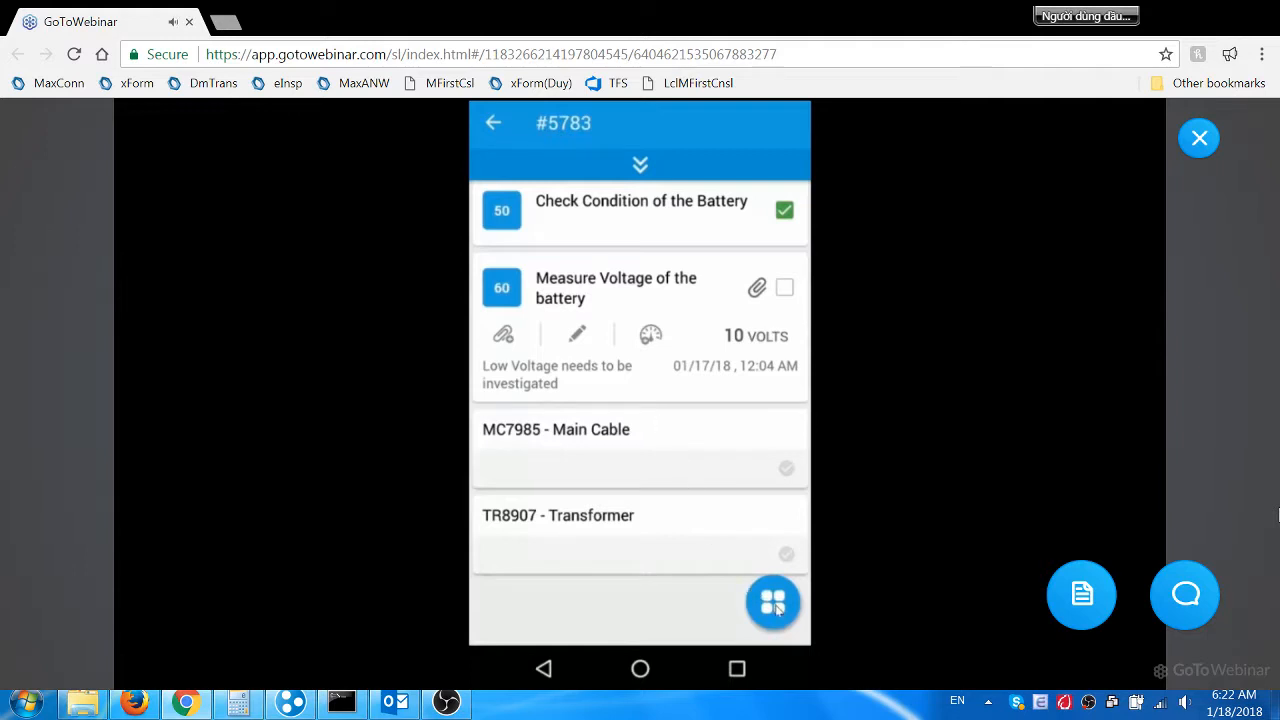
- With the route completed and the Thank You slide shown, bring up GoToWebinar's blank question form
{"action": "left_click", "coordinate": [772, 602]}
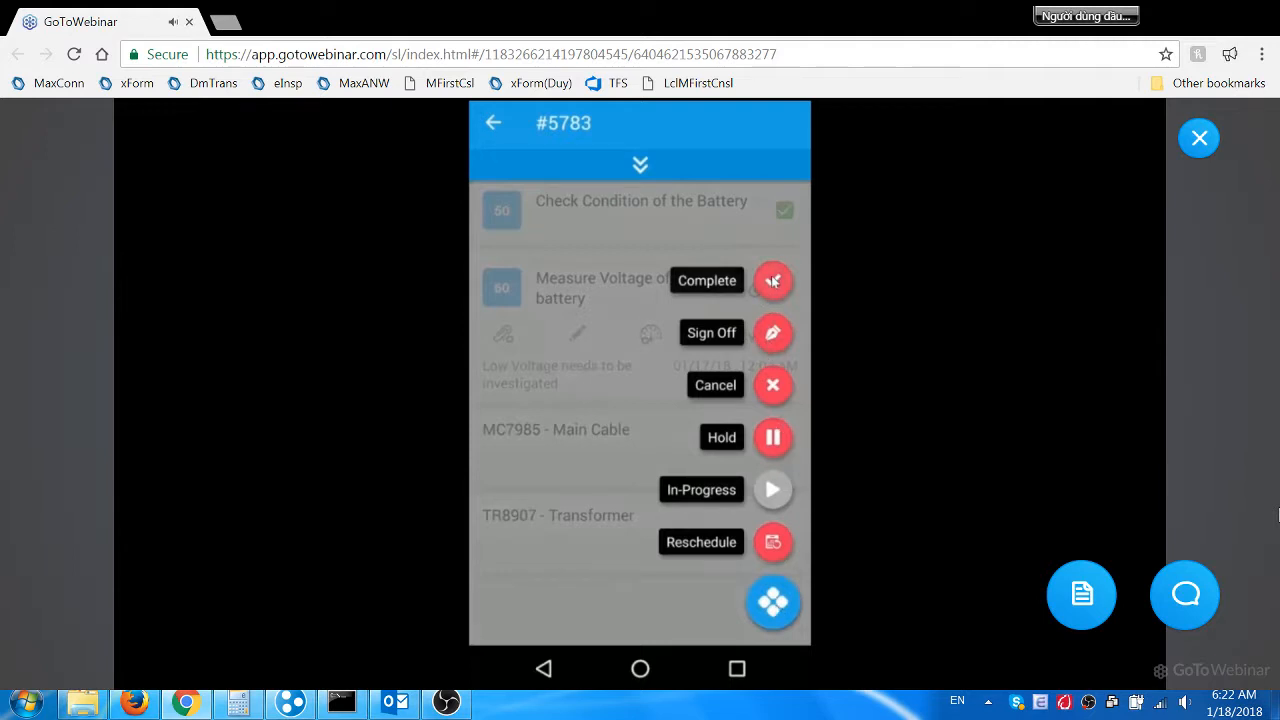
{"action": "left_click", "coordinate": [492, 122]}
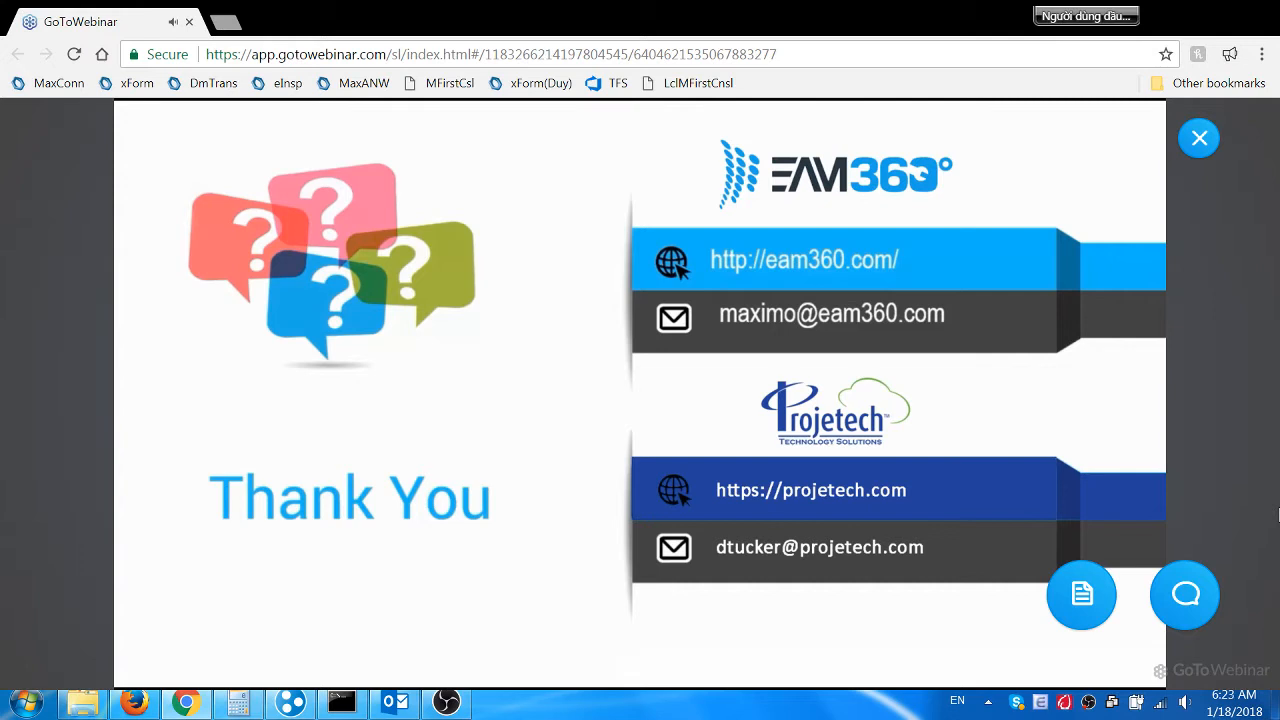
{"action": "mouse_move", "coordinate": [1184, 596]}
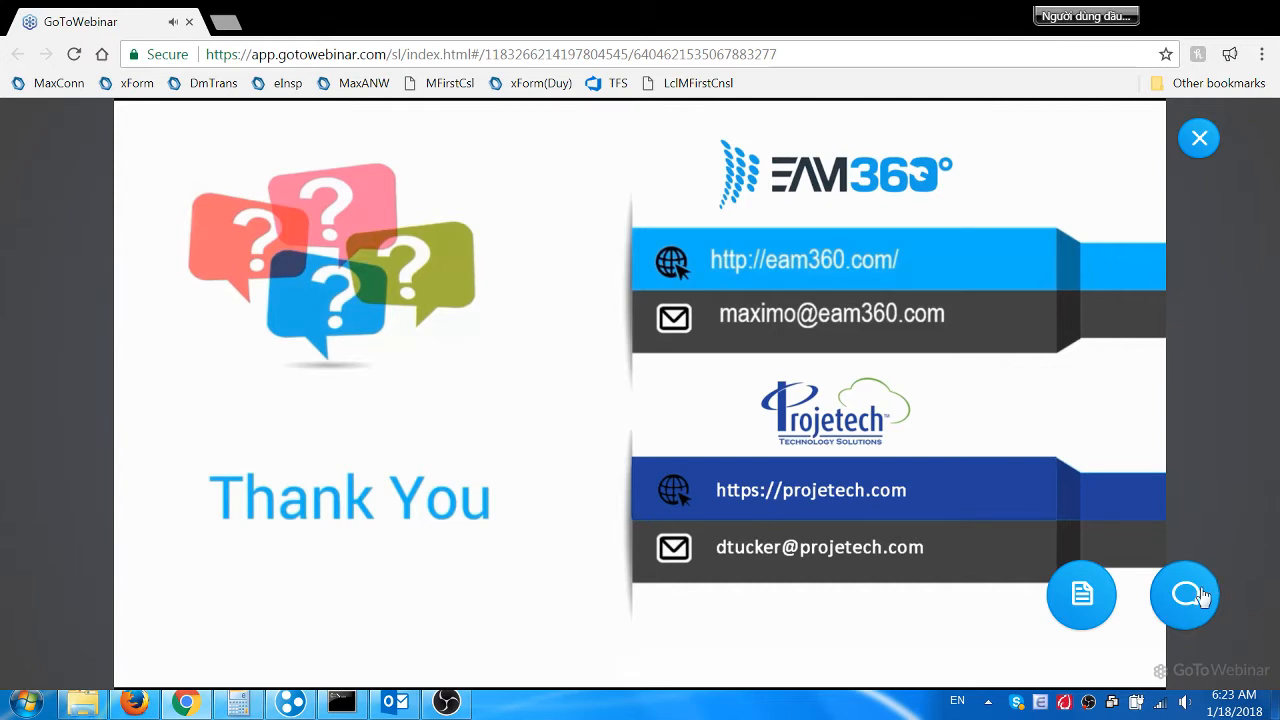
{"action": "left_click", "coordinate": [1184, 596]}
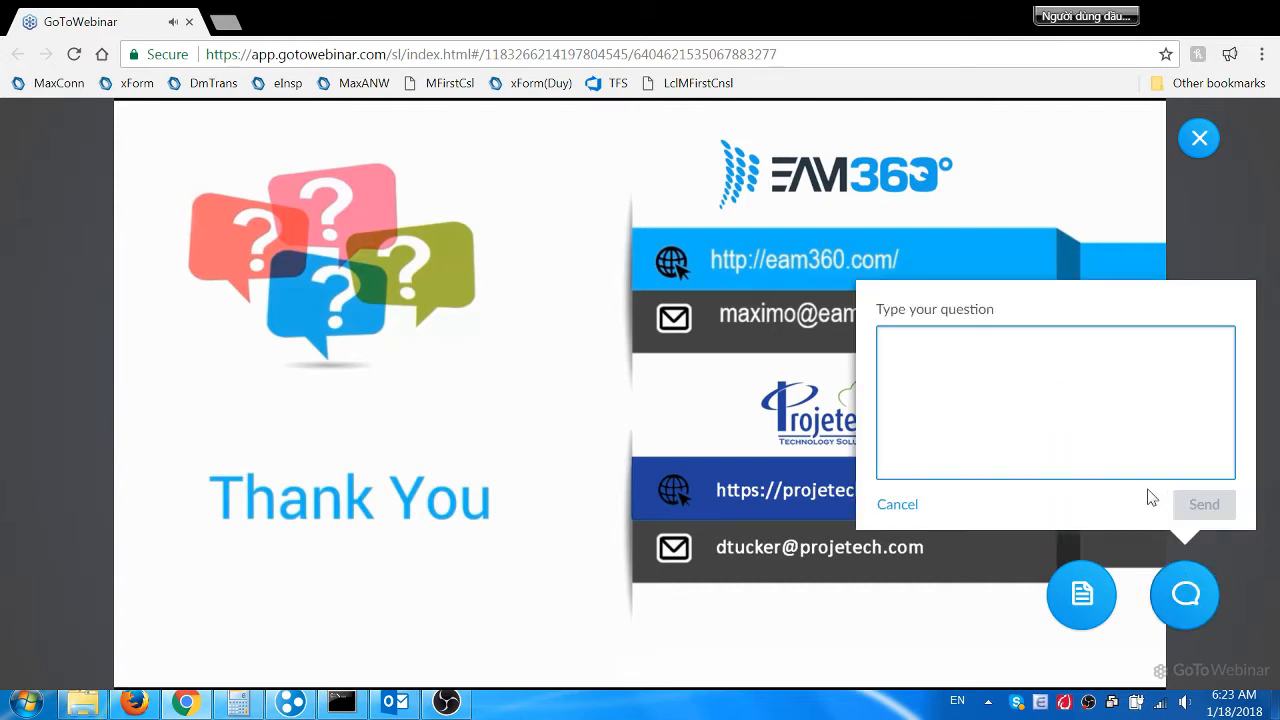
- Write the first part asking what will be done on the Maximo/server side
{"action": "left_click", "coordinate": [1056, 400]}
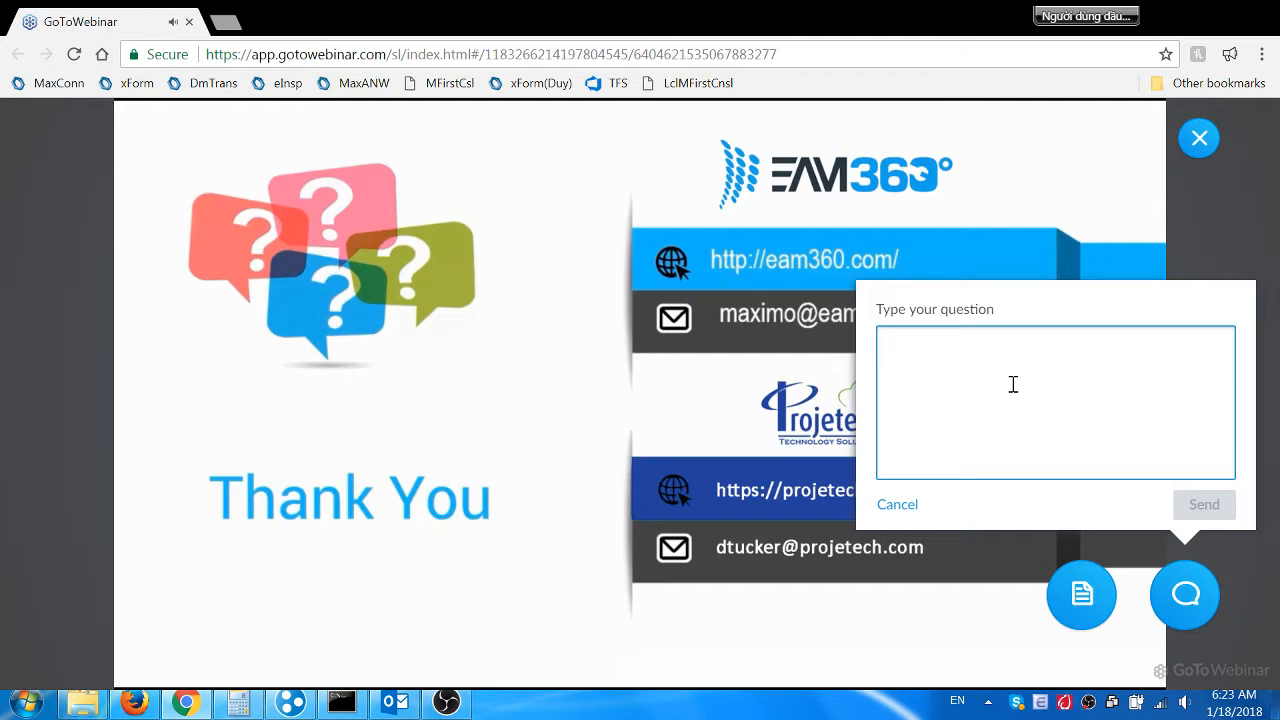
{"action": "type", "text": "What change w"}
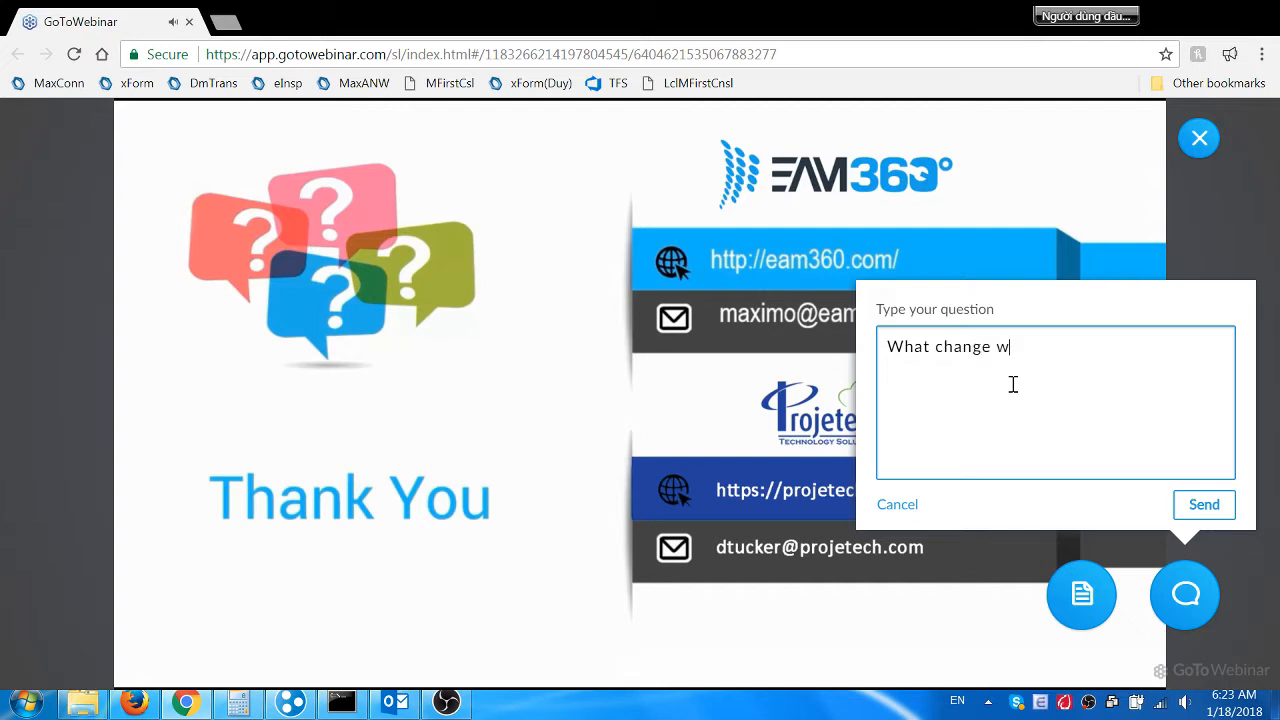
{"action": "type", "text": "ill be done"}
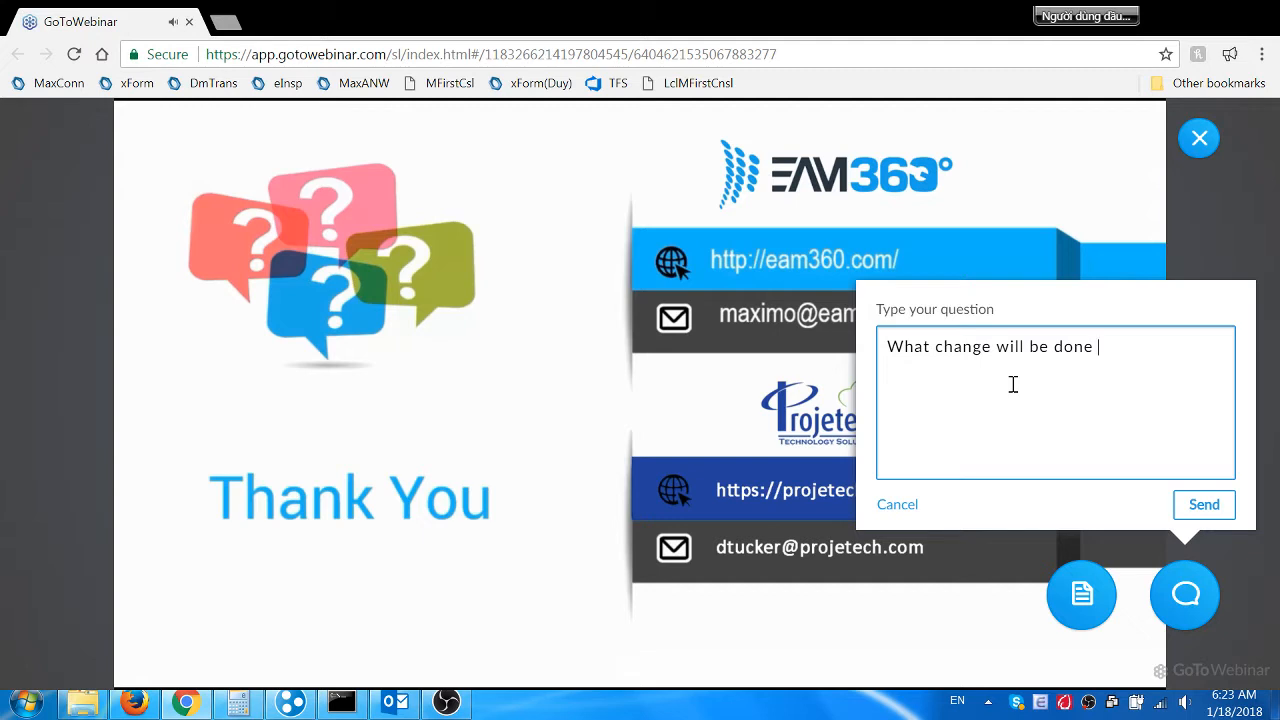
{"action": "type", "text": "on"}
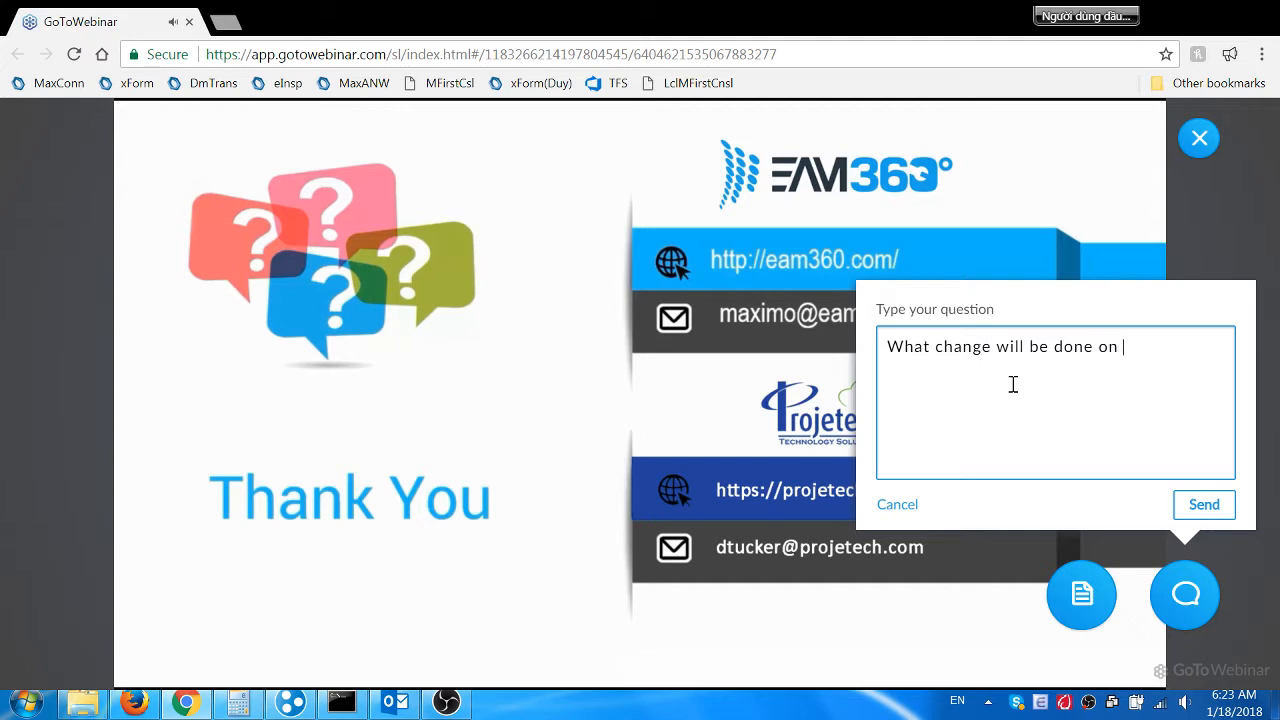
{"action": "type", "text": "Maximo/serv"}
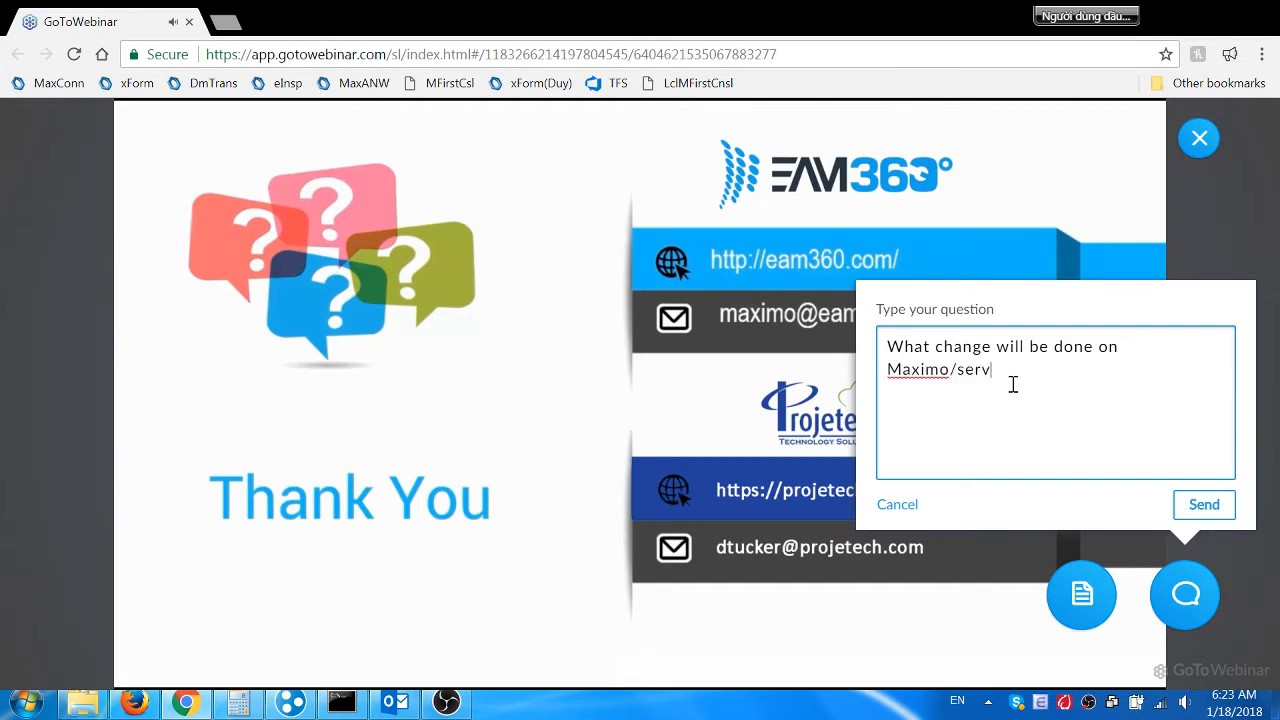
{"action": "type", "text": "er side?"}
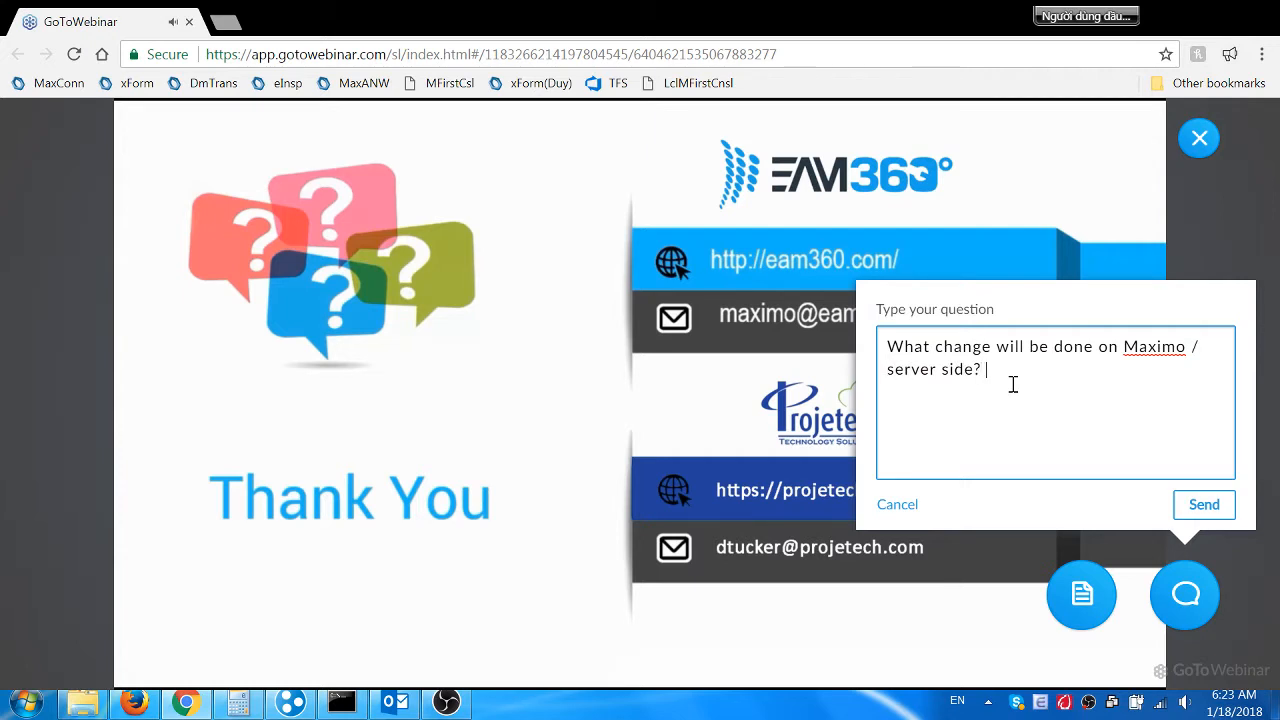
- Rephrase and continue the question: does it involve any customization, and upgrade impact
{"action": "type", "text": "Does it aff"}
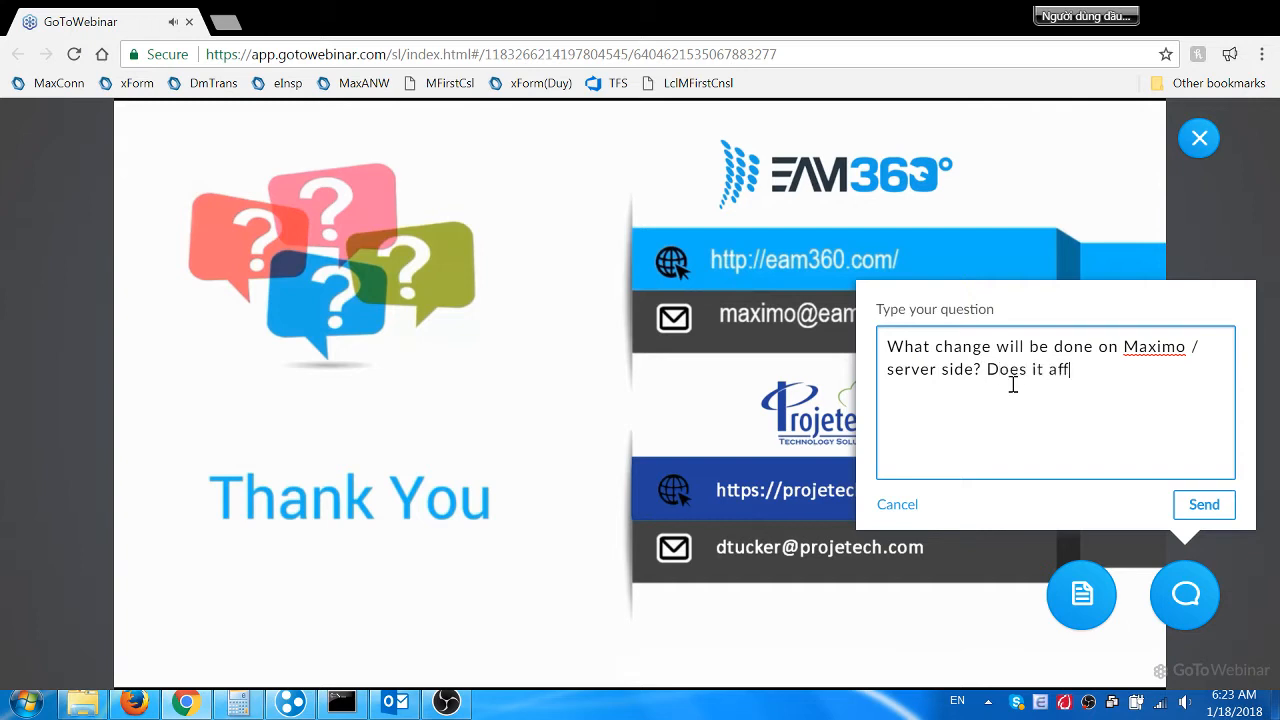
{"action": "type", "text": "ect"}
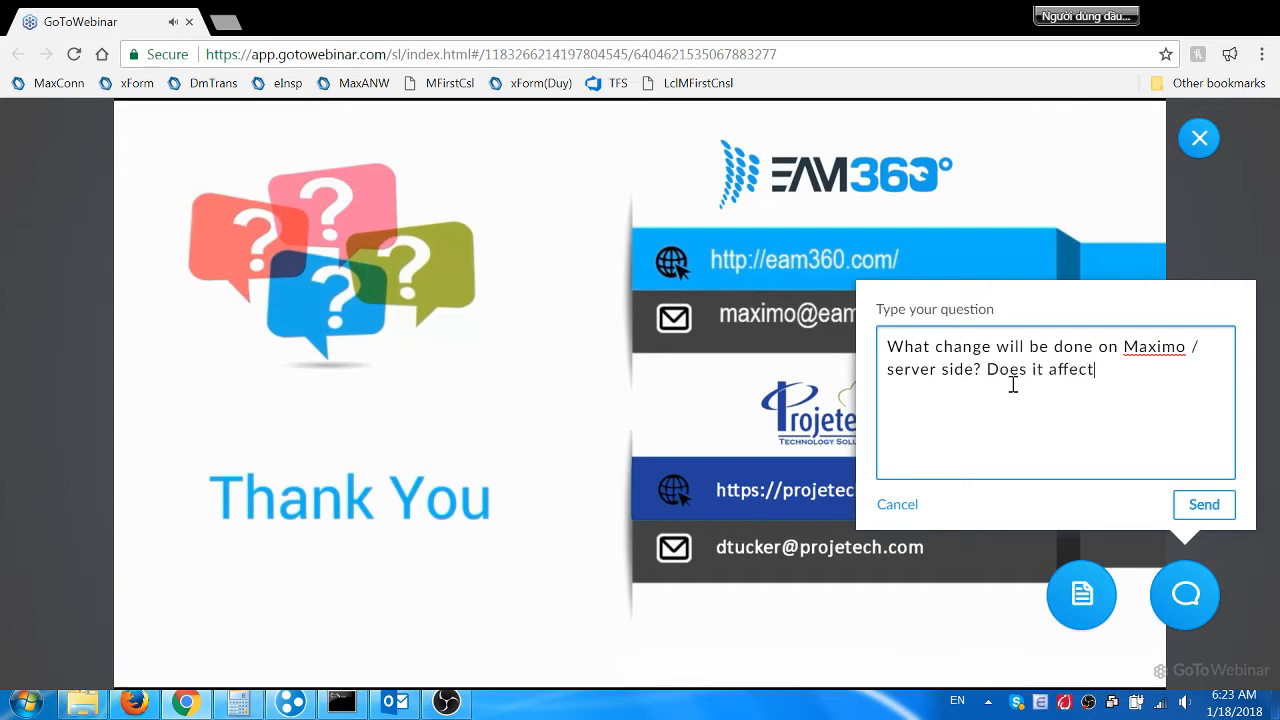
{"action": "key", "text": "BackSpace"}
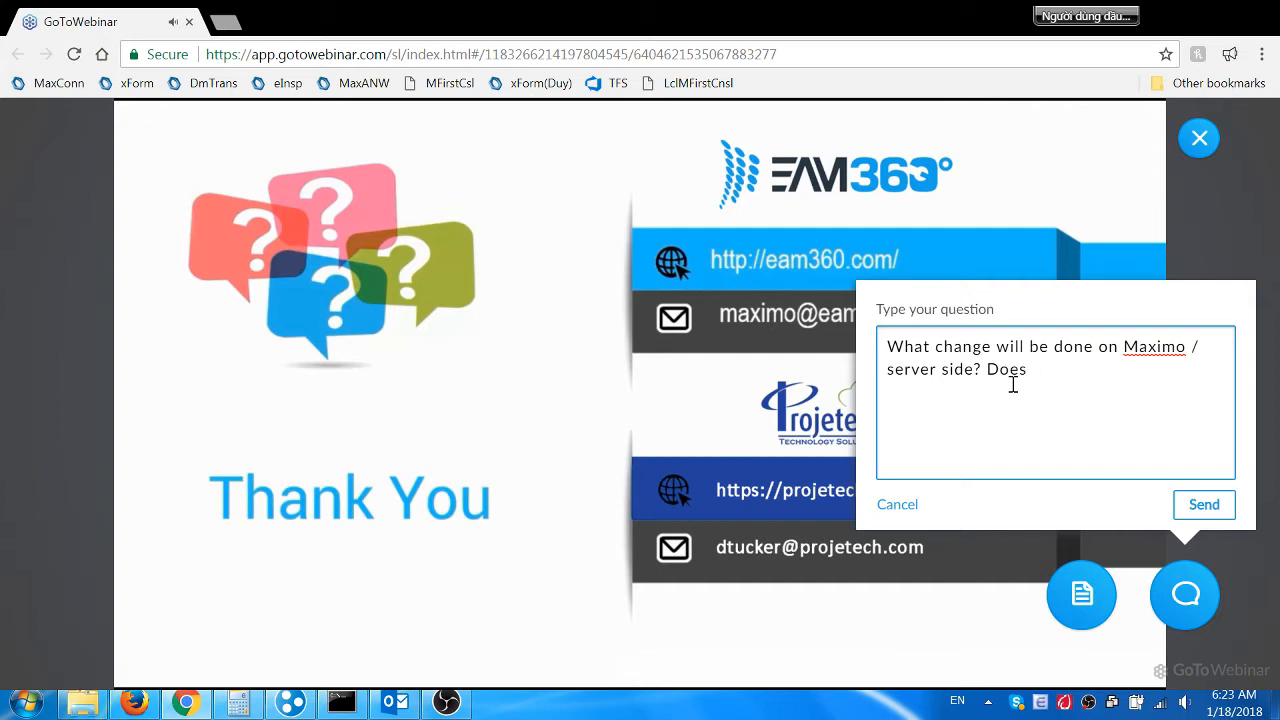
{"action": "type", "text": "up"}
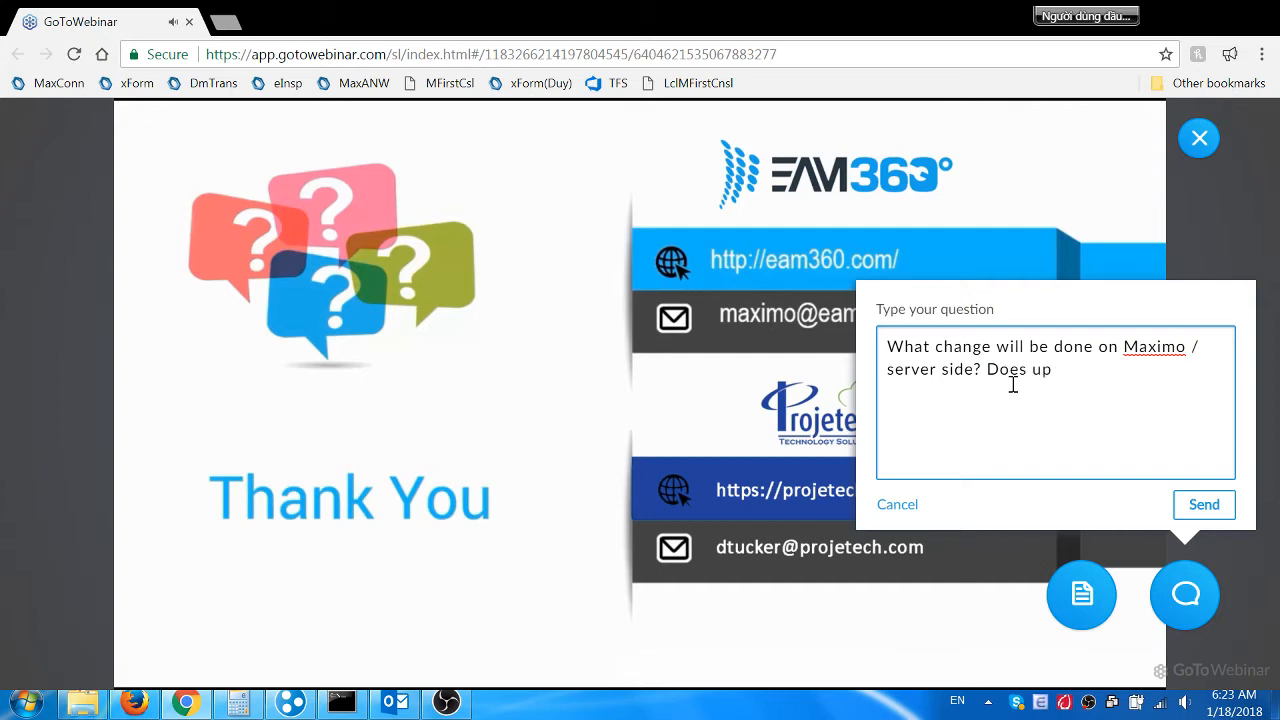
{"action": "type", "text": "it invo"}
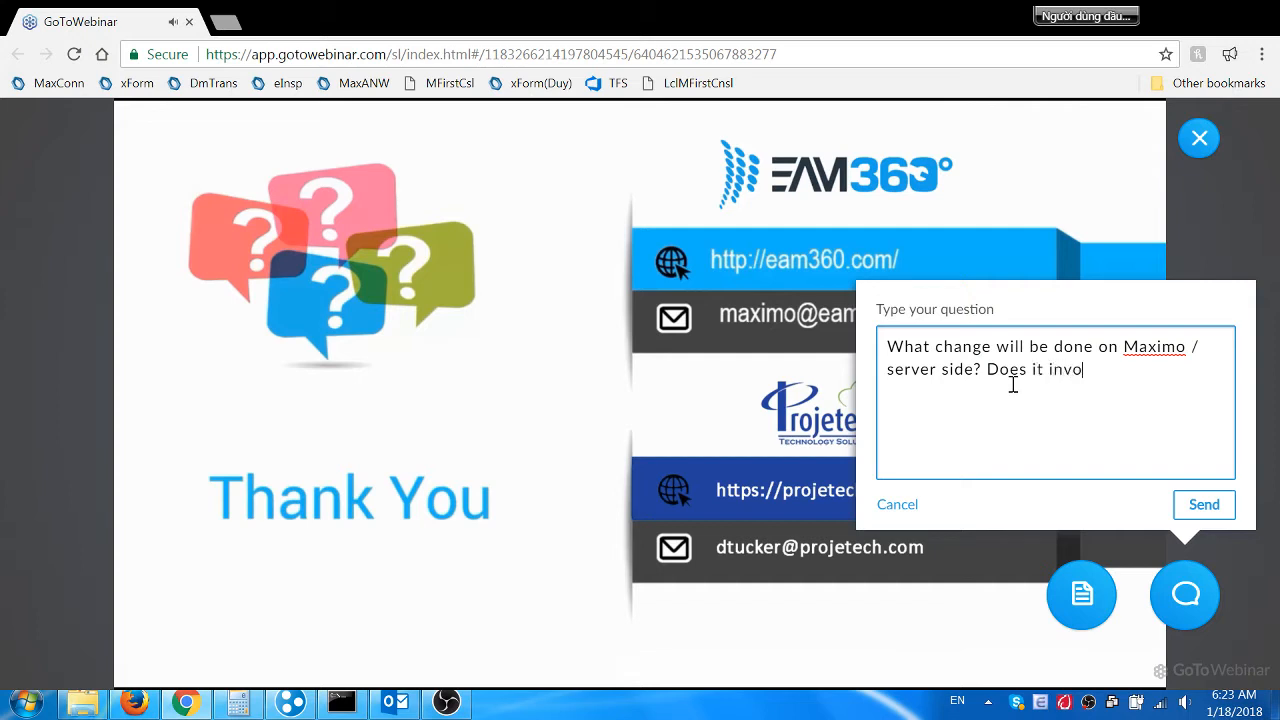
{"action": "type", "text": "lve any custom"}
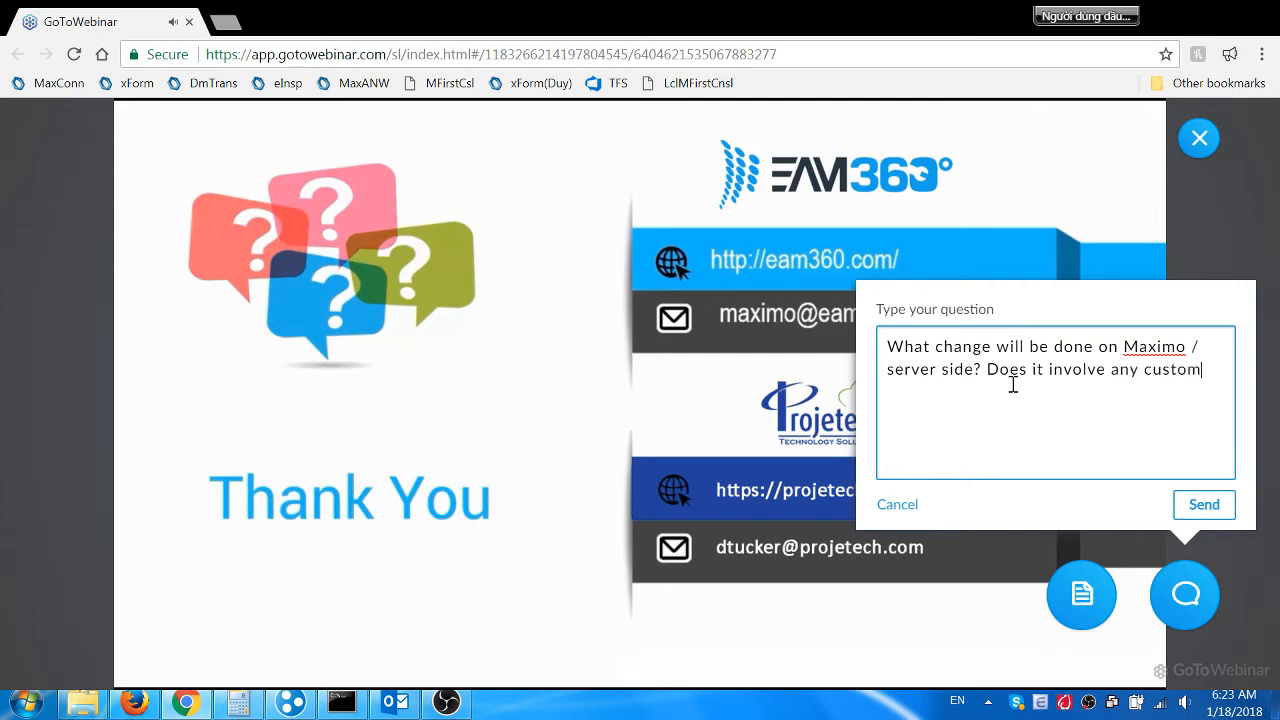
{"action": "type", "text": "ization?"}
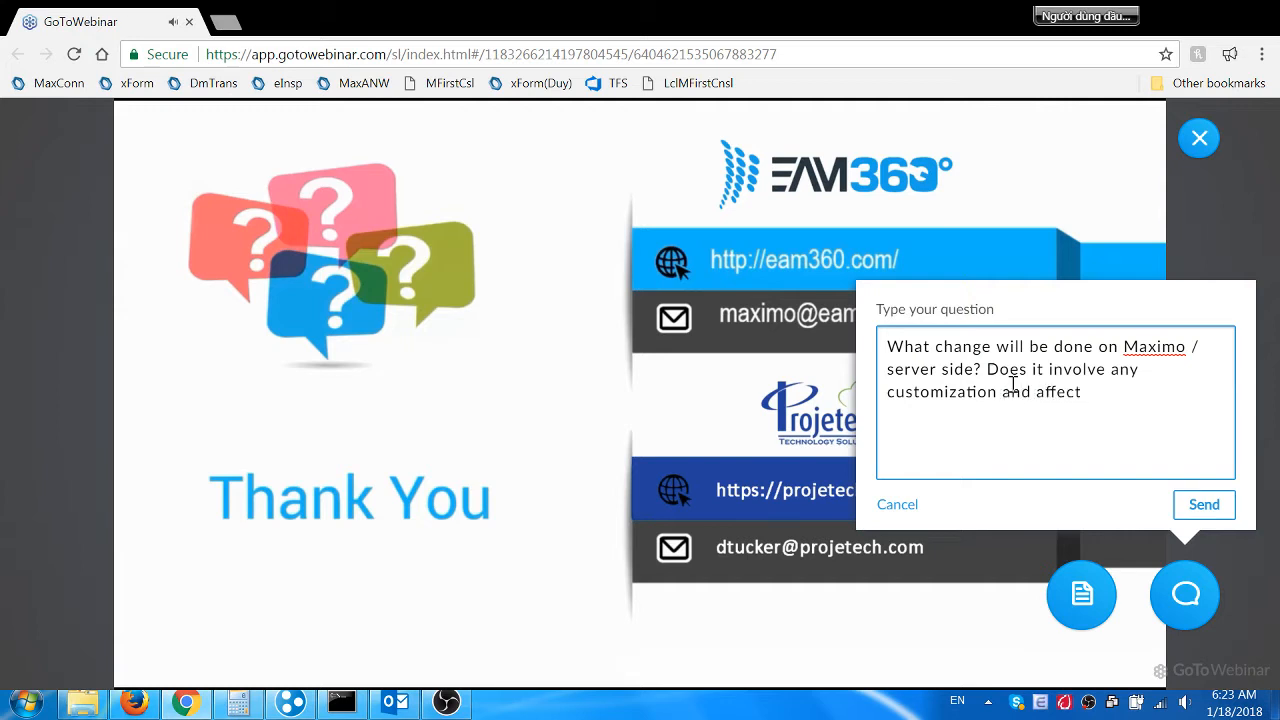
{"action": "type", "text": "upgra"}
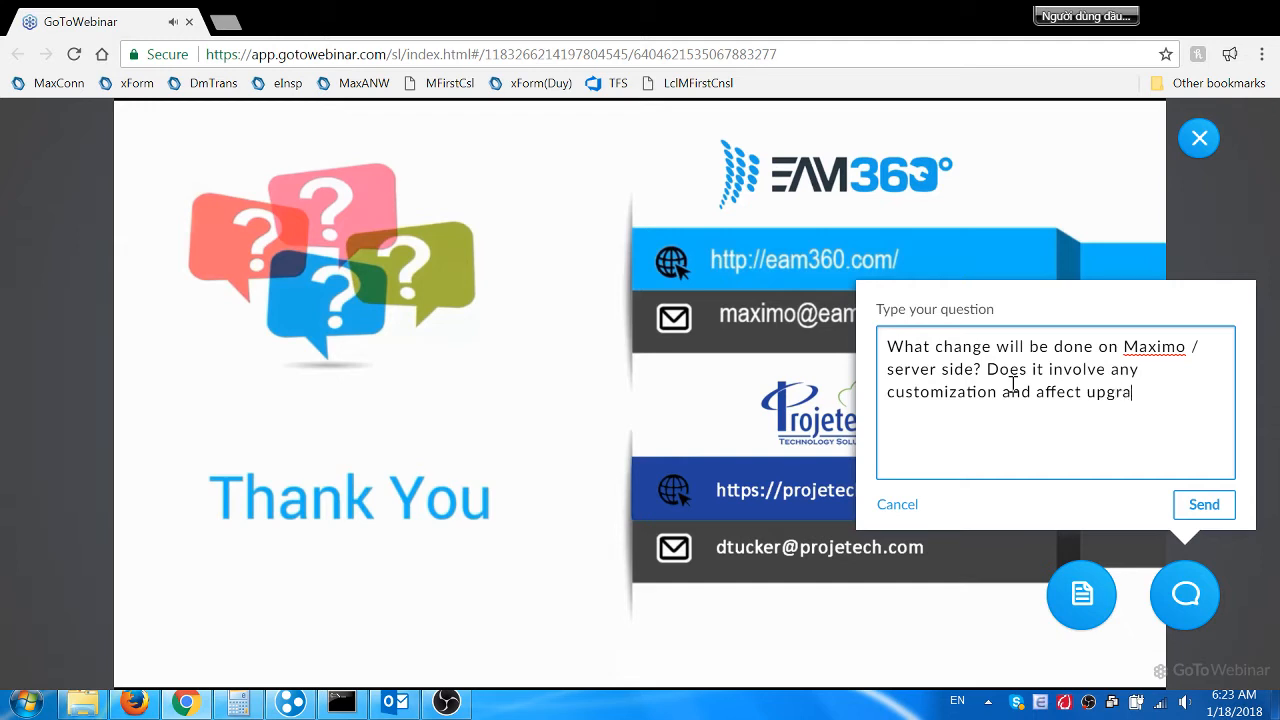
- Finish the question with 'upgrade?', send it, receive the 48-hour reply and start another question
{"action": "type", "text": "de?"}
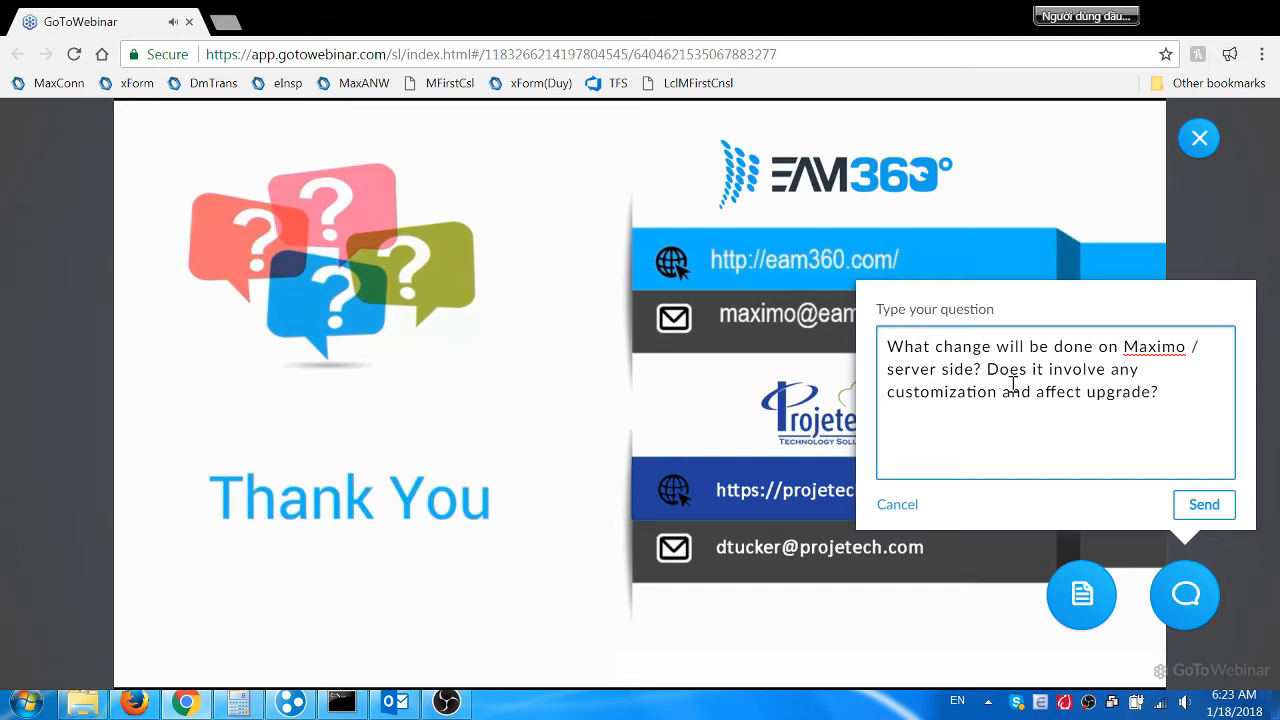
{"action": "left_click", "coordinate": [1204, 504]}
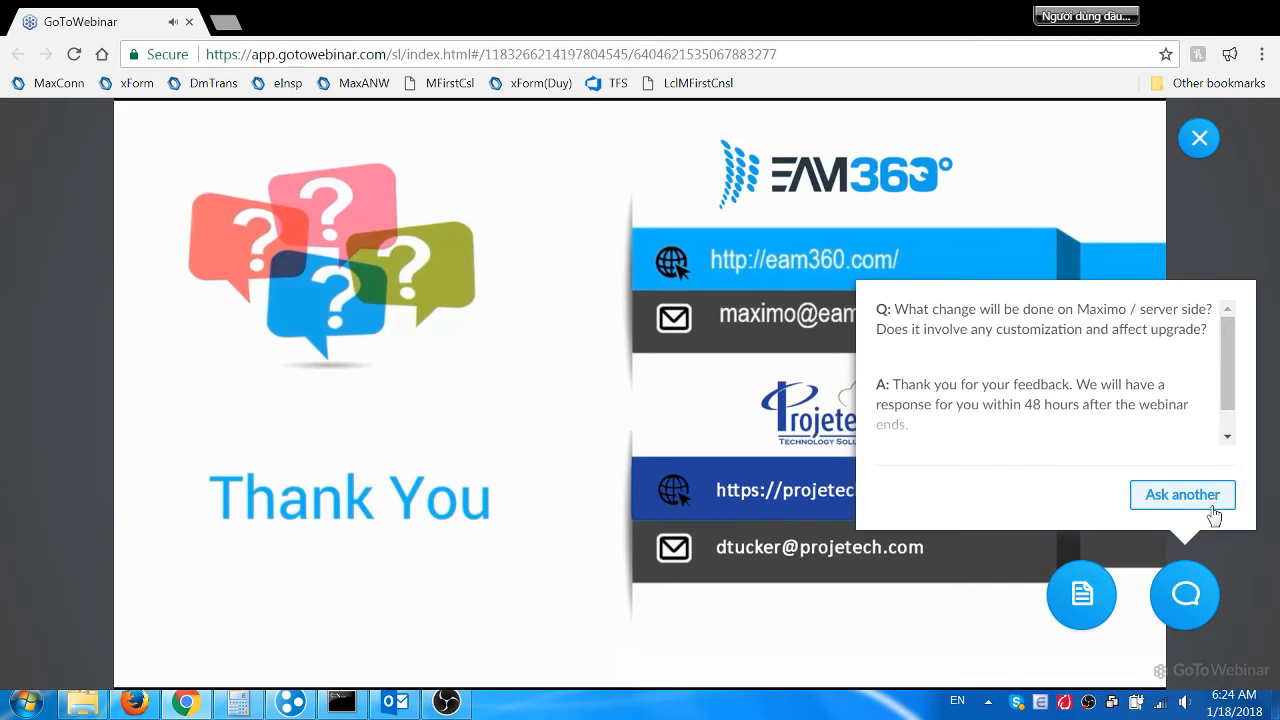
{"action": "left_click", "coordinate": [1182, 494]}
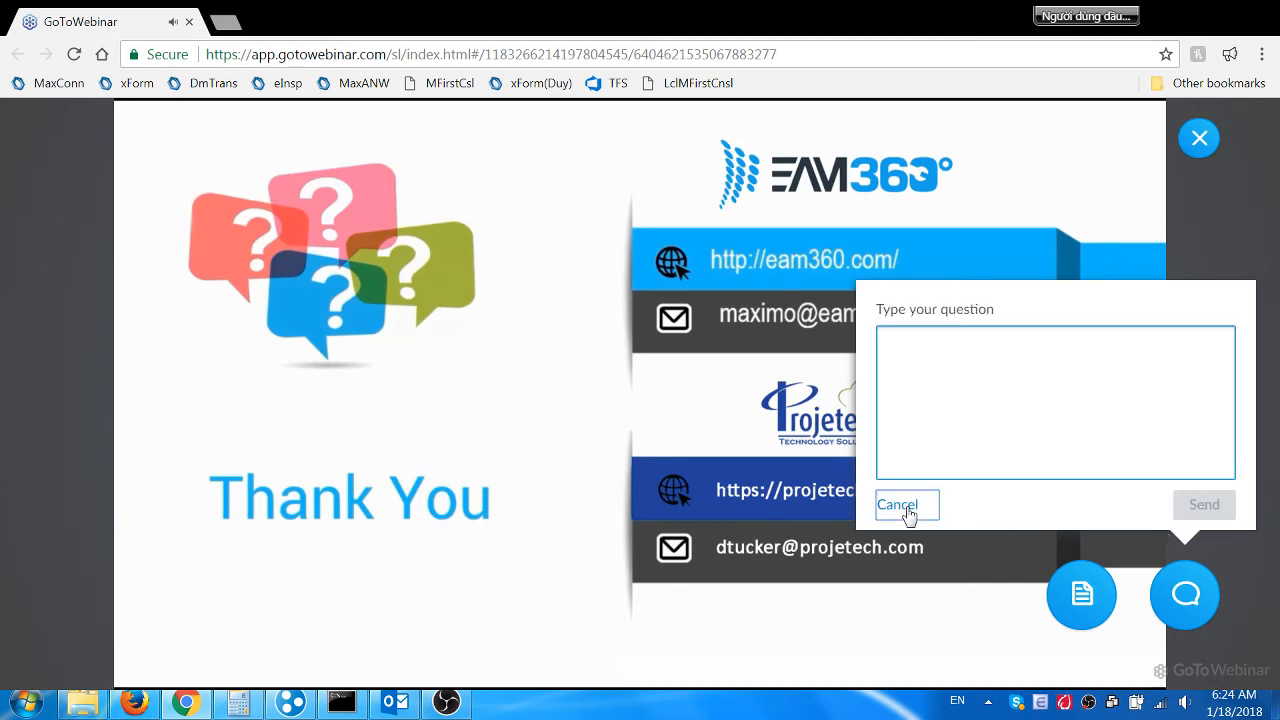
- Cancel the empty question form, leaving only the Thank You slide
{"action": "left_click", "coordinate": [898, 504]}
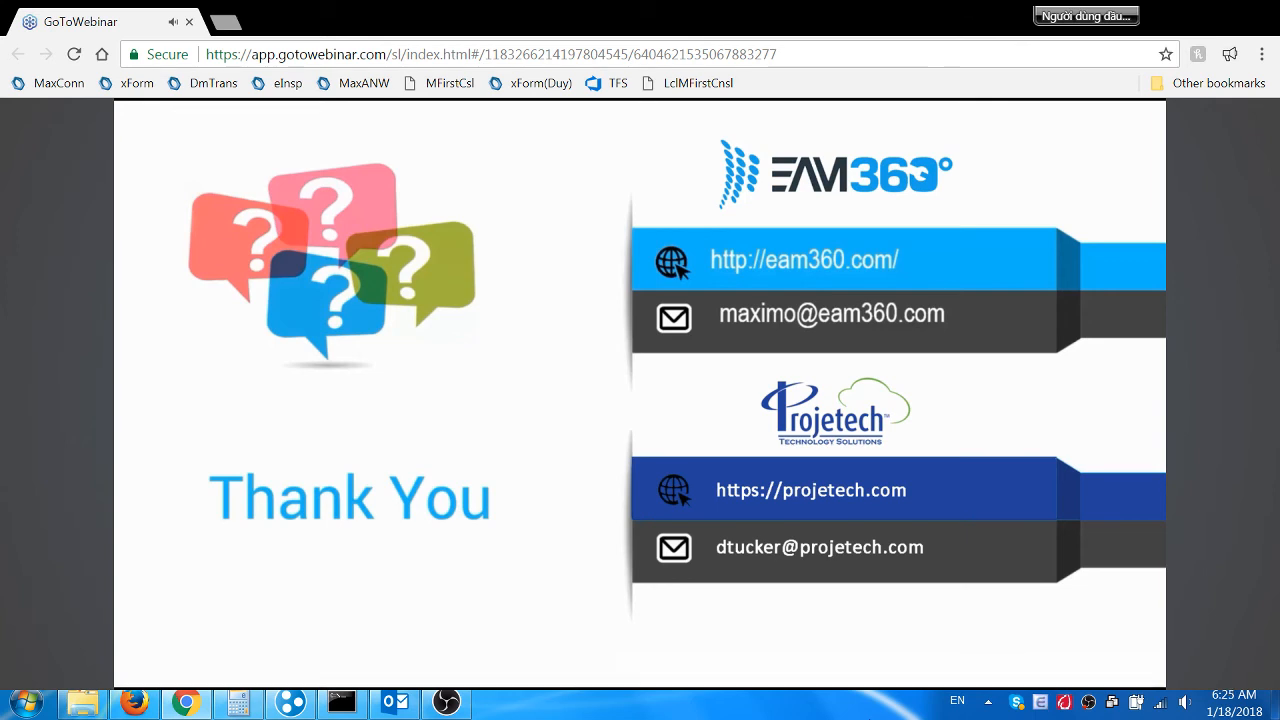
{"action": "mouse_move", "coordinate": [876, 708]}
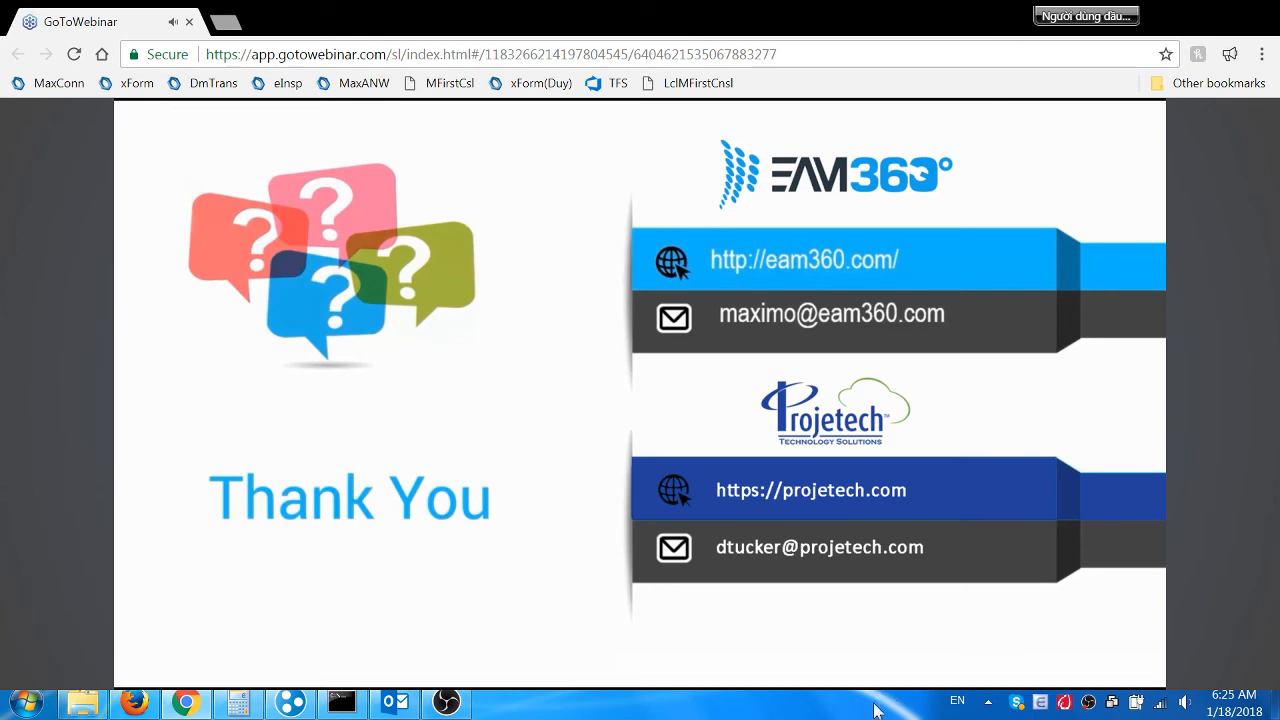